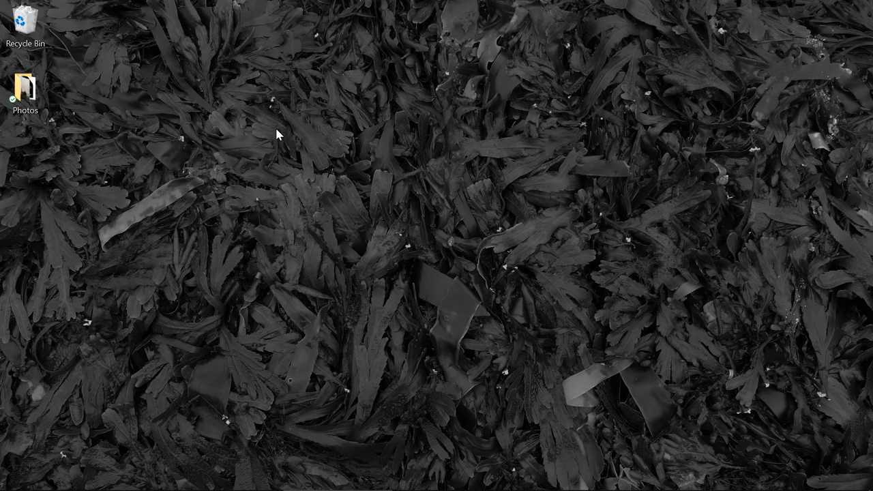
mouse_move(65, 425)
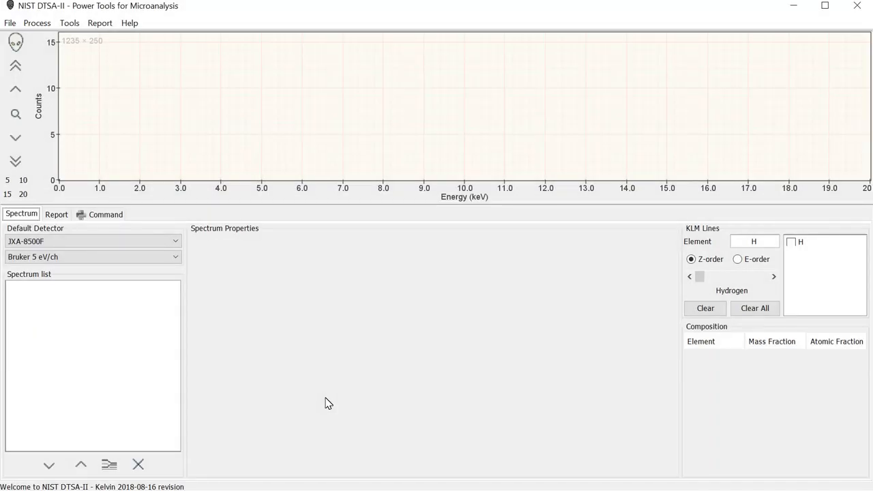
mouse_move(387, 229)
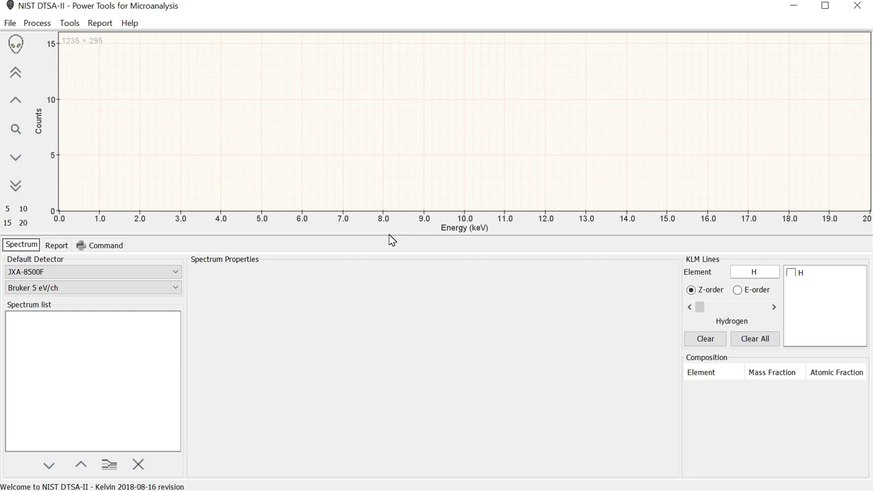
mouse_move(370, 225)
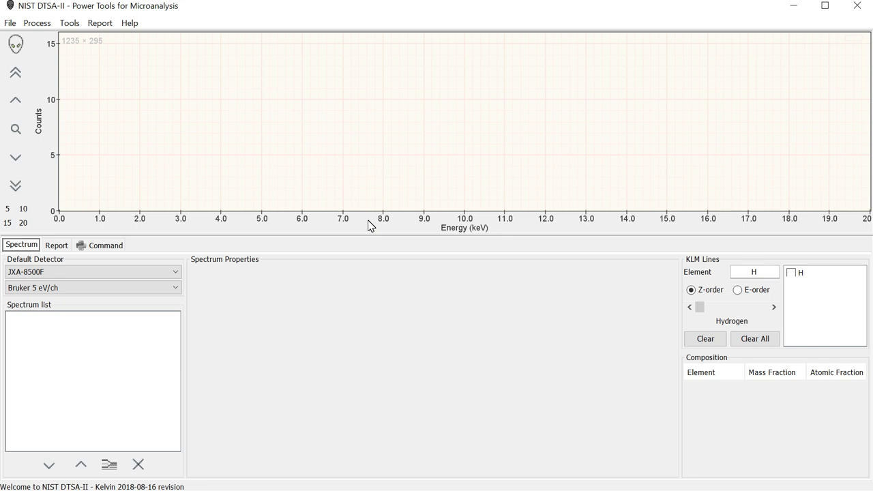
mouse_move(349, 207)
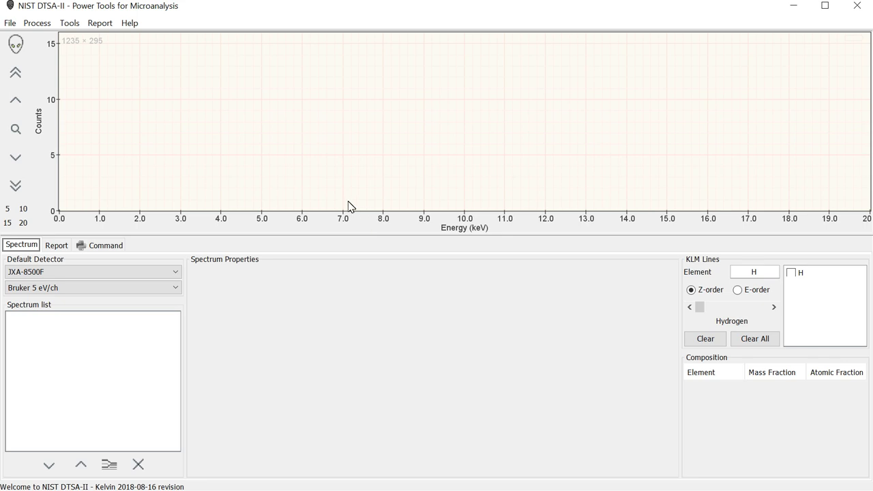
mouse_move(341, 201)
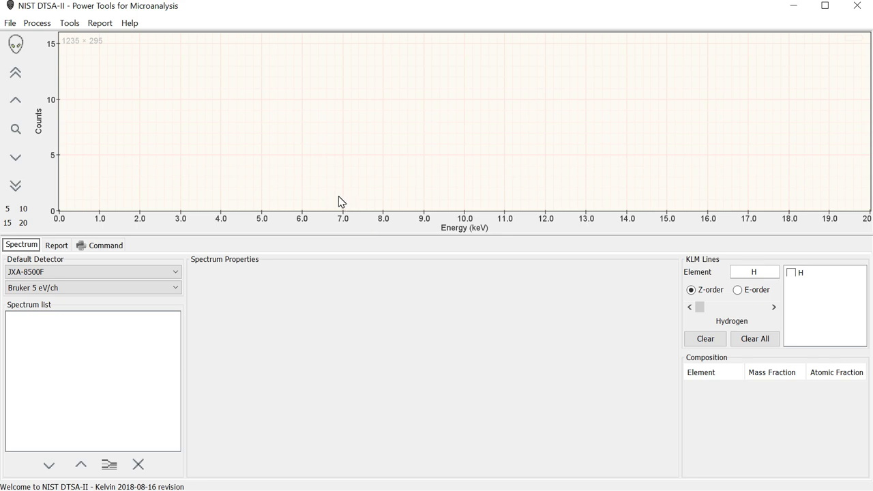
mouse_move(286, 15)
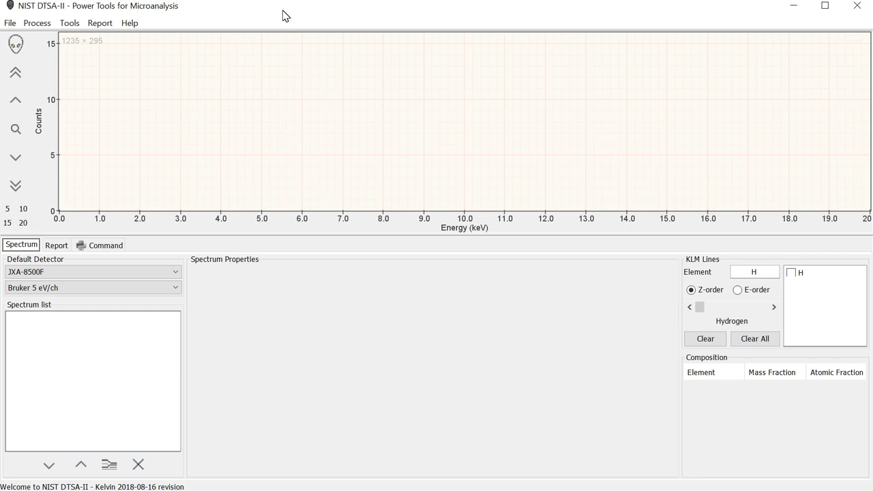
mouse_move(237, 286)
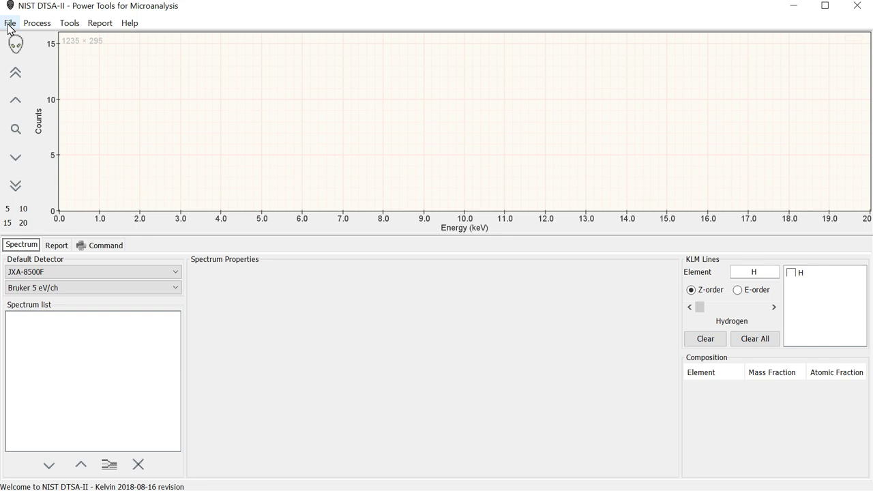
Step: Start File > Open and pick K309.msa from the K309 folder so its spectrum is previewed
left_click(11, 22)
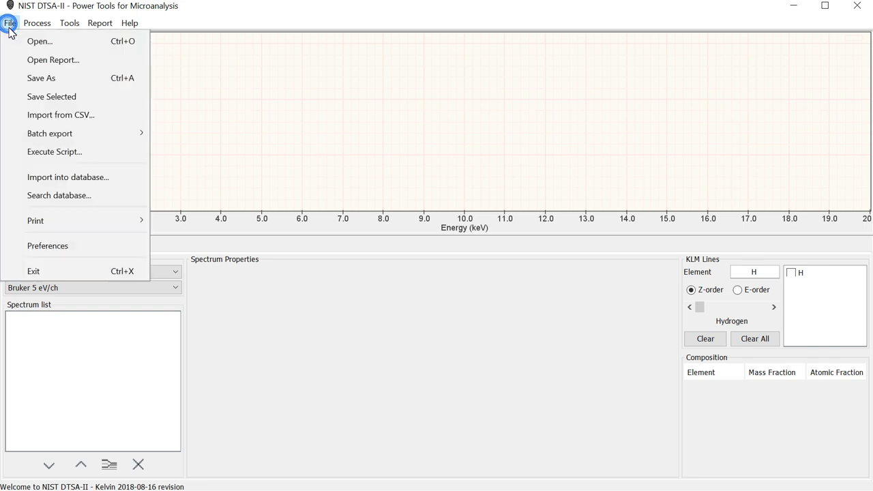
mouse_move(40, 40)
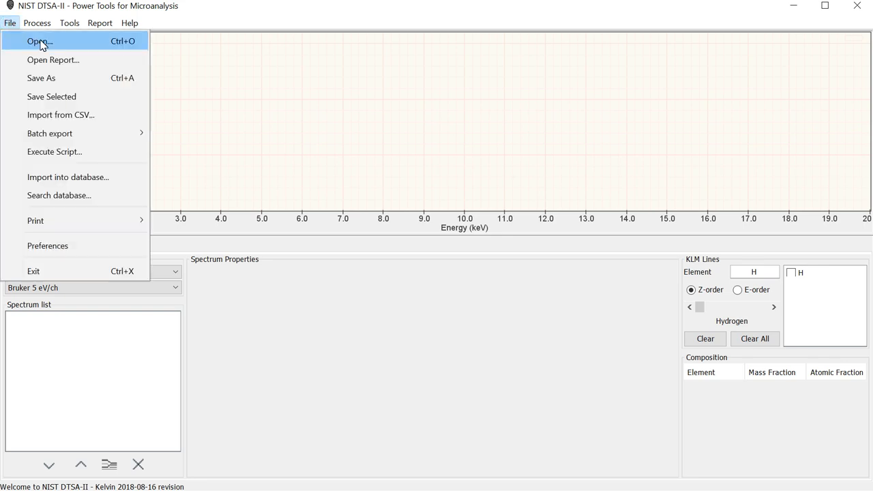
left_click(39, 41)
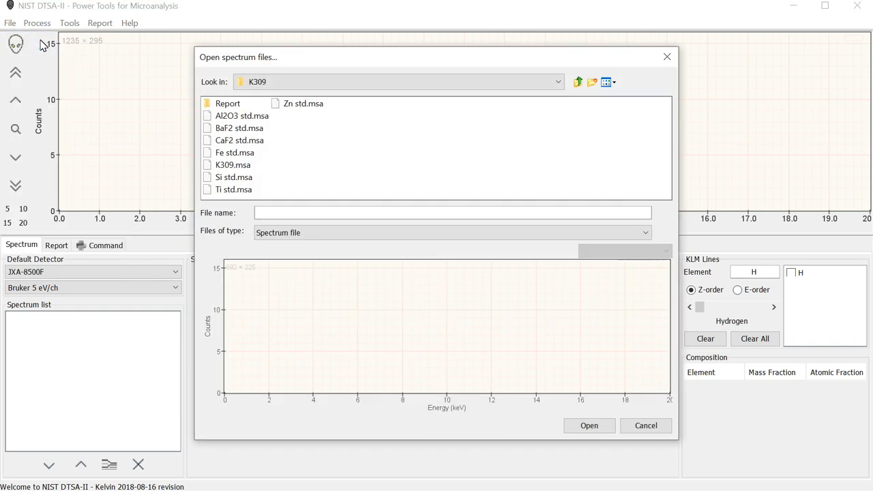
mouse_move(133, 110)
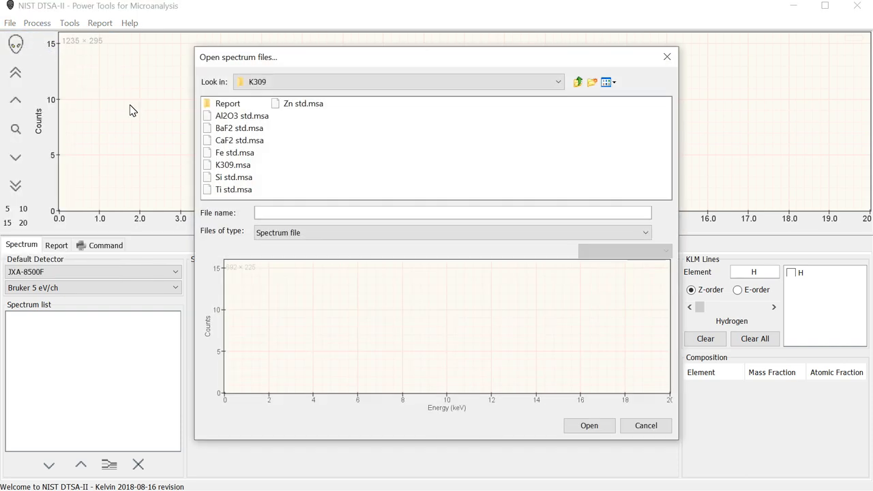
left_click(231, 163)
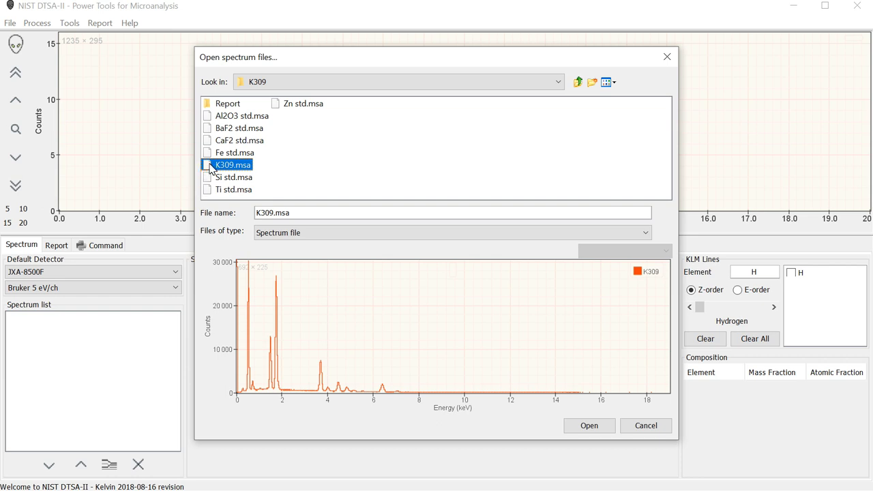
mouse_move(256, 174)
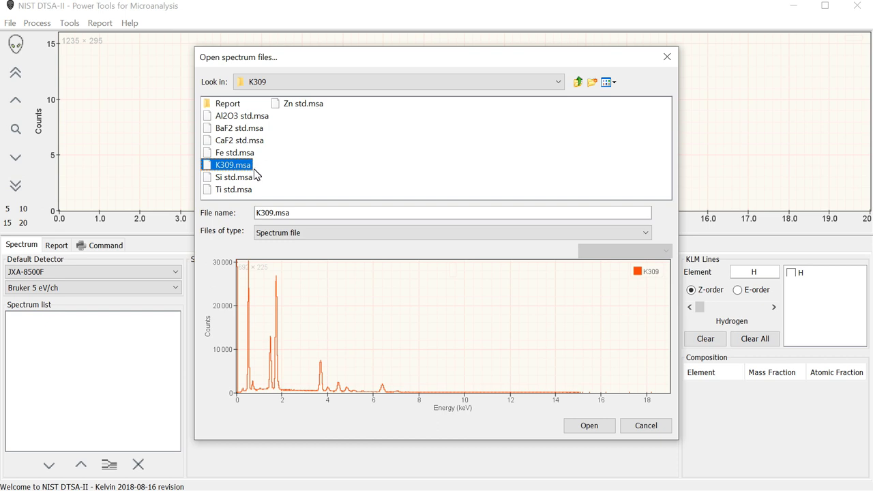
mouse_move(326, 176)
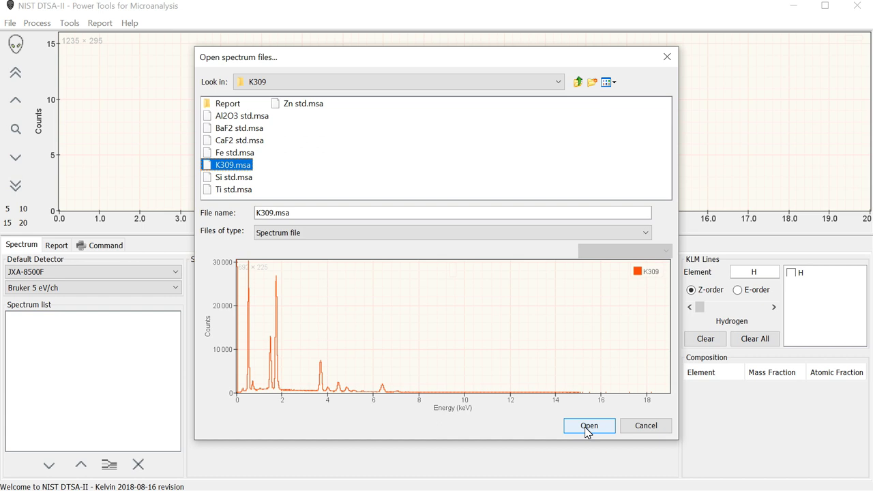
Step: Load K309.msa so it is listed, plotted and its acquisition properties shown
left_click(589, 426)
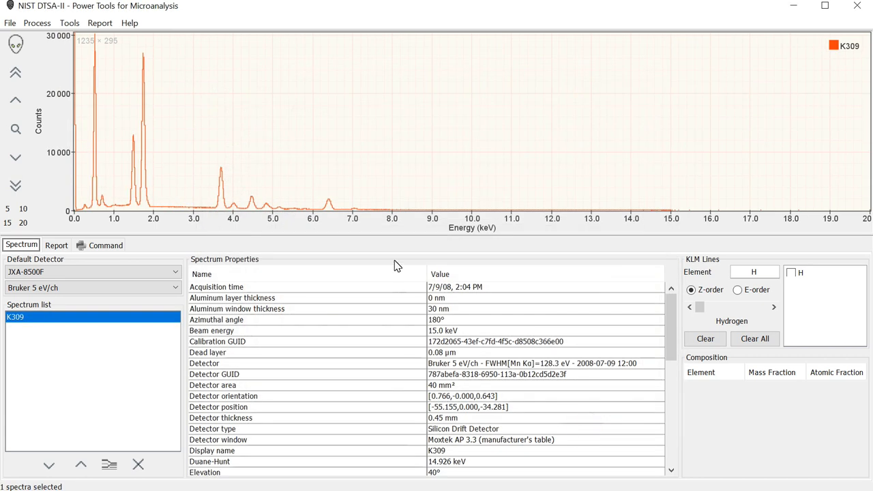
mouse_move(117, 170)
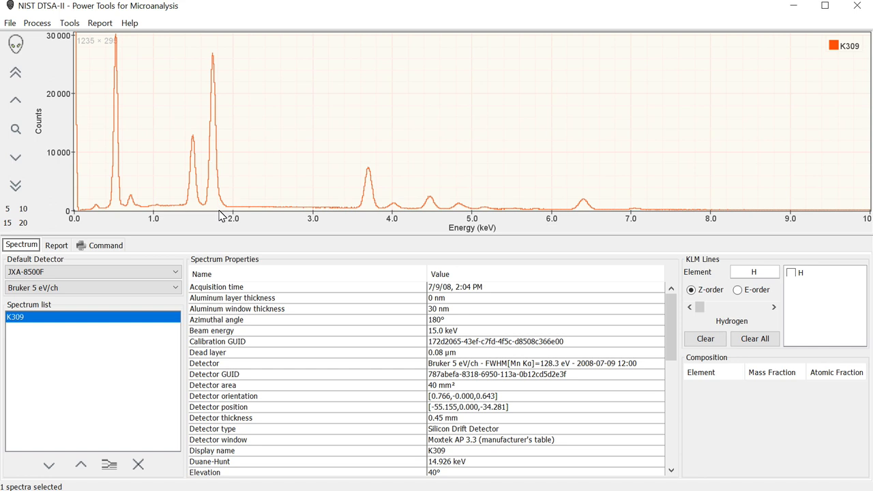
mouse_move(85, 219)
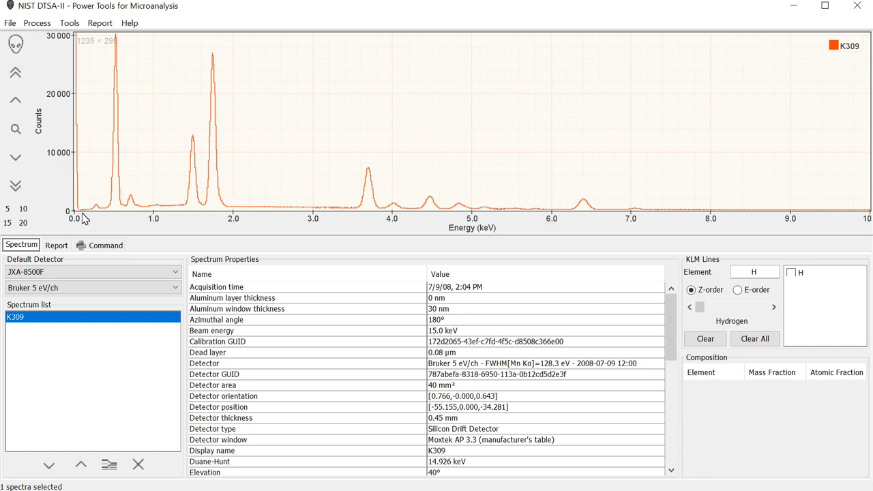
mouse_move(396, 210)
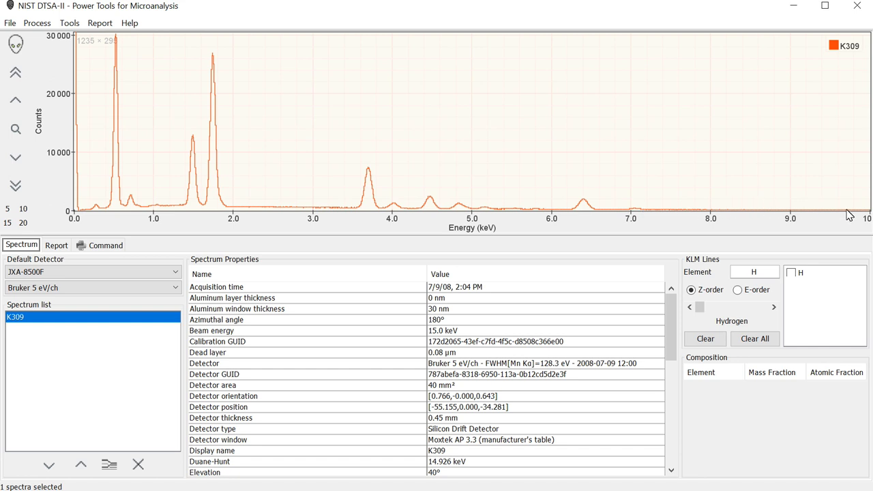
mouse_move(619, 220)
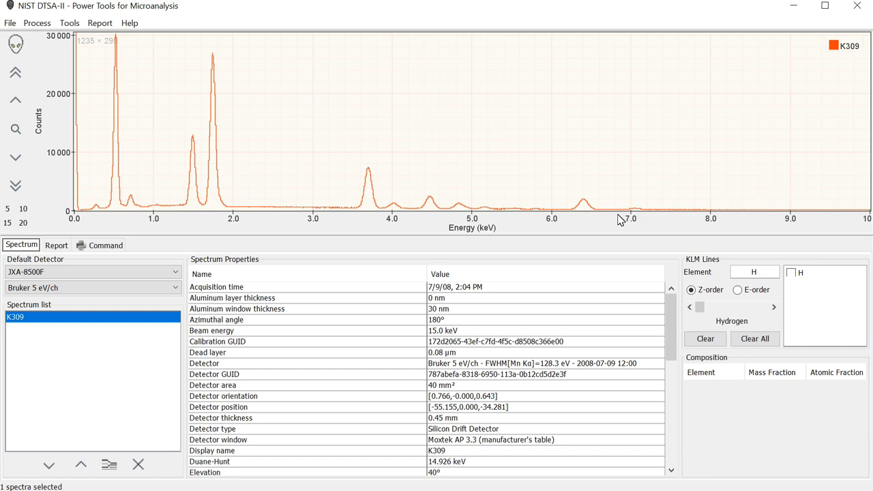
mouse_move(478, 179)
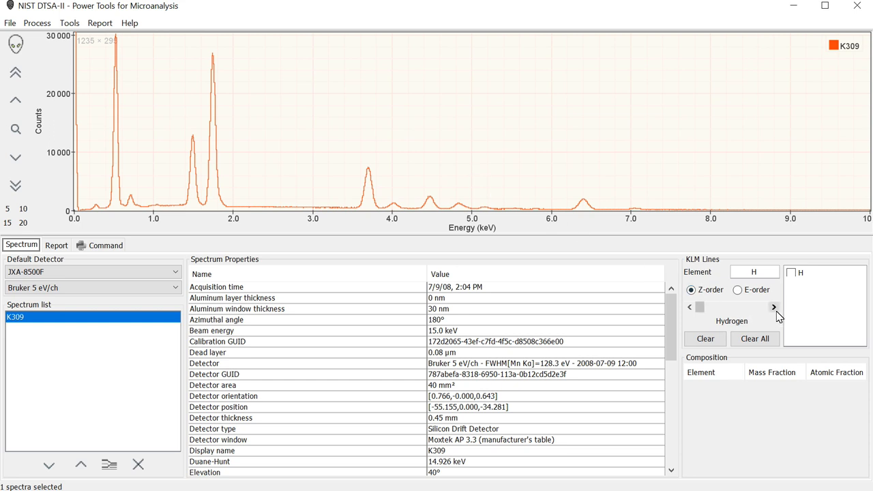
mouse_move(354, 281)
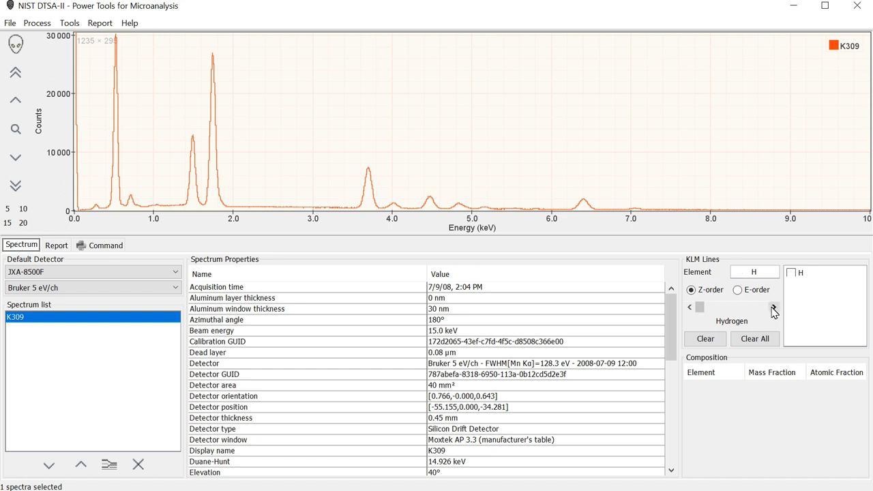
Step: Step the KLM marker through elements to Fe and label its K- and L-family lines on K309
left_click(771, 307)
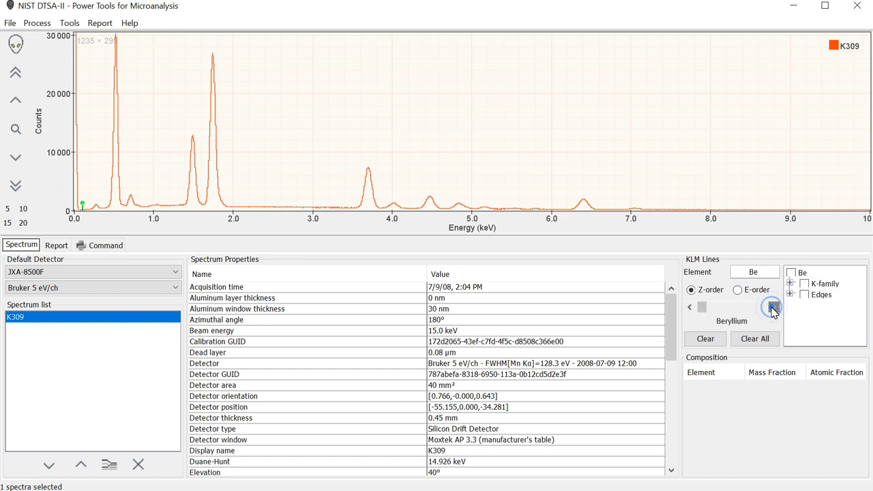
left_click(772, 307)
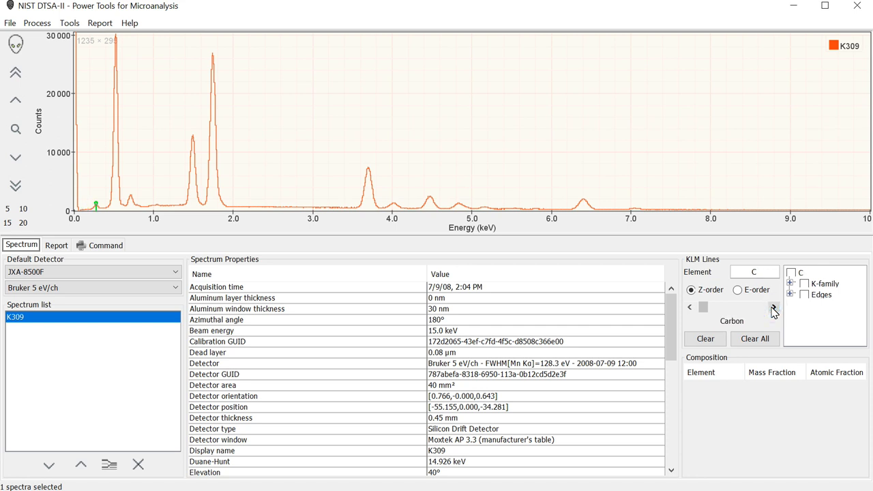
mouse_move(769, 319)
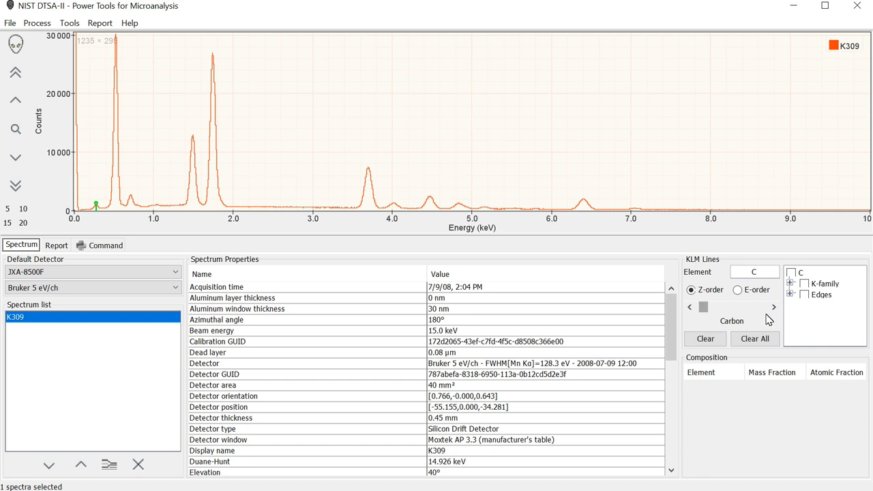
left_click(771, 307)
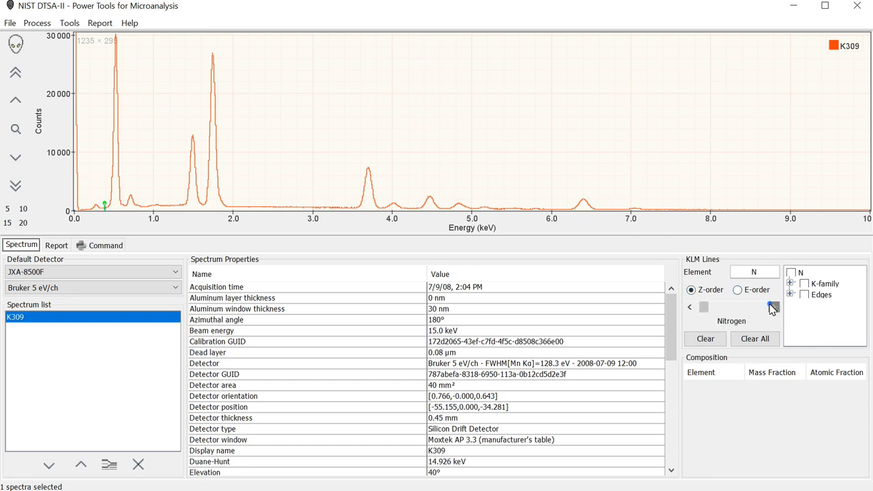
left_click(772, 307)
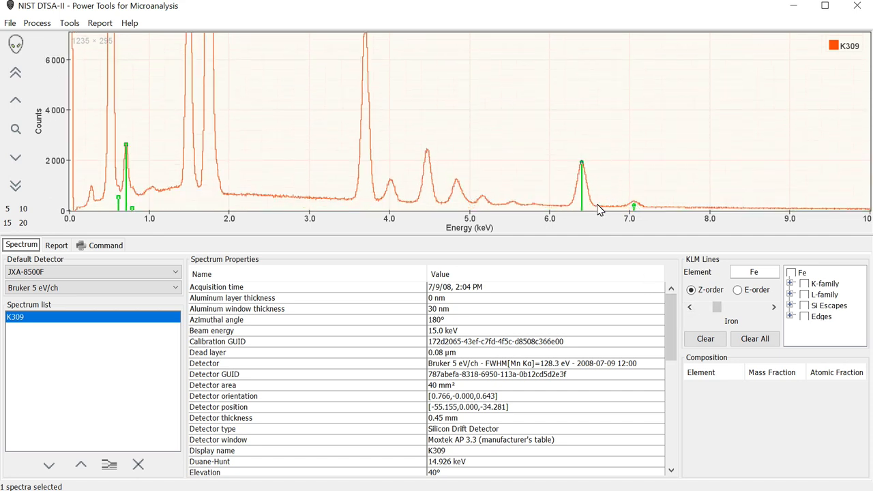
mouse_move(584, 187)
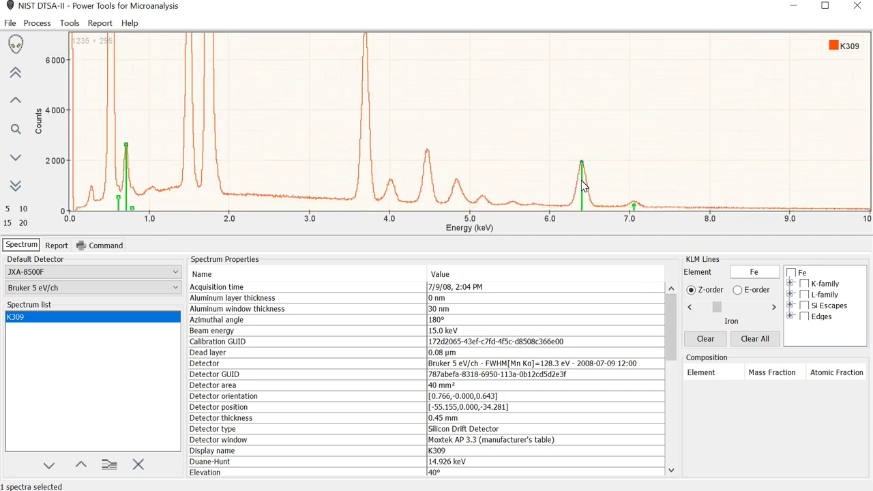
mouse_move(675, 248)
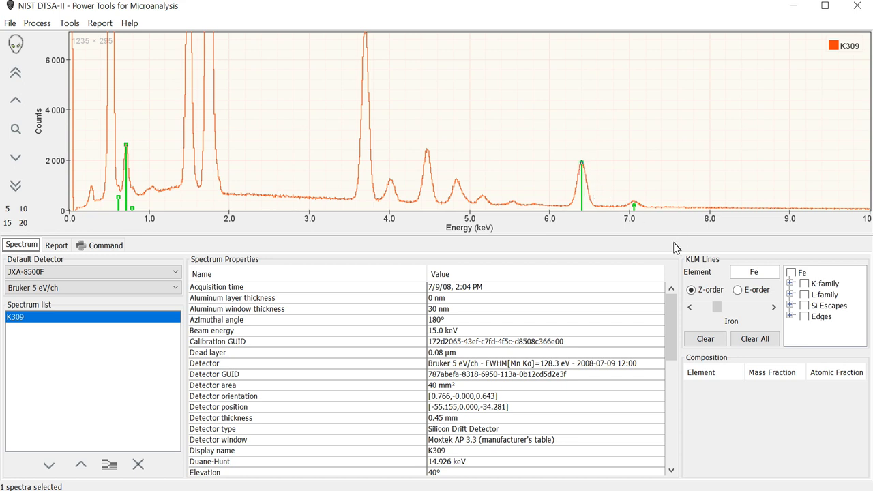
left_click(803, 282)
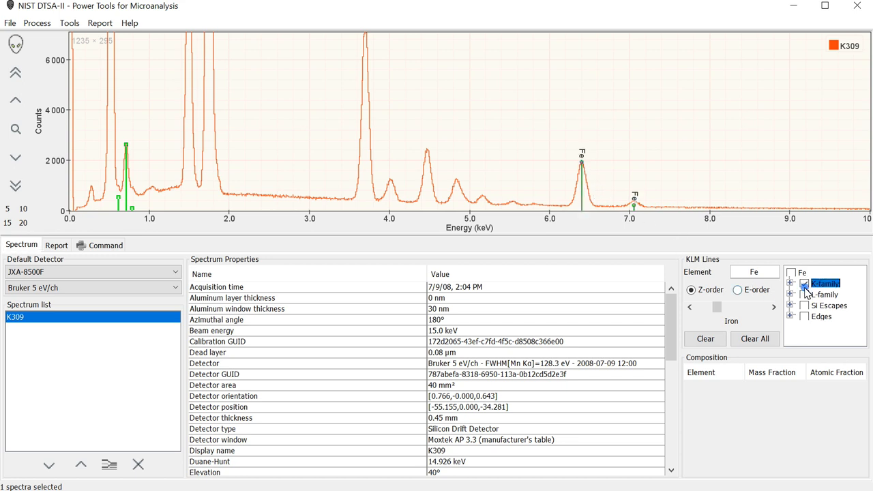
left_click(805, 295)
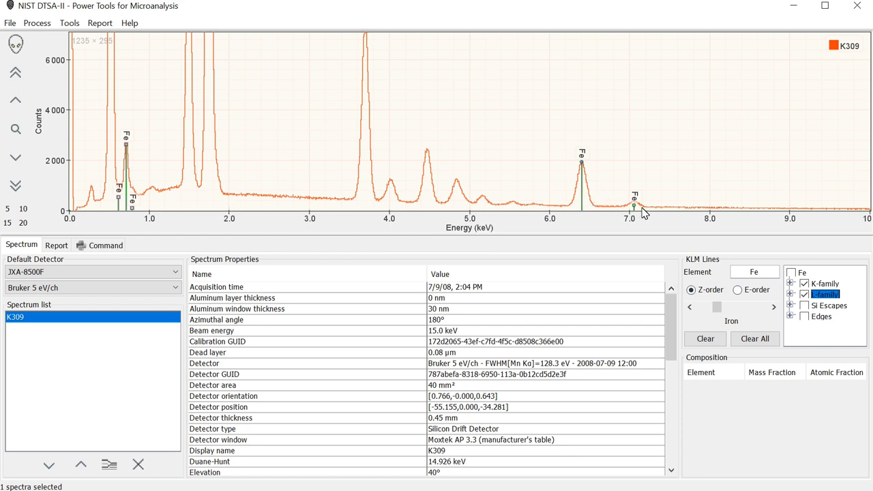
mouse_move(561, 192)
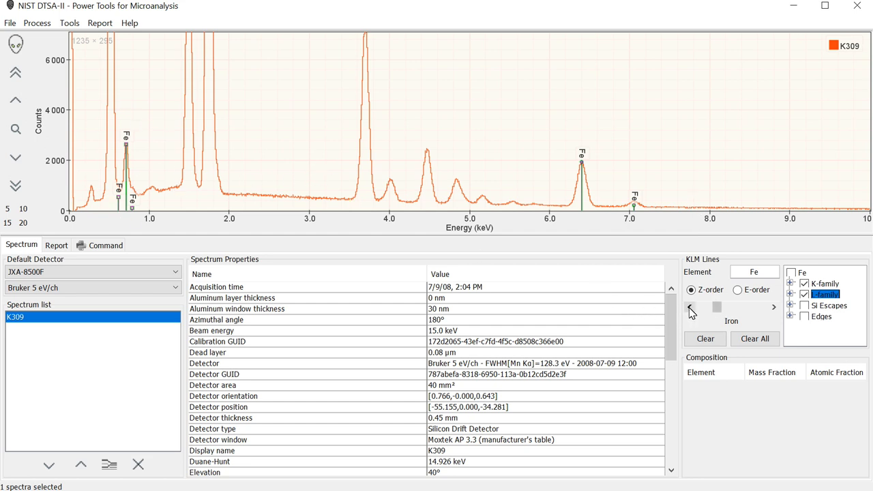
Step: Step the KLM marker to barium and show its M-family lines on the spectrum
left_click(690, 306)
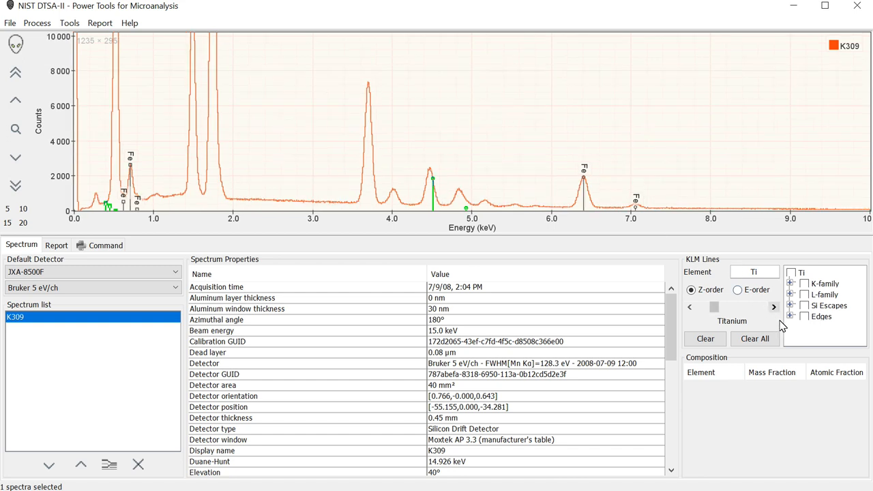
left_click(773, 307)
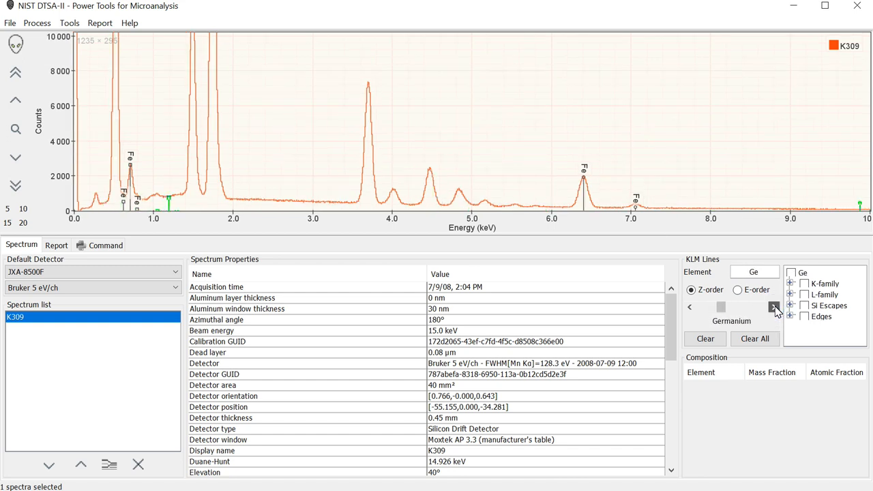
left_click(773, 307)
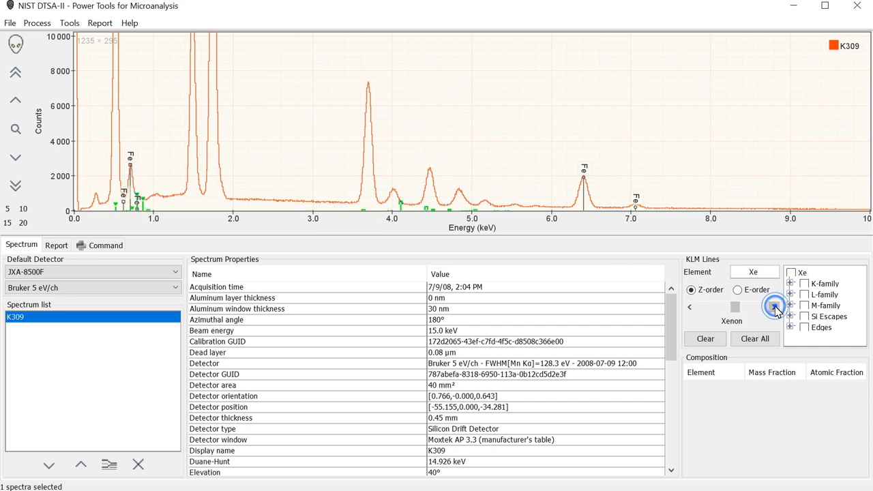
left_click(775, 305)
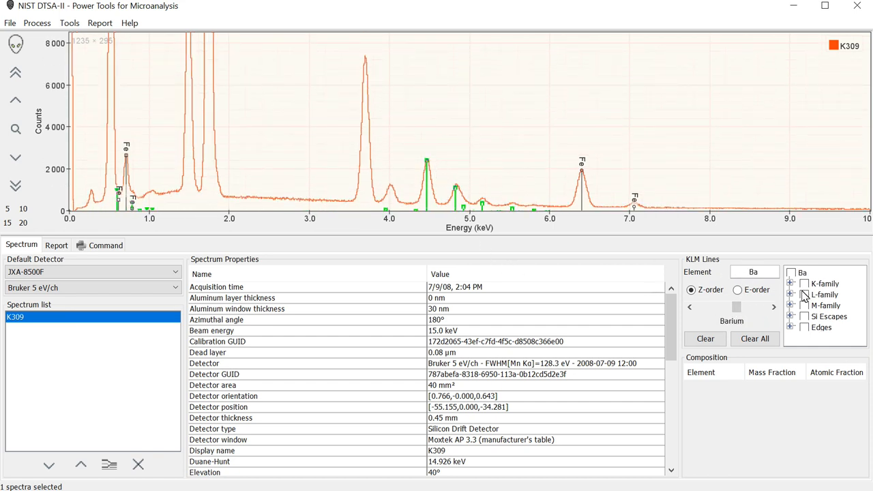
left_click(804, 306)
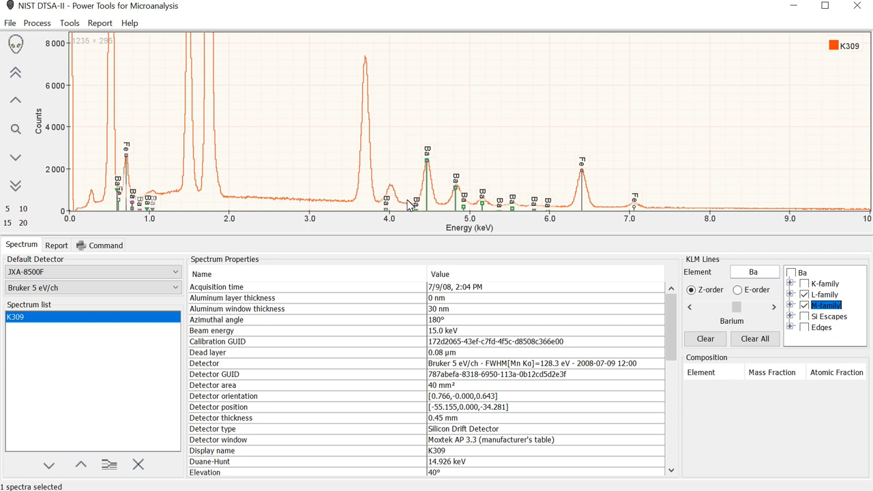
mouse_move(469, 155)
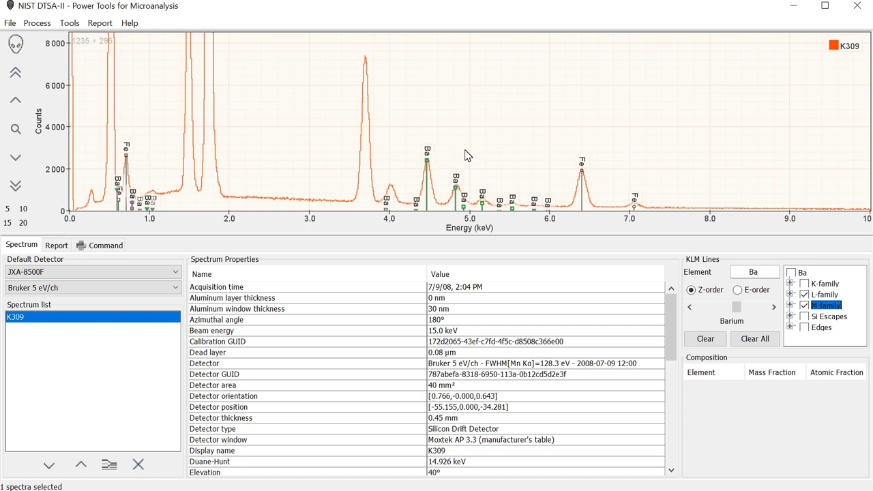
mouse_move(439, 162)
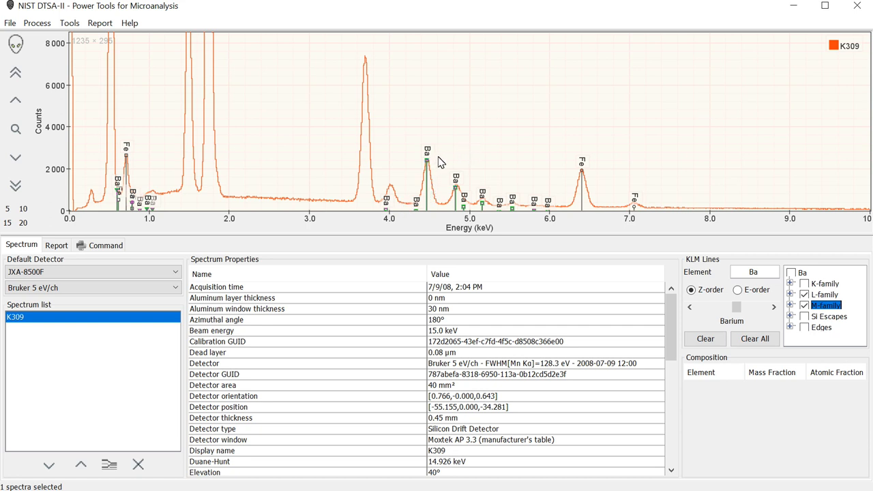
mouse_move(474, 133)
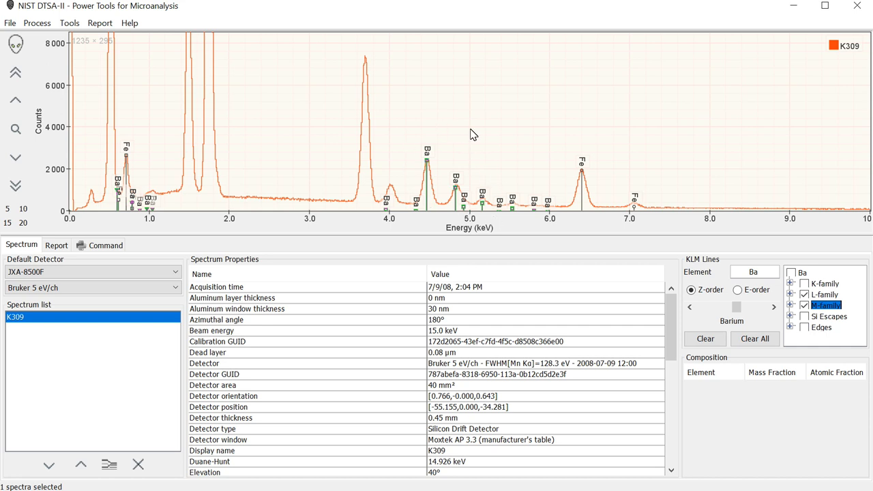
mouse_move(142, 185)
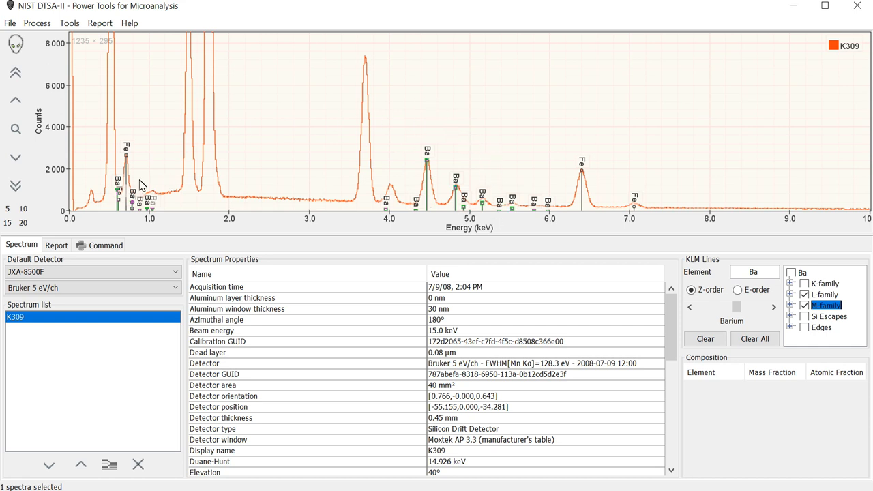
mouse_move(763, 306)
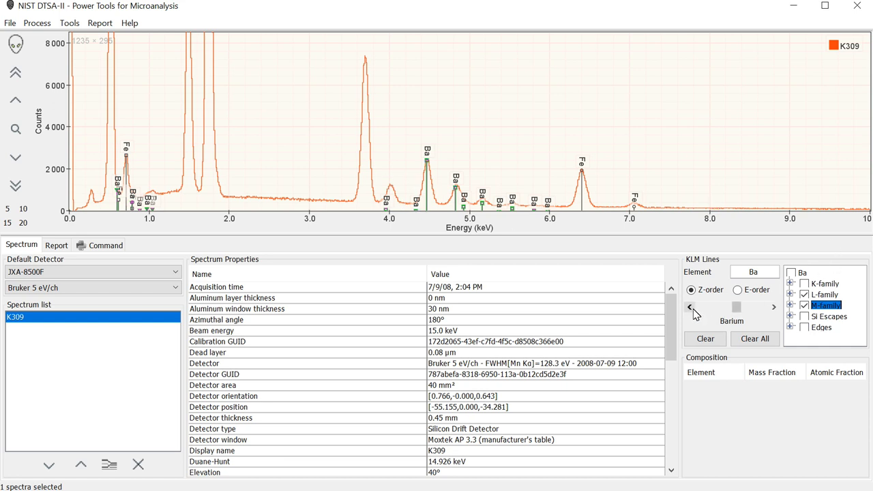
Step: Step back through the elements, labelling calcium, aluminium and oxygen K-family lines
left_click(690, 307)
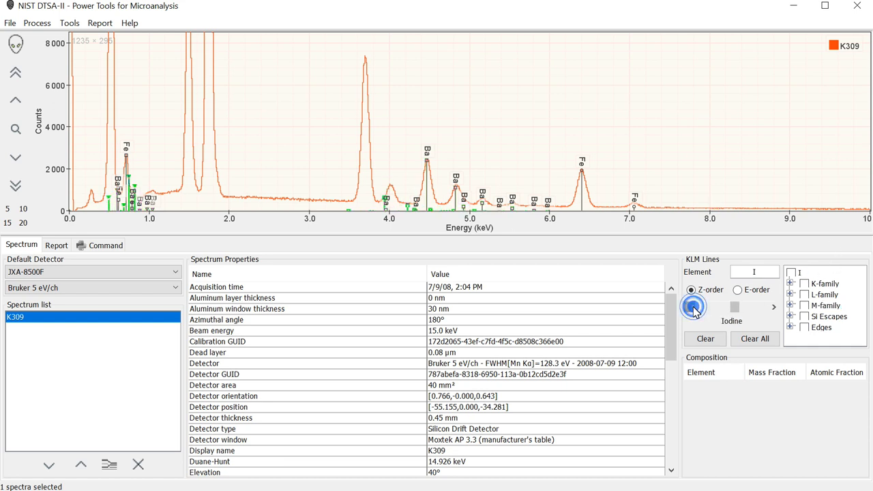
left_click(689, 307)
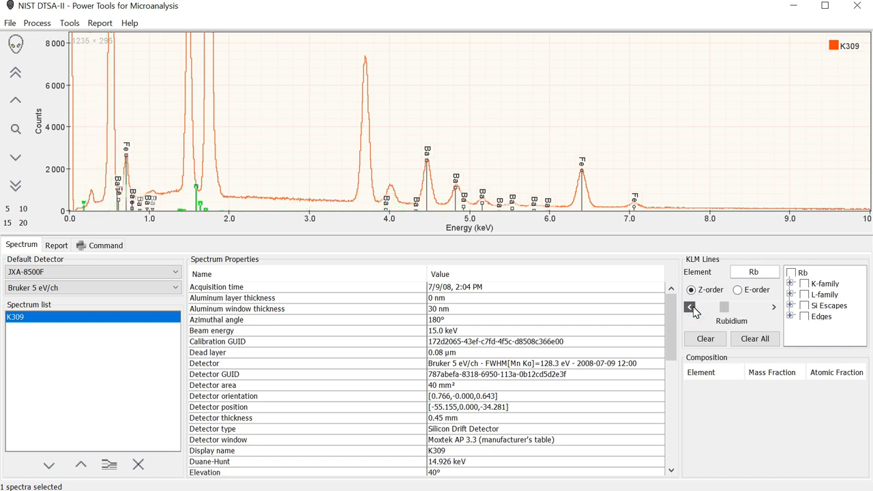
left_click(689, 307)
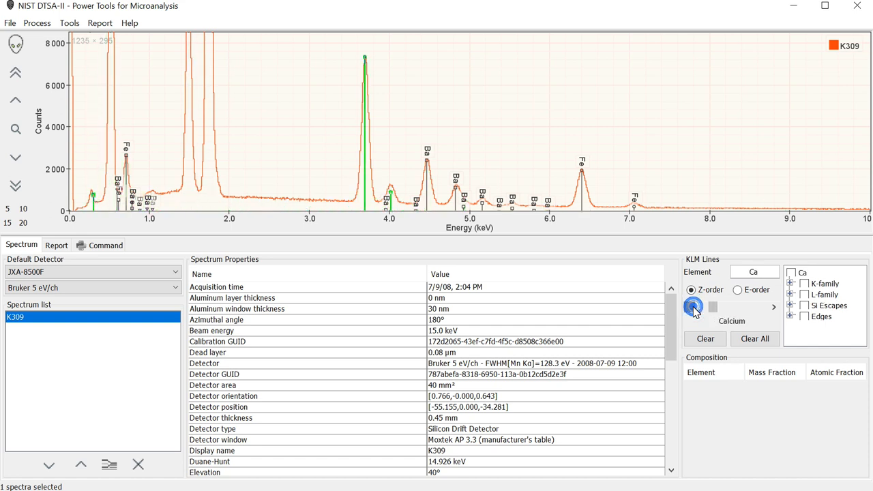
left_click(804, 294)
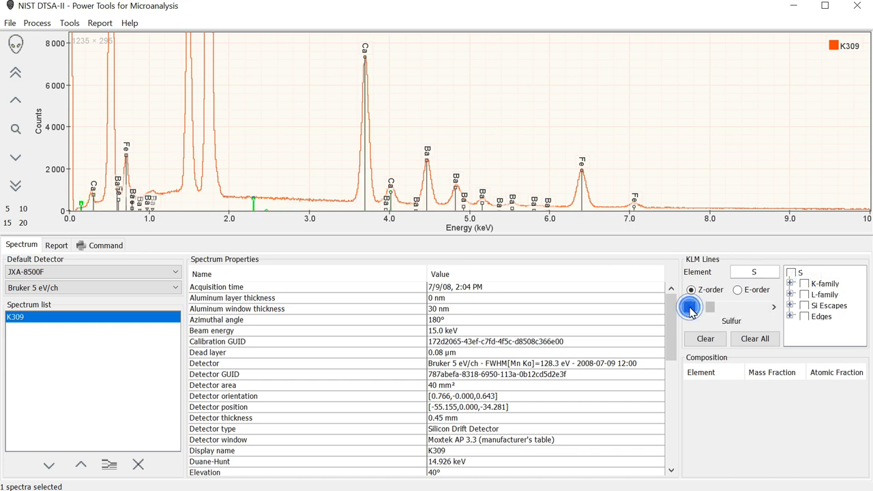
left_click(824, 282)
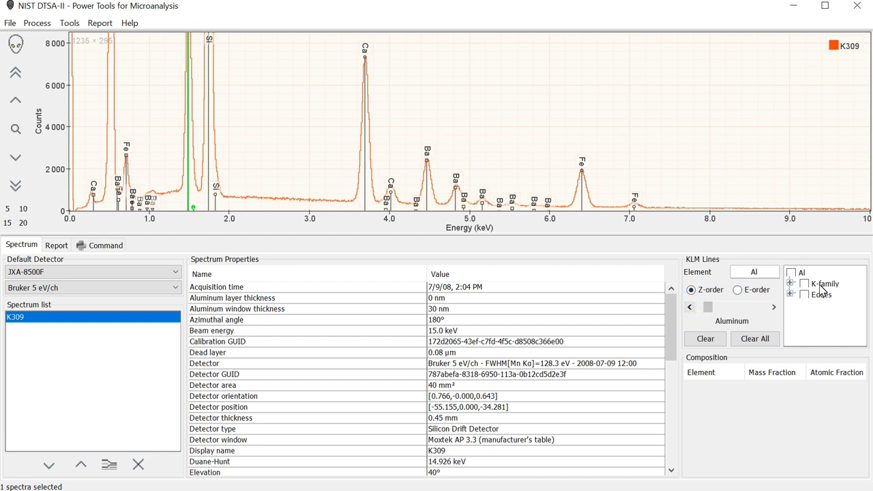
left_click(804, 283)
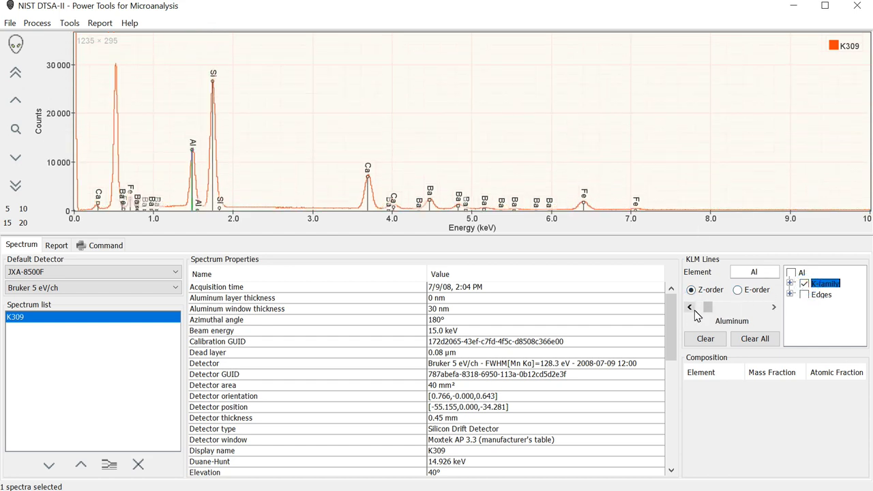
left_click(688, 307)
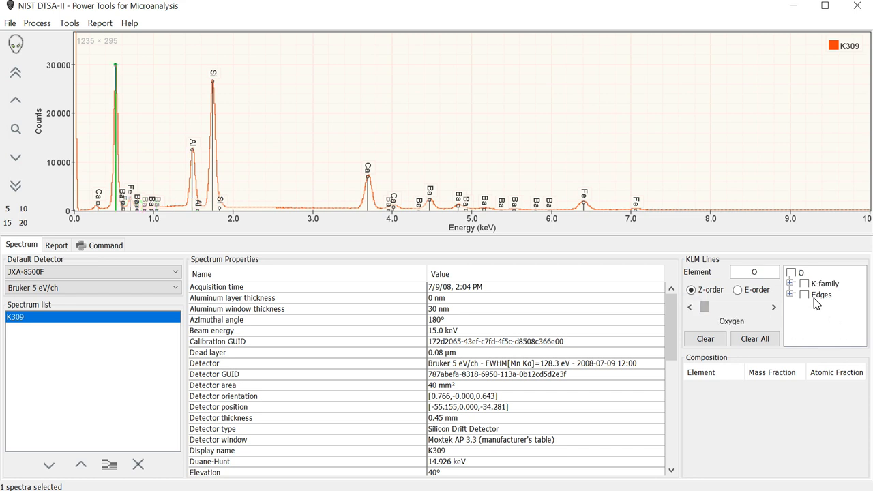
left_click(805, 282)
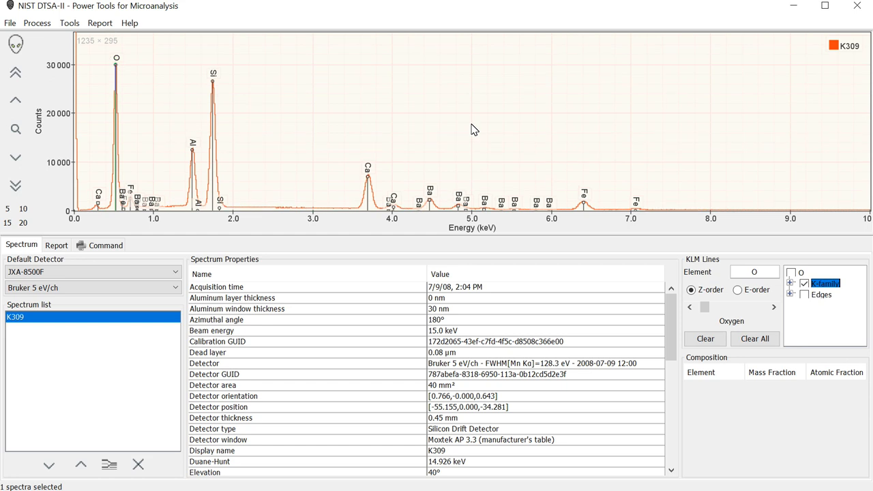
mouse_move(441, 174)
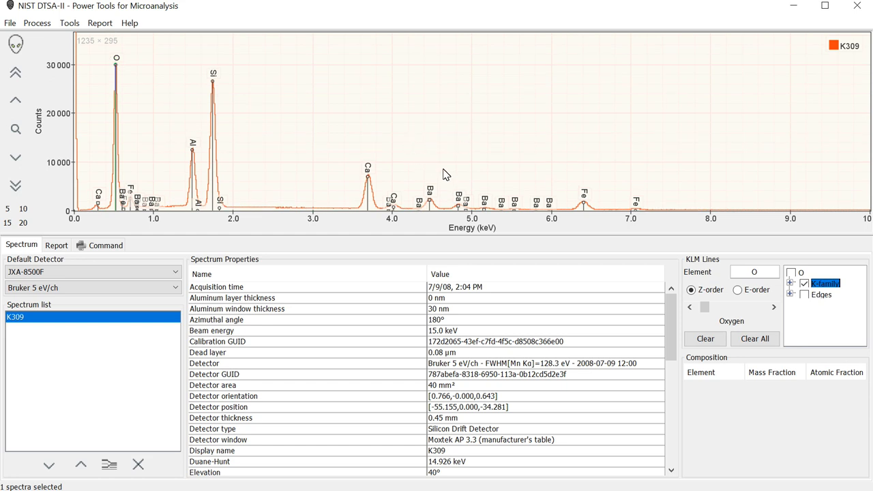
mouse_move(37, 208)
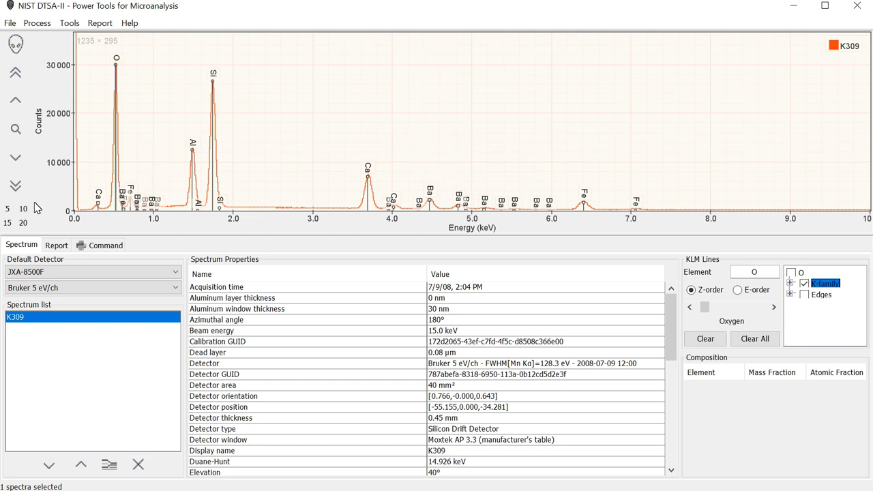
mouse_move(7, 209)
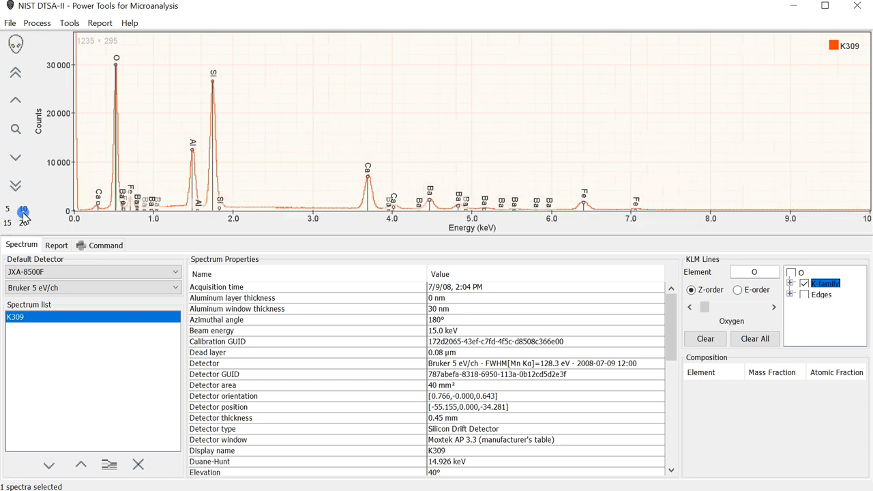
Step: Expand the count axis by a factor of 10 to reveal the low-count background out to ~15 keV
left_click(24, 222)
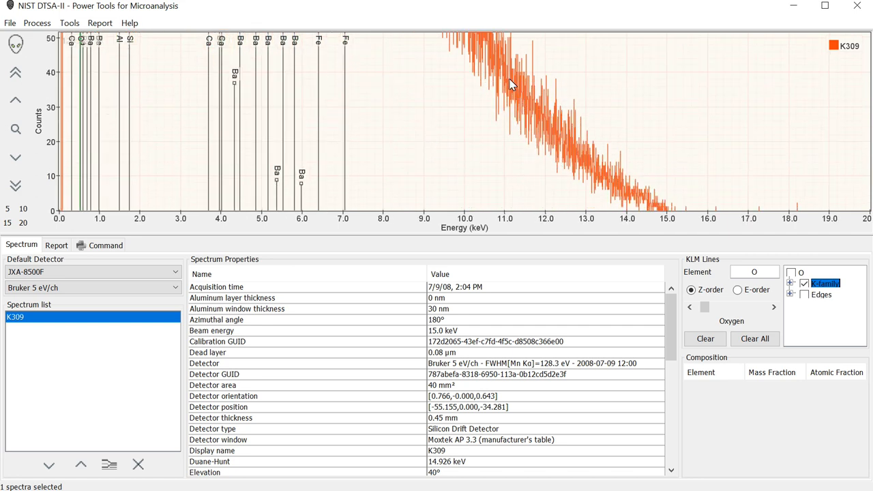
mouse_move(575, 150)
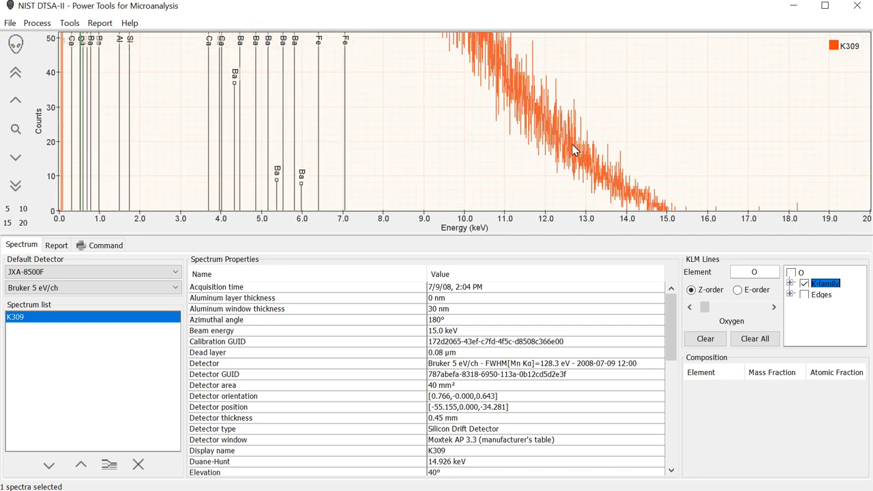
mouse_move(653, 208)
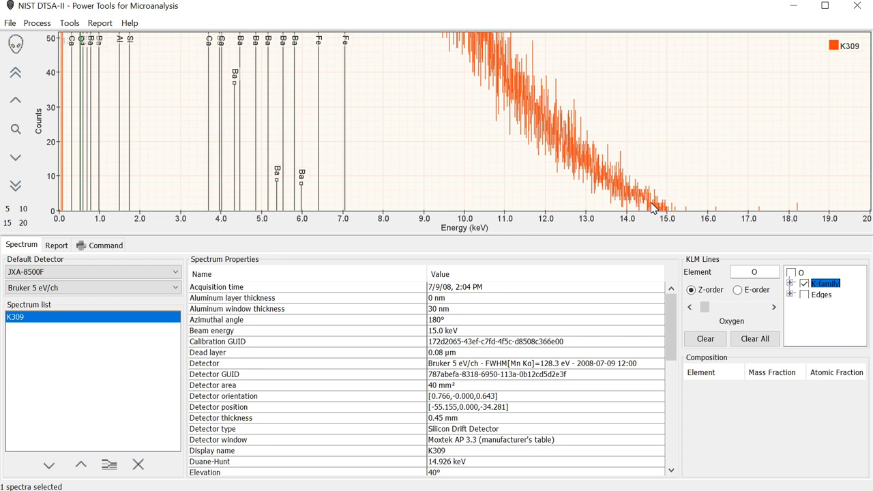
mouse_move(671, 219)
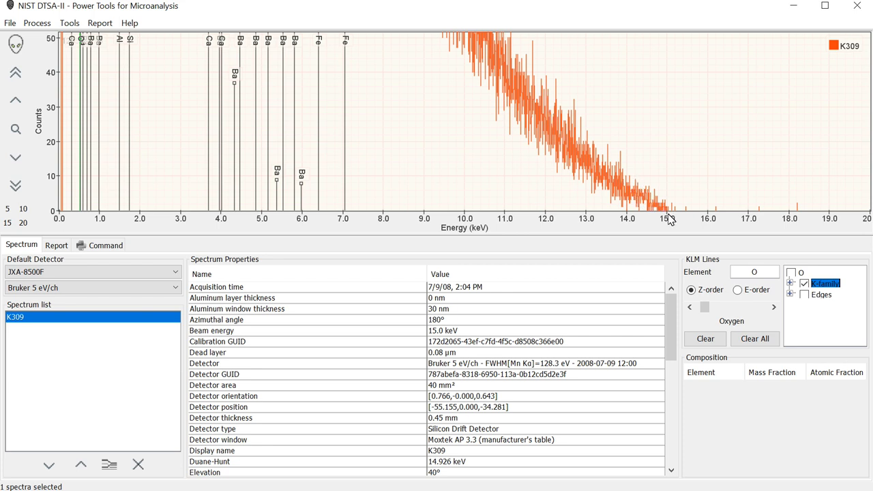
mouse_move(671, 213)
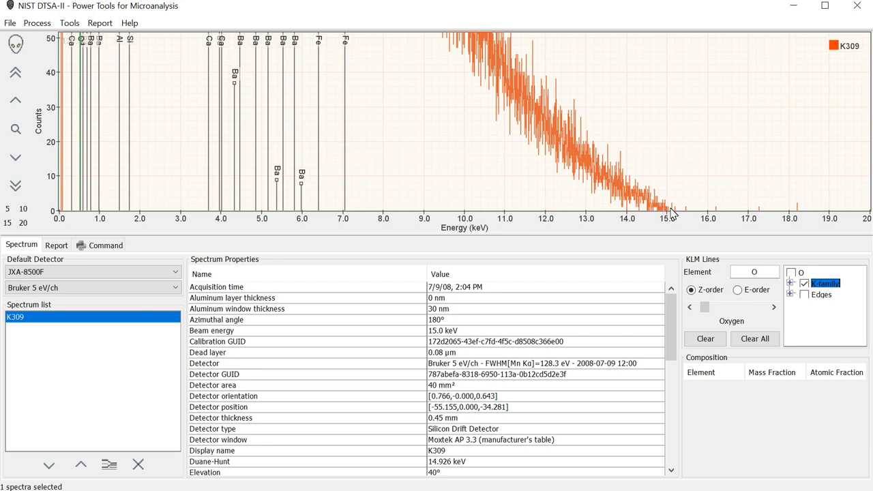
mouse_move(675, 207)
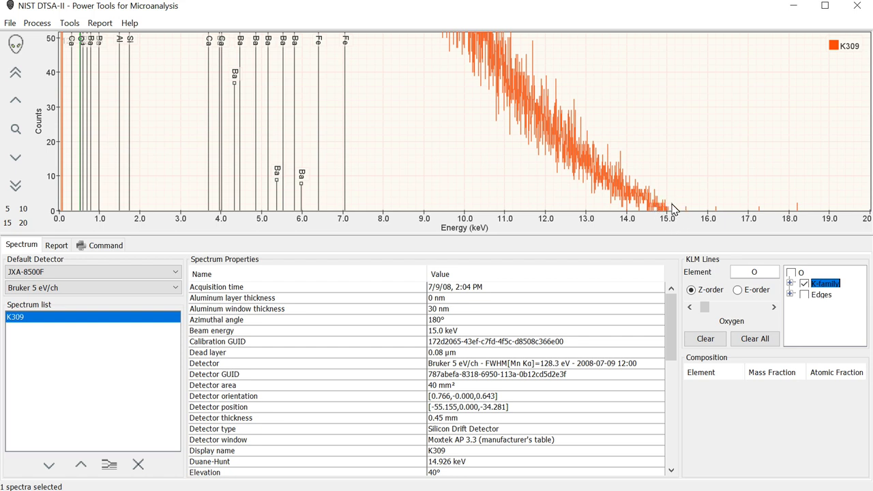
mouse_move(646, 237)
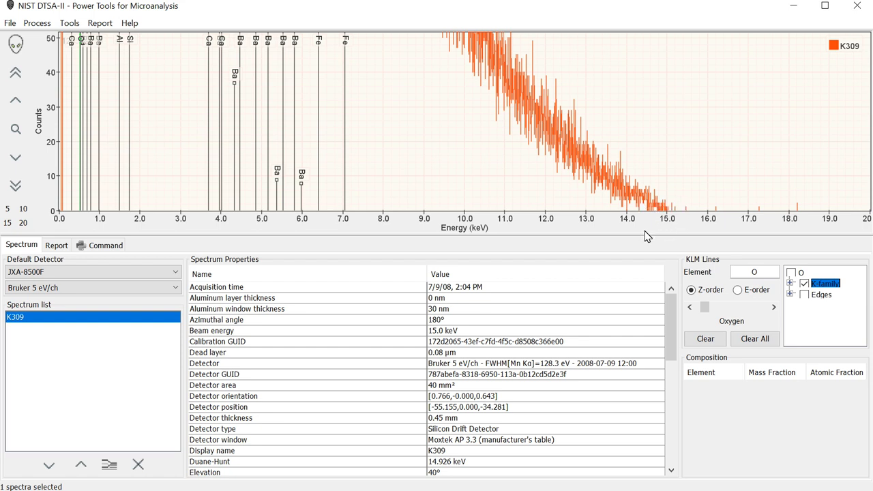
mouse_move(548, 137)
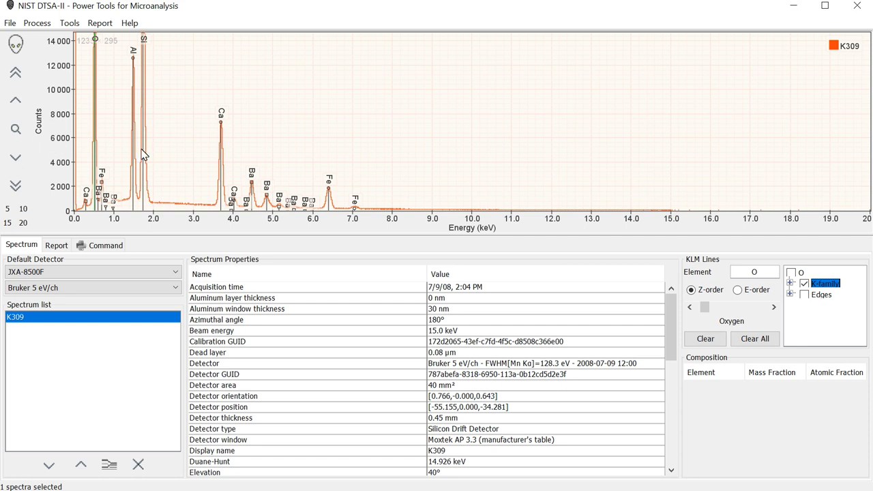
mouse_move(210, 202)
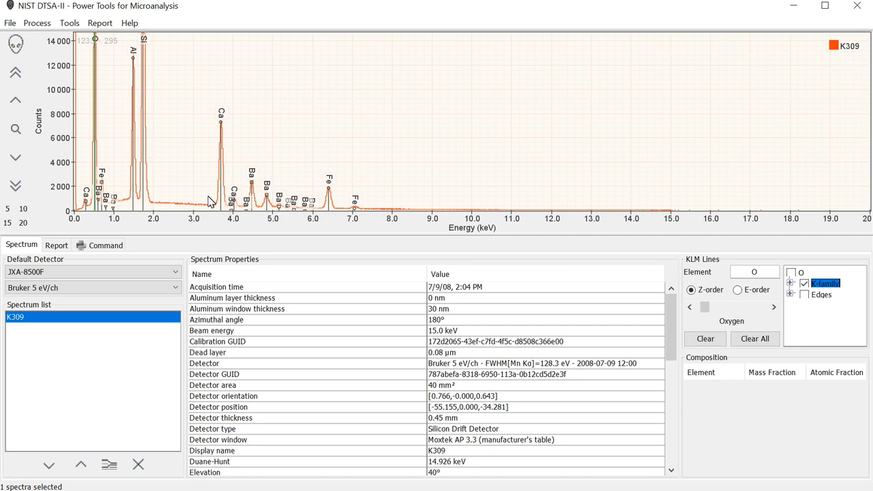
Step: Mark roughly 3.3–7.5 keV on the spectrum and zoom the plot to that region of Ca, Ba and Fe peaks
left_click(210, 201)
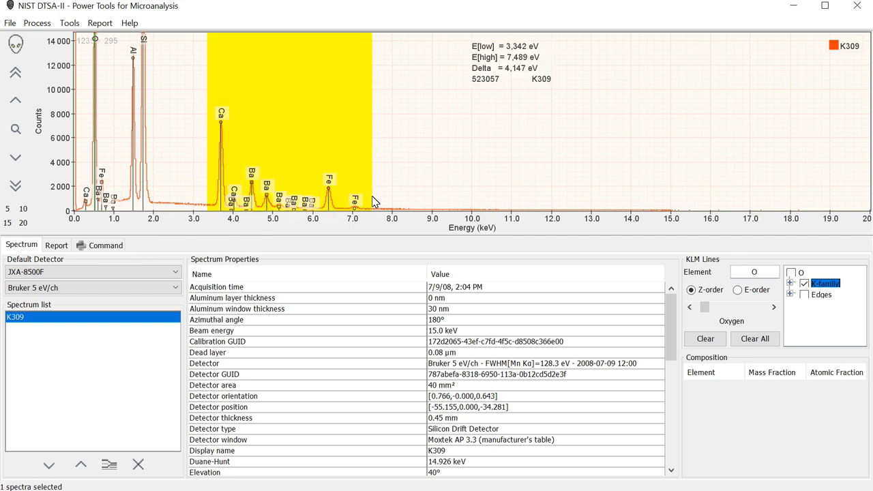
mouse_move(477, 90)
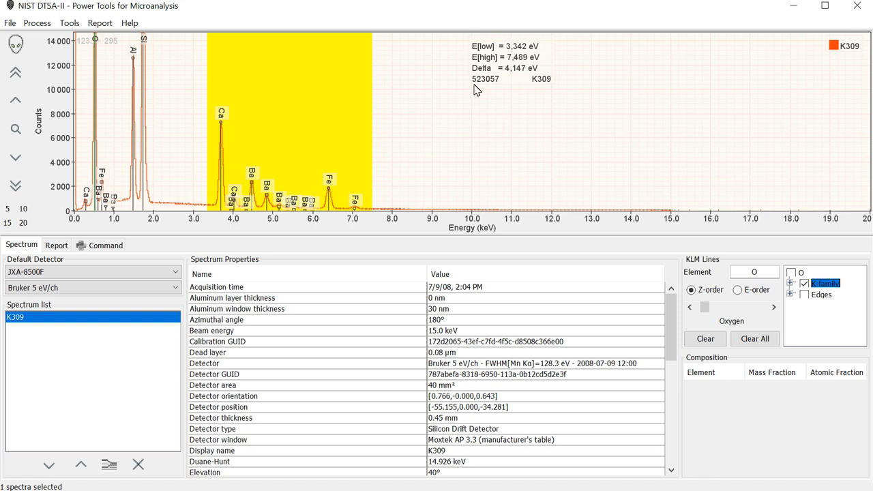
mouse_move(502, 87)
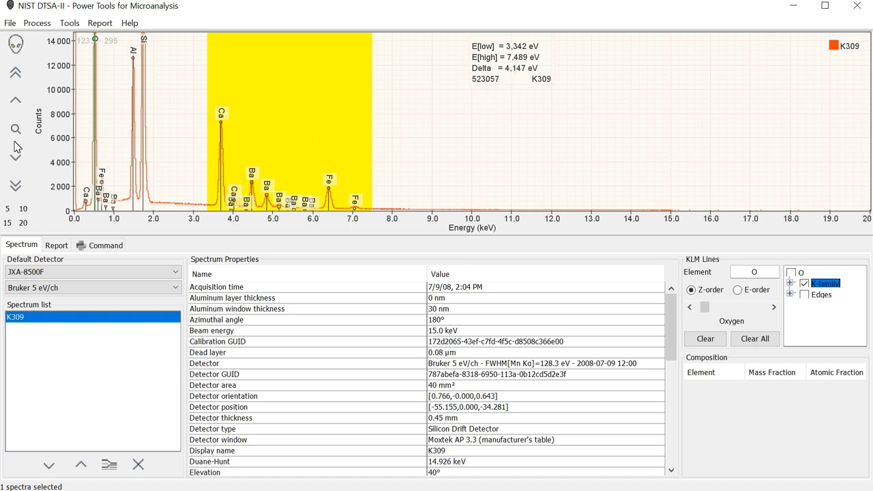
mouse_move(16, 129)
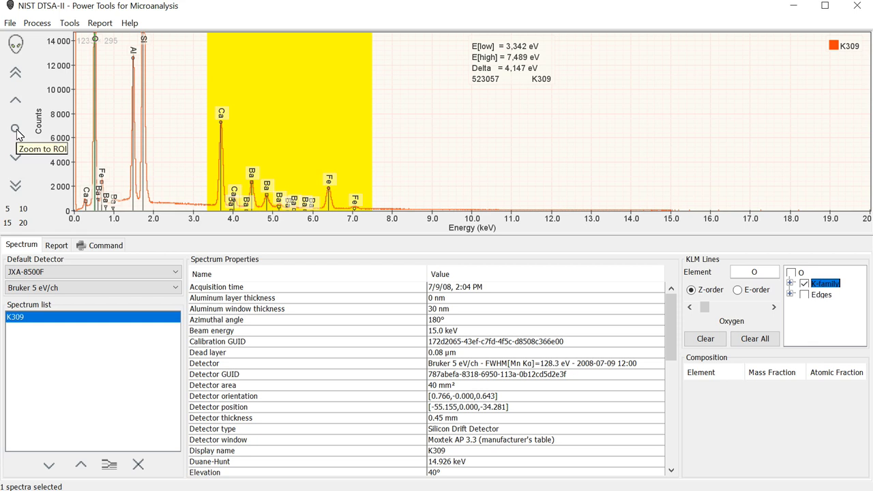
left_click(16, 131)
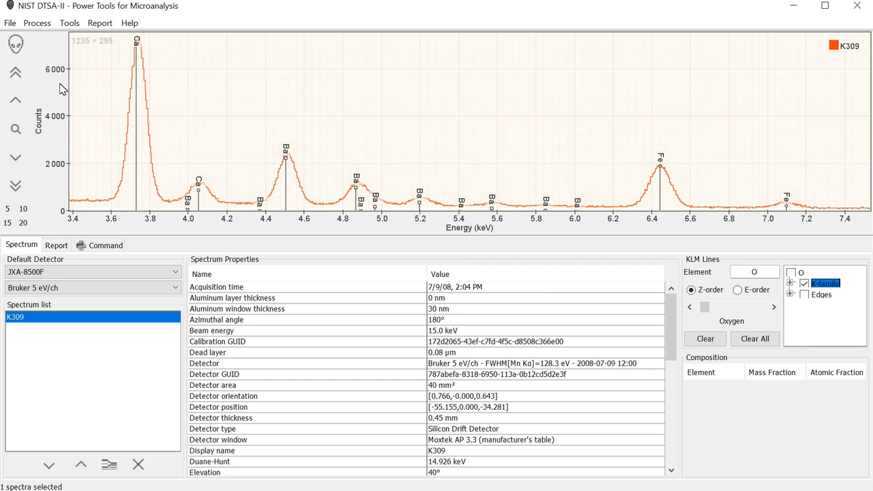
mouse_move(139, 120)
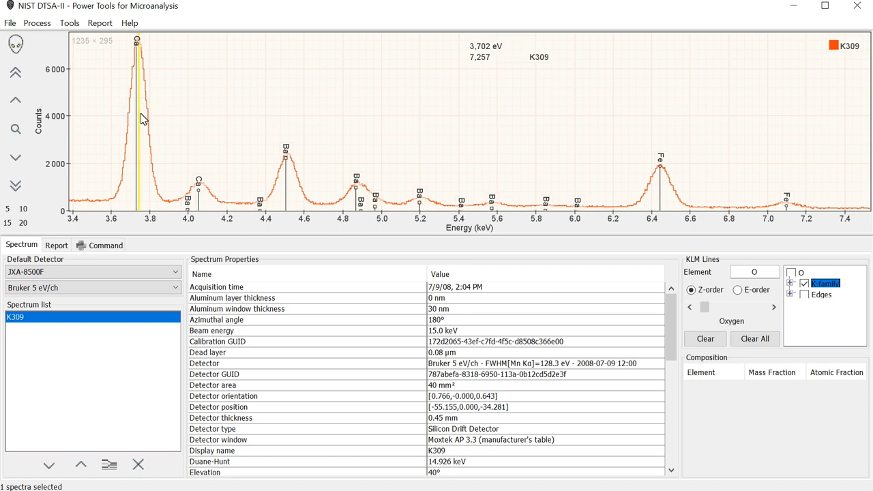
mouse_move(475, 57)
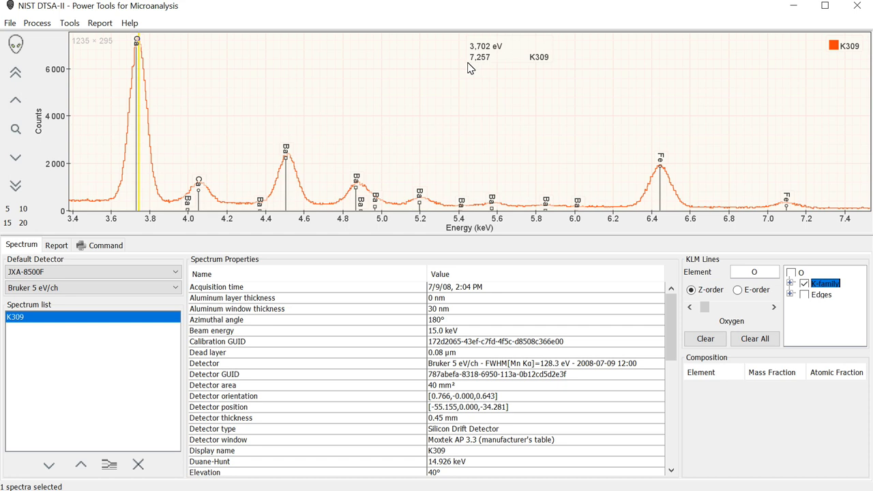
mouse_move(562, 62)
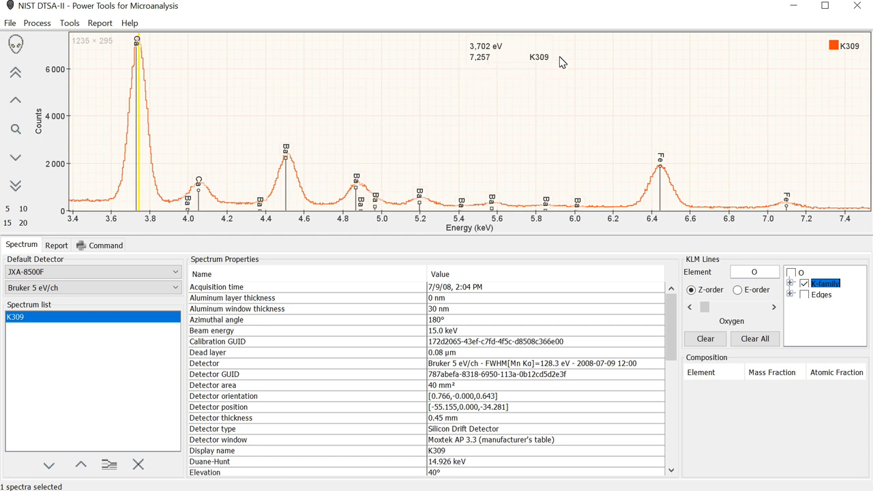
mouse_move(286, 79)
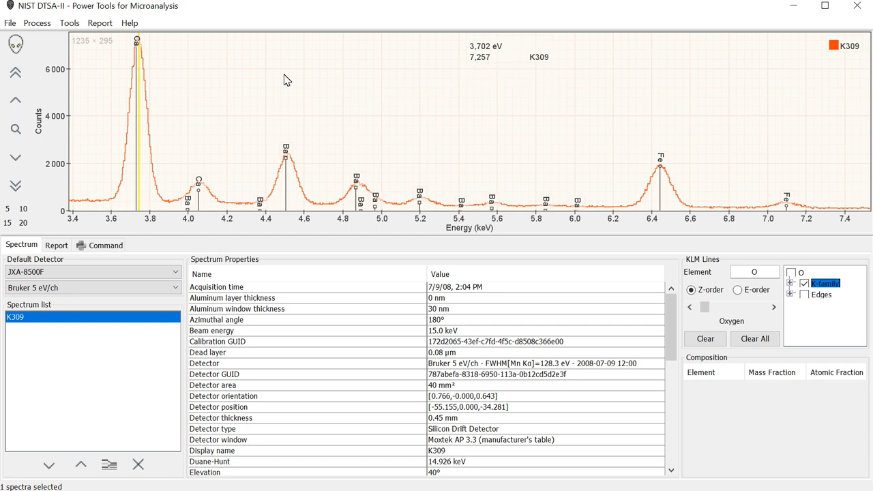
Step: Load CaF2 std.msa from the K309 folder so it overlays K309 on the zoomed plot
left_click(11, 21)
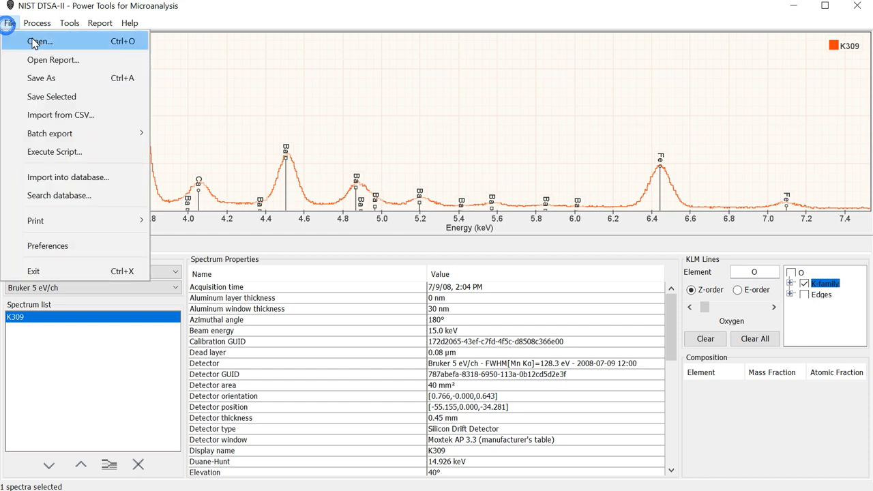
left_click(38, 41)
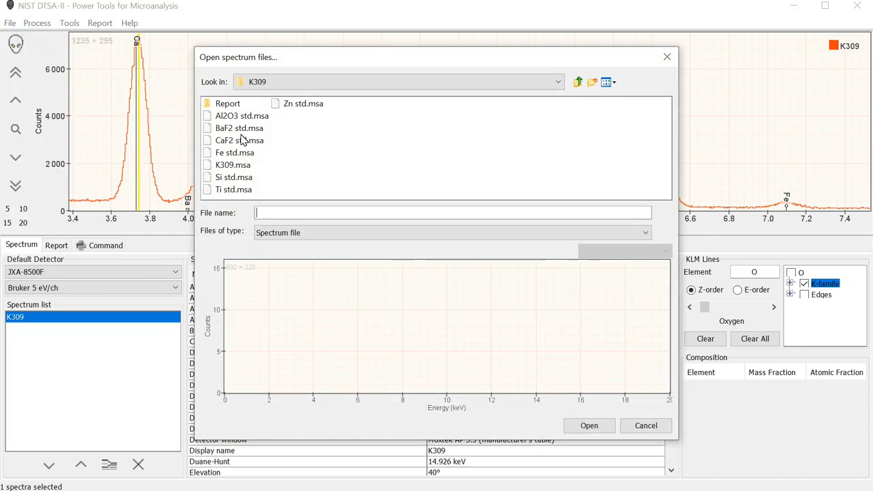
left_click(240, 140)
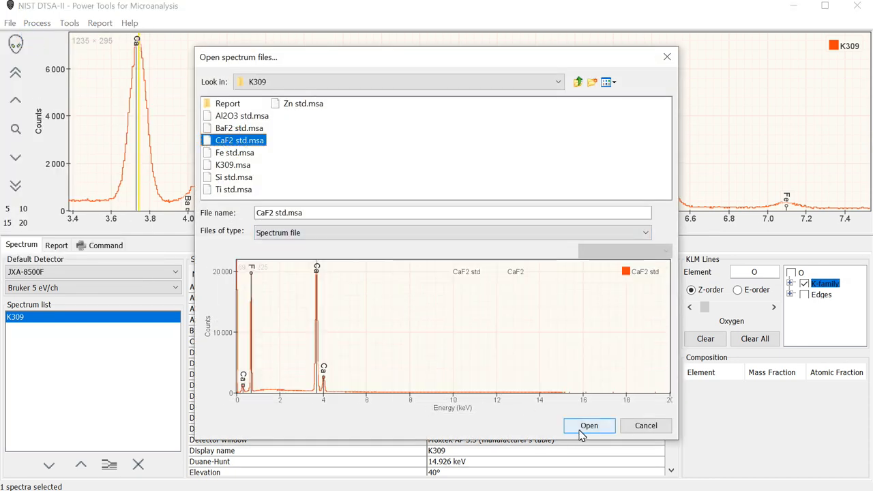
left_click(589, 425)
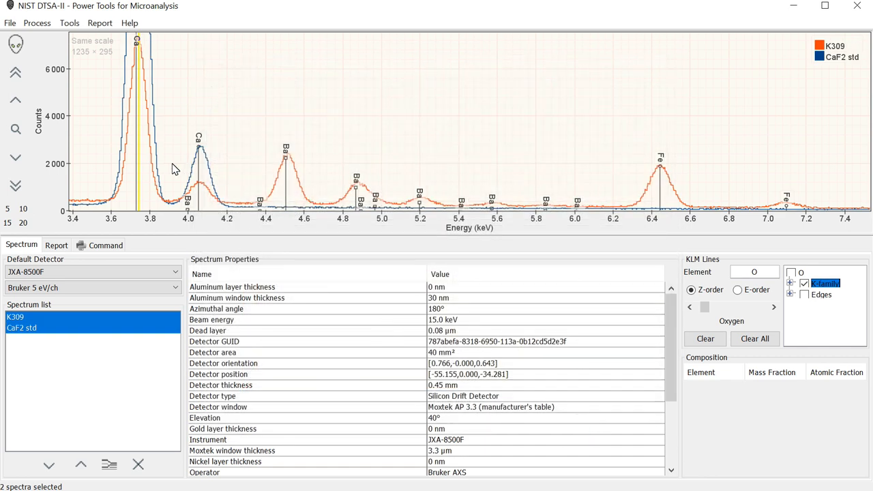
mouse_move(139, 169)
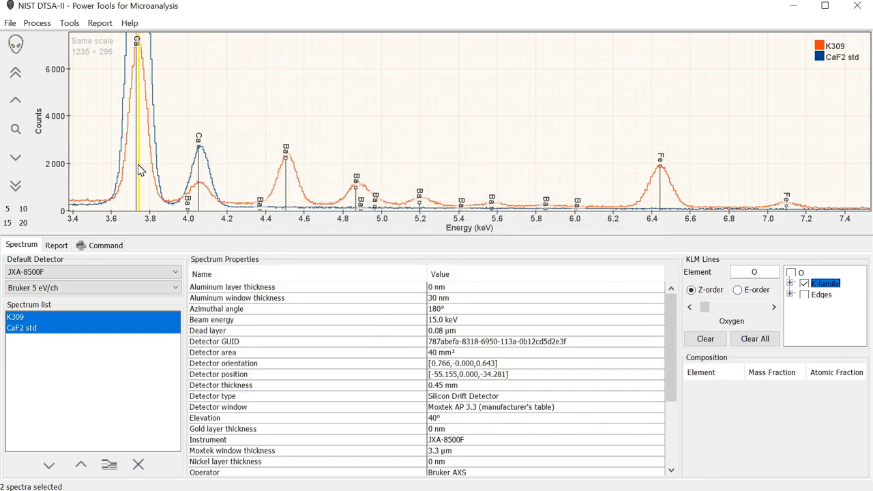
mouse_move(417, 122)
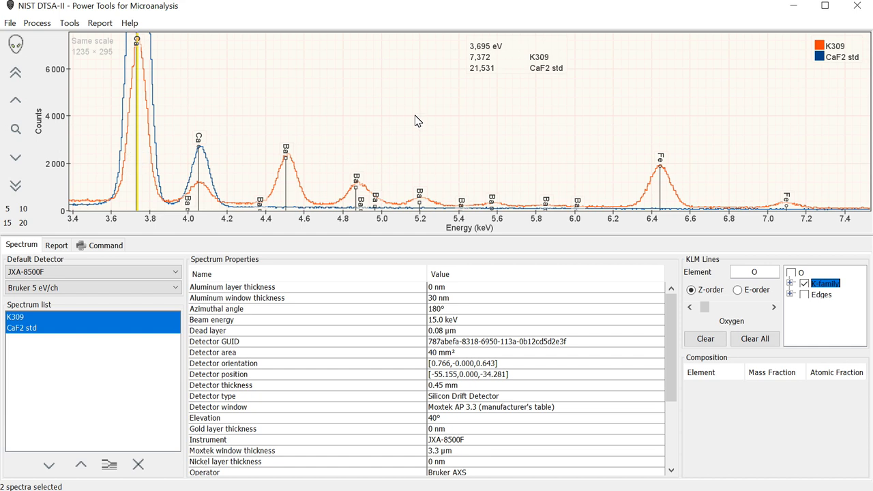
mouse_move(543, 74)
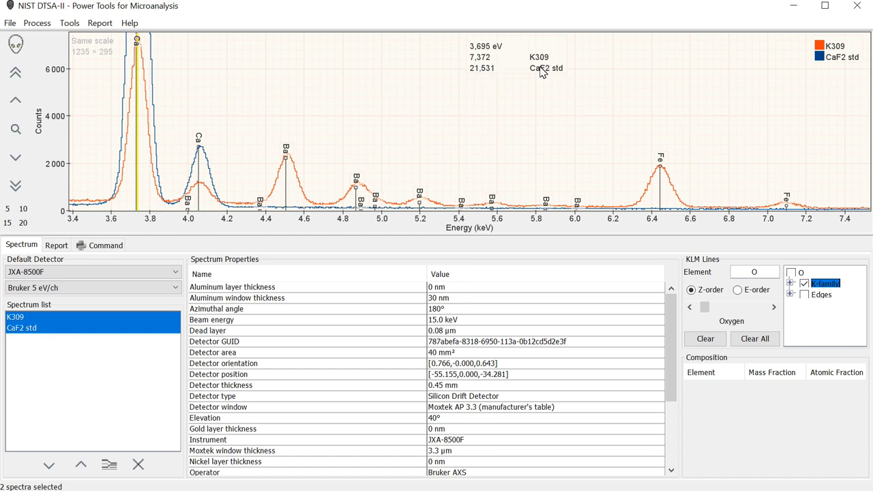
mouse_move(303, 74)
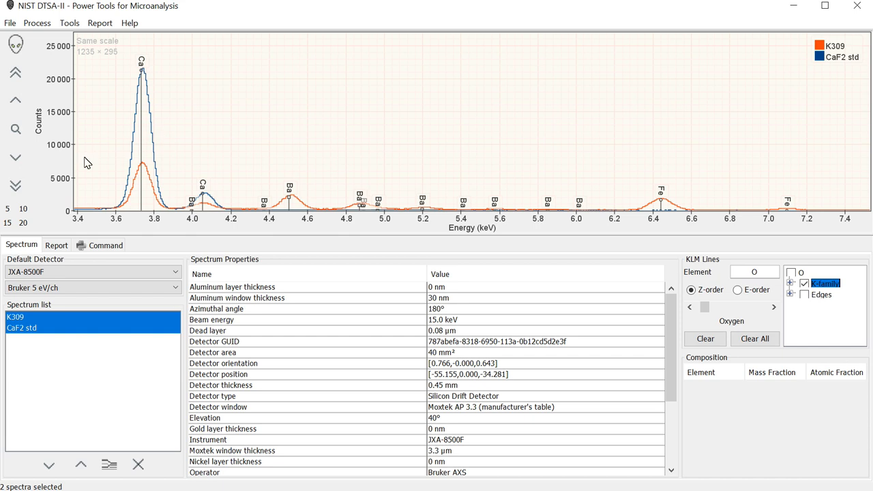
mouse_move(27, 213)
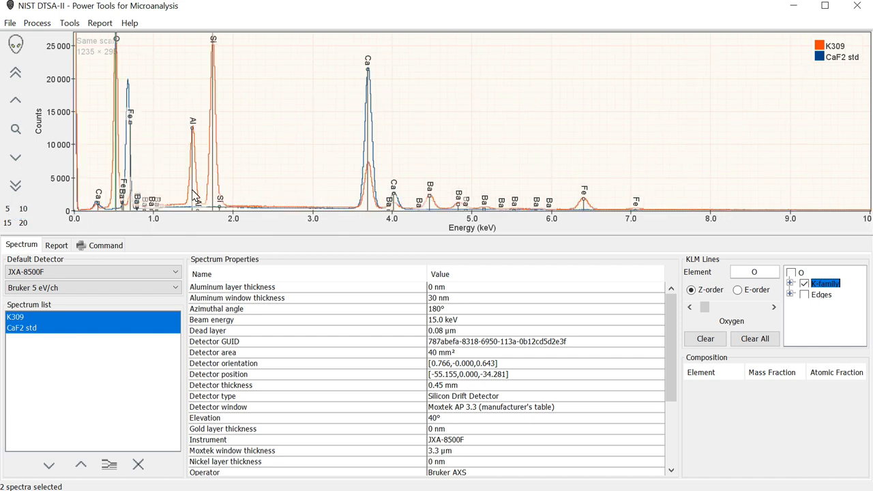
mouse_move(379, 115)
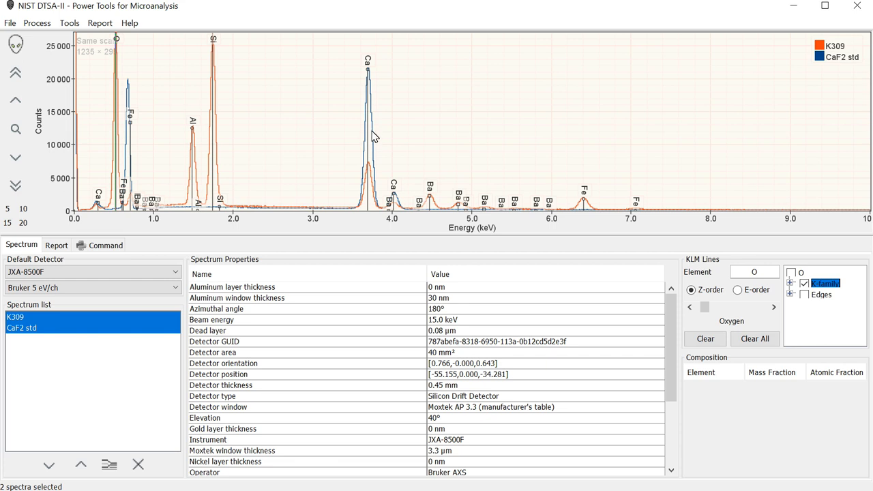
mouse_move(363, 180)
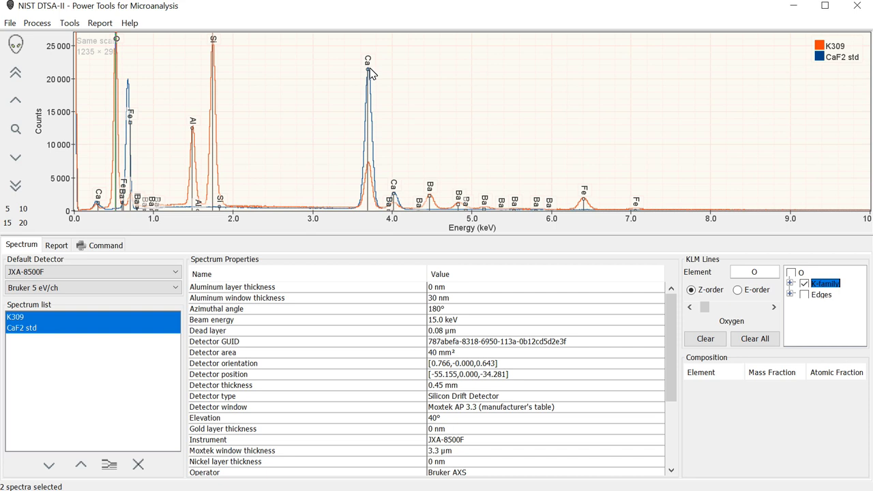
mouse_move(457, 150)
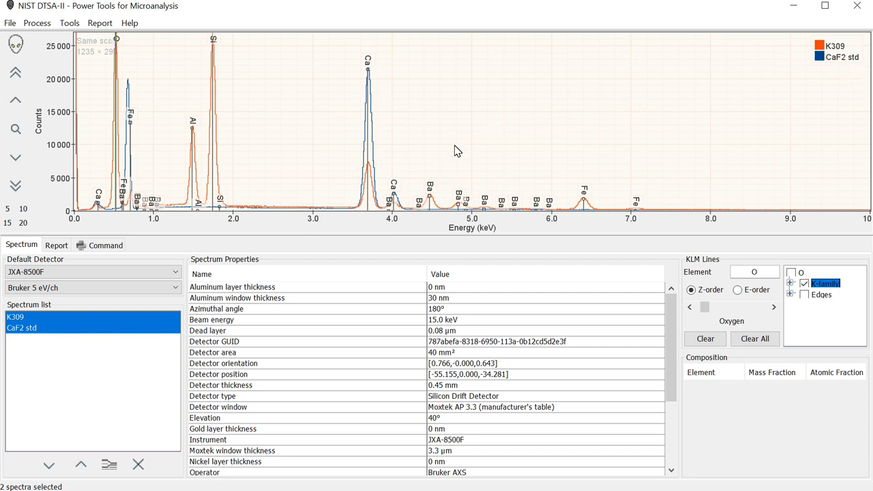
mouse_move(371, 203)
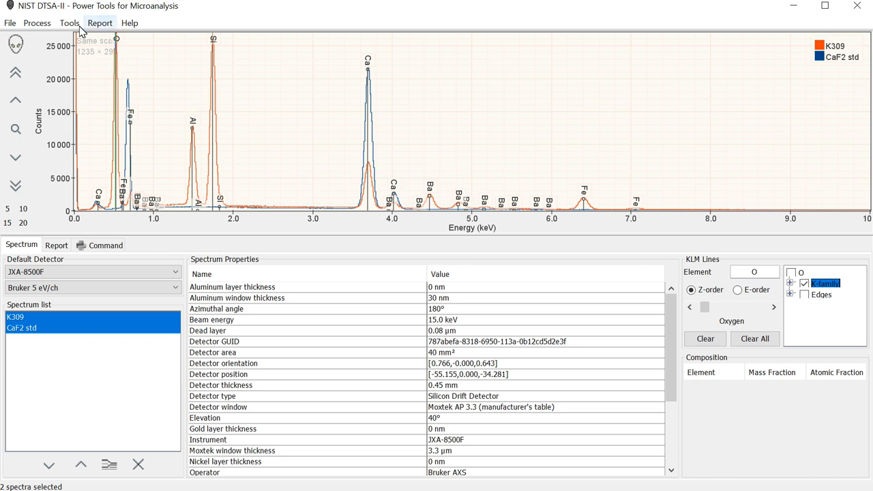
mouse_move(293, 74)
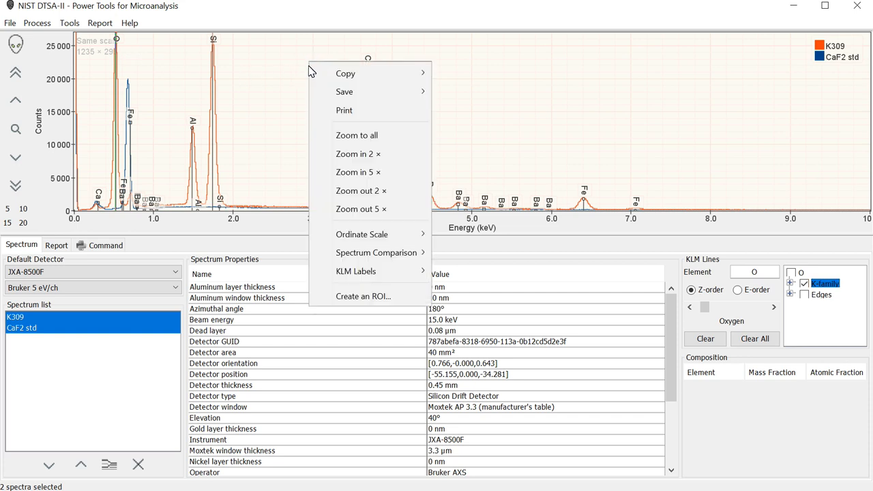
mouse_move(377, 252)
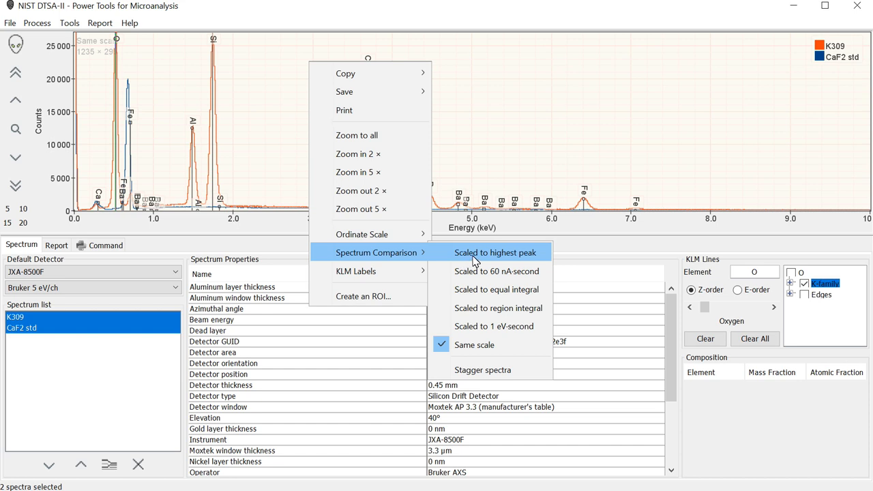
Step: Try Spectrum Comparison scaling to highest peaks and then to 60 nA-second
left_click(496, 252)
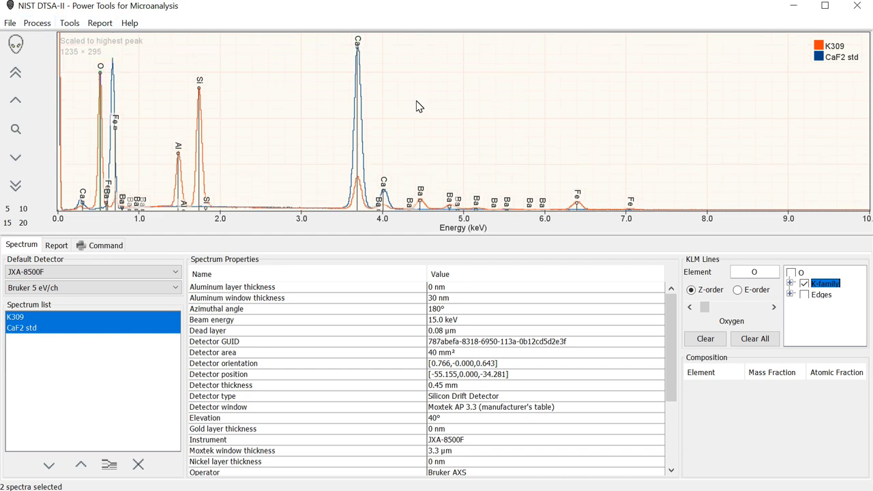
mouse_move(423, 93)
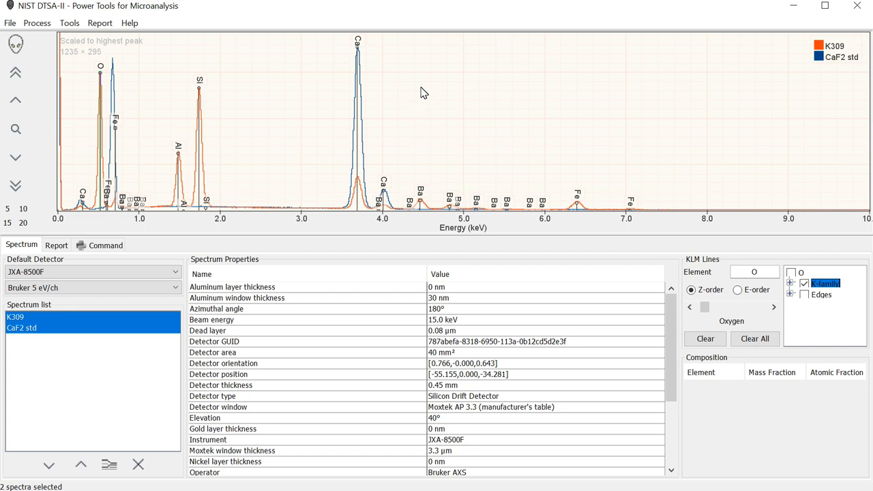
right_click(423, 93)
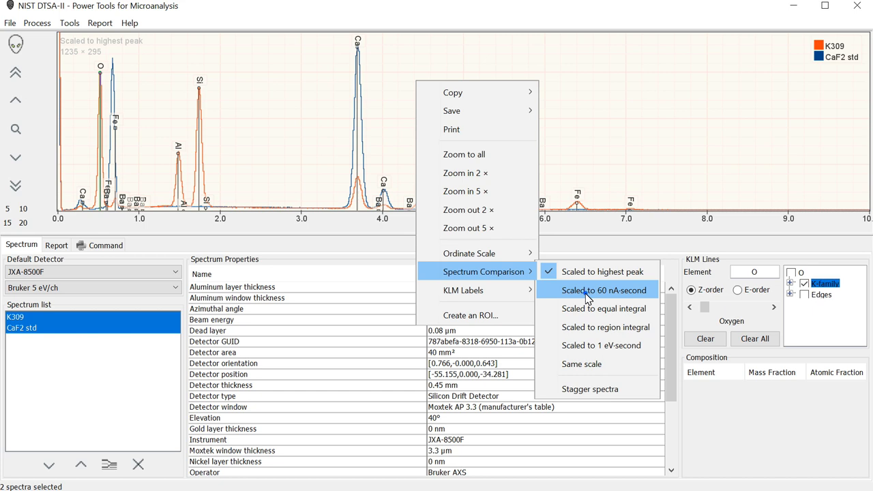
left_click(602, 289)
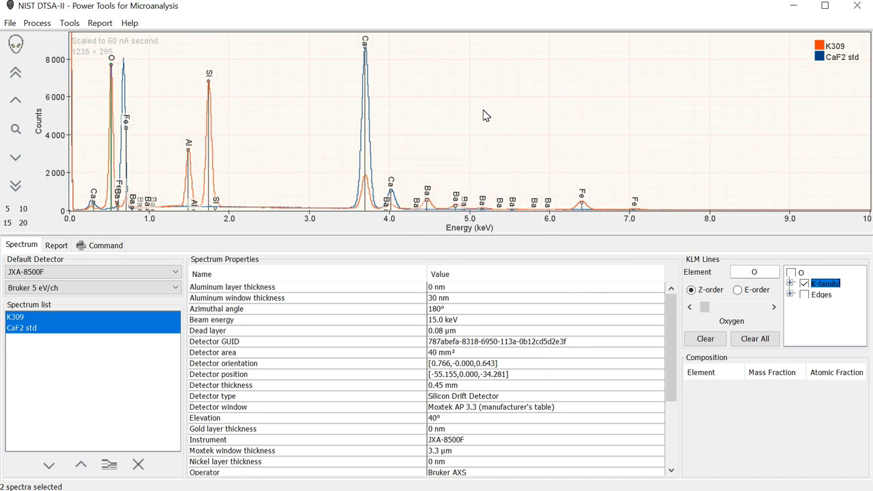
mouse_move(472, 101)
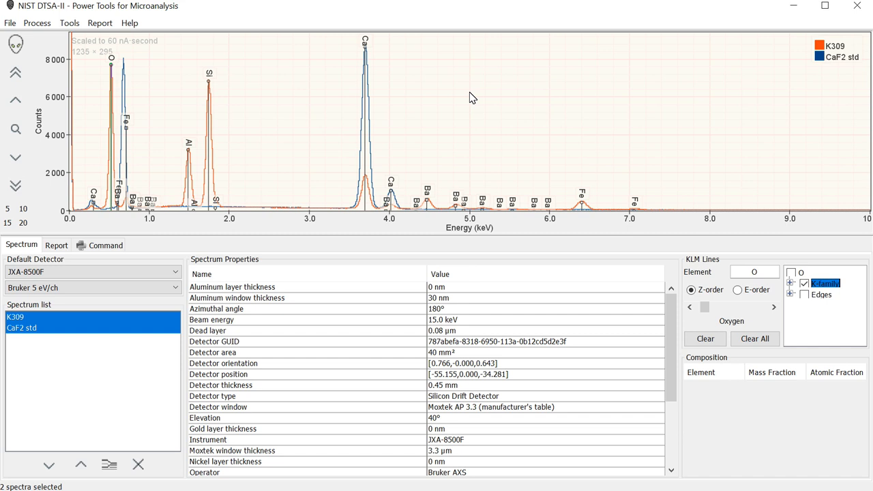
Step: Switch the Spectrum Comparison scaling to equal integral for K309 and CaF2 std
right_click(473, 98)
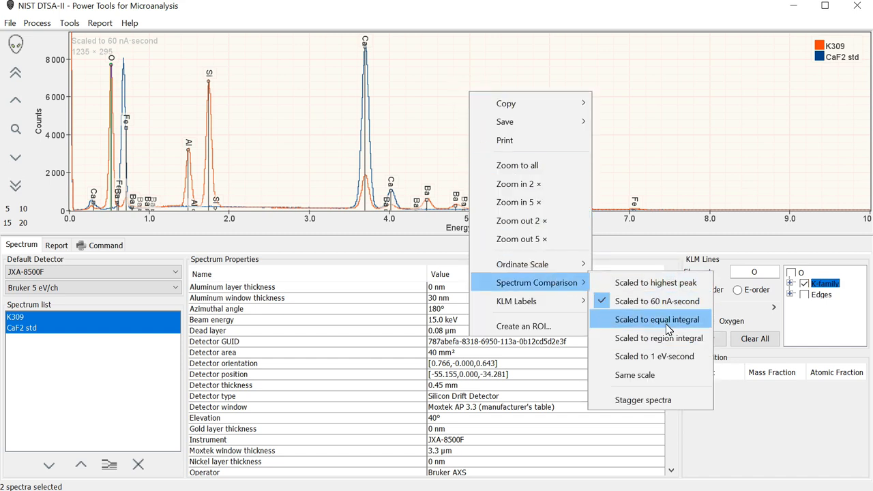
left_click(657, 320)
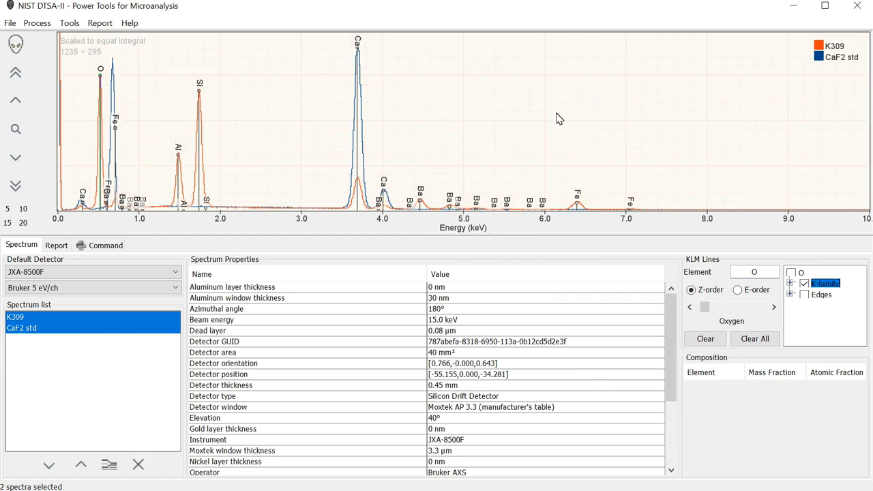
mouse_move(439, 131)
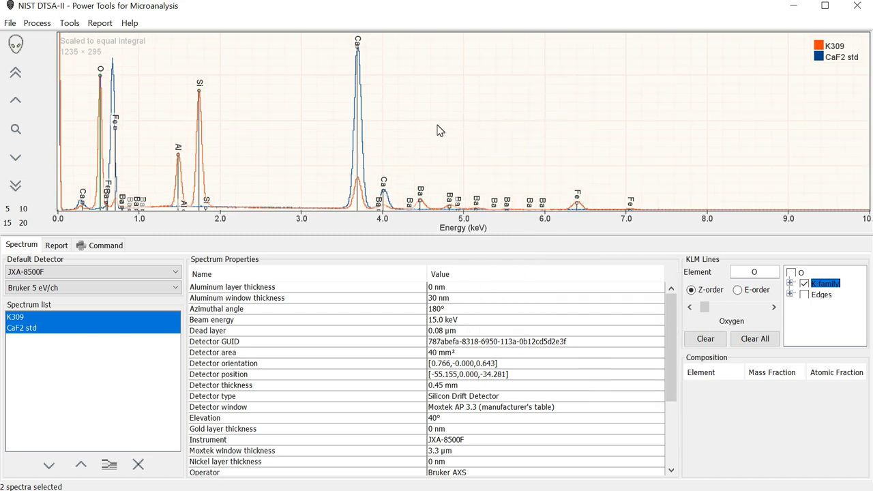
mouse_move(508, 60)
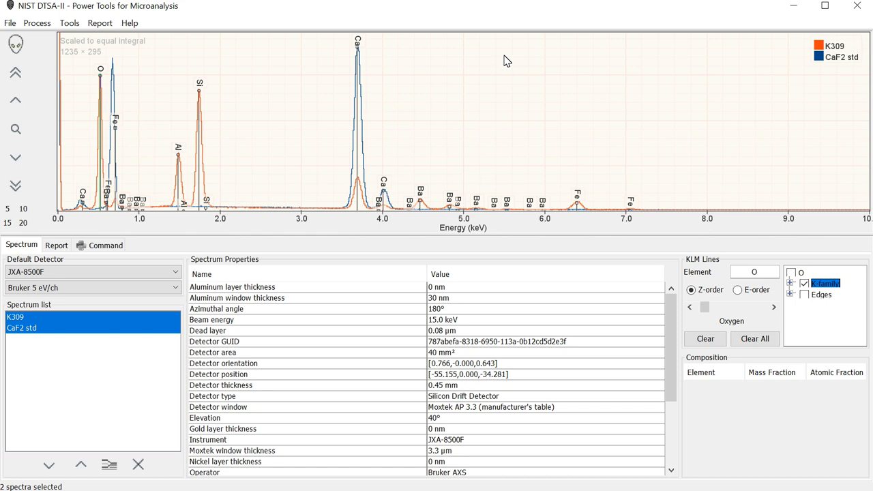
right_click(507, 60)
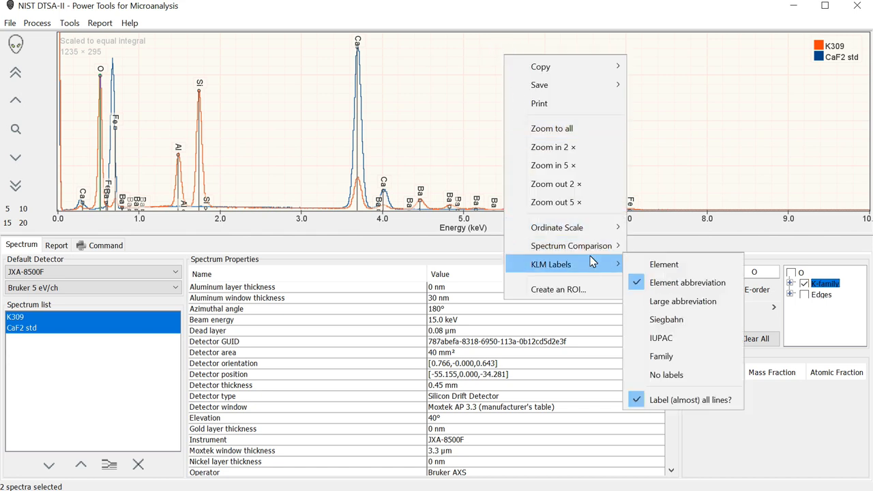
mouse_move(571, 245)
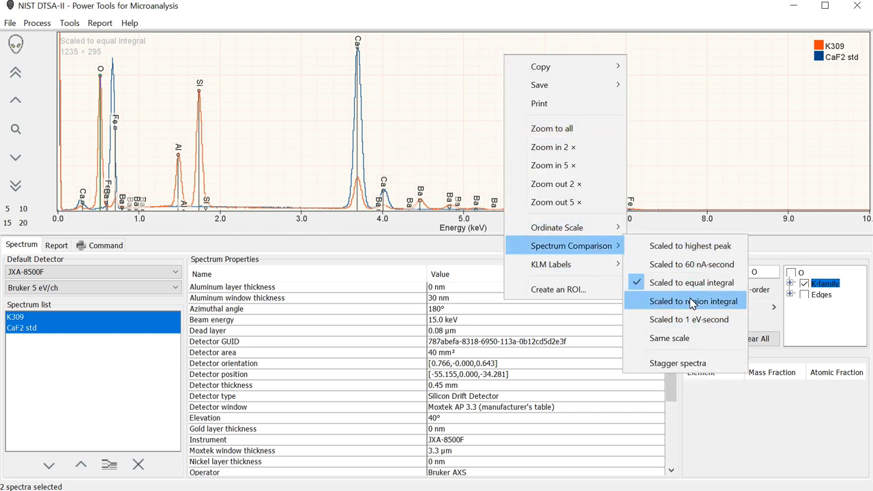
mouse_move(684, 339)
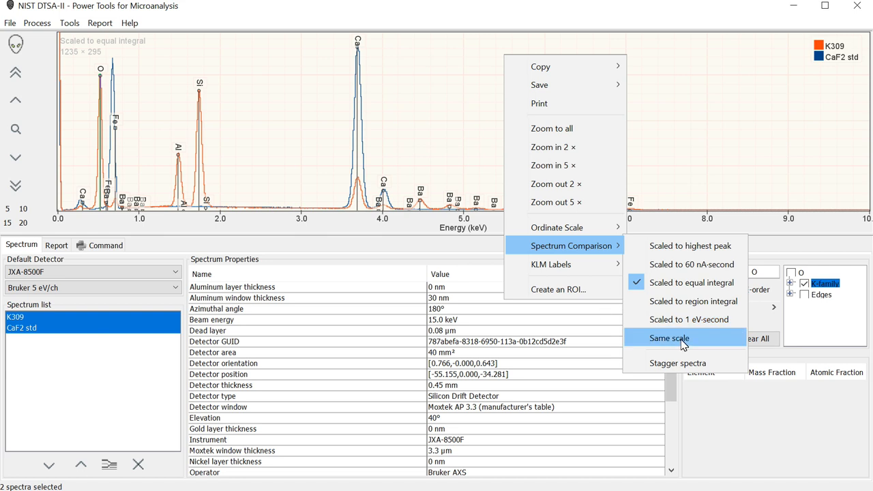
left_click(668, 338)
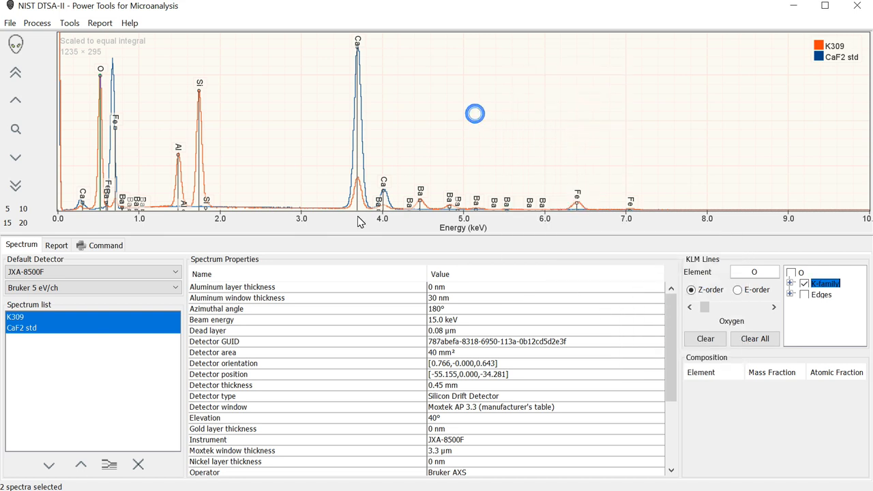
Step: Mark the 3504–3857 eV Ca peak region and scale both spectra to its region integral
left_click(347, 210)
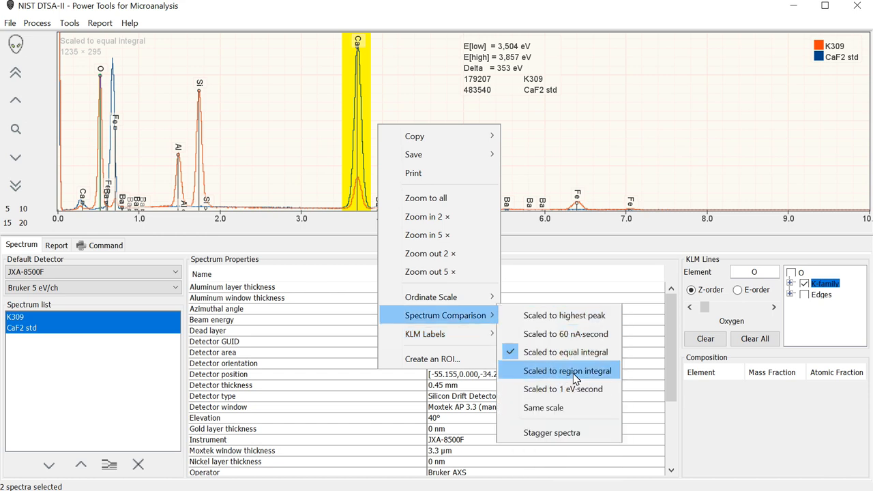
left_click(568, 371)
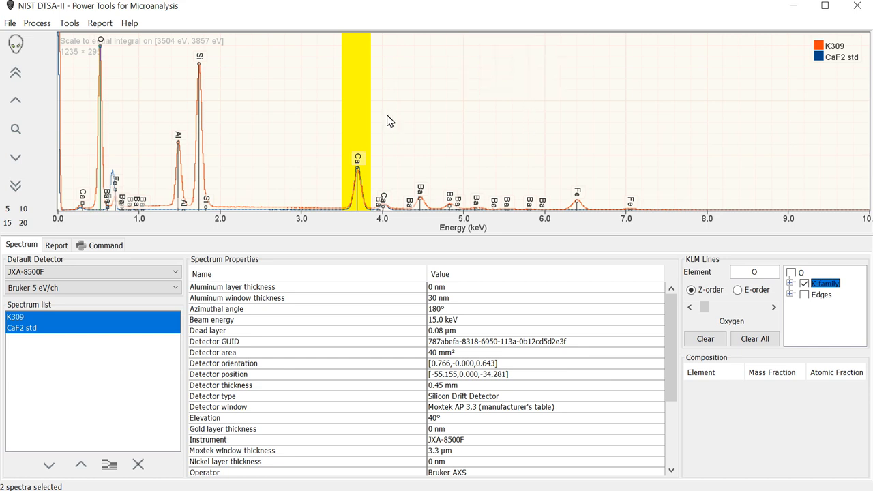
mouse_move(400, 106)
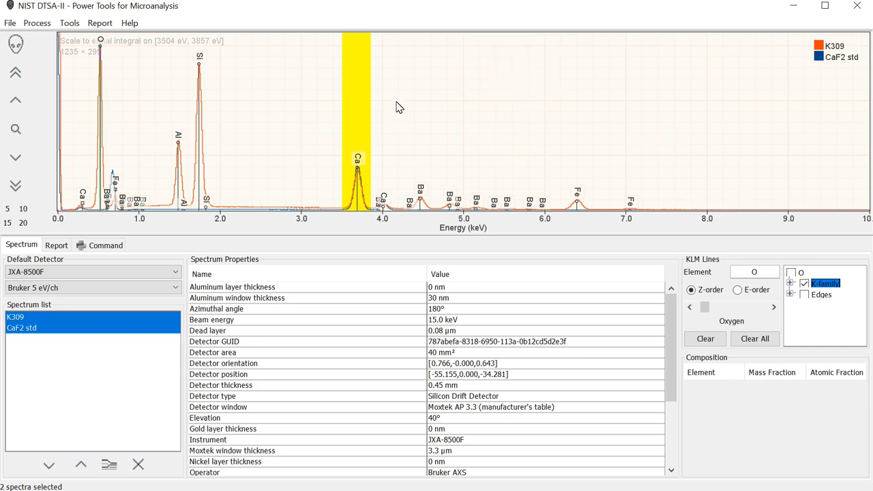
mouse_move(268, 79)
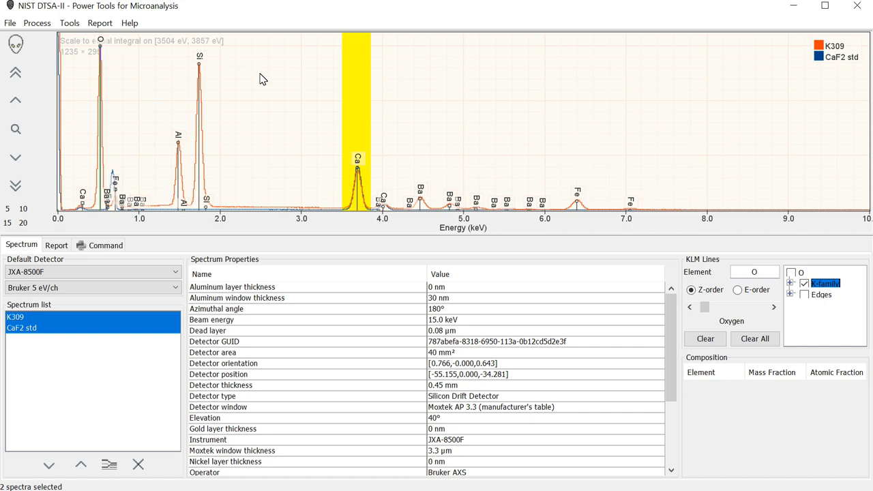
mouse_move(253, 64)
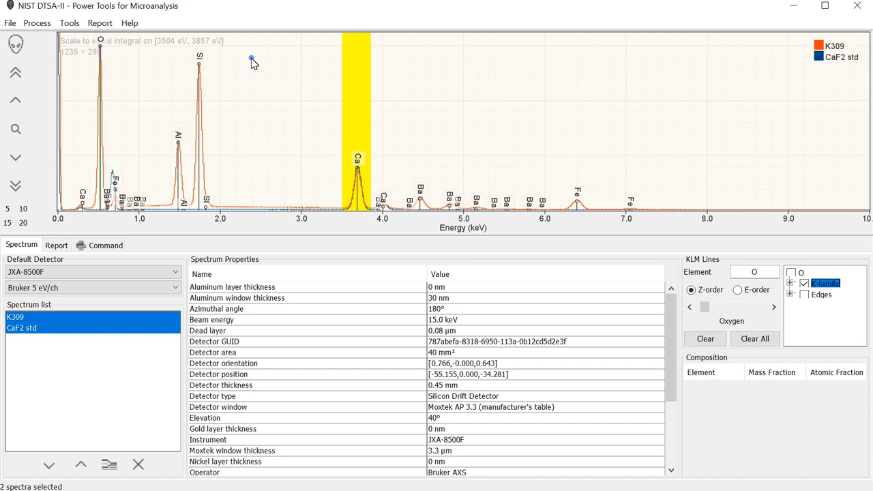
Step: Clear the yellow Ca-peak region from the plot, keeping the region-integral scaling
right_click(252, 60)
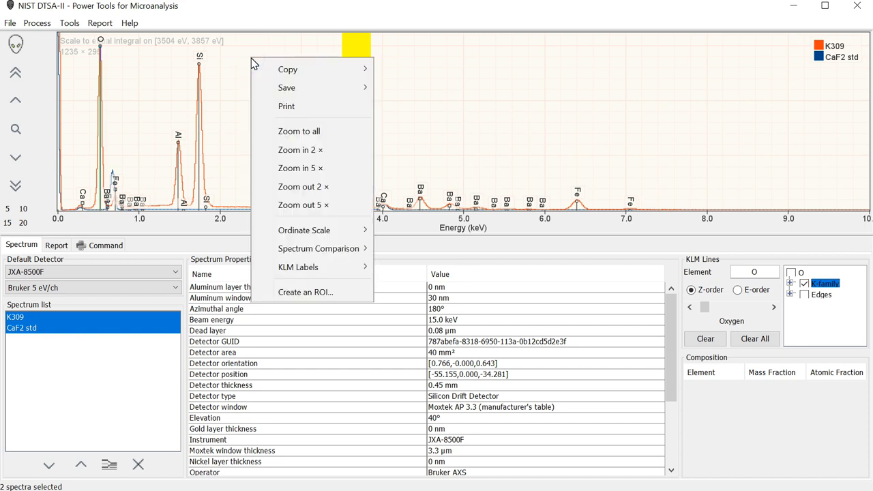
mouse_move(300, 149)
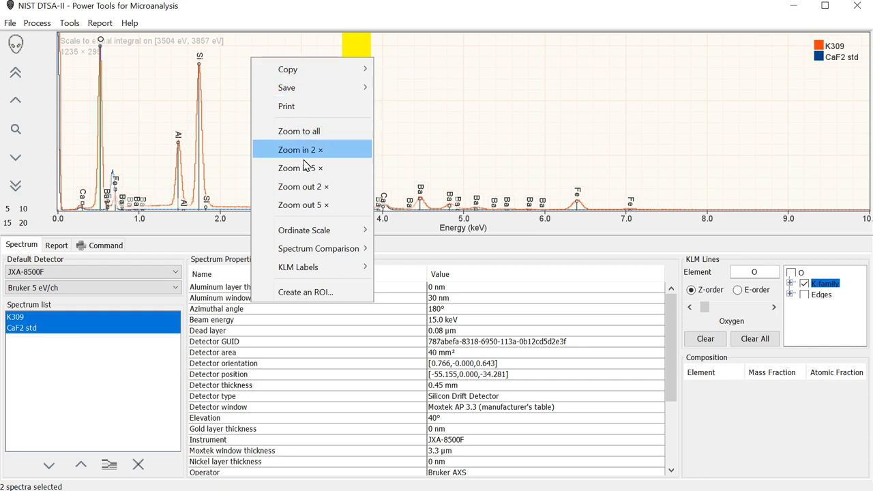
mouse_move(286, 68)
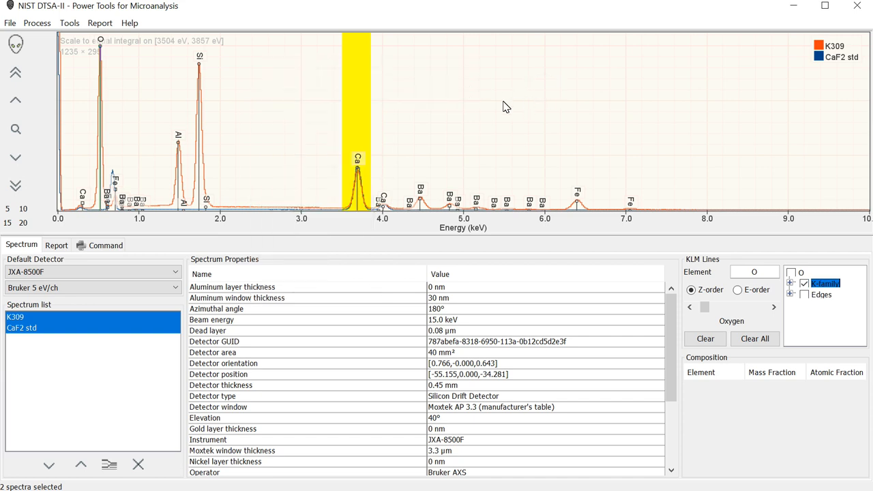
mouse_move(360, 82)
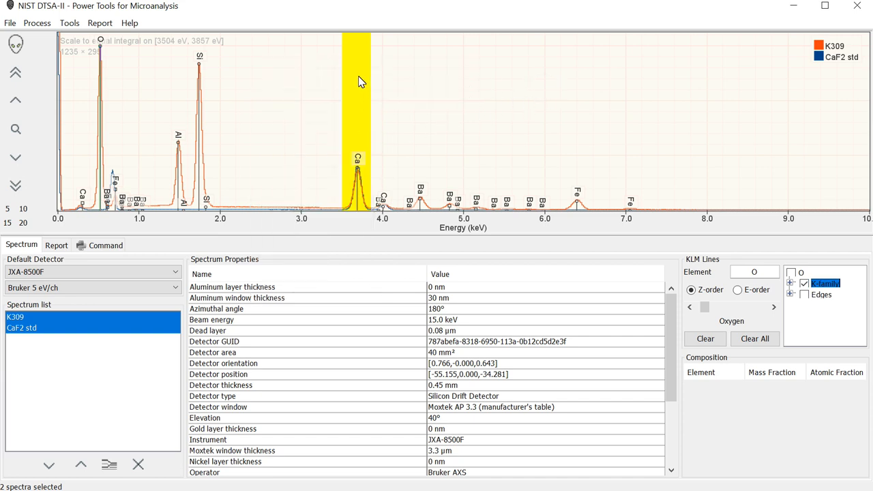
mouse_move(360, 78)
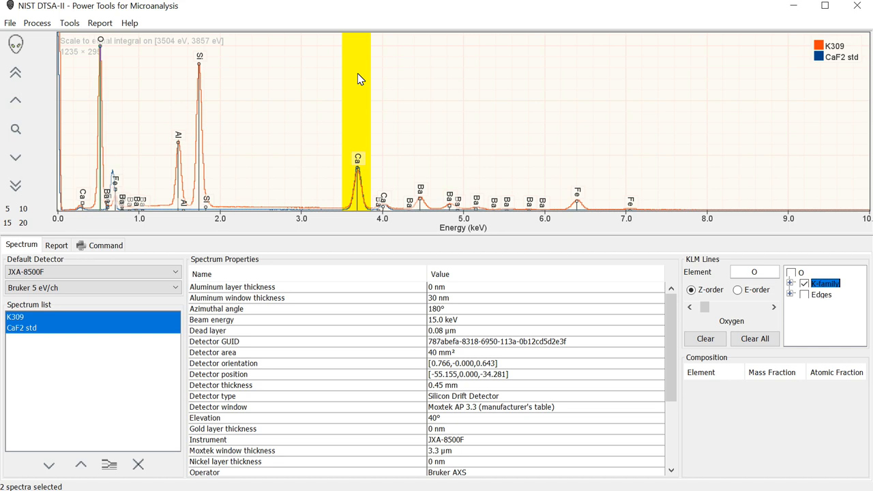
right_click(357, 75)
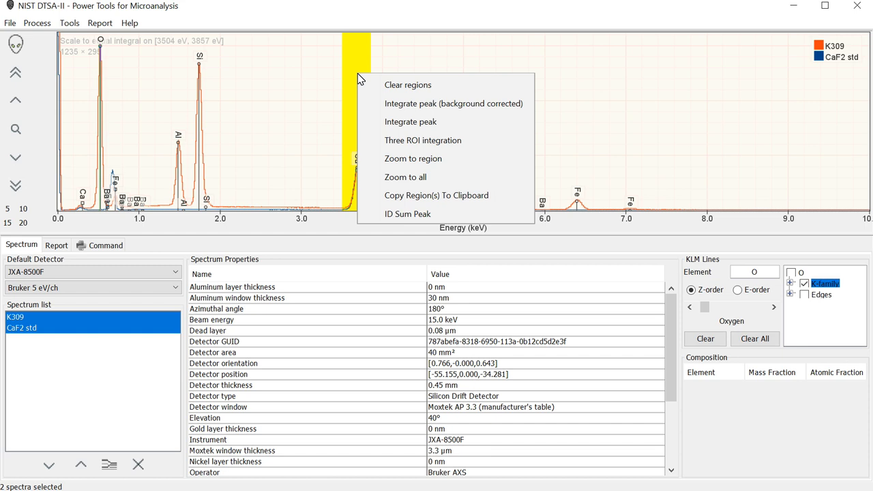
mouse_move(412, 158)
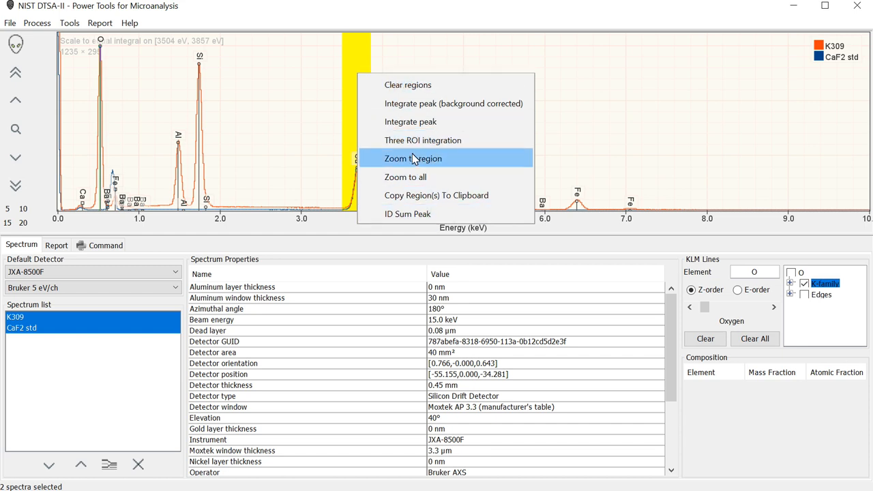
mouse_move(423, 139)
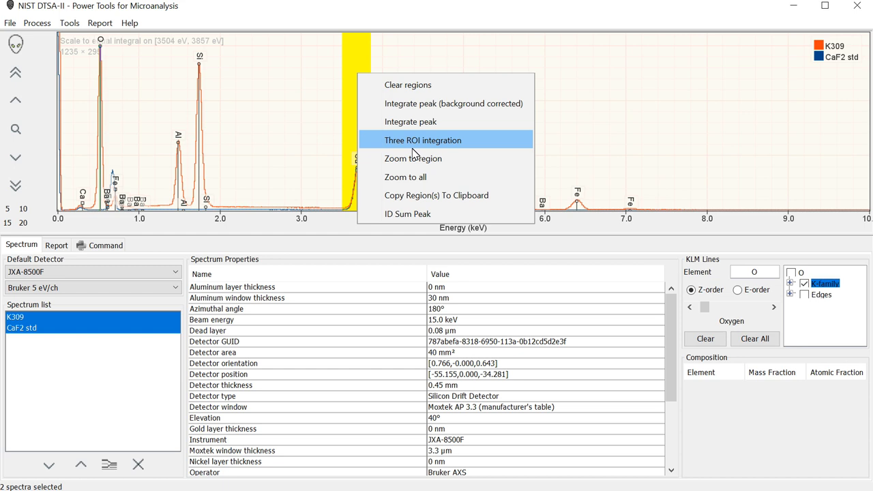
mouse_move(415, 156)
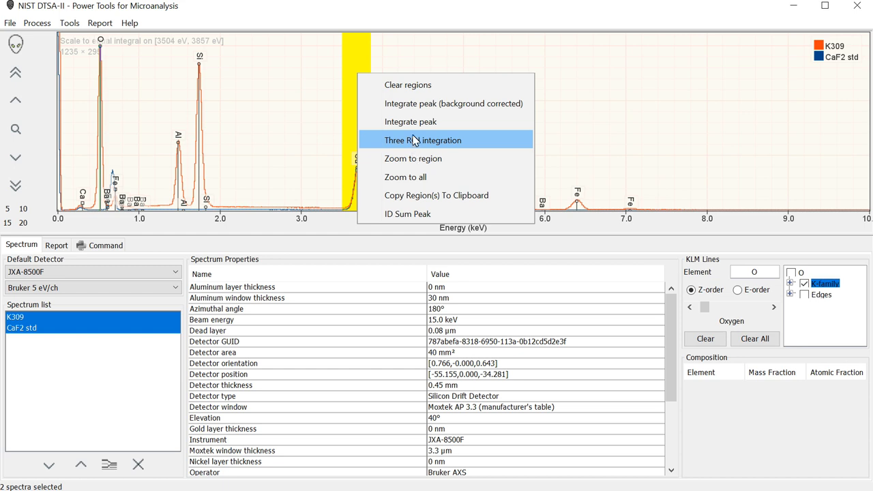
mouse_move(417, 85)
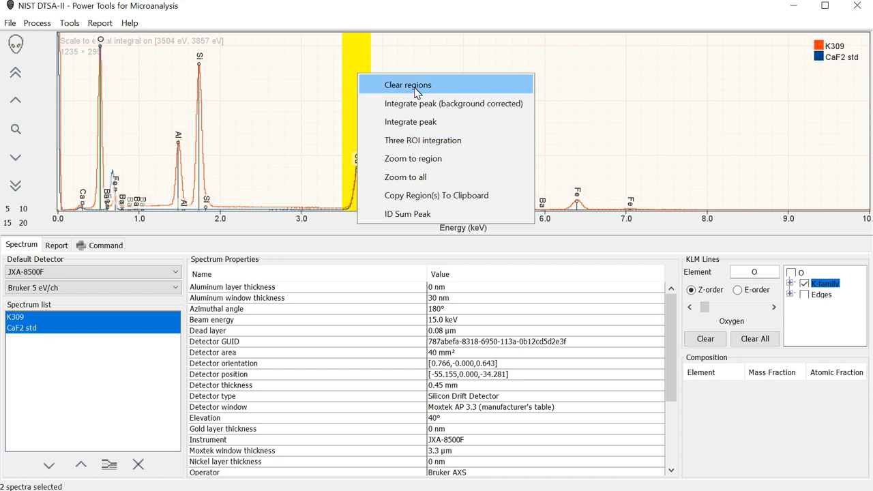
left_click(406, 85)
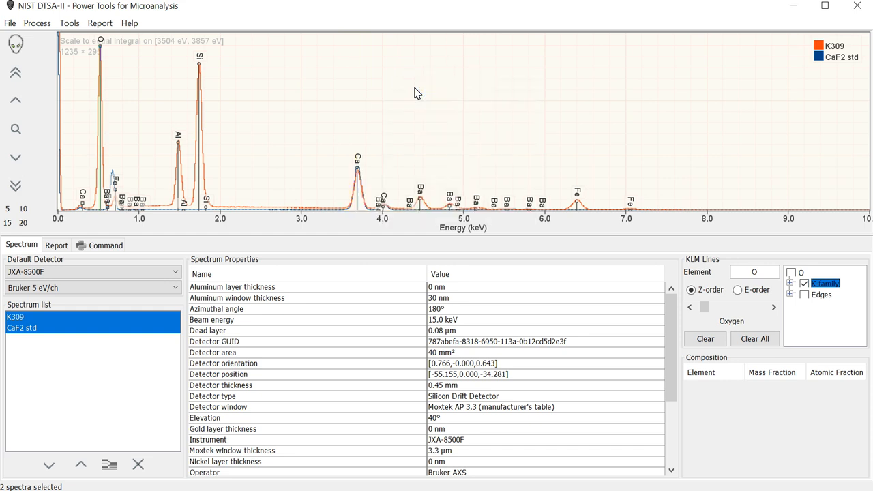
Step: Plot the K309 and CaF2 std spectra on the same counts scale
right_click(417, 93)
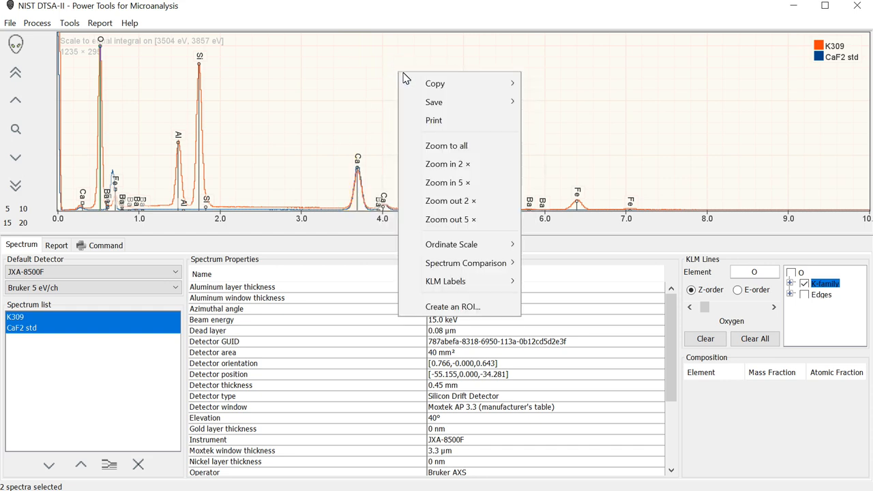
mouse_move(466, 262)
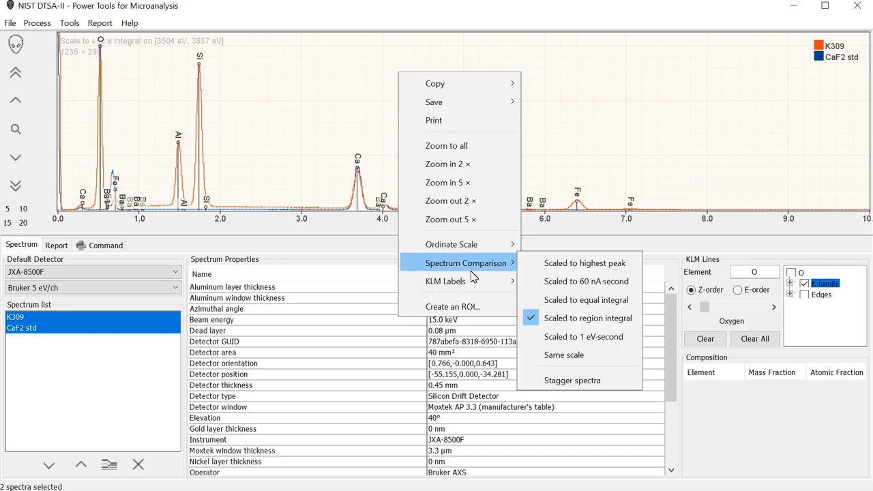
mouse_move(563, 354)
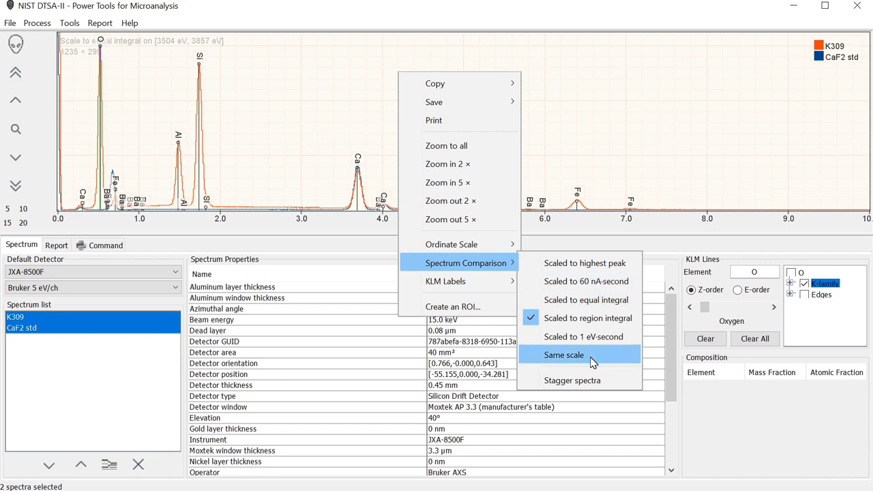
mouse_move(588, 361)
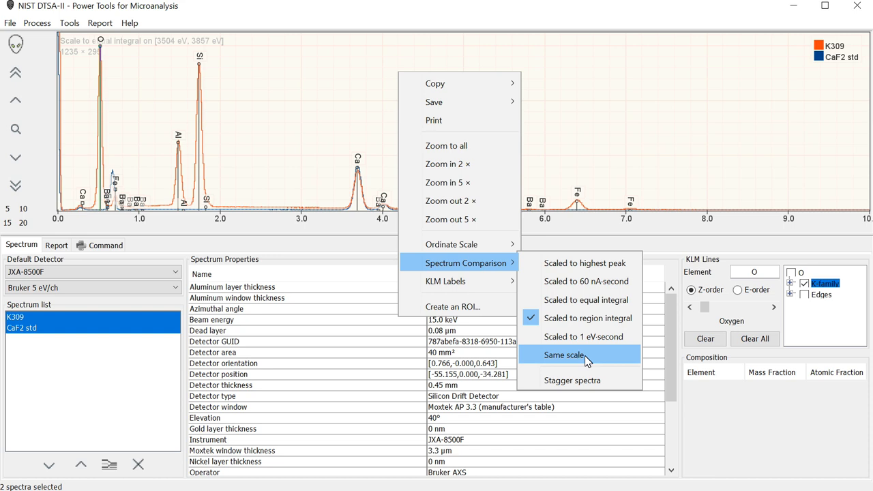
left_click(563, 354)
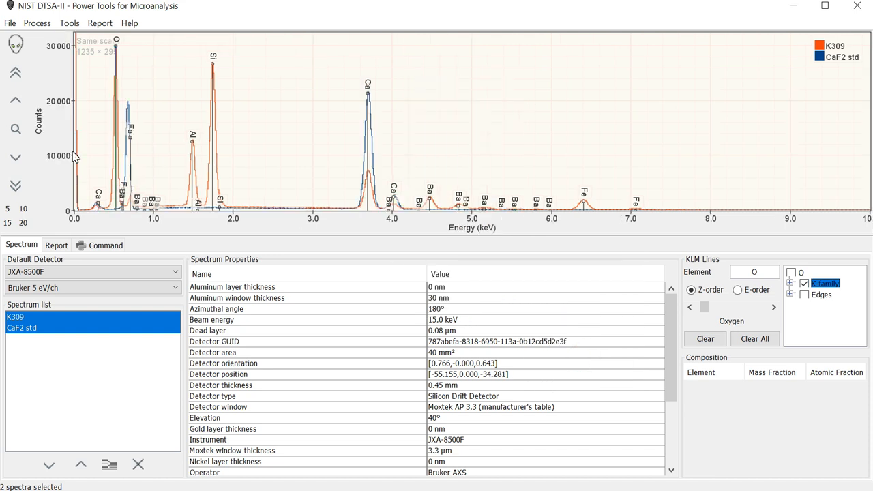
mouse_move(71, 158)
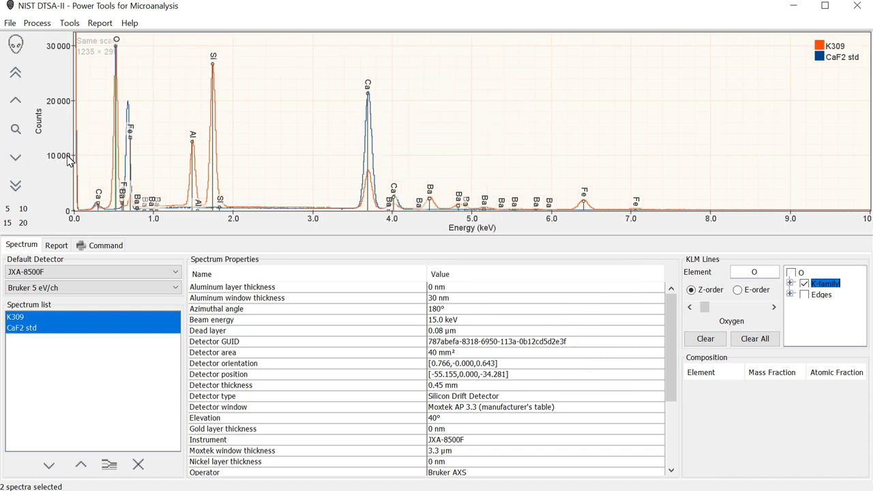
mouse_move(416, 98)
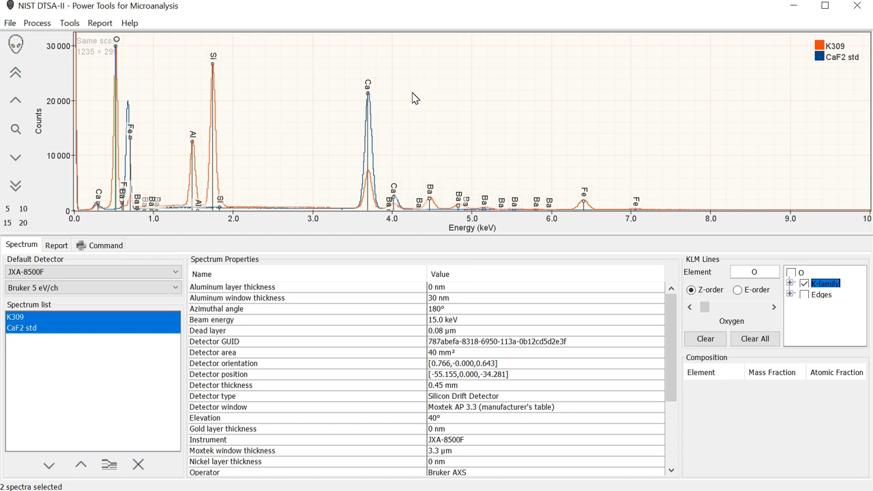
mouse_move(439, 104)
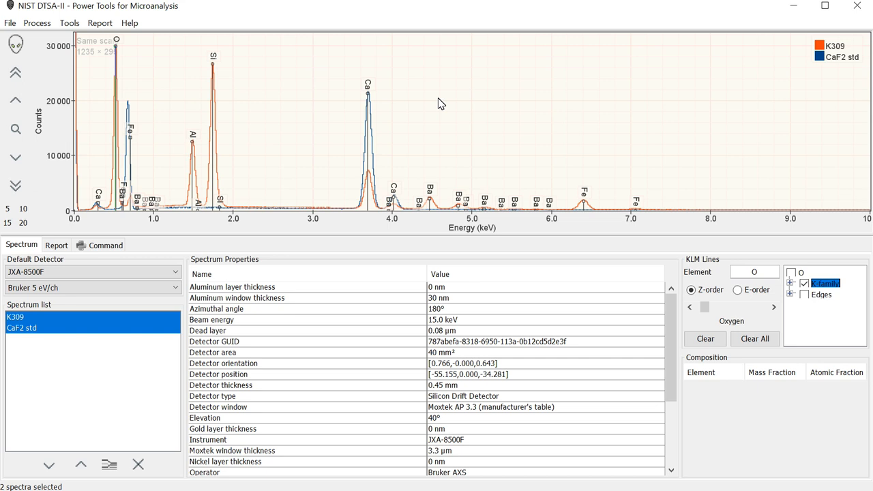
mouse_move(342, 92)
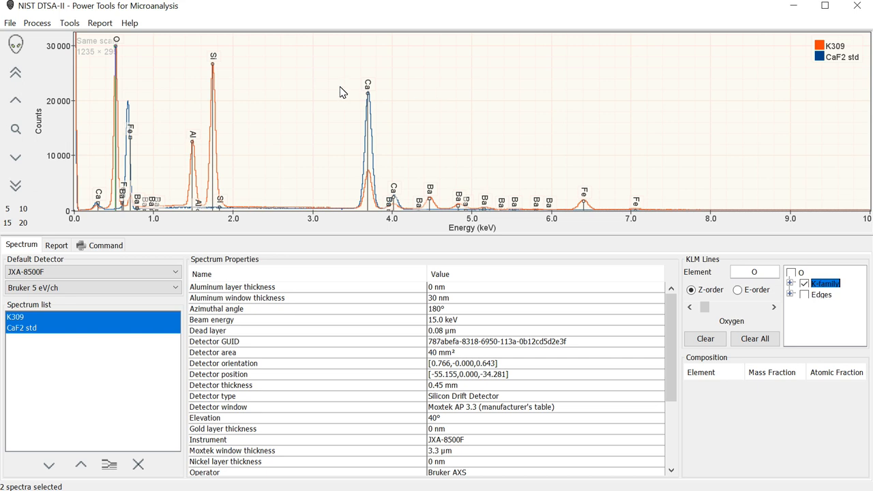
mouse_move(362, 123)
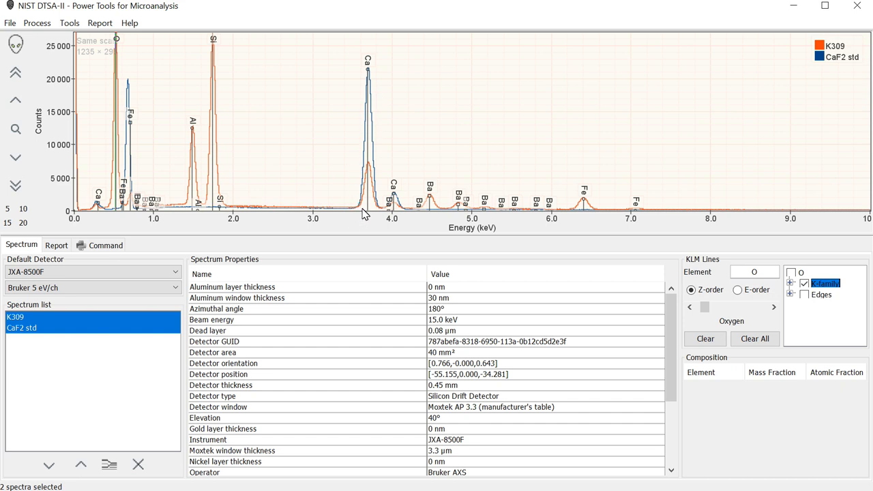
mouse_move(353, 217)
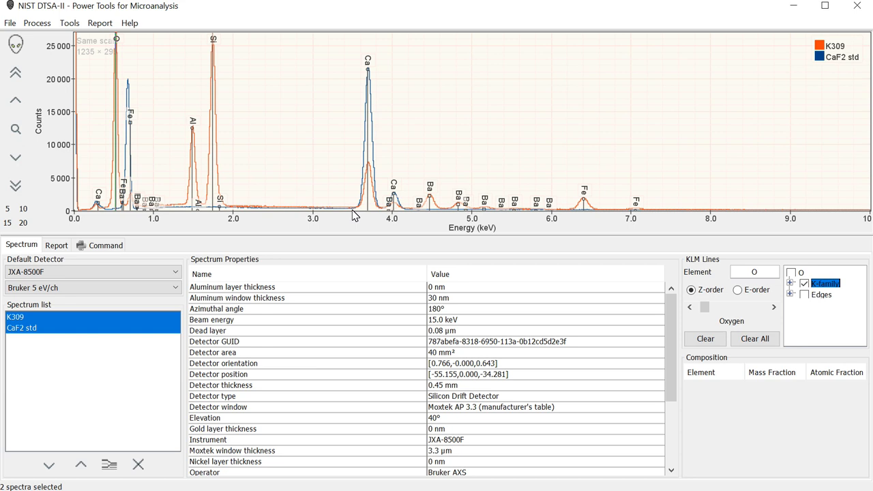
mouse_move(368, 208)
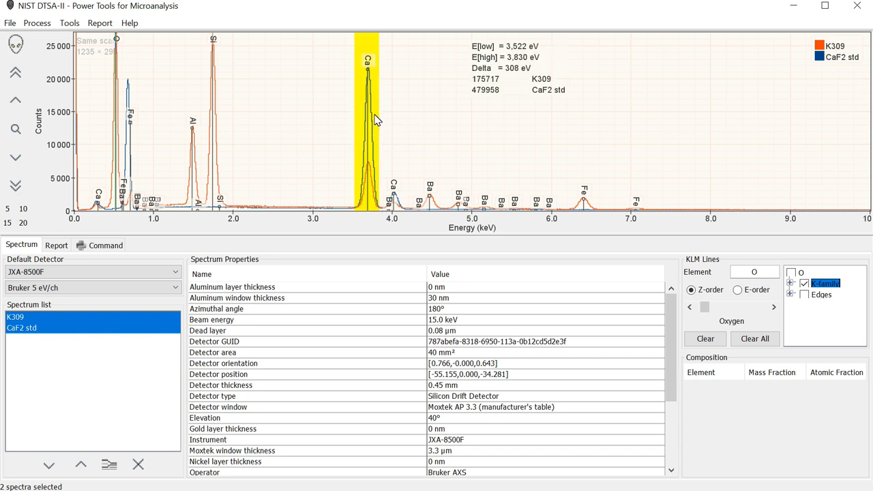
Step: Integrate the marked Ca peak region for both spectra and copy the results as status text
right_click(375, 123)
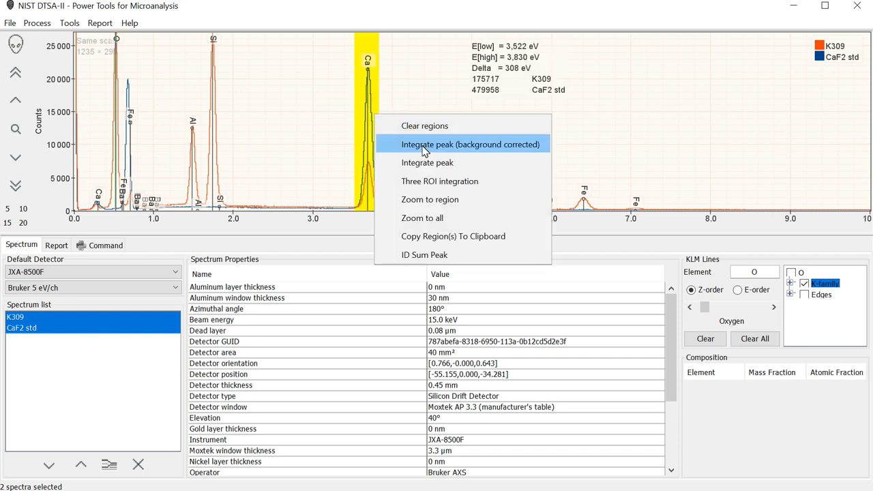
mouse_move(427, 162)
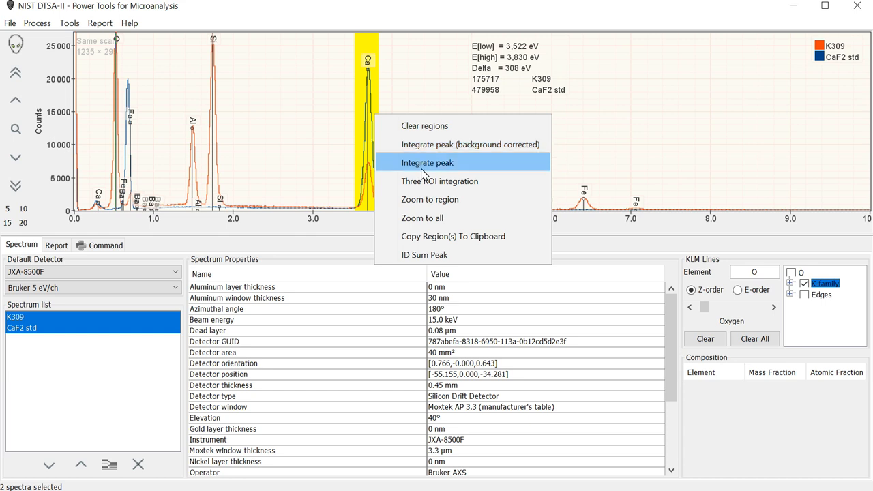
mouse_move(429, 145)
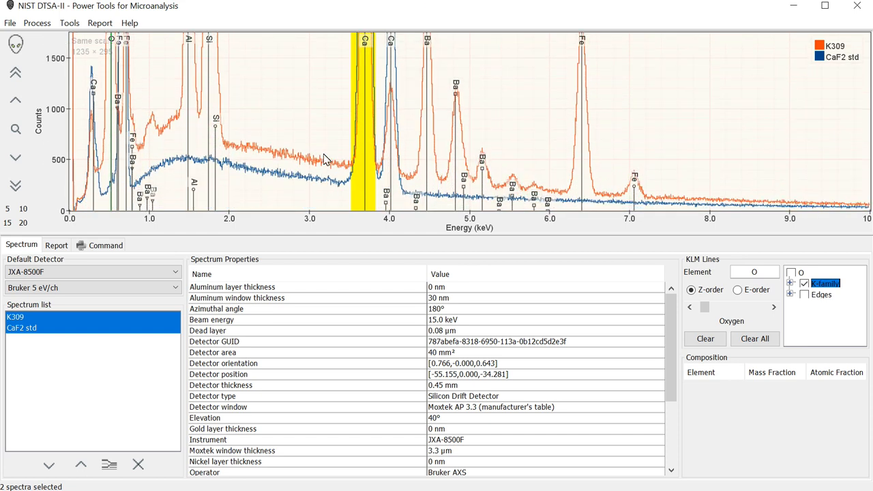
mouse_move(366, 176)
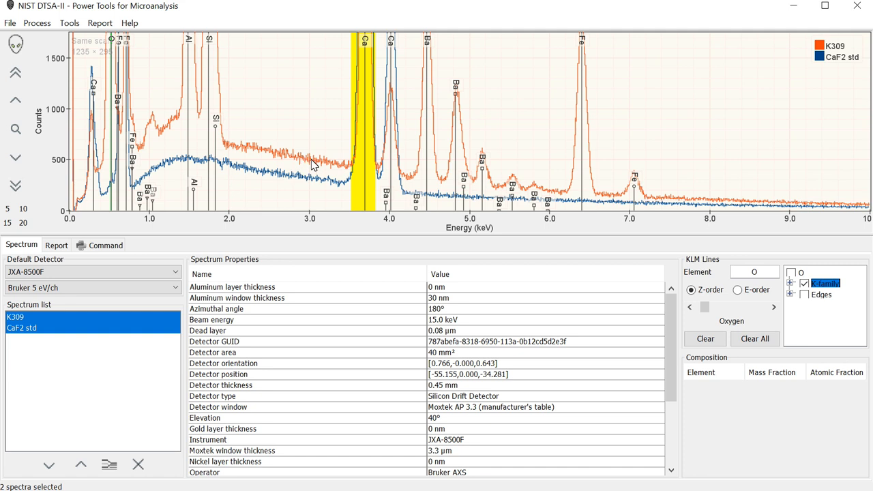
mouse_move(379, 176)
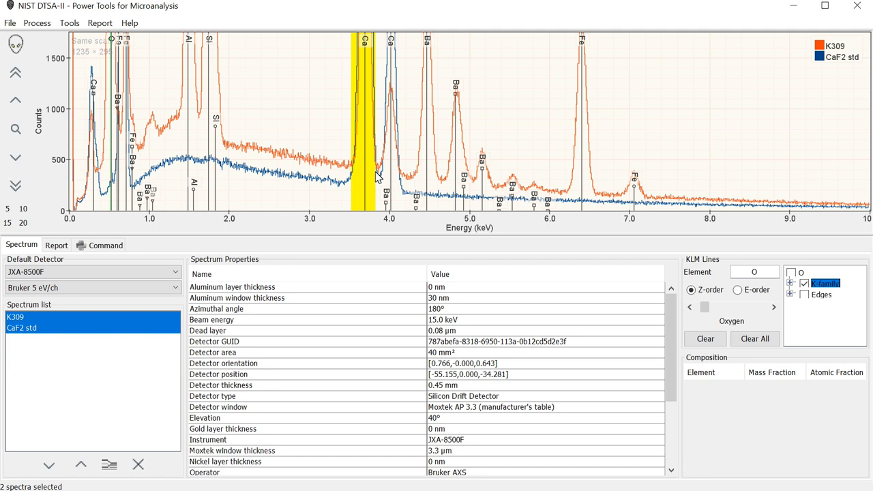
mouse_move(352, 149)
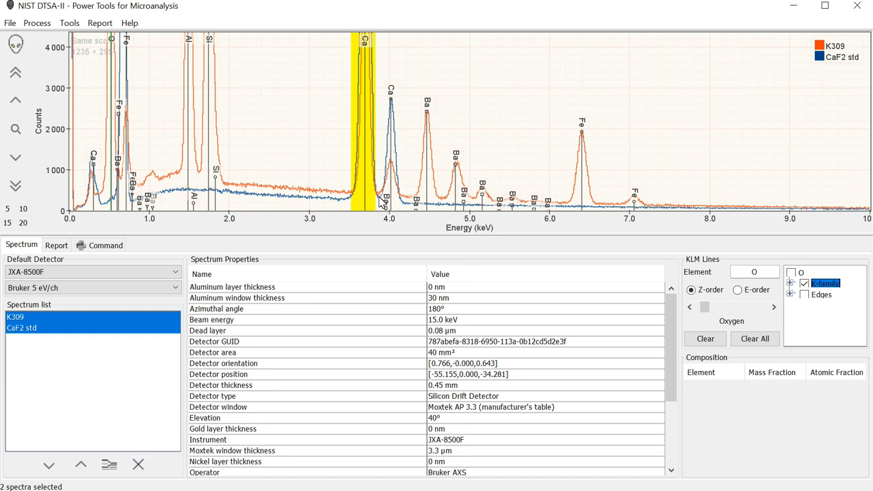
right_click(366, 102)
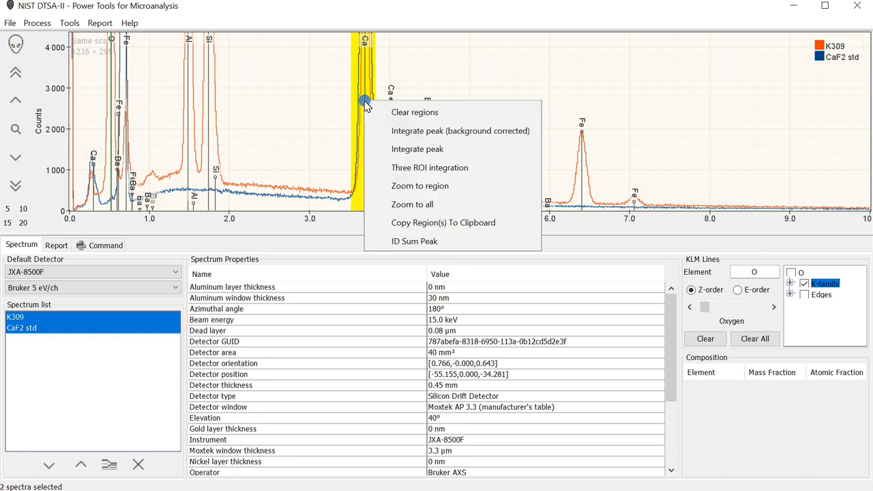
left_click(417, 149)
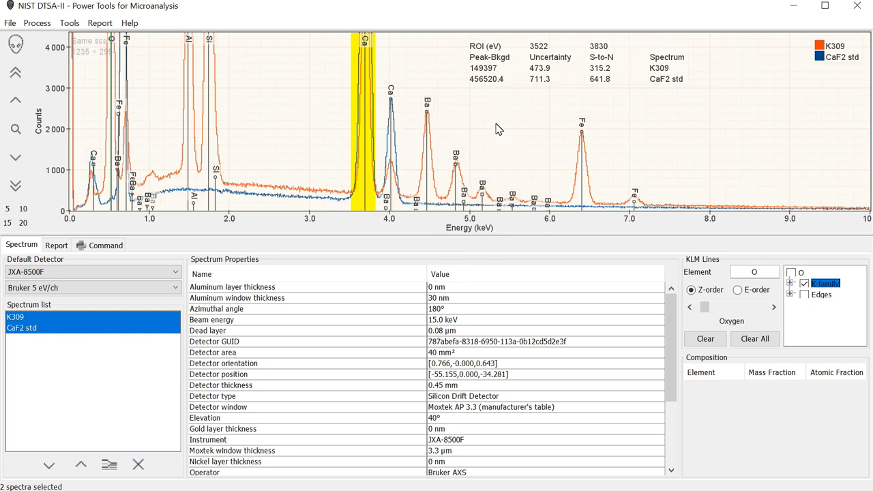
mouse_move(653, 67)
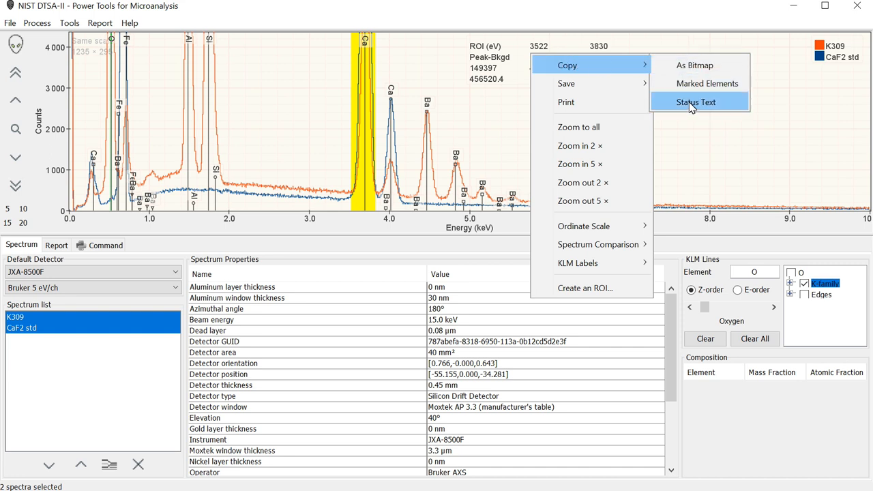
left_click(696, 101)
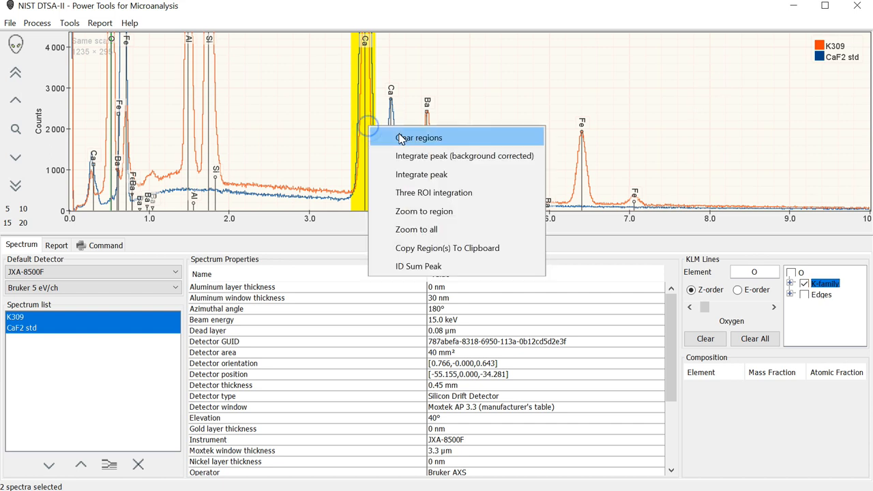
Step: Clear the Ca region, mark background and peak regions around Fe, and run a three-region integration
left_click(418, 136)
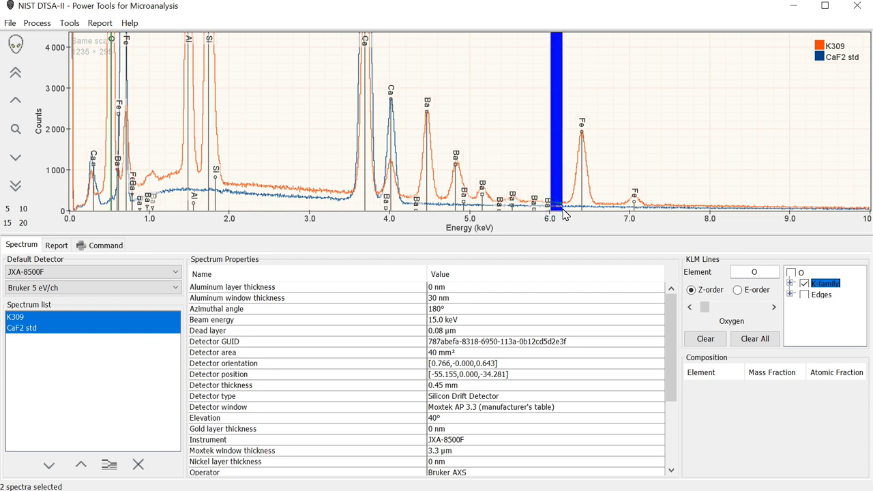
left_click_drag(556, 204, 578, 205)
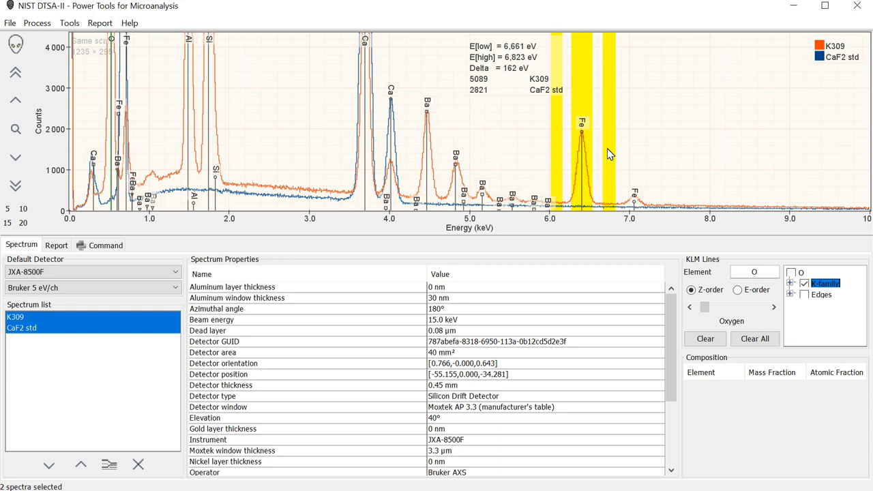
right_click(608, 152)
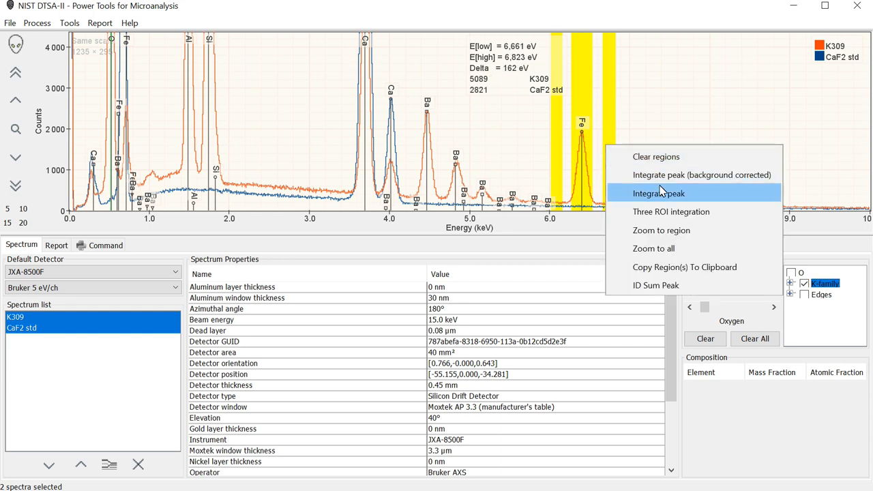
mouse_move(671, 211)
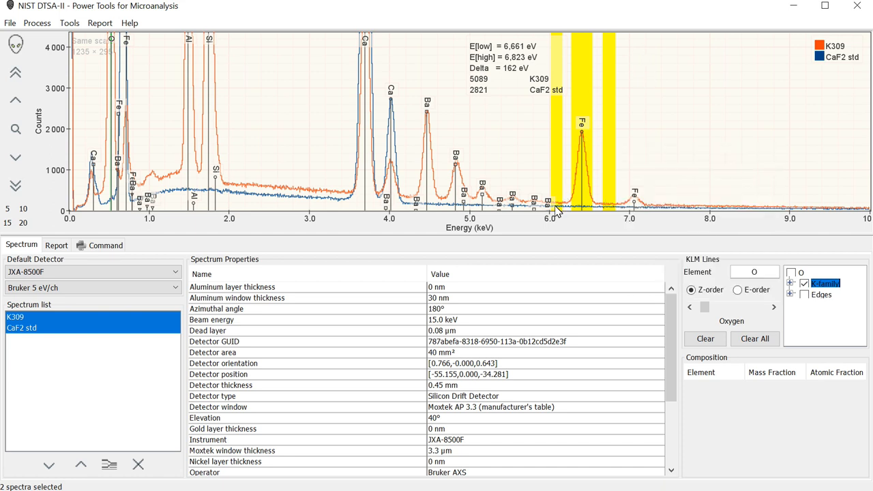
mouse_move(551, 202)
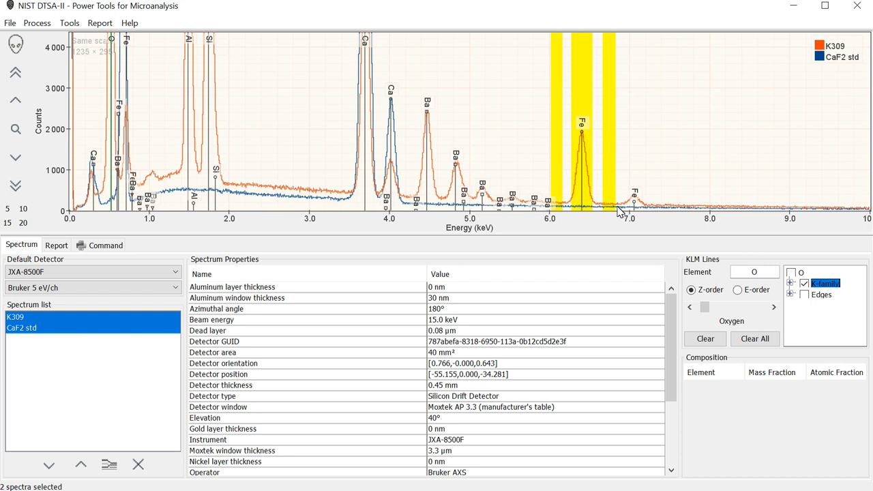
mouse_move(606, 207)
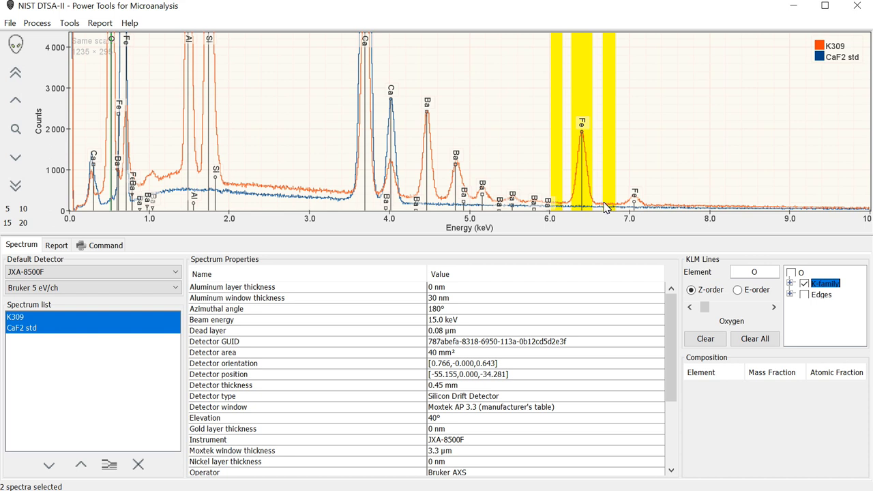
mouse_move(571, 207)
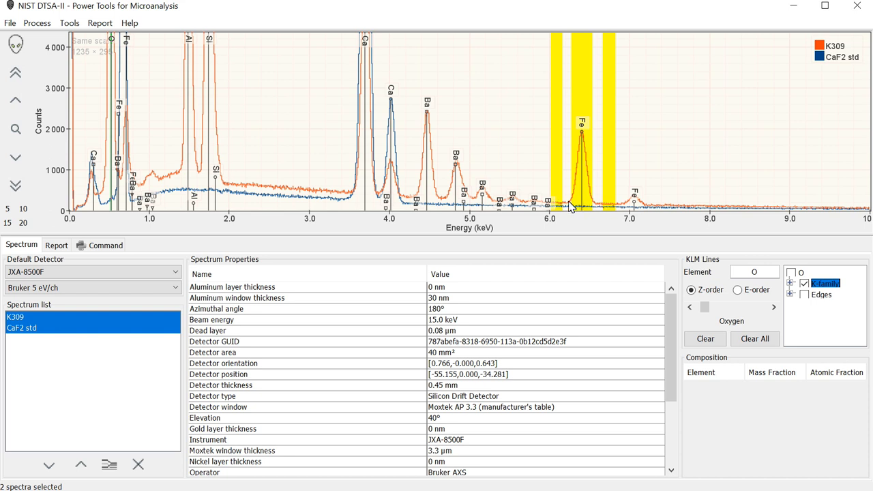
mouse_move(589, 192)
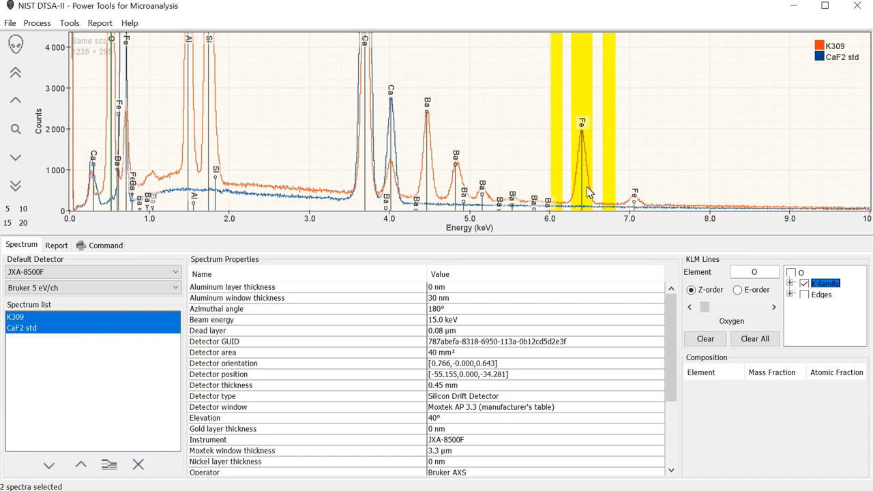
mouse_move(584, 189)
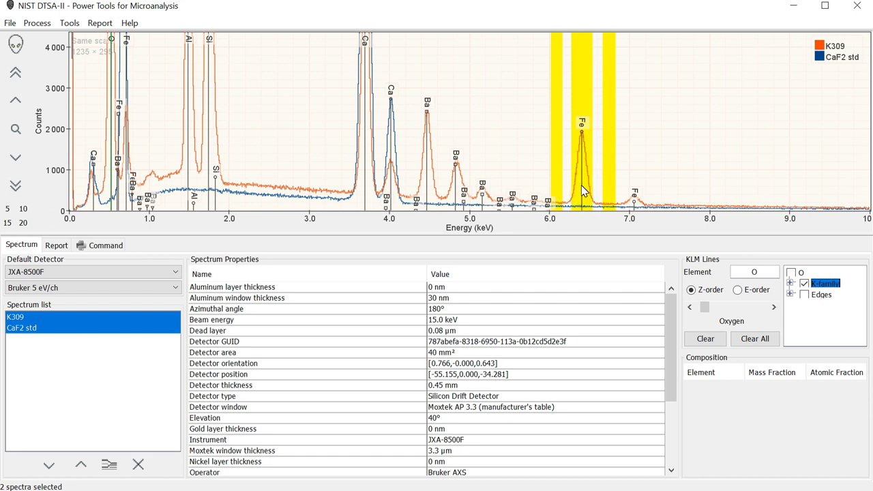
mouse_move(583, 193)
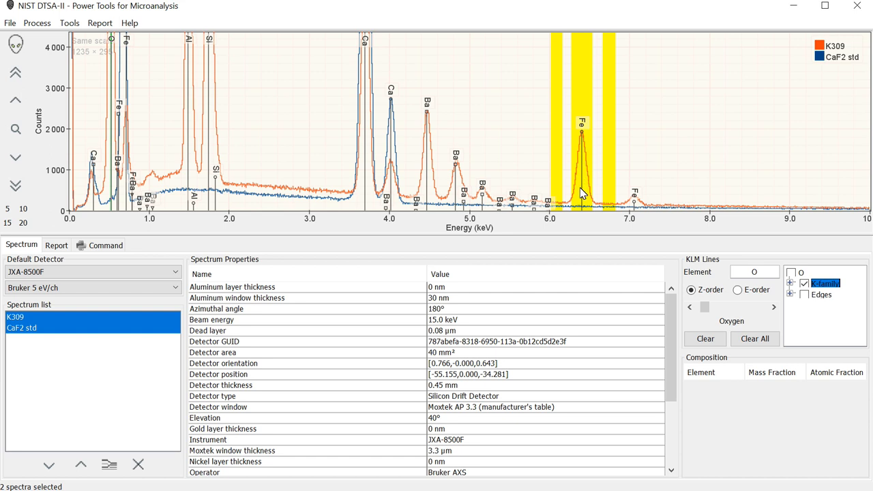
right_click(580, 170)
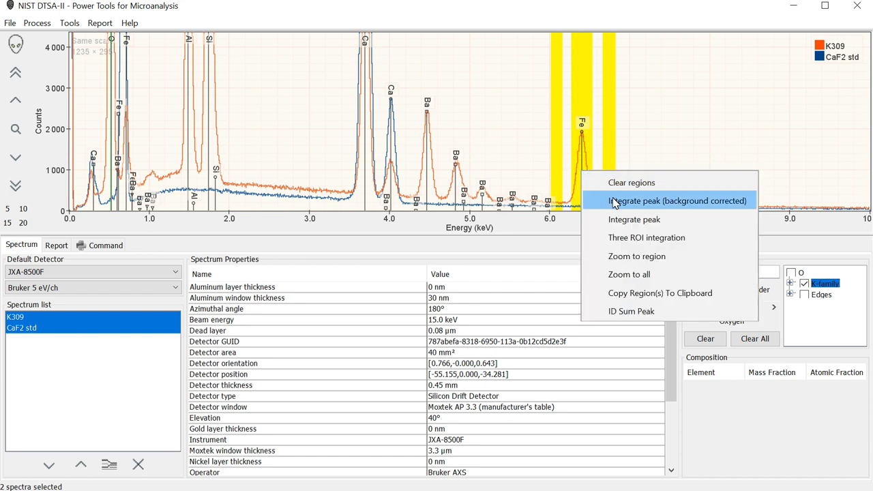
mouse_move(646, 238)
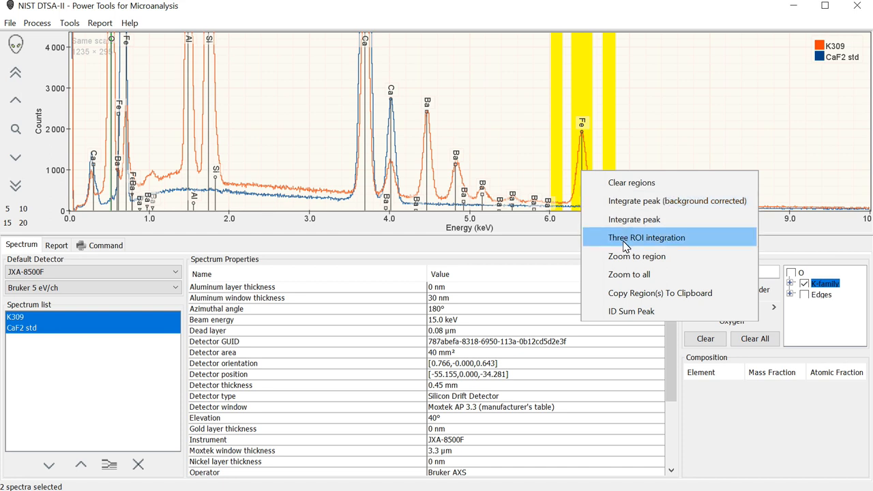
left_click(647, 237)
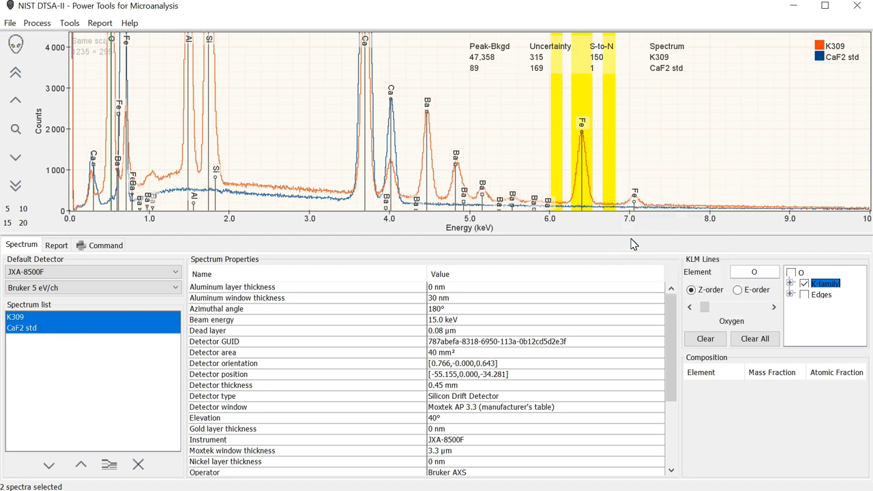
mouse_move(647, 76)
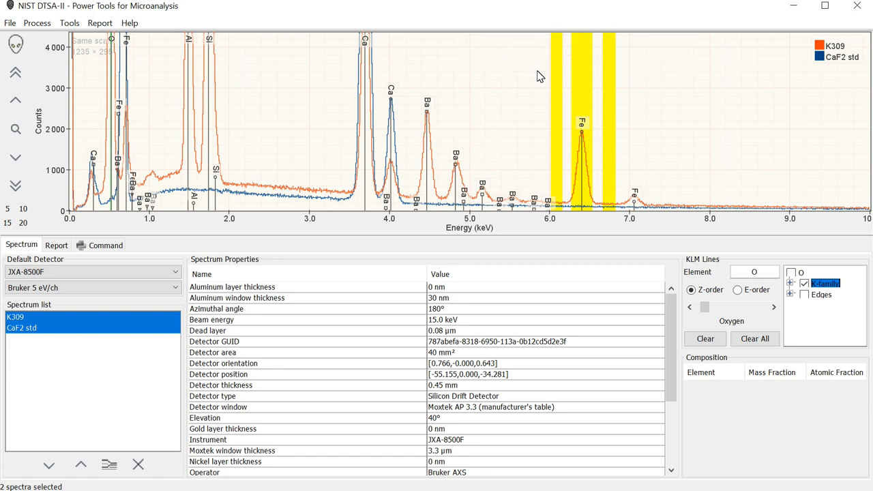
mouse_move(551, 90)
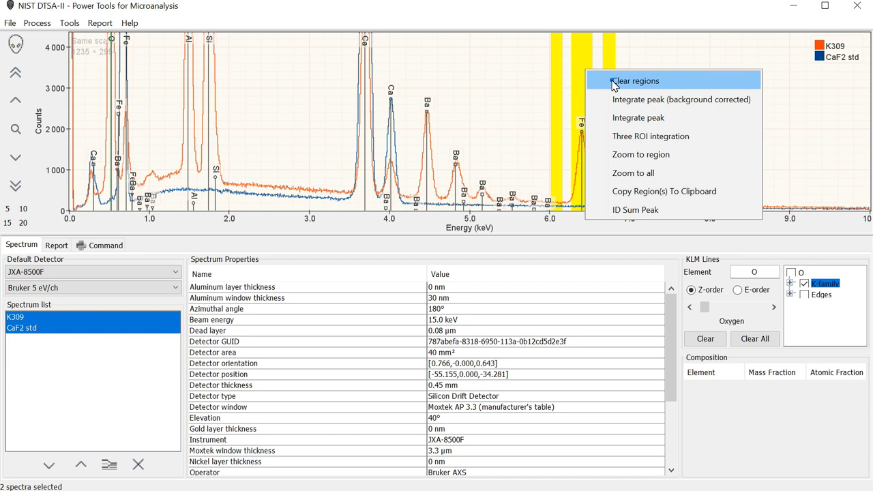
Step: Clear the Fe regions and switch KLM peak labels to full element names
left_click(634, 80)
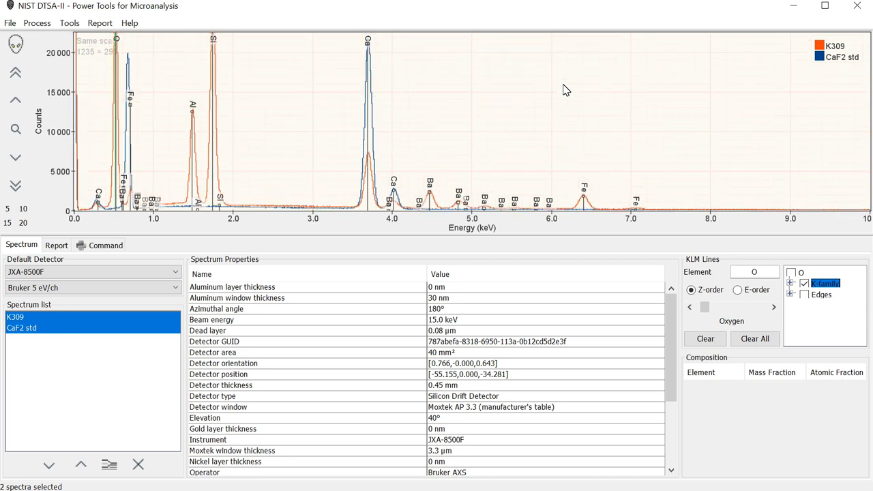
right_click(566, 90)
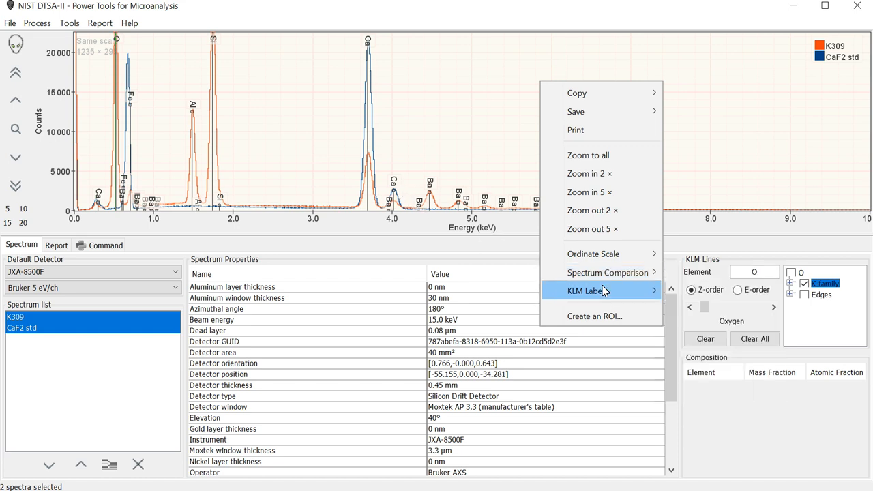
left_click(587, 291)
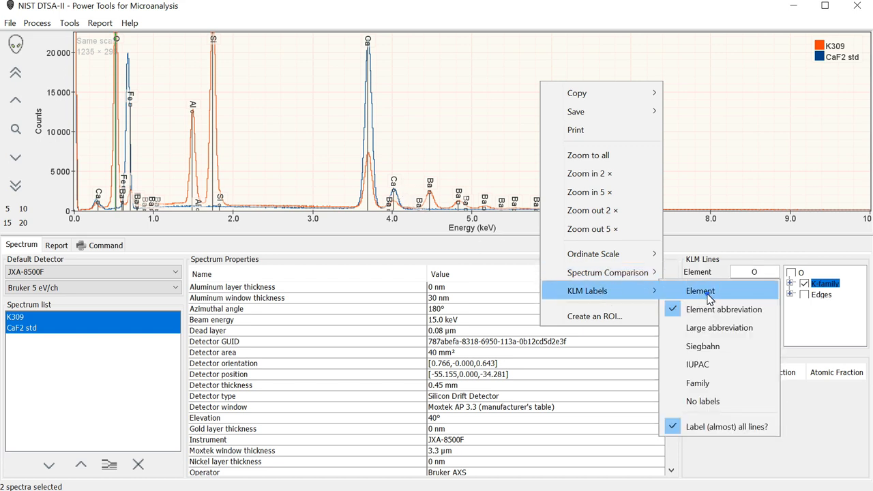
left_click(700, 291)
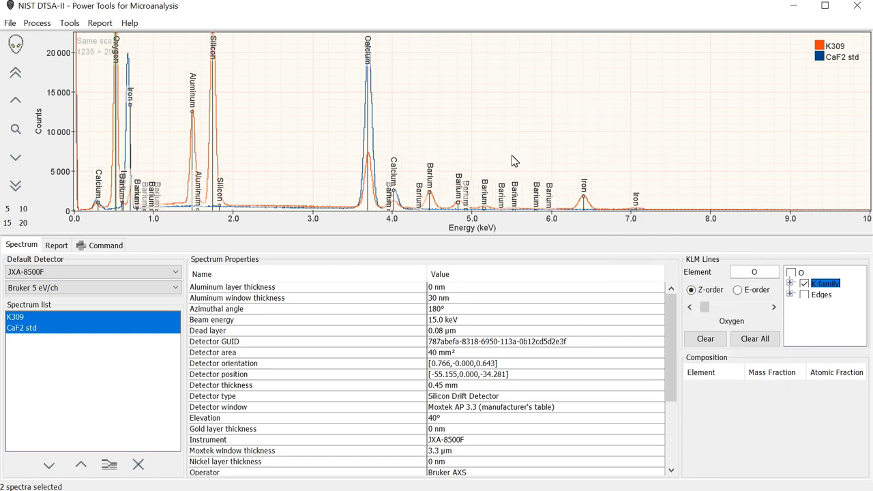
right_click(531, 135)
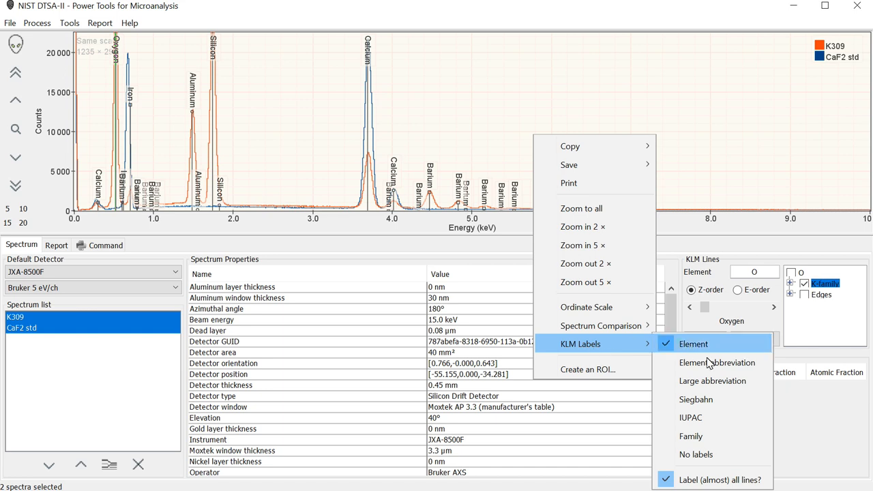
mouse_move(712, 380)
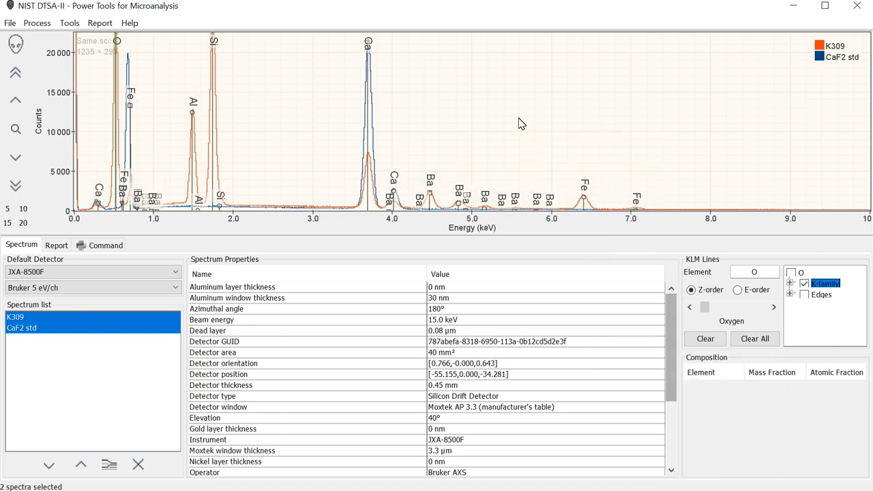
mouse_move(515, 101)
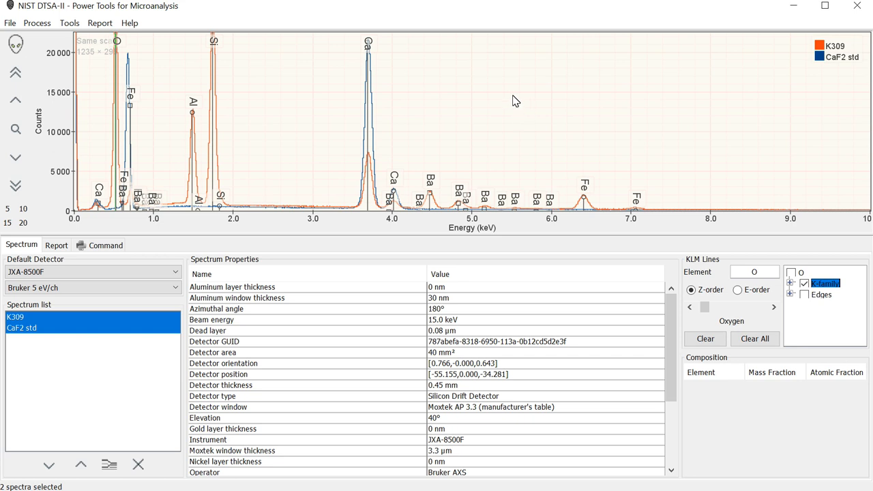
mouse_move(502, 77)
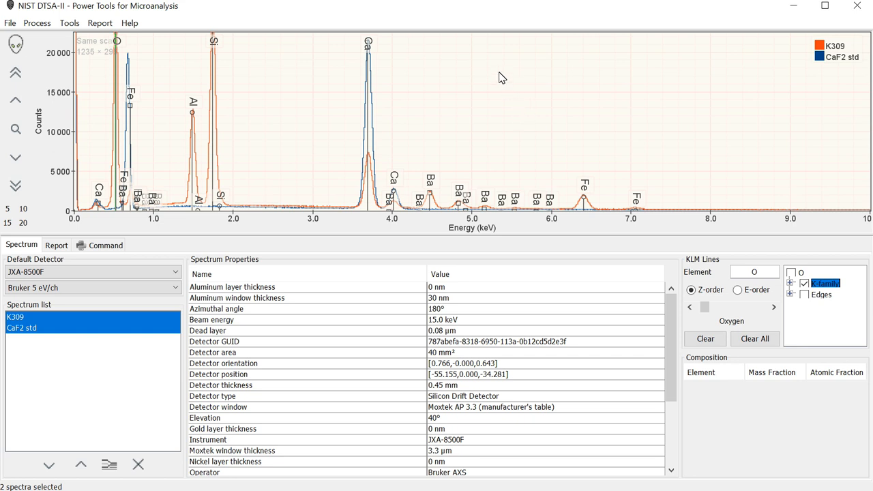
mouse_move(484, 92)
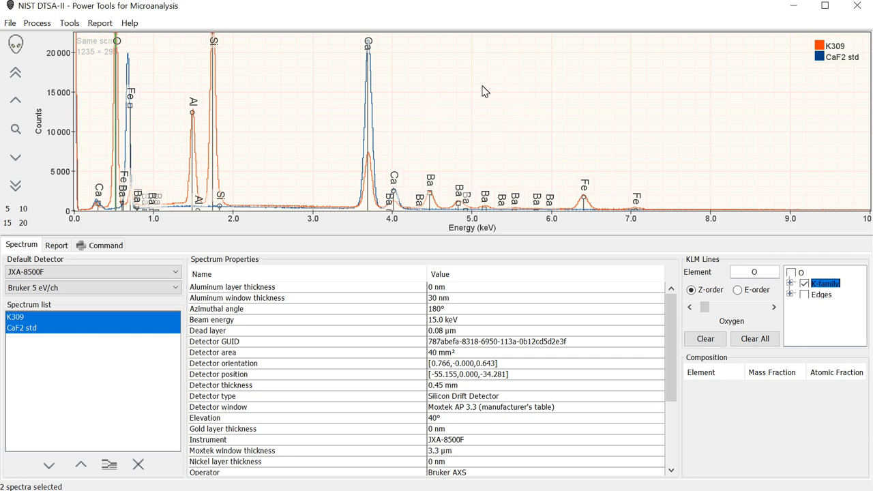
mouse_move(490, 73)
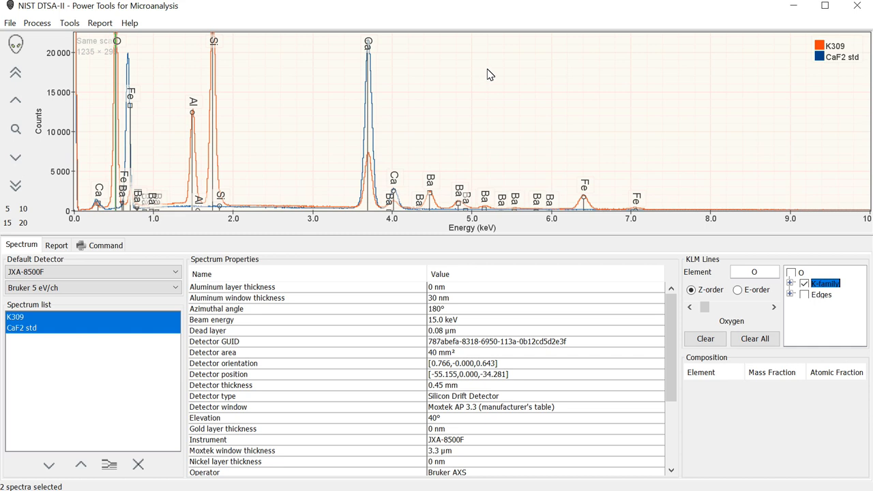
Step: Switch the KLM peak labels to Siegbahn line names such as Ca Ka1+2
right_click(488, 71)
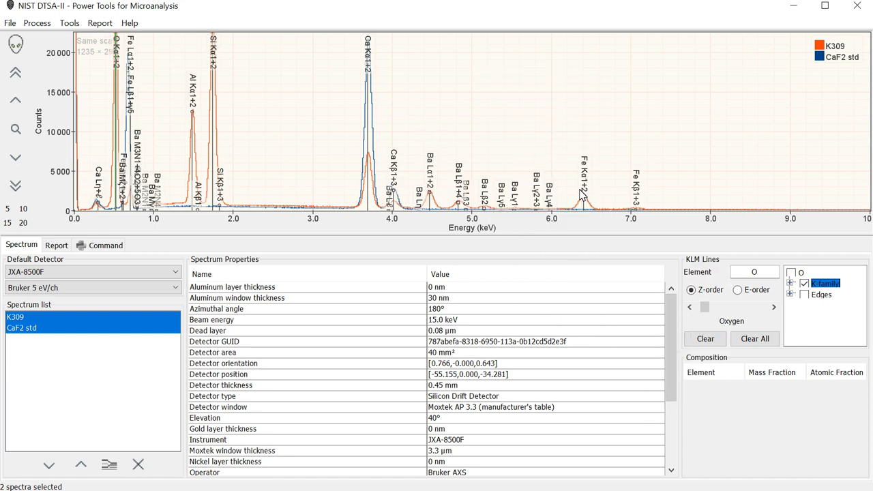
mouse_move(588, 163)
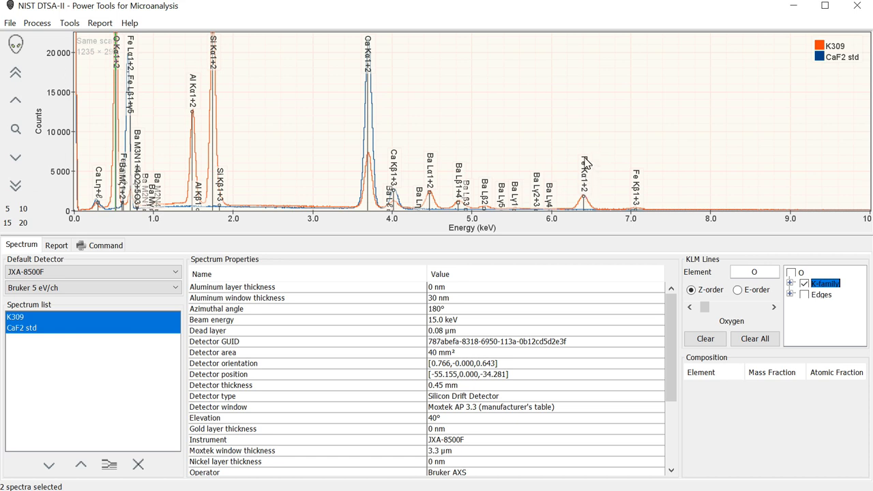
mouse_move(587, 197)
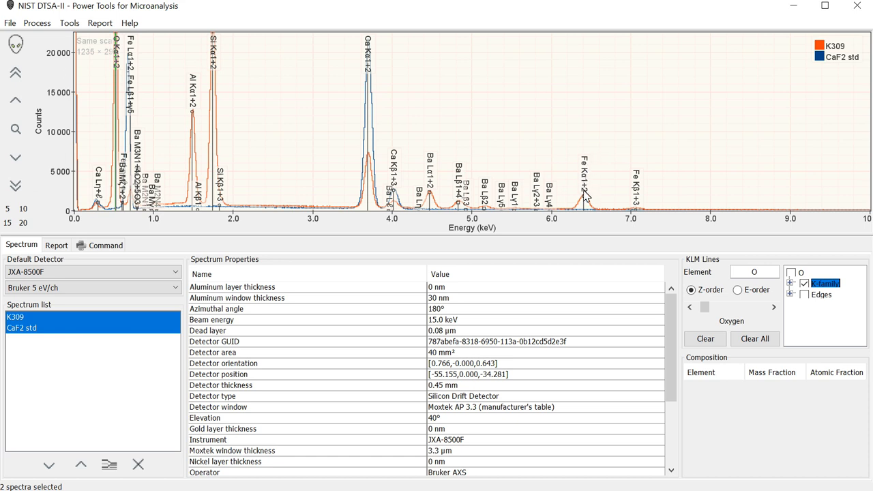
mouse_move(600, 222)
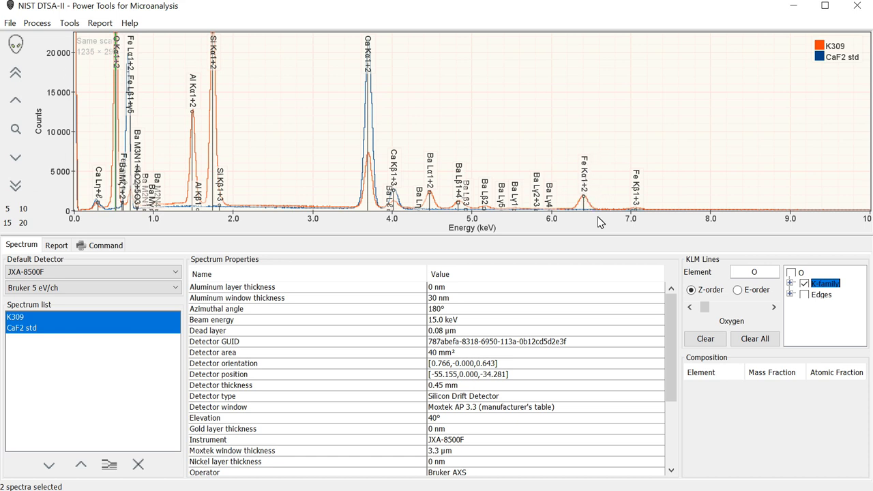
mouse_move(586, 224)
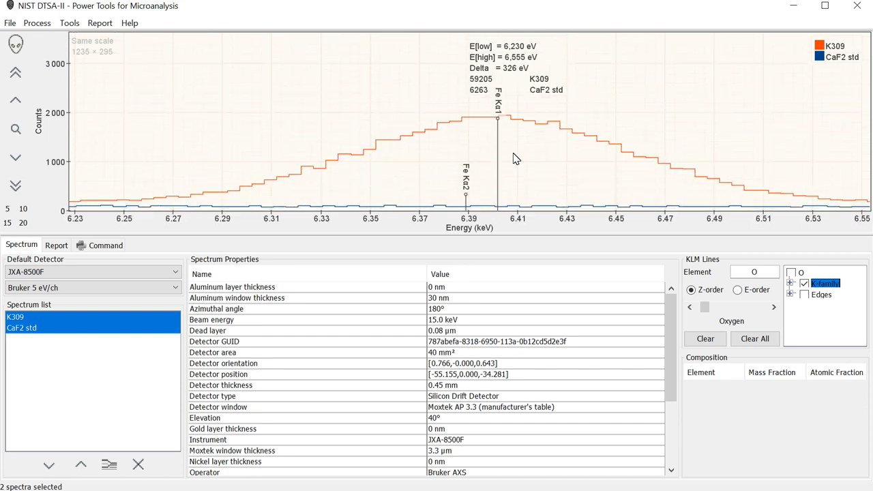
mouse_move(463, 207)
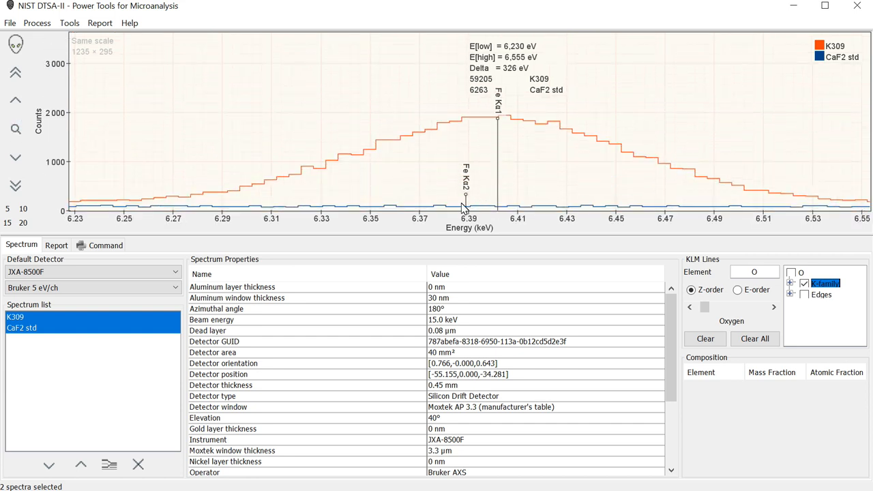
mouse_move(610, 156)
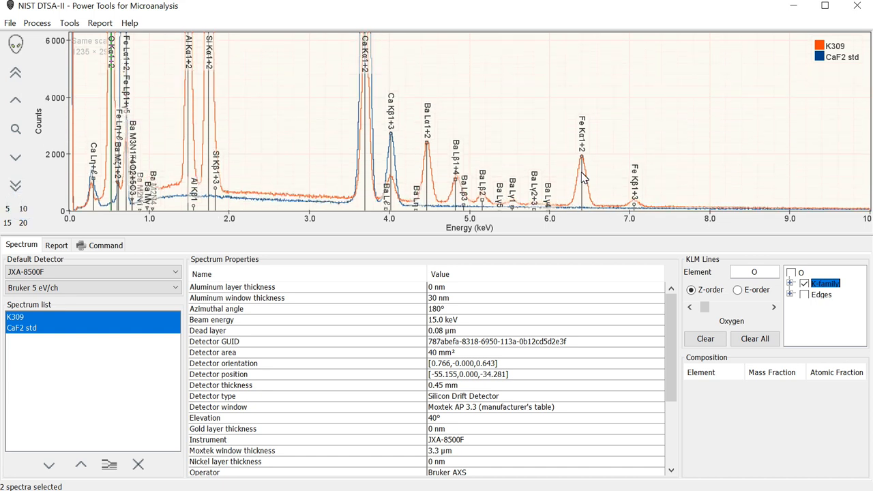
mouse_move(594, 212)
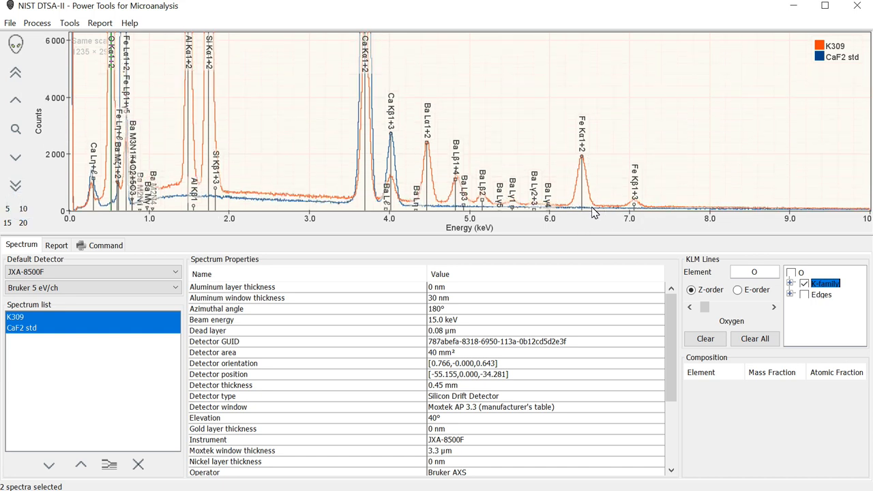
mouse_move(588, 188)
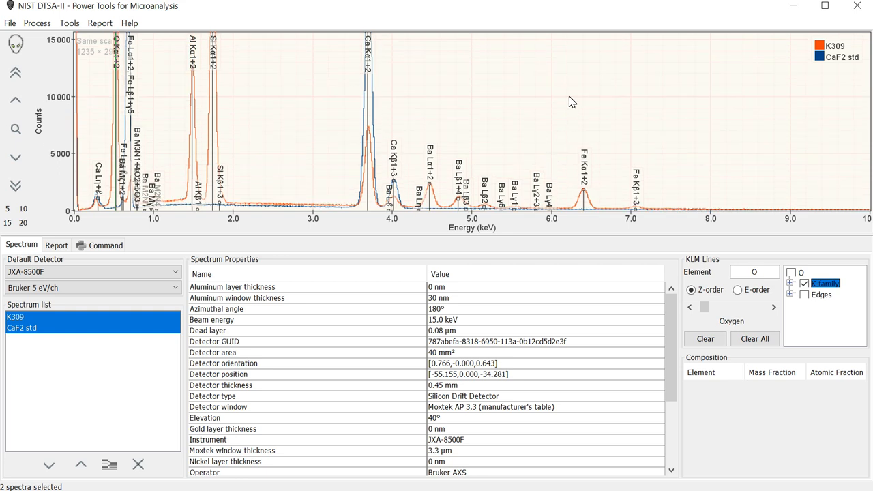
Step: Try family-only peak labels, then settle on element abbreviations such as Ca, Fe, Ba
right_click(571, 103)
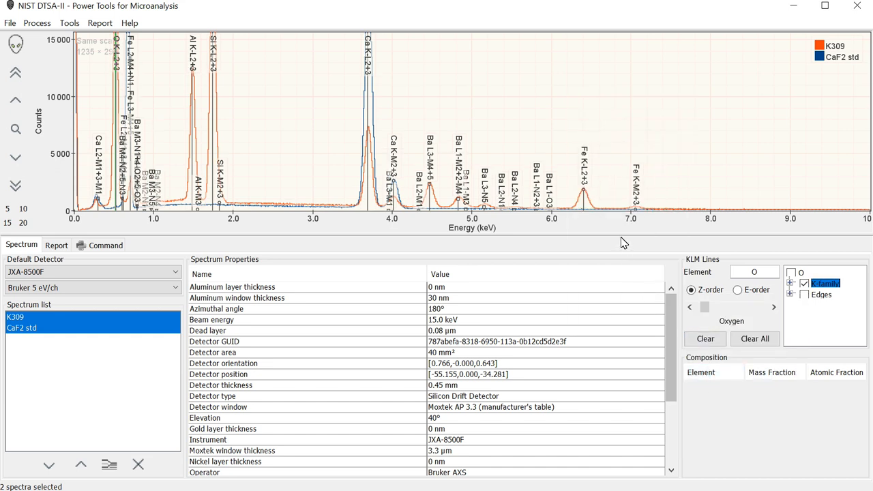
mouse_move(633, 246)
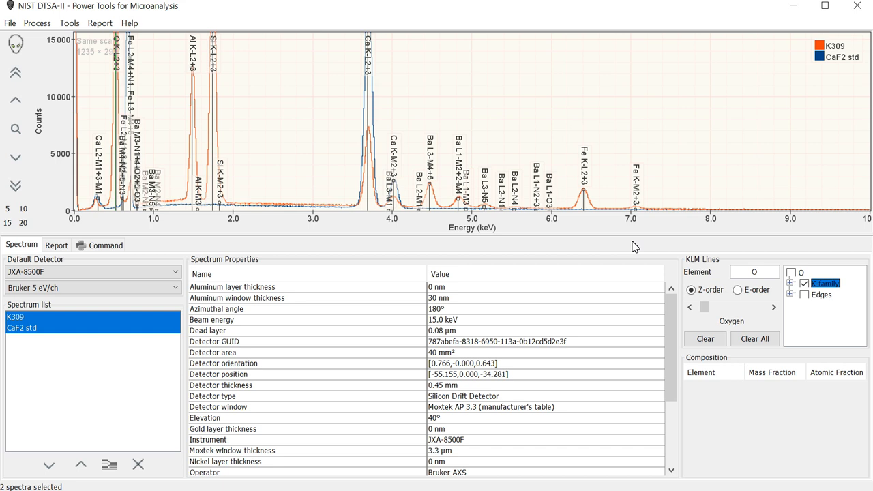
mouse_move(590, 207)
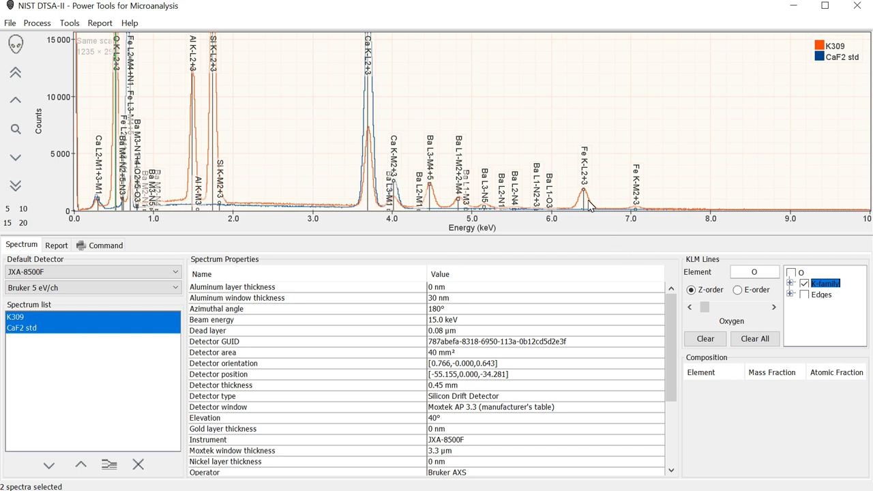
mouse_move(585, 139)
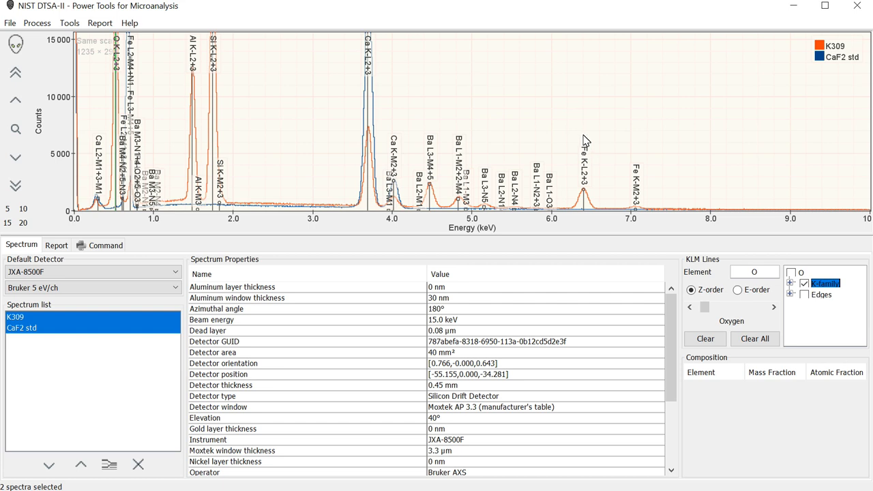
mouse_move(575, 131)
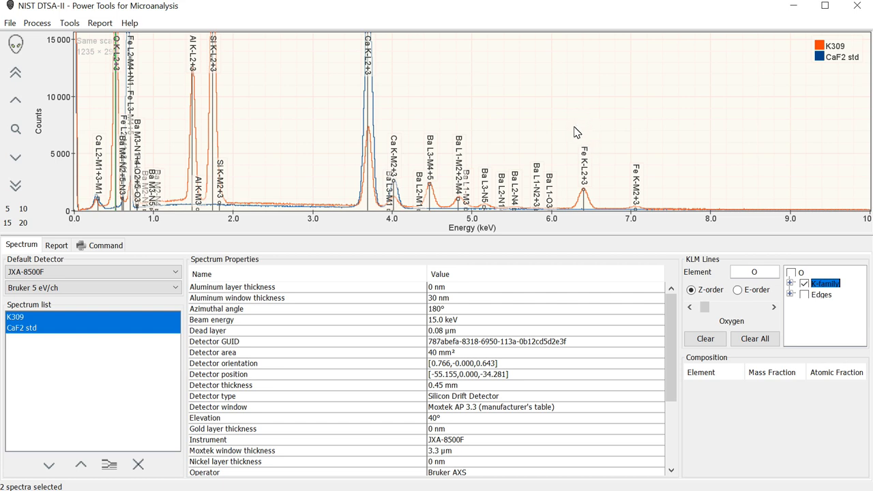
mouse_move(572, 149)
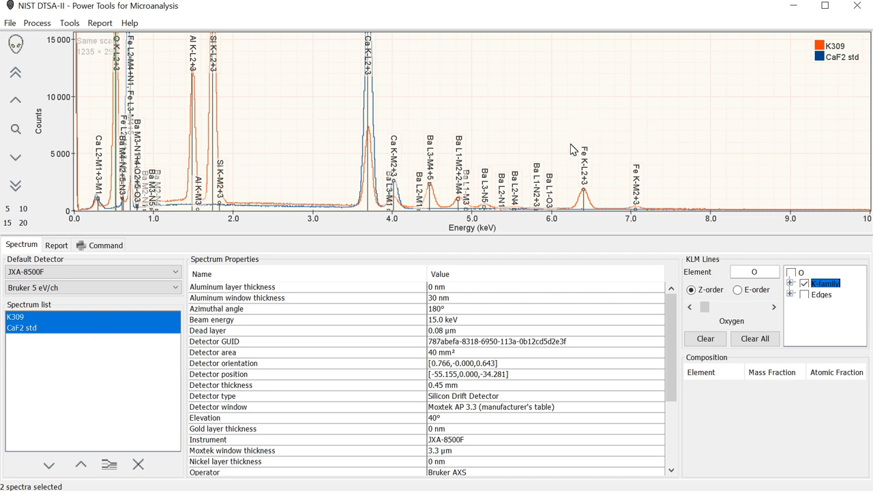
mouse_move(559, 64)
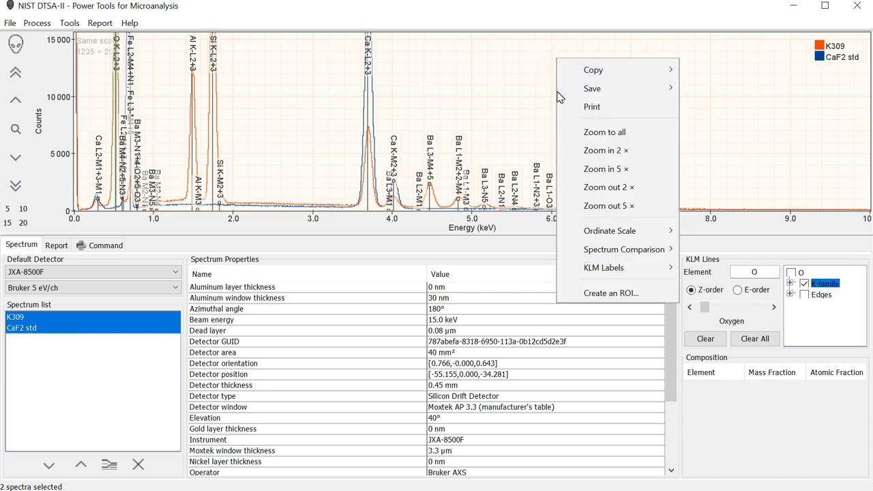
mouse_move(625, 248)
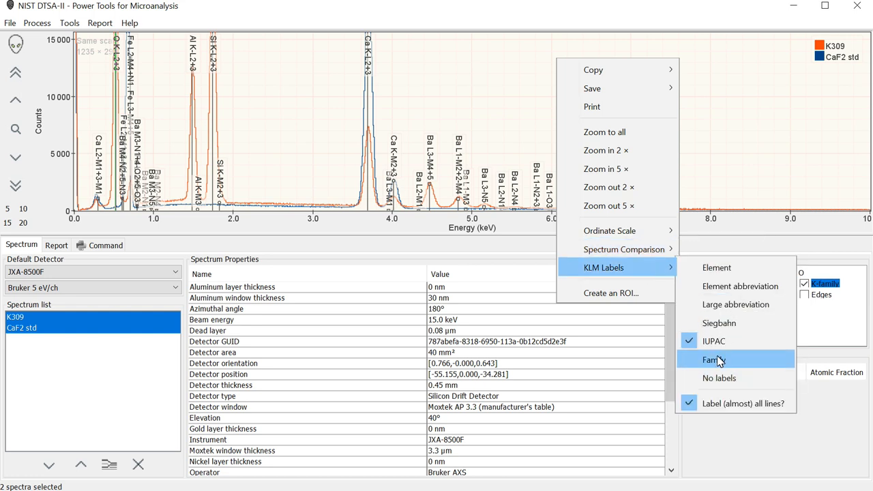
left_click(713, 360)
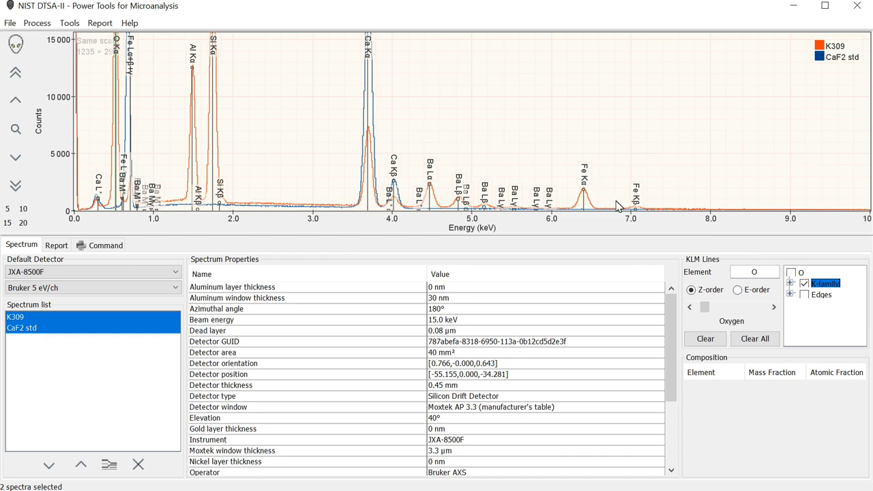
mouse_move(423, 180)
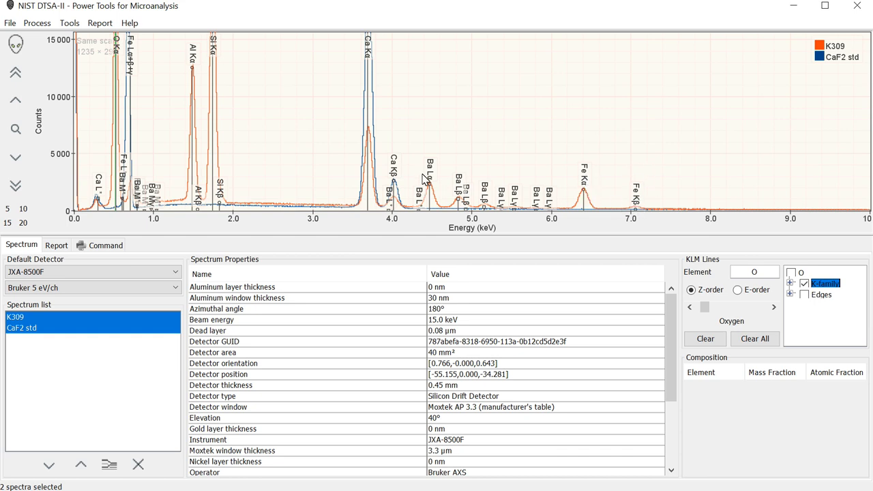
mouse_move(311, 103)
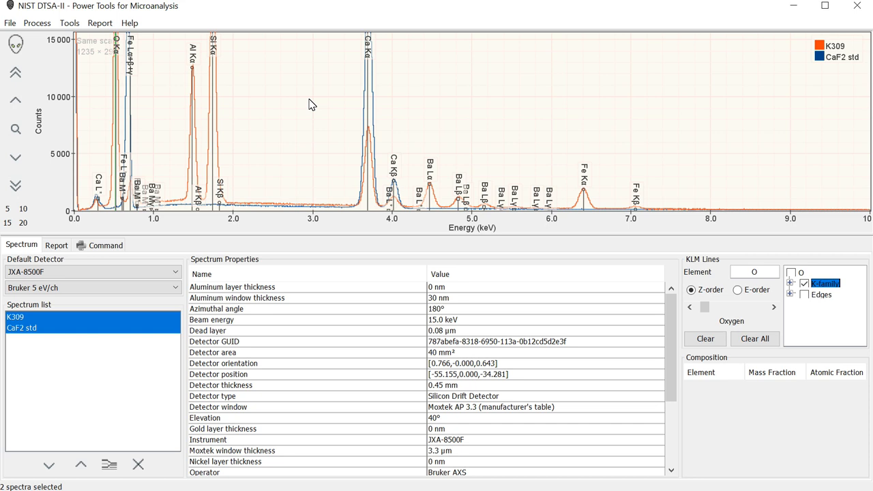
mouse_move(492, 84)
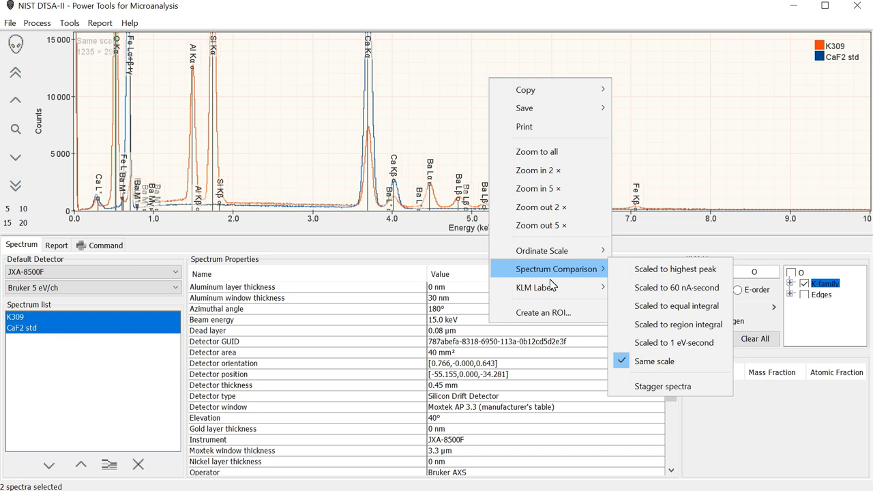
mouse_move(536, 286)
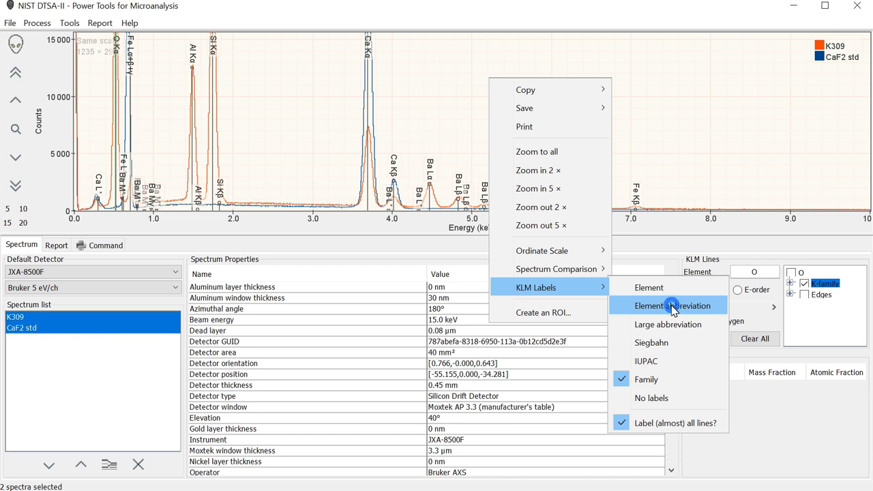
left_click(675, 305)
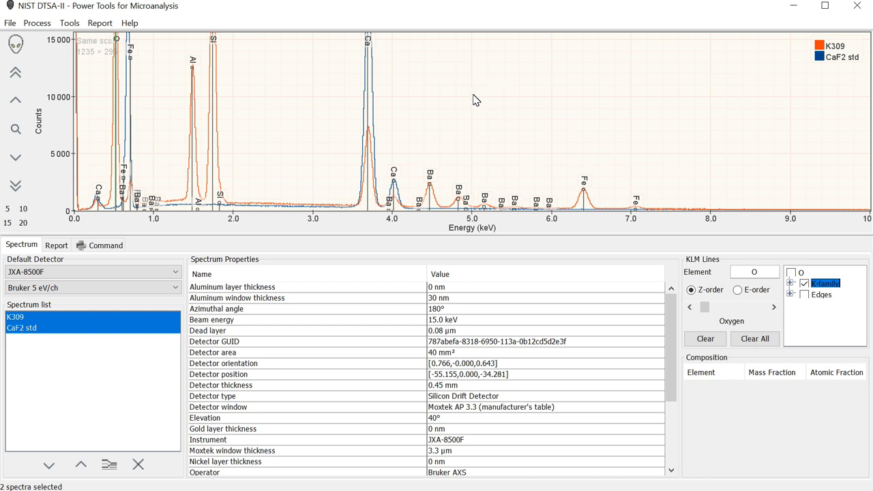
mouse_move(469, 100)
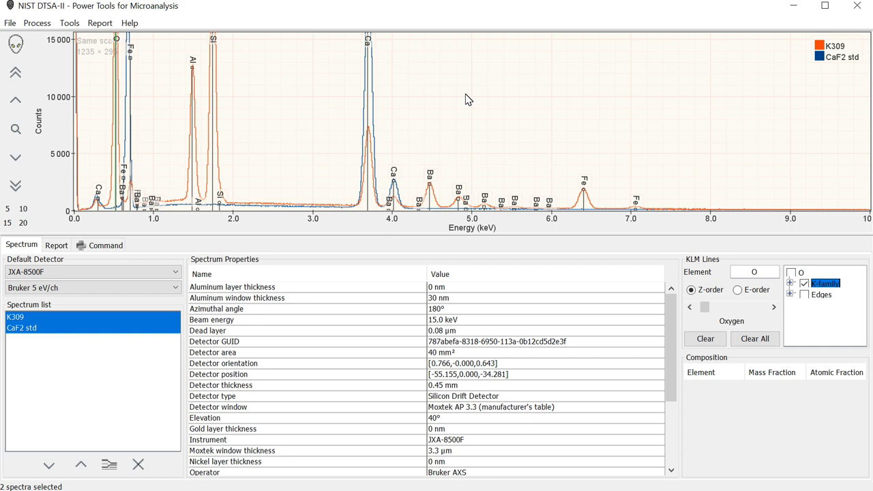
mouse_move(420, 71)
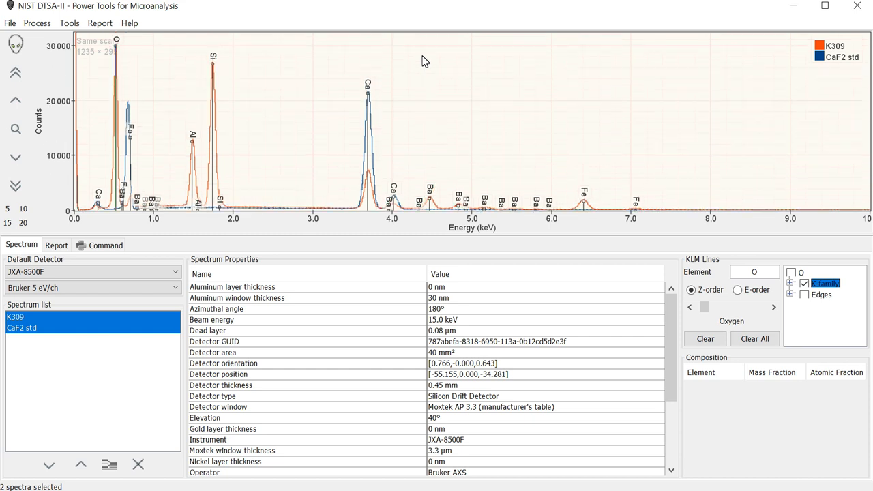
mouse_move(321, 122)
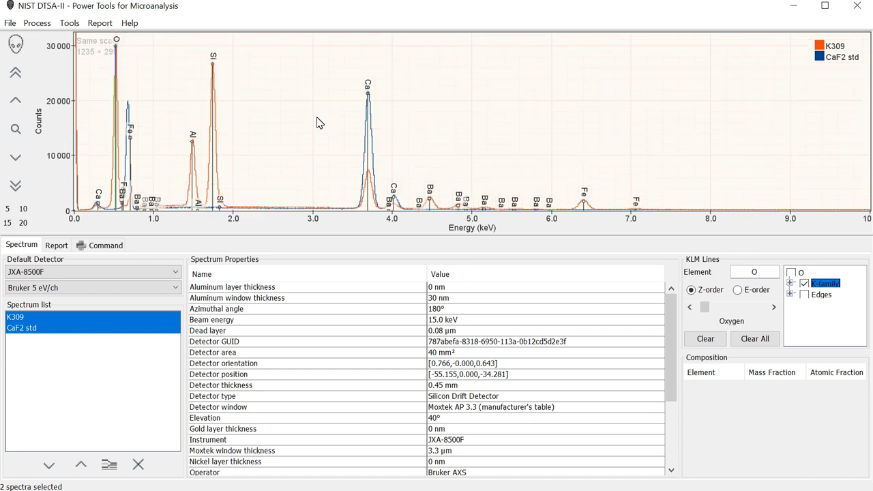
mouse_move(472, 131)
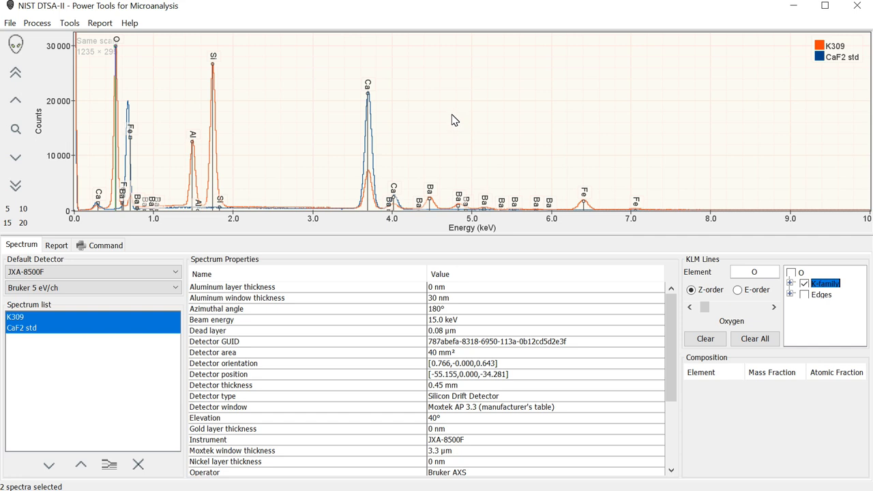
mouse_move(447, 80)
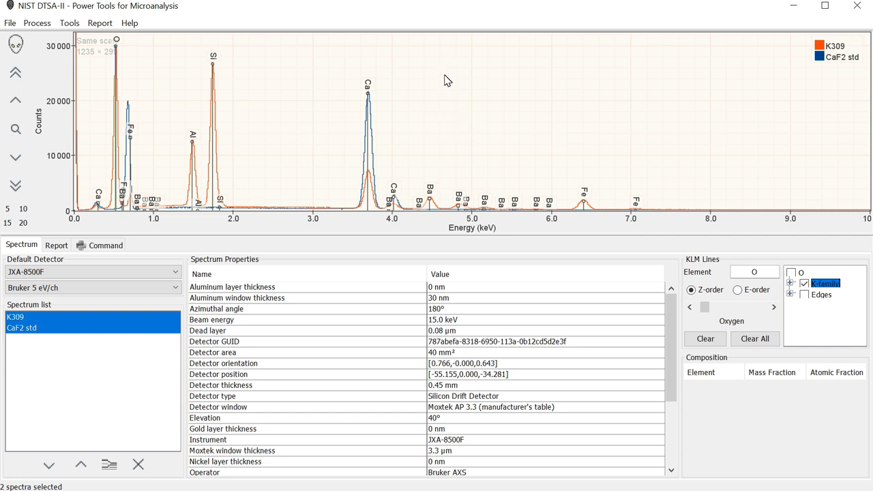
Step: Copy the overlaid spectrum plot to the clipboard as a bitmap image
right_click(448, 80)
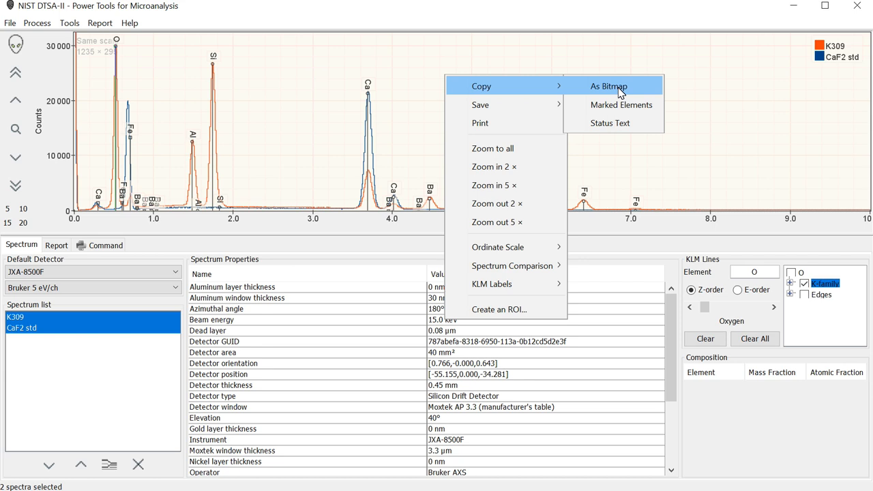
left_click(608, 86)
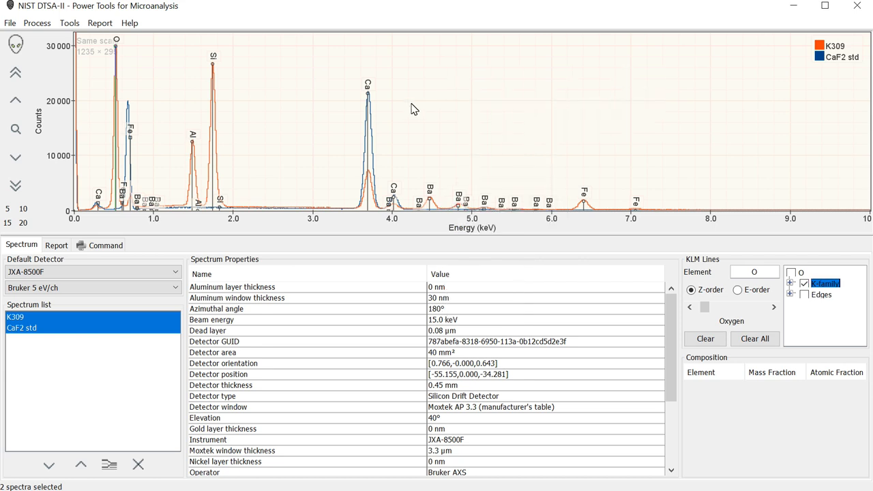
mouse_move(371, 52)
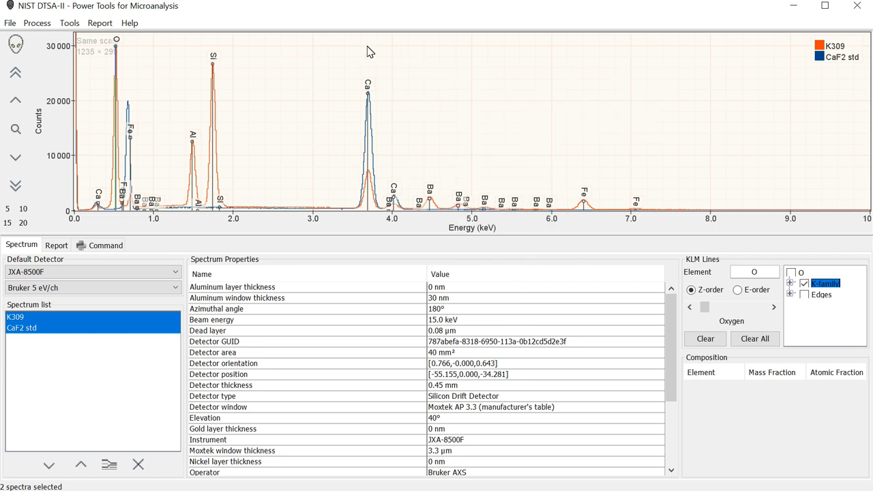
mouse_move(363, 124)
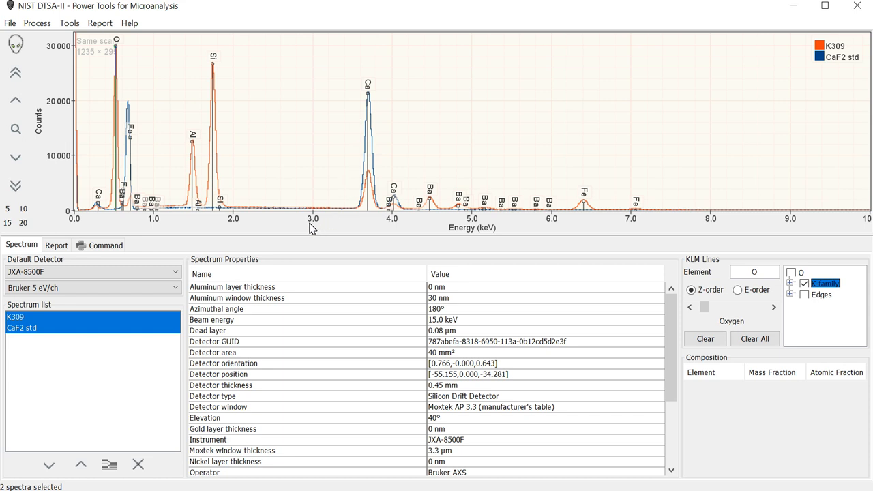
mouse_move(334, 230)
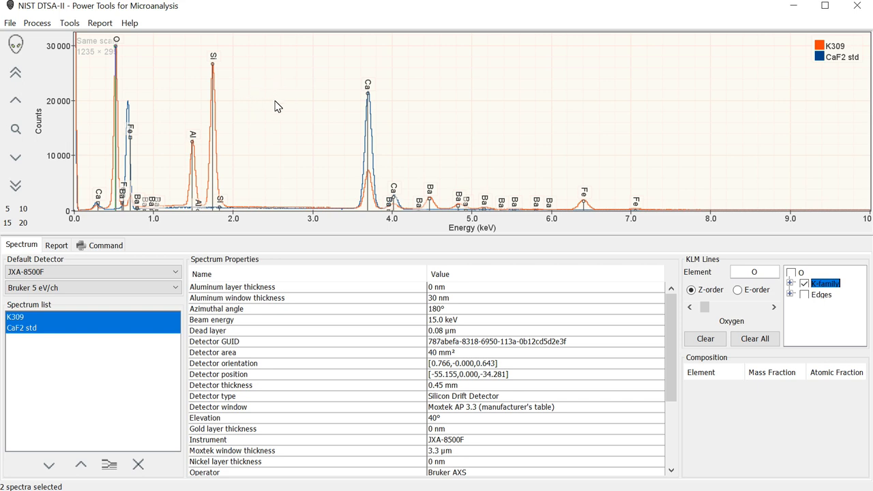
mouse_move(135, 49)
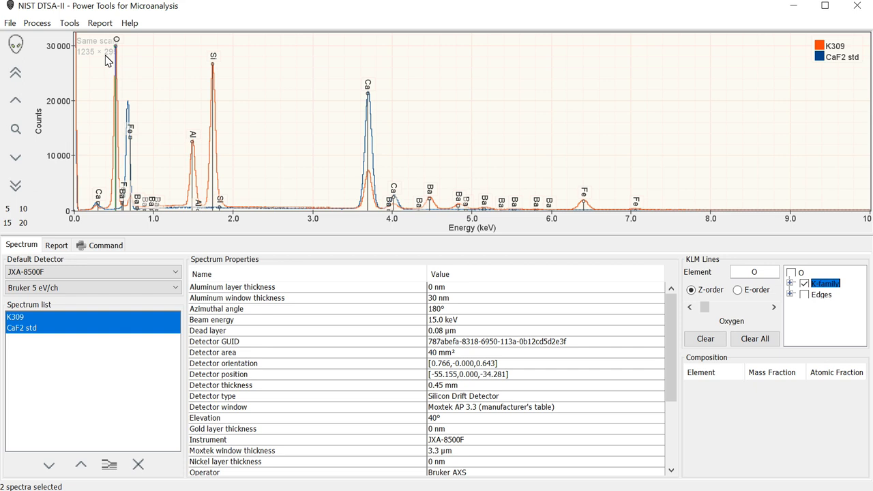
mouse_move(93, 61)
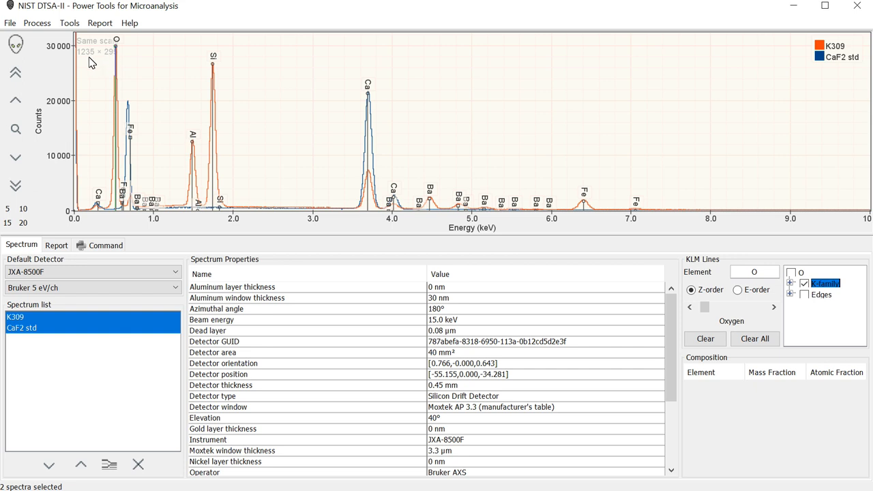
mouse_move(131, 49)
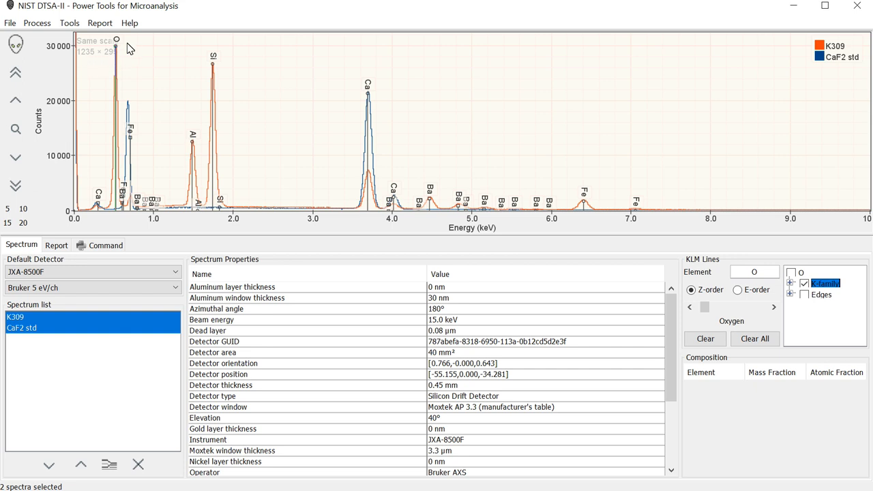
mouse_move(93, 58)
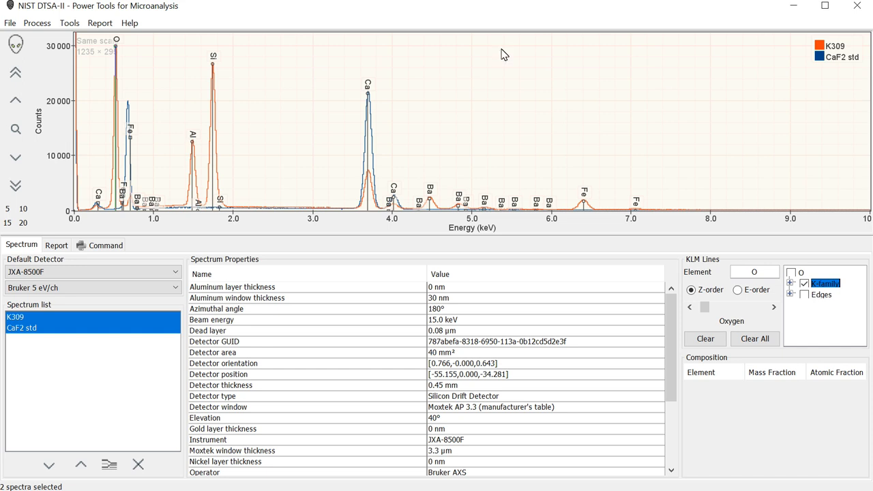
mouse_move(132, 56)
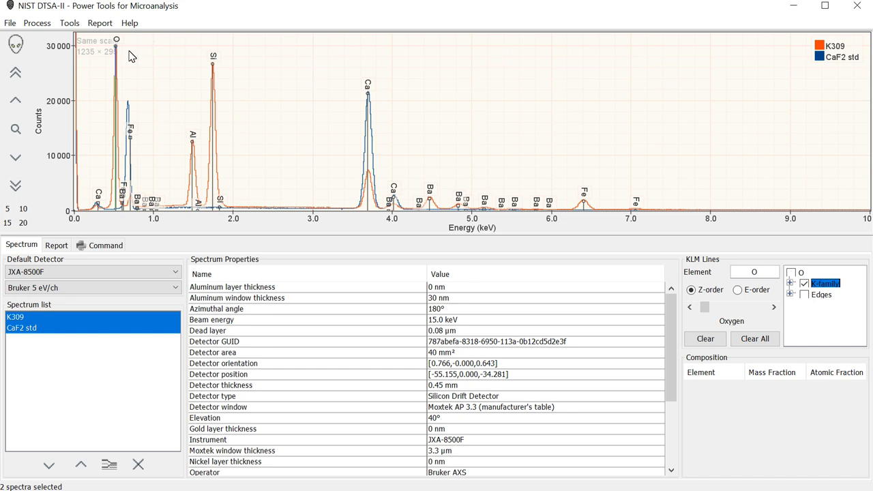
mouse_move(126, 225)
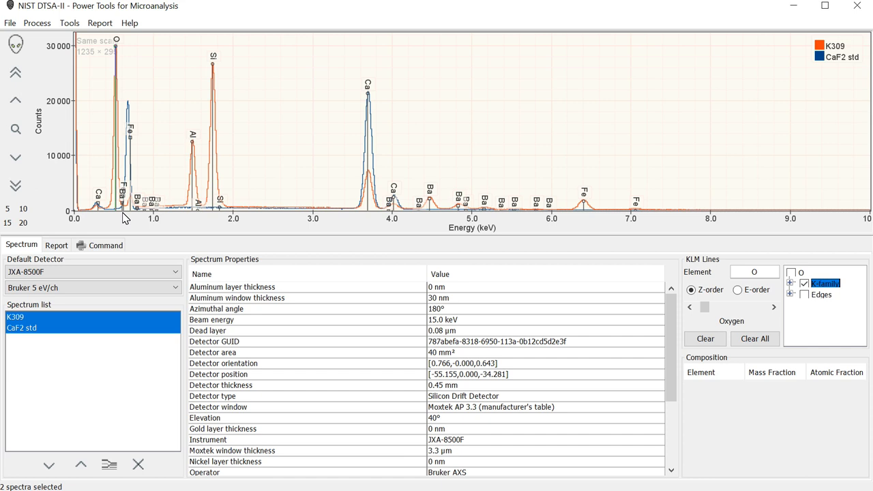
mouse_move(81, 61)
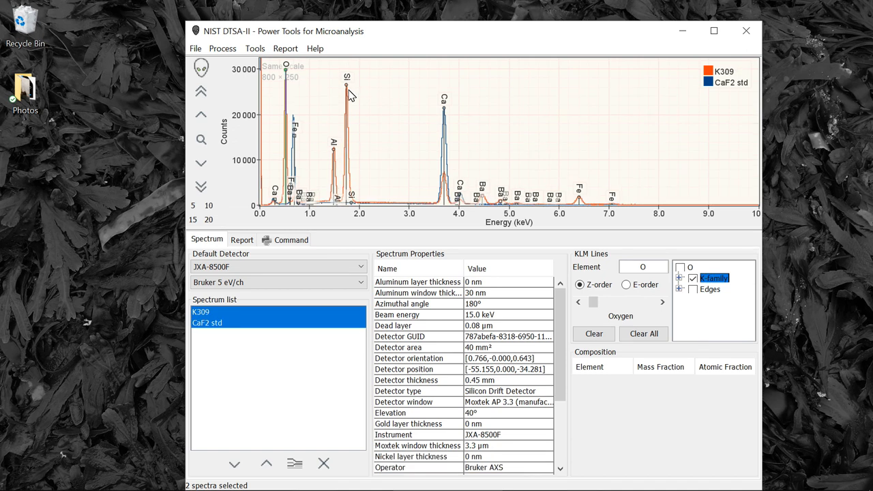
mouse_move(376, 100)
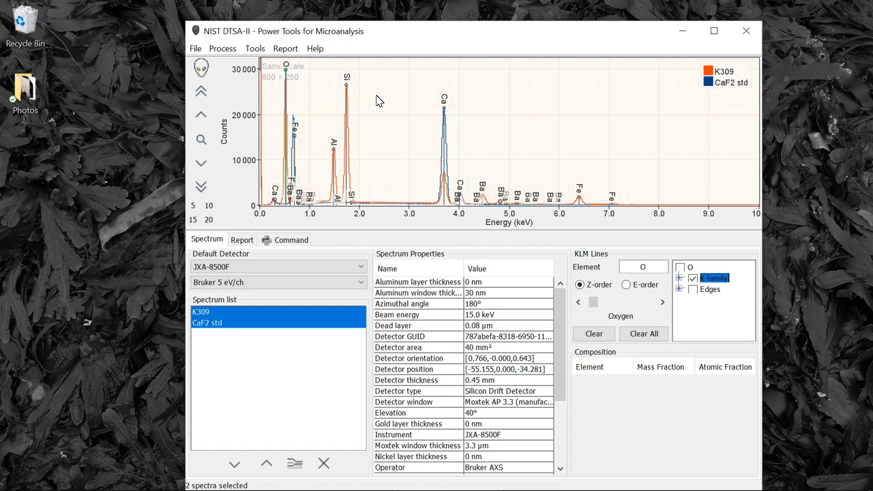
mouse_move(344, 65)
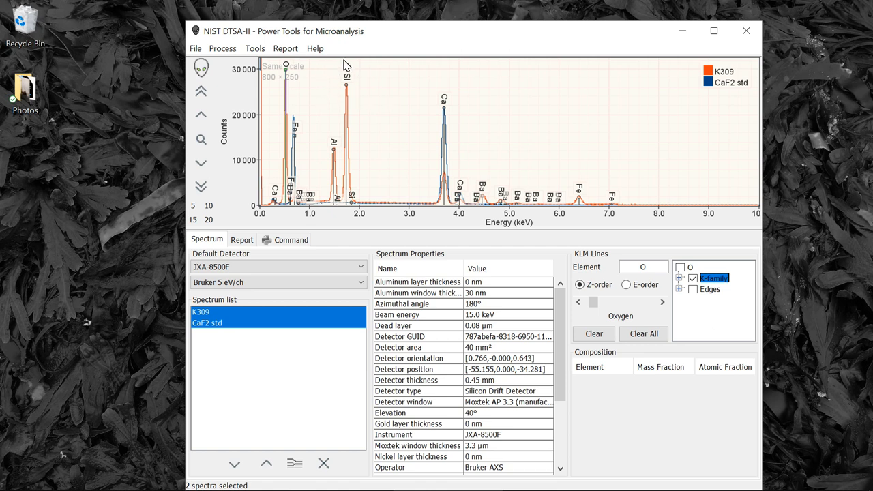
mouse_move(409, 231)
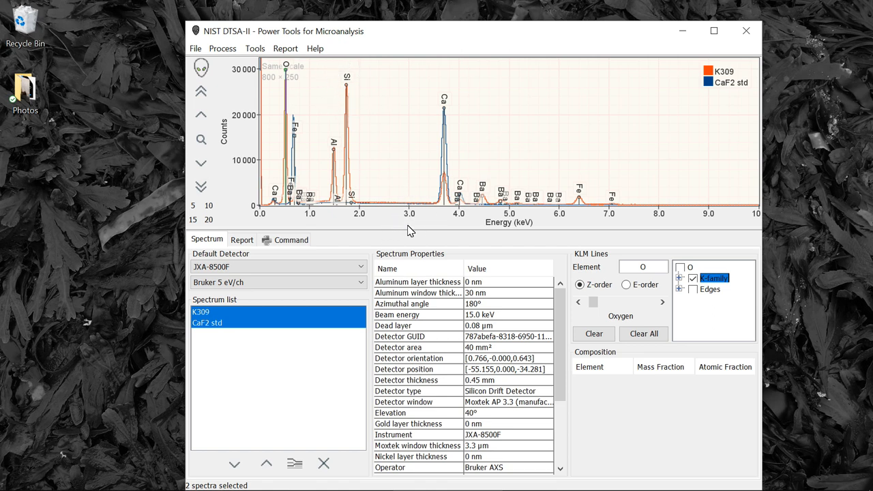
mouse_move(392, 107)
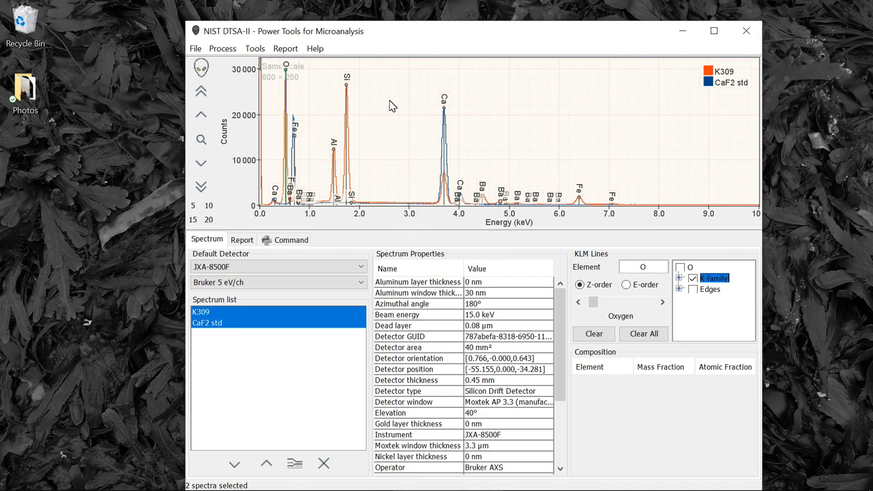
Step: Save the plot as displayed to the desktop as a PNG named 'K309 spectrum'
right_click(390, 104)
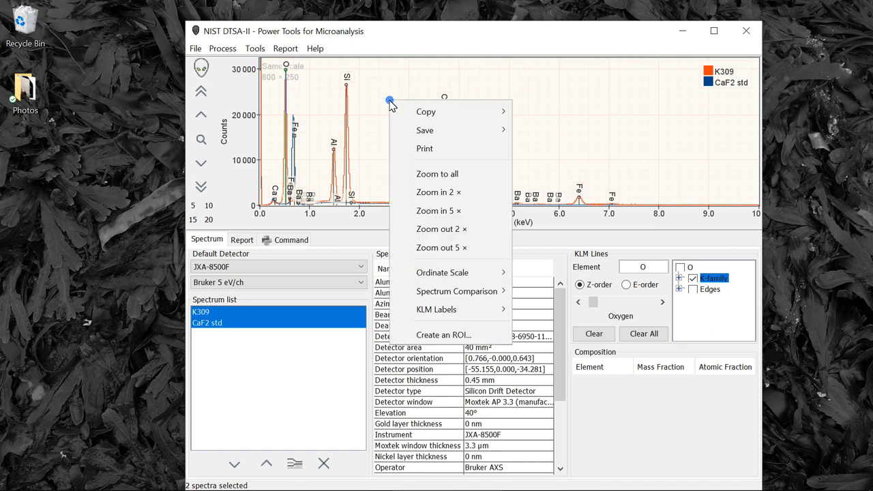
mouse_move(426, 112)
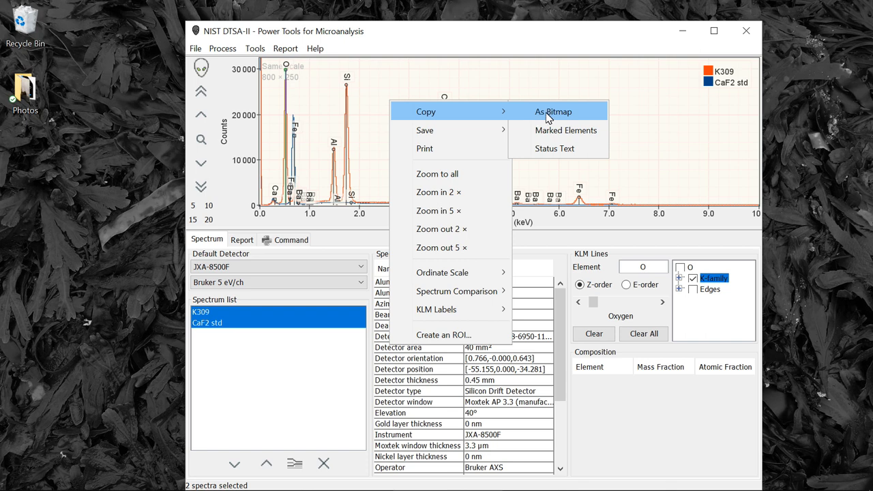
mouse_move(426, 130)
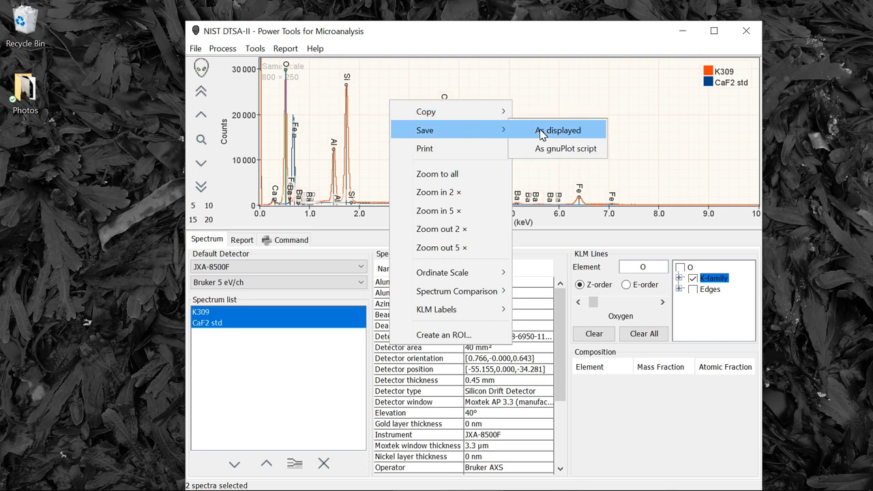
left_click(557, 129)
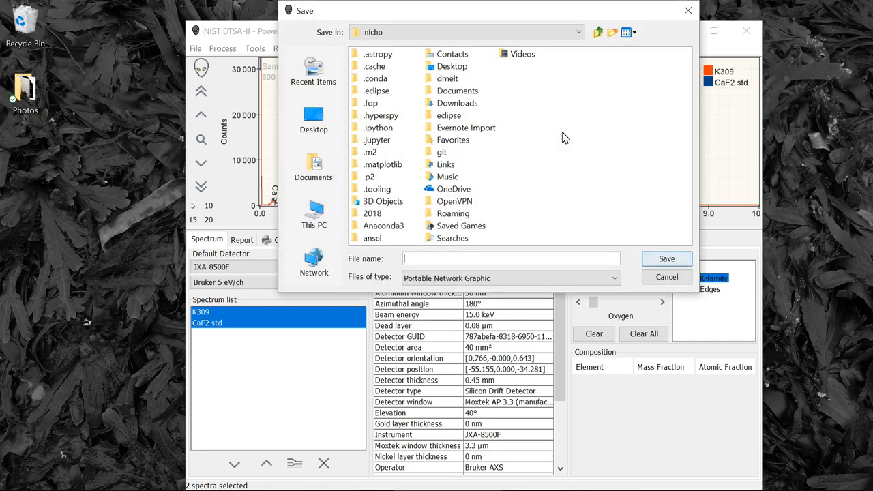
left_click(314, 116)
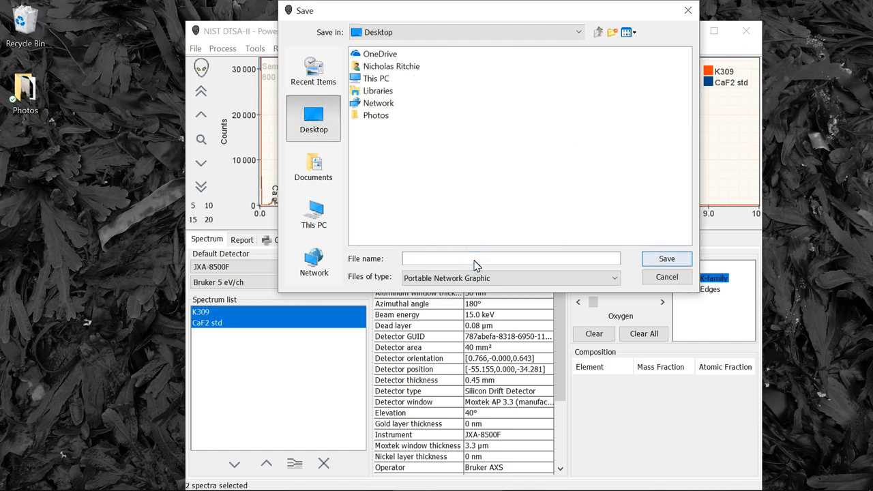
type("K309")
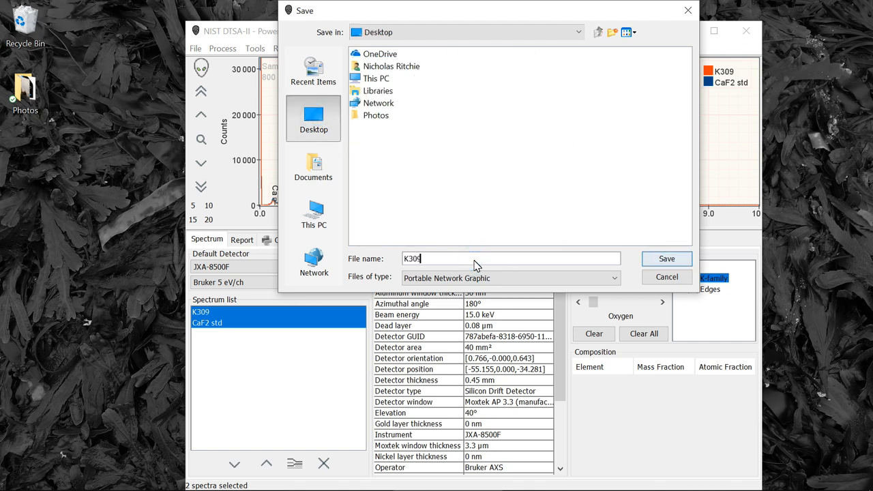
type("spectrum")
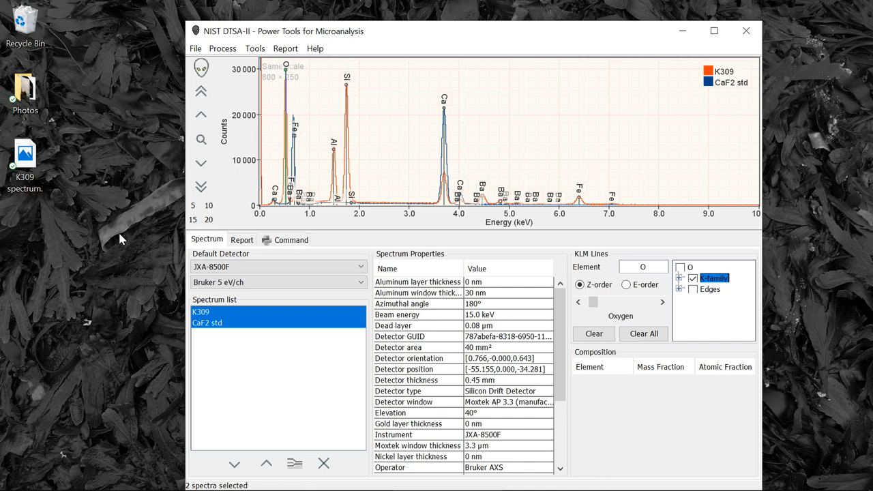
left_click(25, 153)
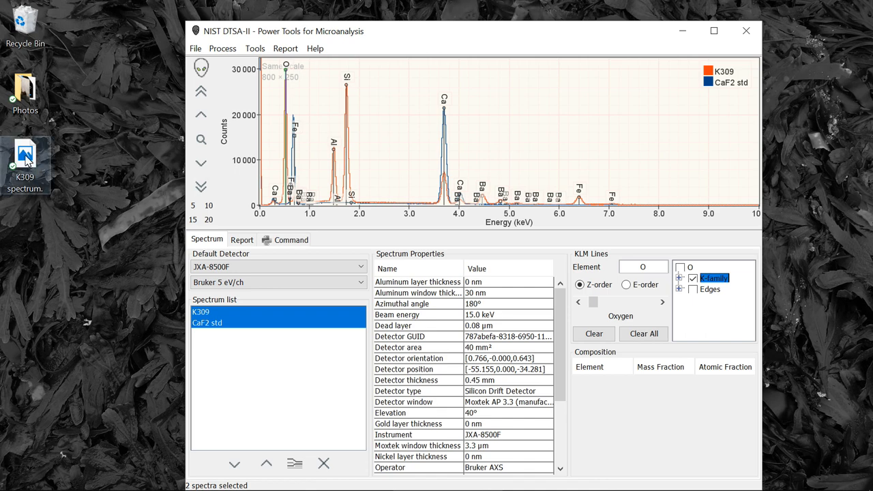
Step: Open K309 spectrum.png from the desktop in Photos to inspect the export
double_click(25, 156)
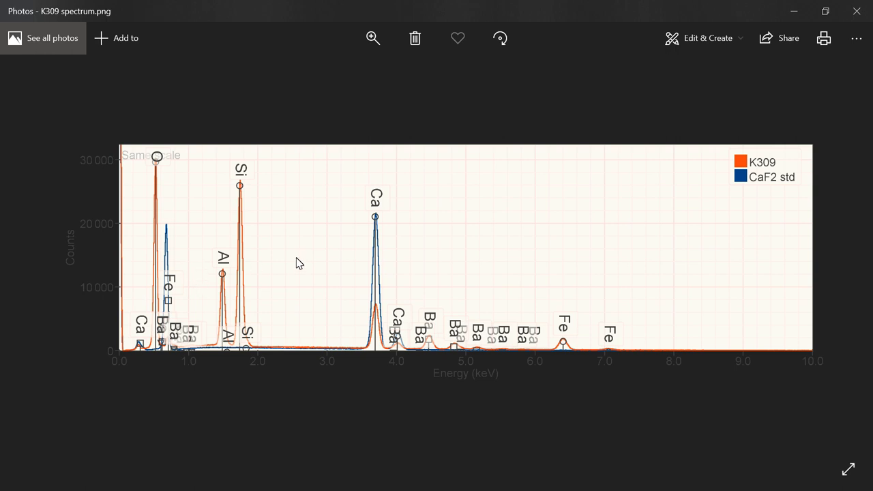
mouse_move(638, 264)
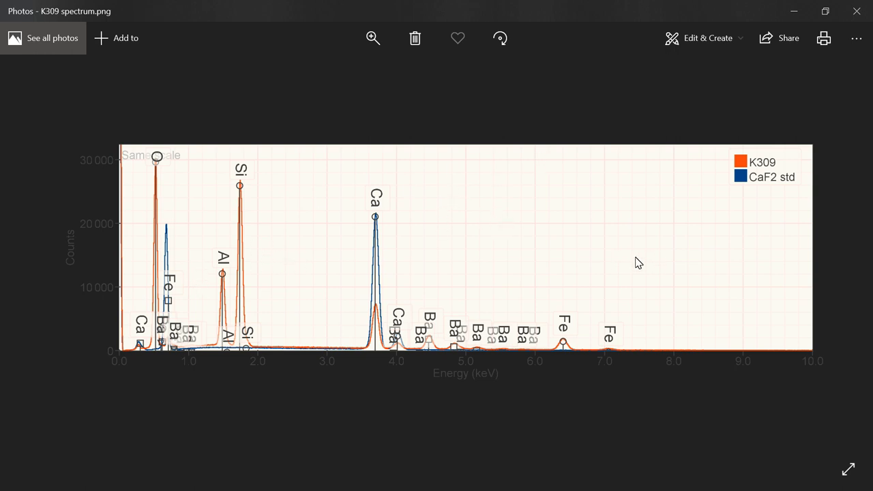
mouse_move(630, 258)
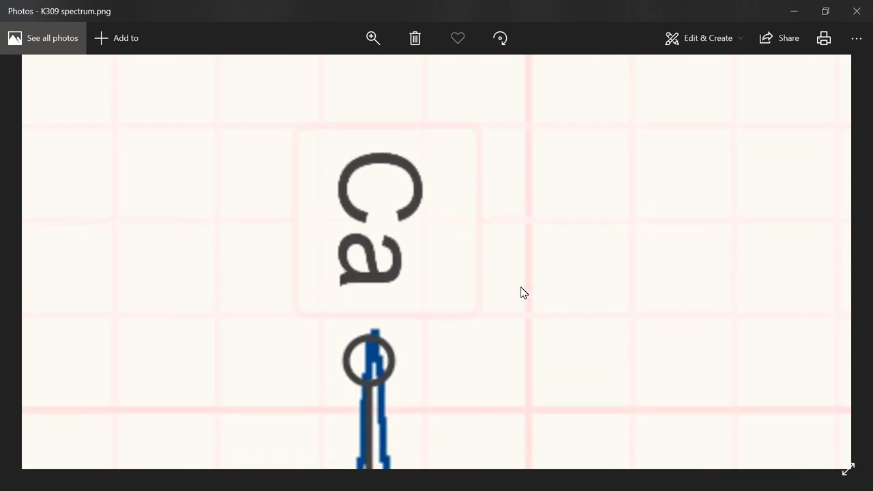
mouse_move(492, 186)
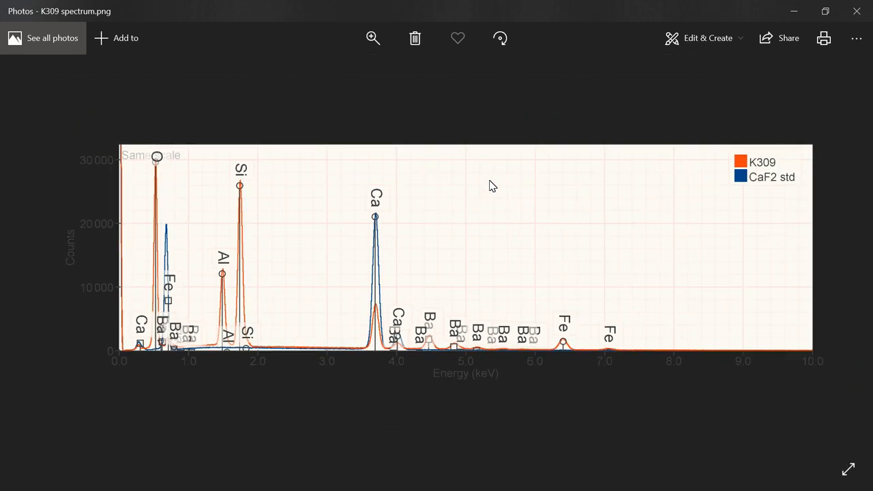
mouse_move(148, 229)
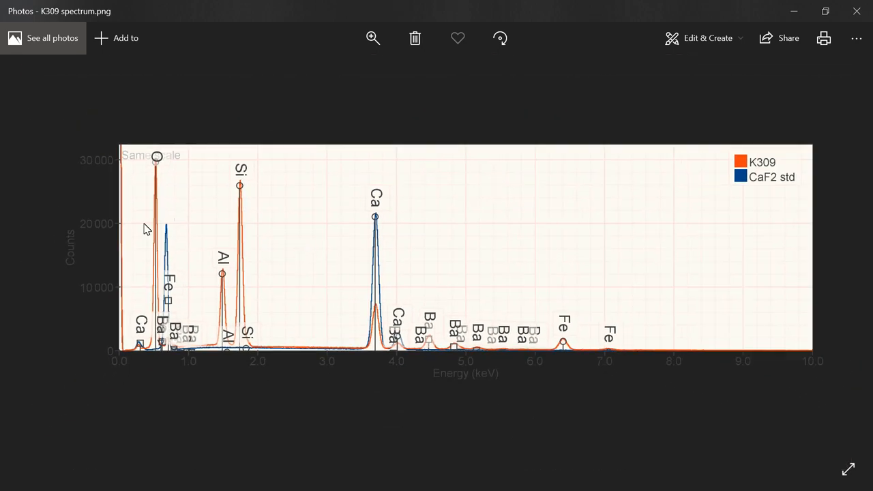
mouse_move(101, 167)
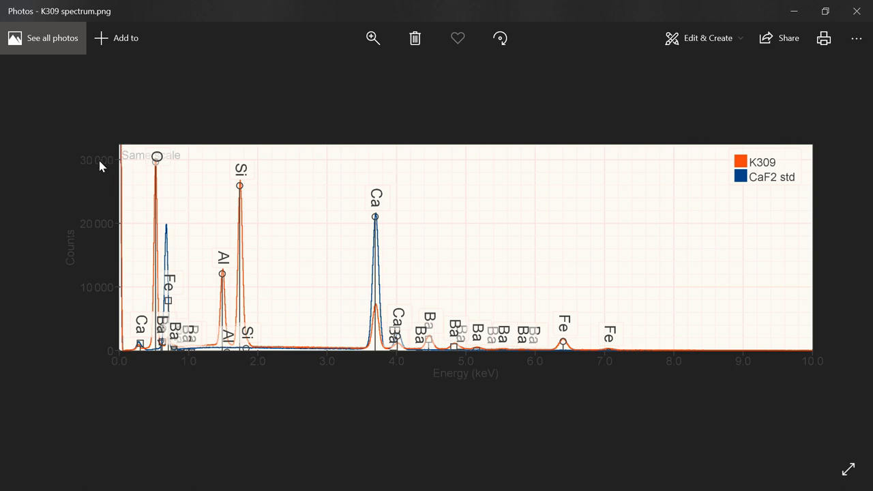
mouse_move(126, 189)
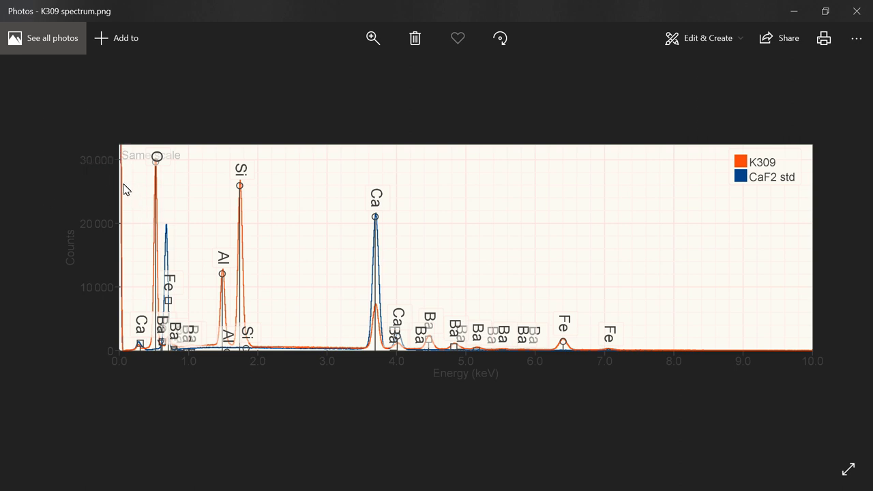
mouse_move(85, 166)
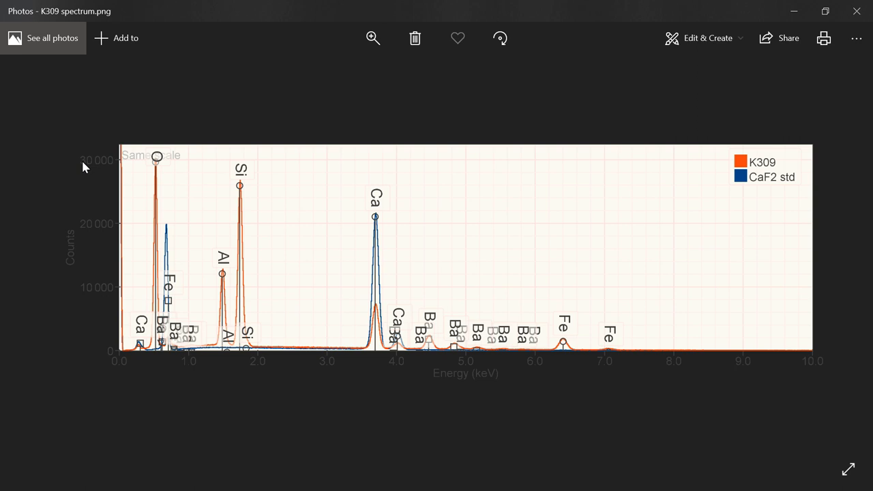
mouse_move(106, 148)
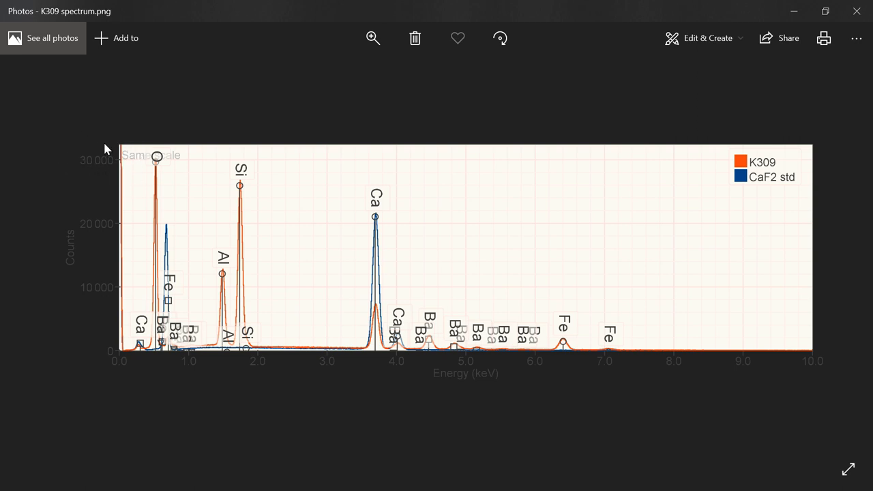
mouse_move(89, 270)
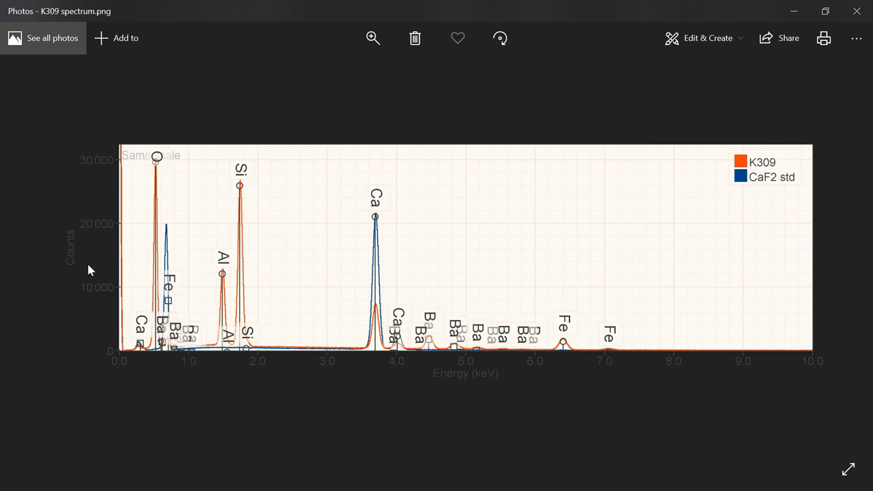
mouse_move(488, 375)
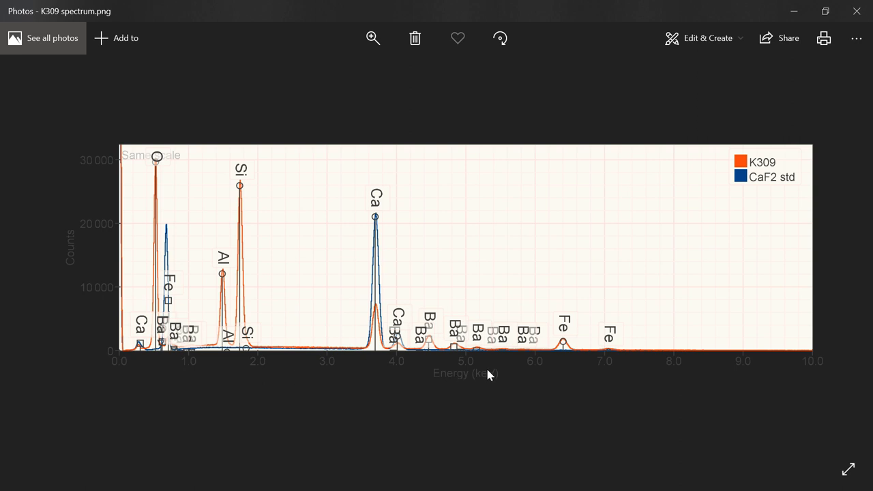
mouse_move(544, 384)
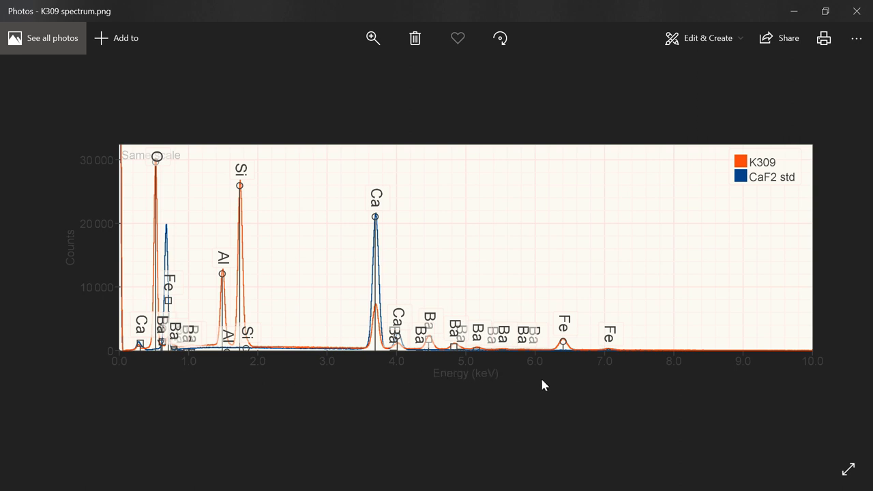
mouse_move(79, 278)
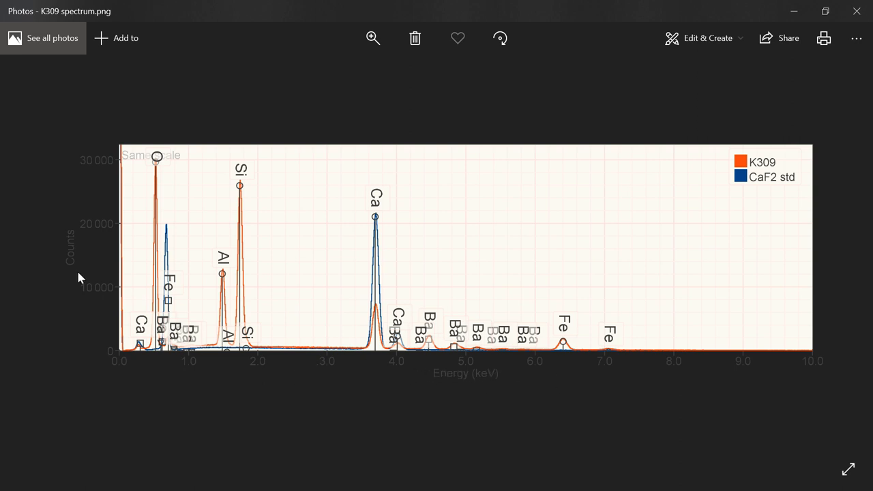
mouse_move(95, 162)
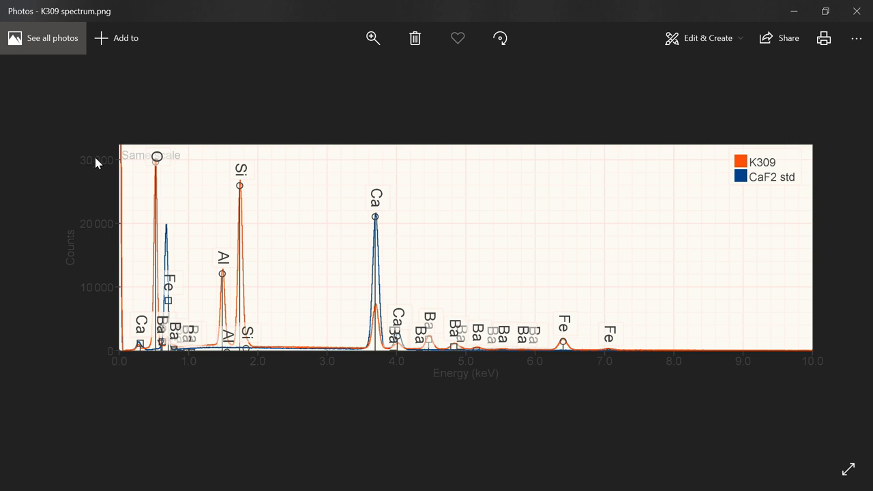
mouse_move(107, 175)
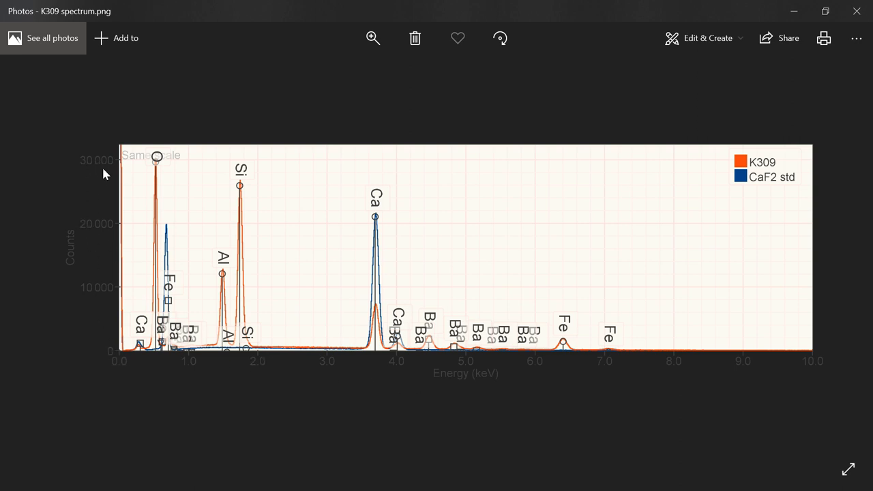
mouse_move(491, 379)
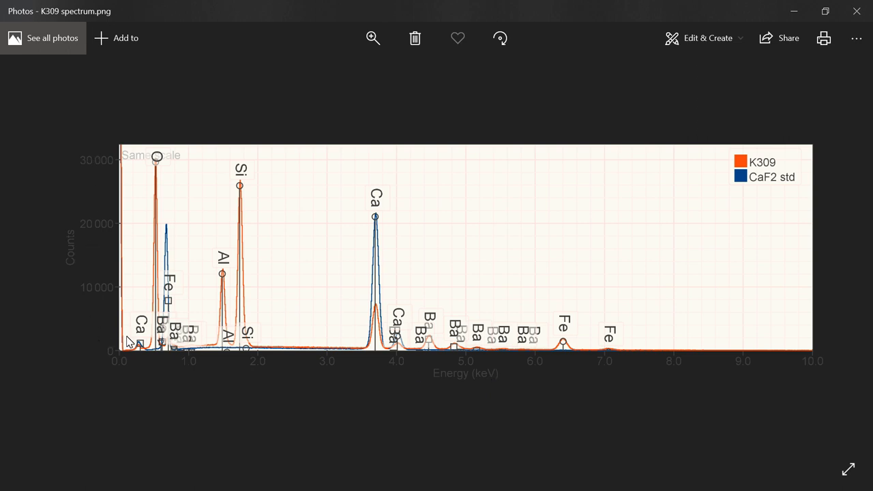
mouse_move(574, 368)
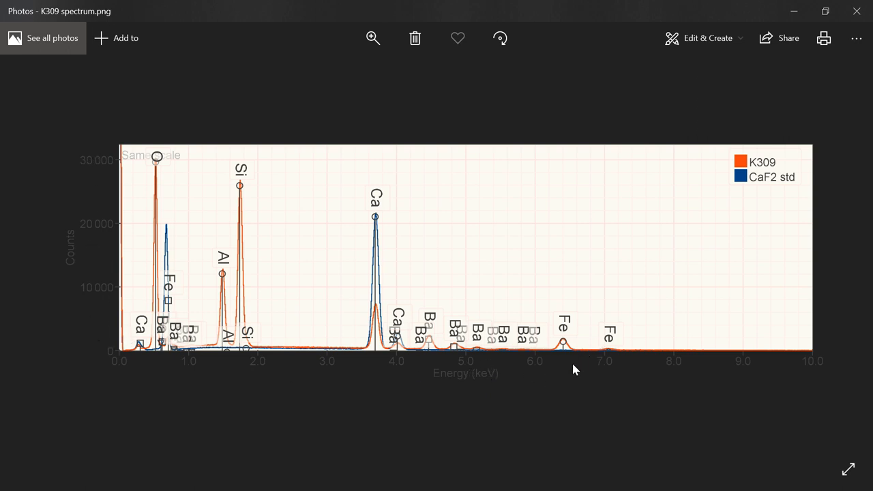
mouse_move(580, 379)
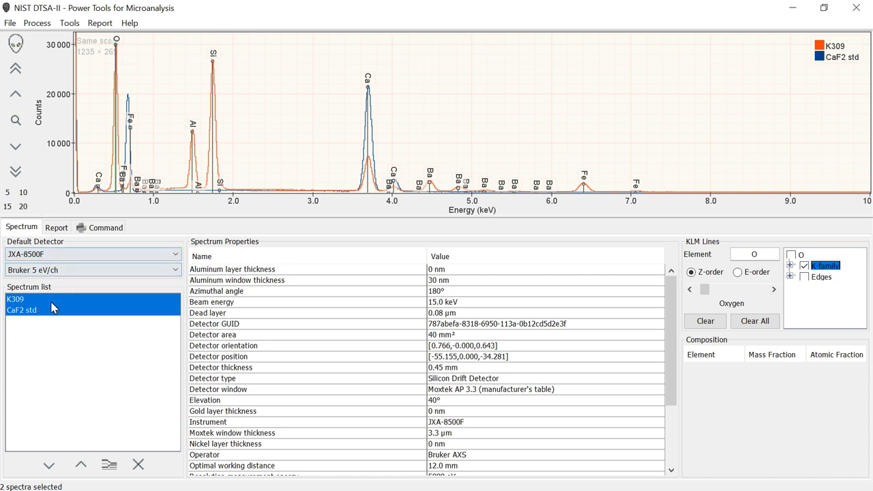
left_click(15, 299)
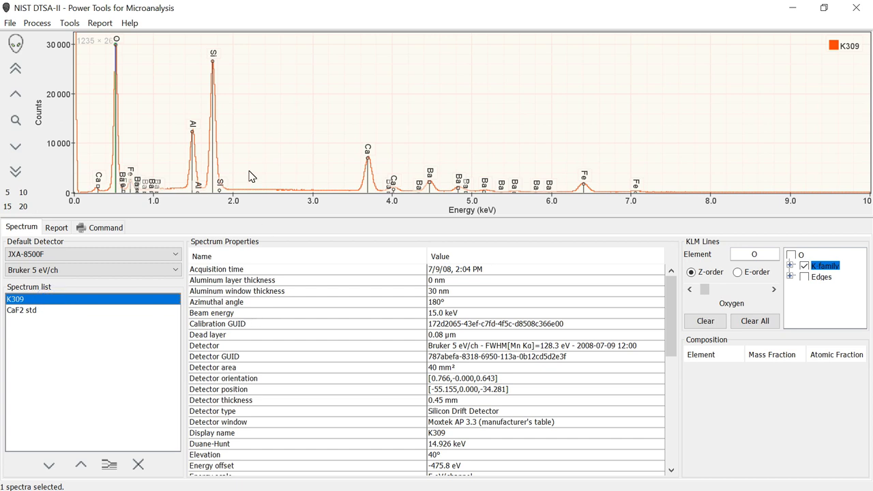
mouse_move(330, 224)
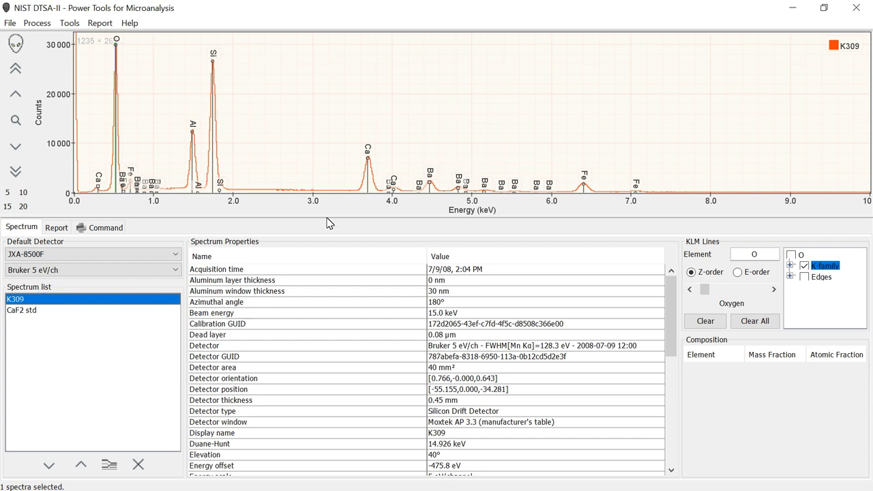
mouse_move(239, 92)
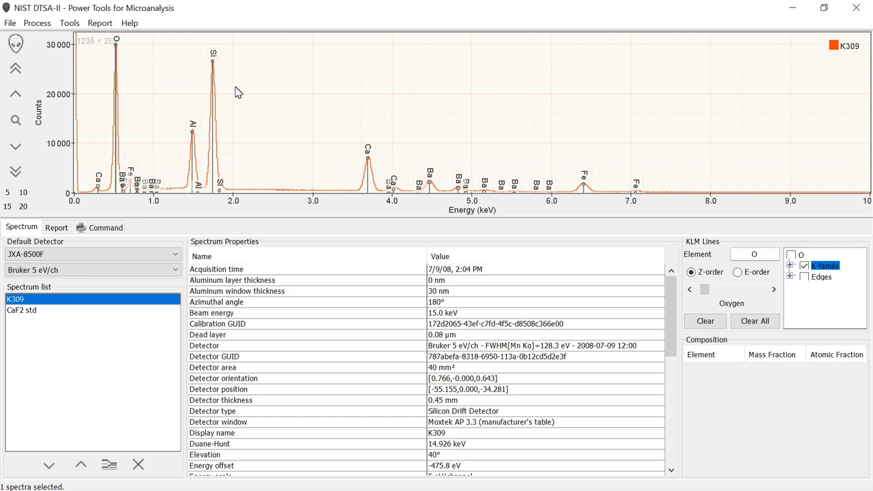
mouse_move(30, 273)
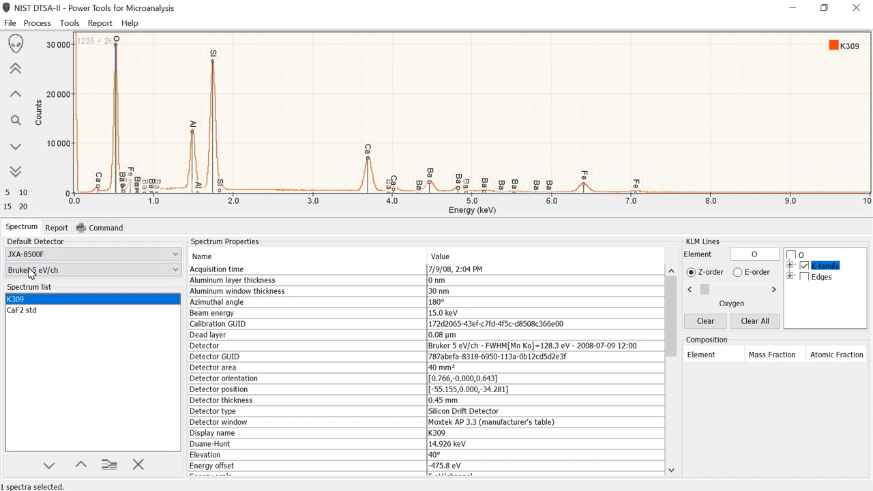
left_click(20, 311)
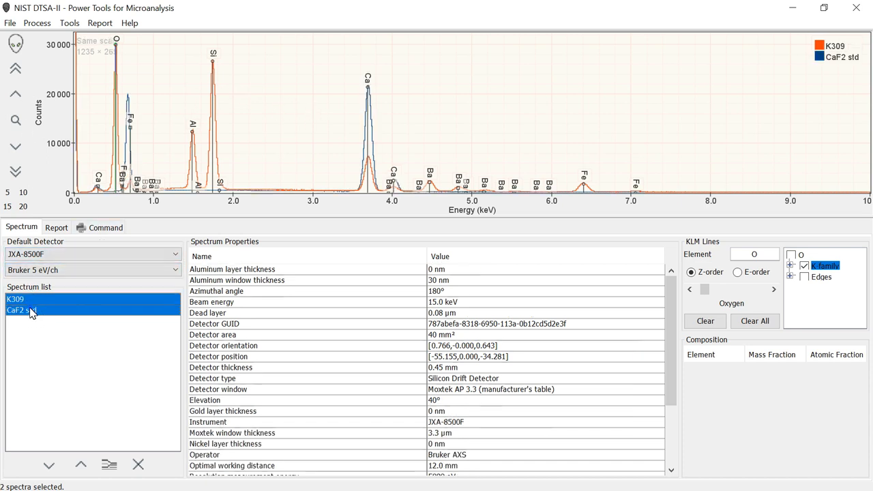
left_click(15, 298)
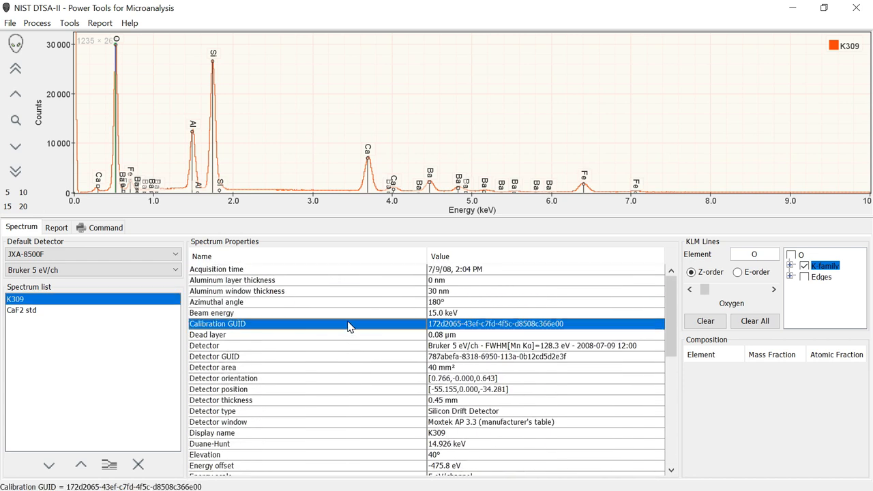
scroll("down", 3)
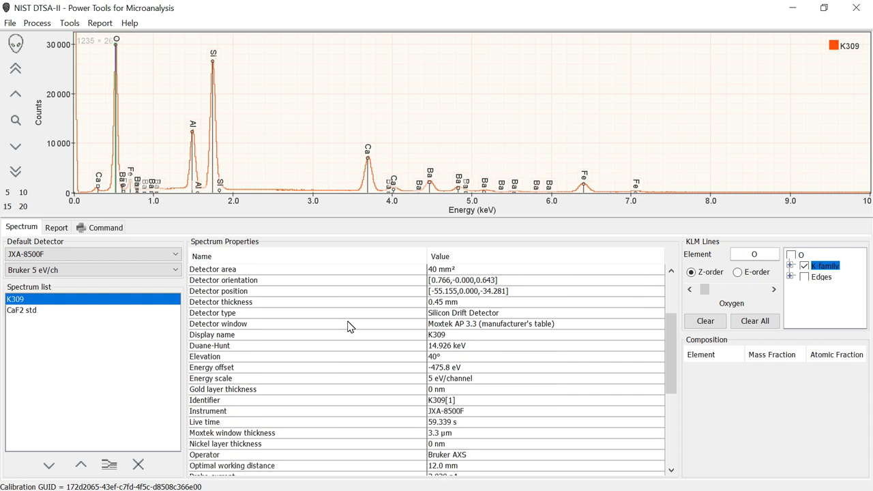
scroll("down", 3)
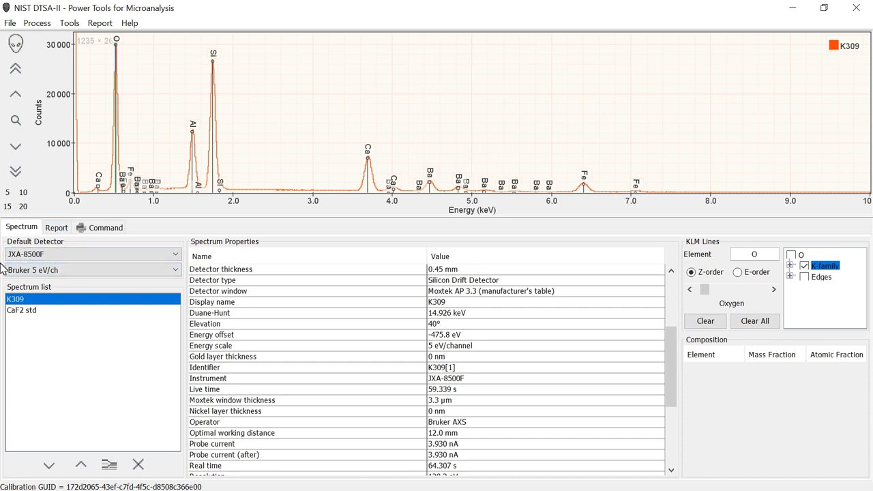
mouse_move(188, 318)
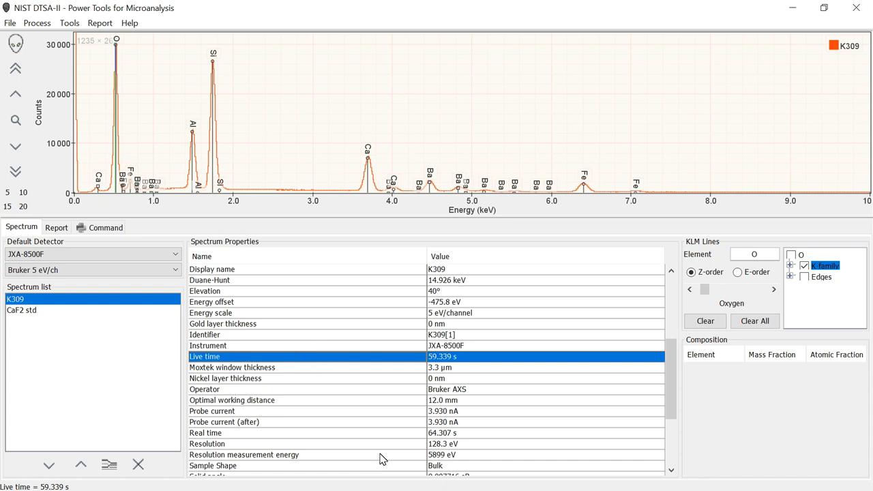
mouse_move(325, 321)
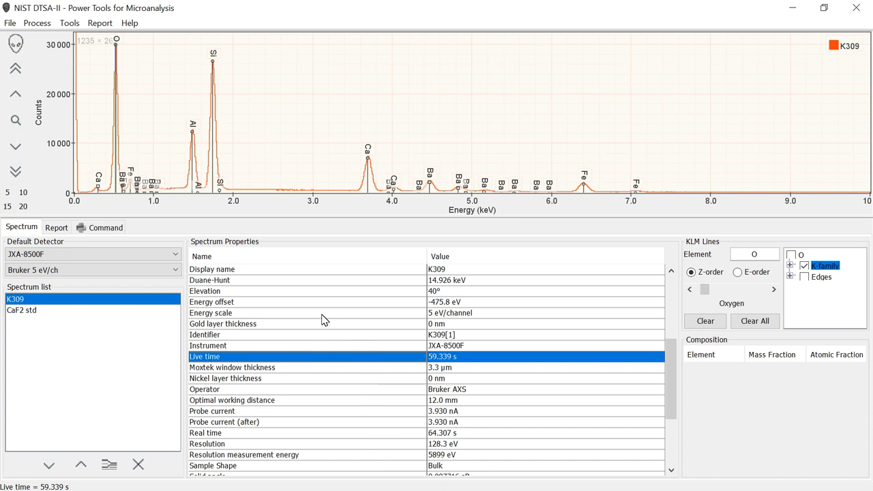
mouse_move(317, 292)
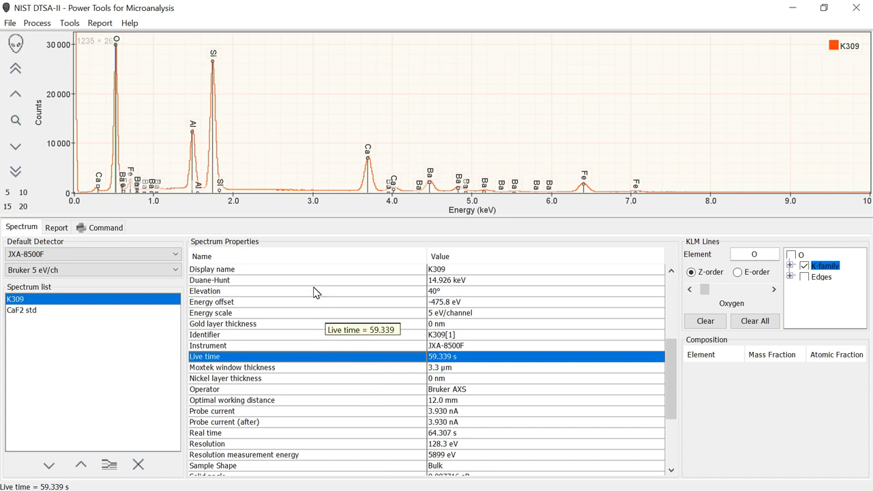
mouse_move(293, 424)
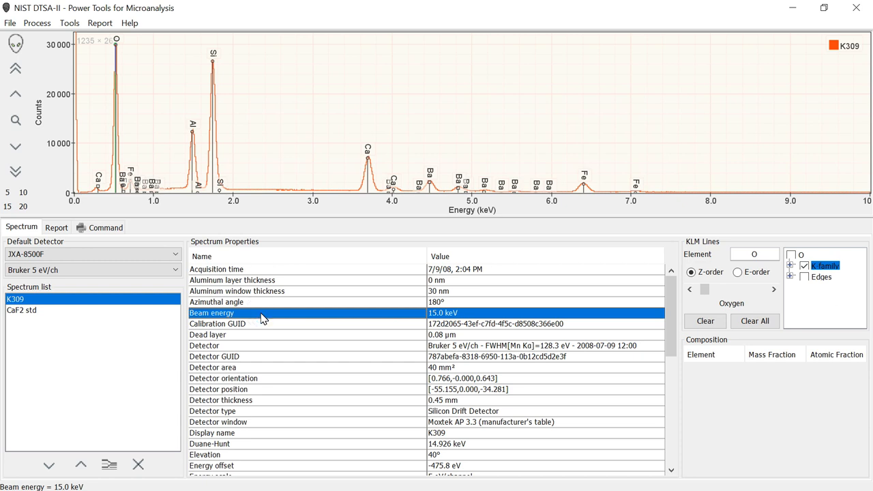
mouse_move(261, 315)
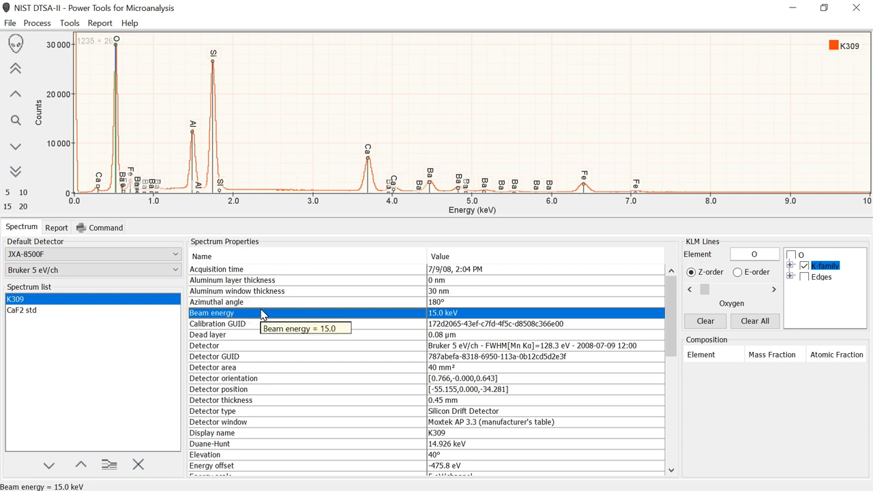
mouse_move(294, 339)
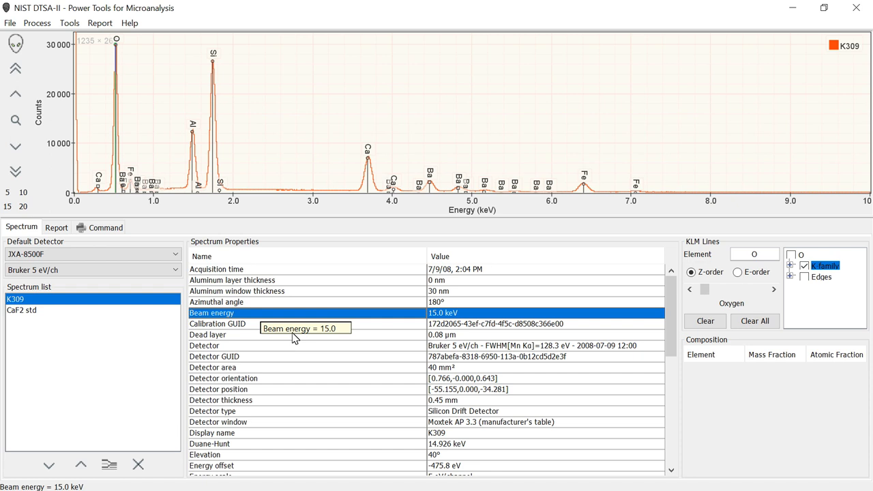
left_click(218, 389)
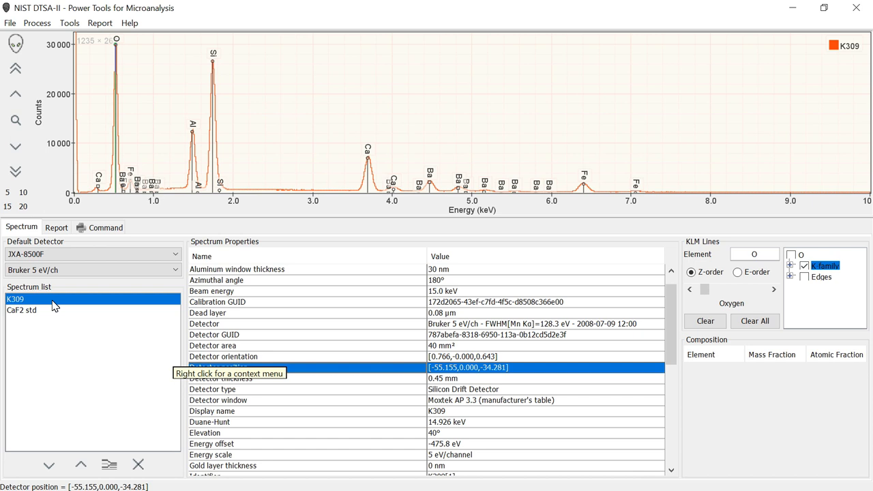
mouse_move(43, 304)
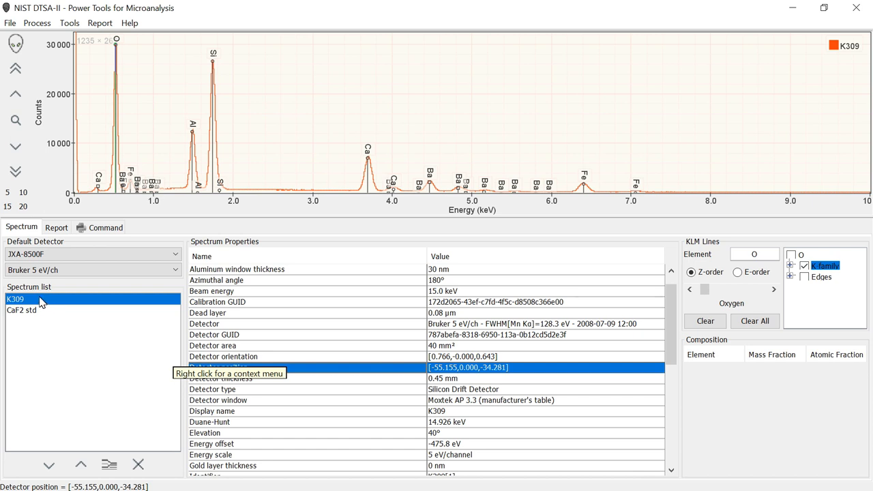
mouse_move(46, 305)
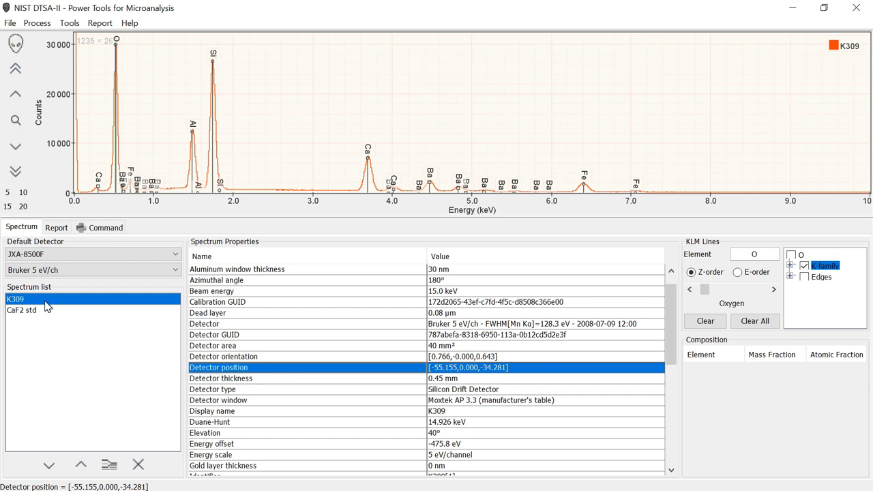
Step: Start Assign material on the K309 spectrum and look up the K309 composition by name
right_click(15, 299)
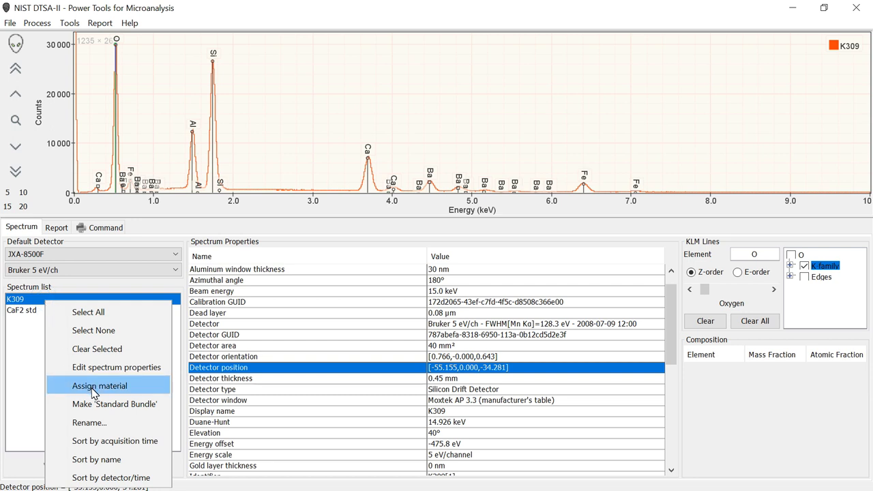
left_click(100, 384)
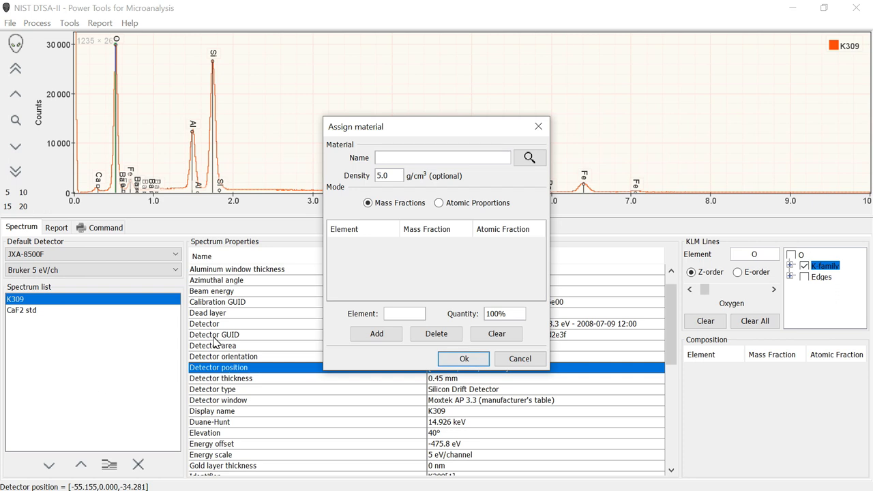
type("K30")
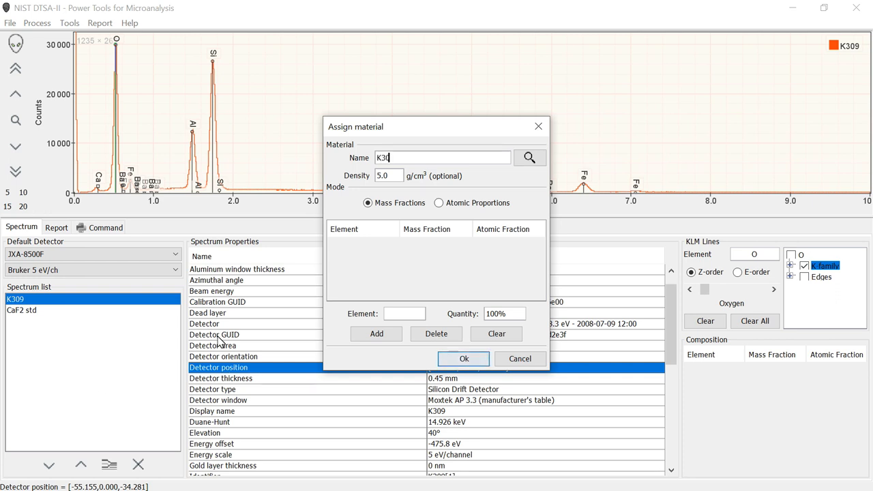
type("9")
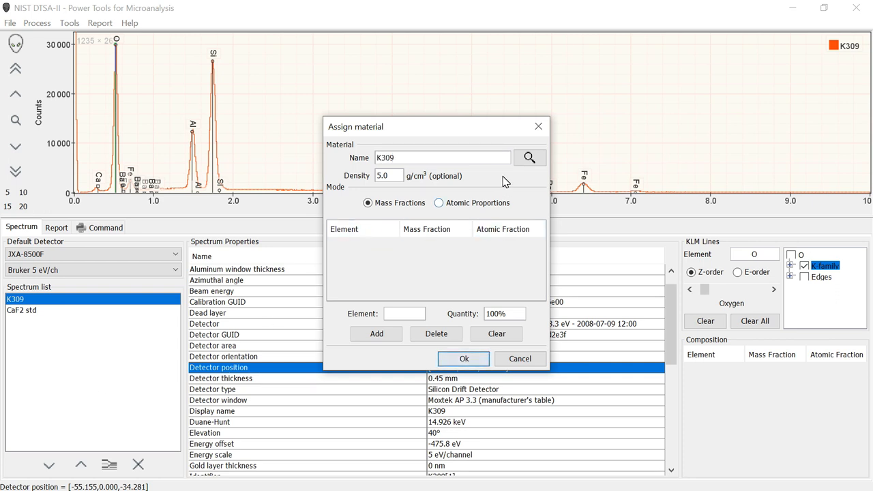
left_click(529, 158)
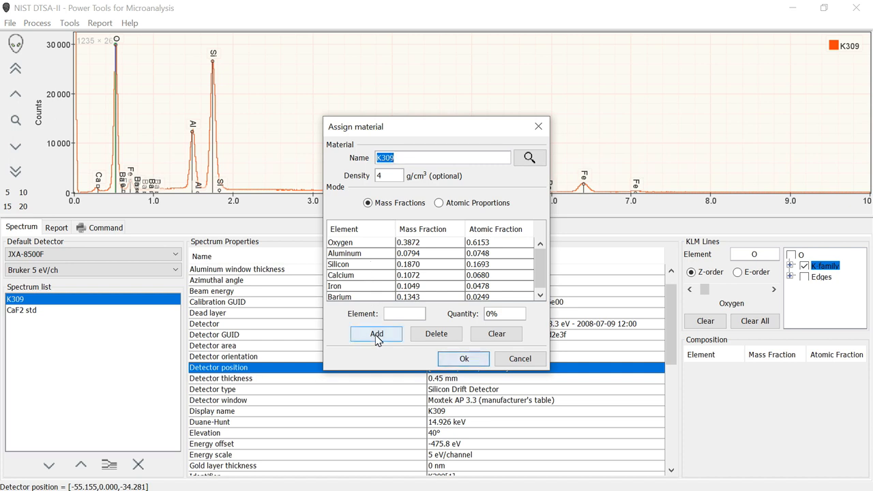
mouse_move(496, 332)
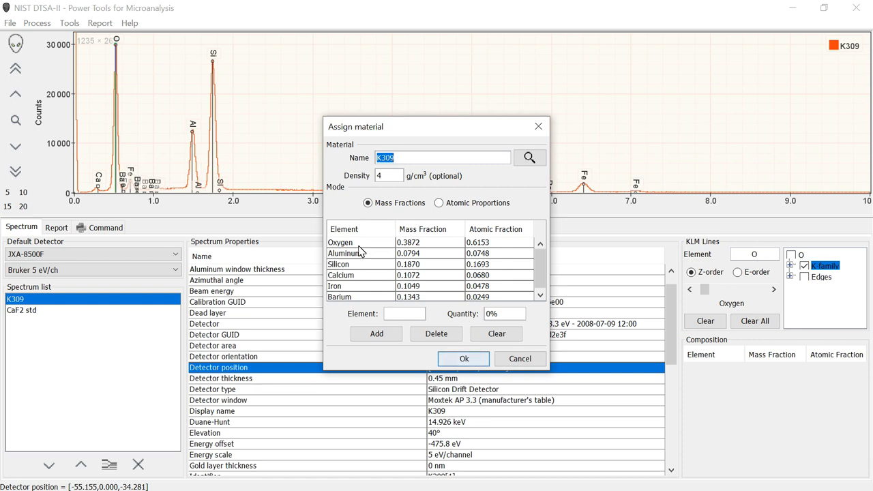
mouse_move(417, 331)
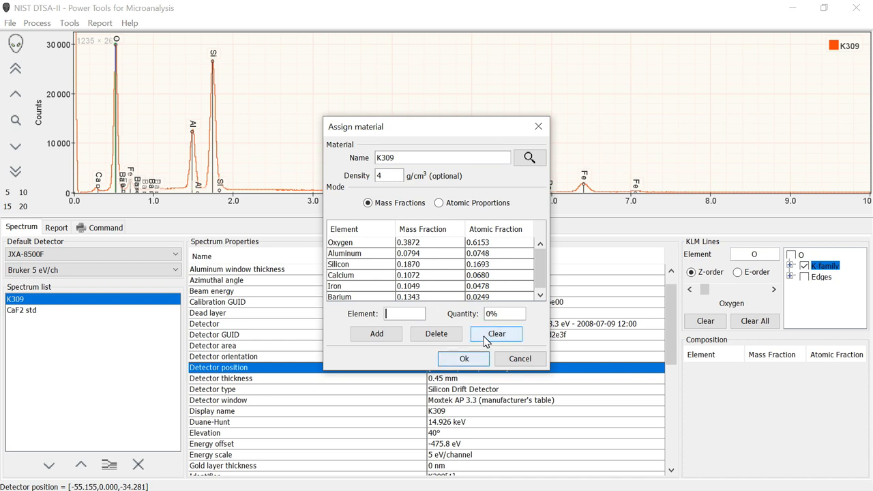
mouse_move(496, 333)
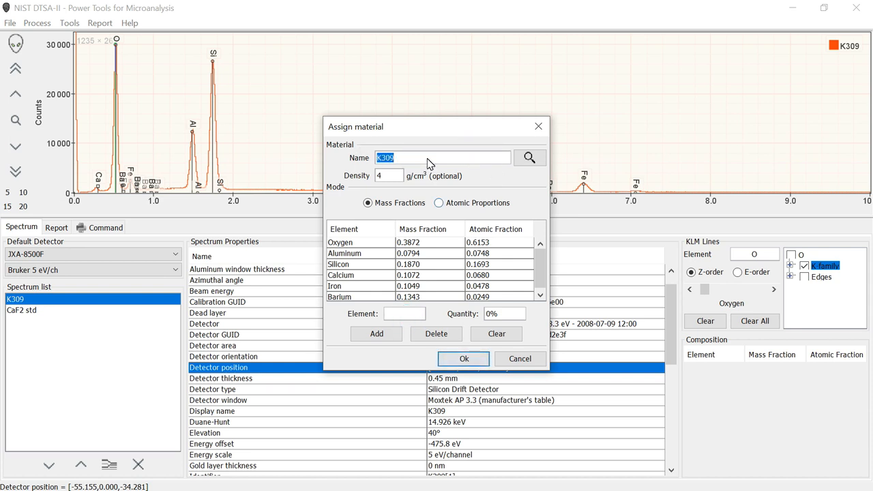
Step: Name the material Unknown, clear it, add oxygen and aluminum by hand and try atomic proportions
type("Unknown")
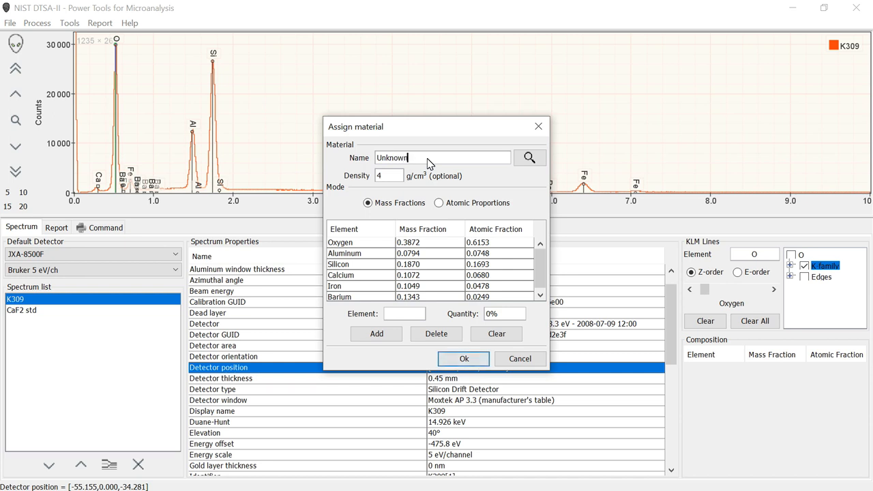
left_click(497, 333)
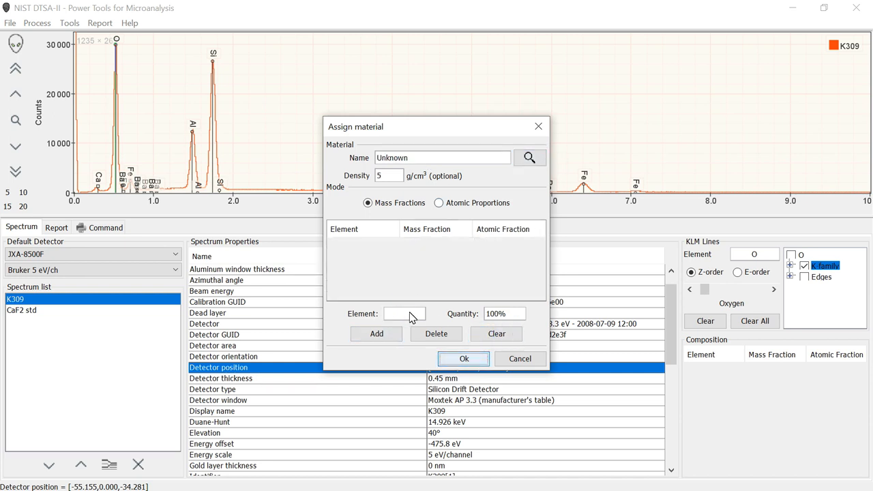
type("O")
left_click(505, 314)
type("39")
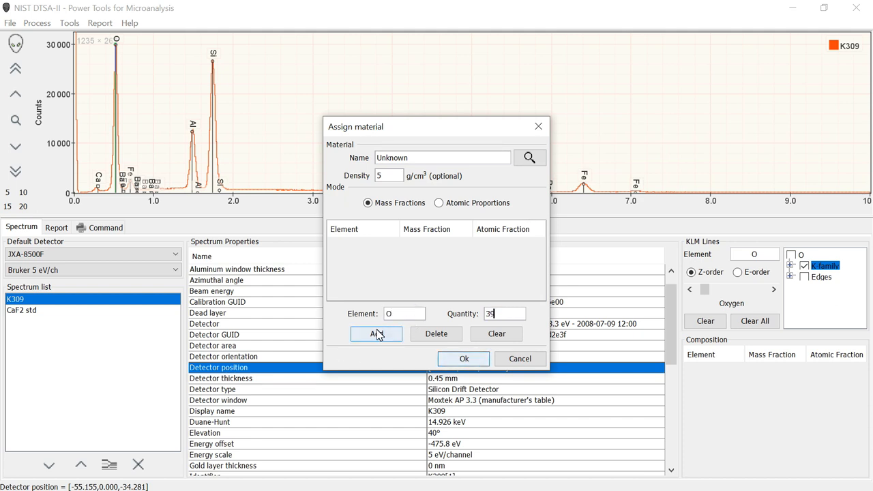
left_click(377, 333)
type("7")
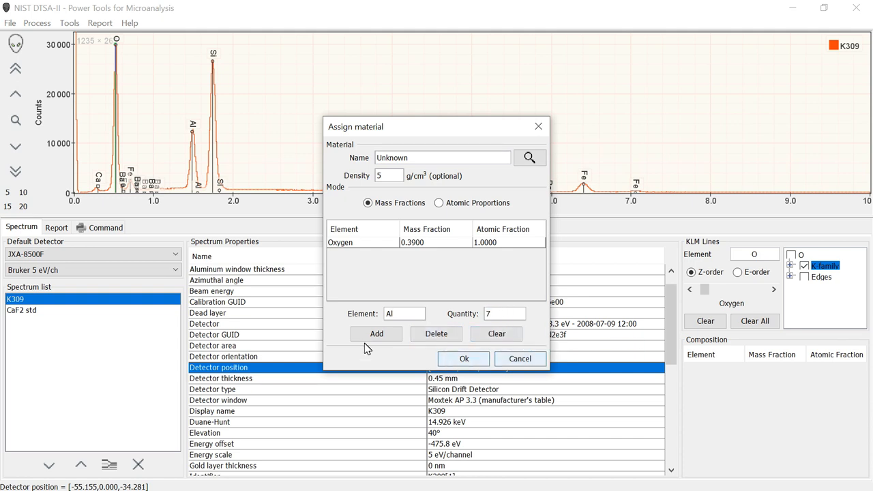
left_click(377, 333)
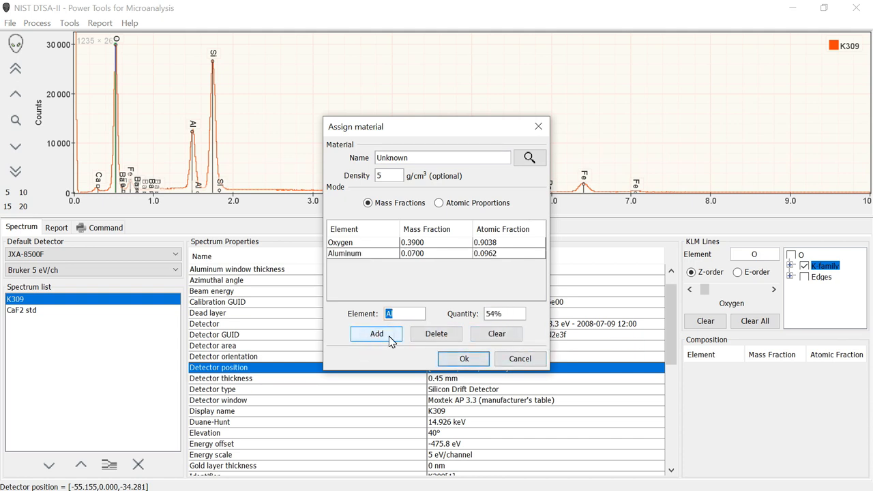
mouse_move(377, 333)
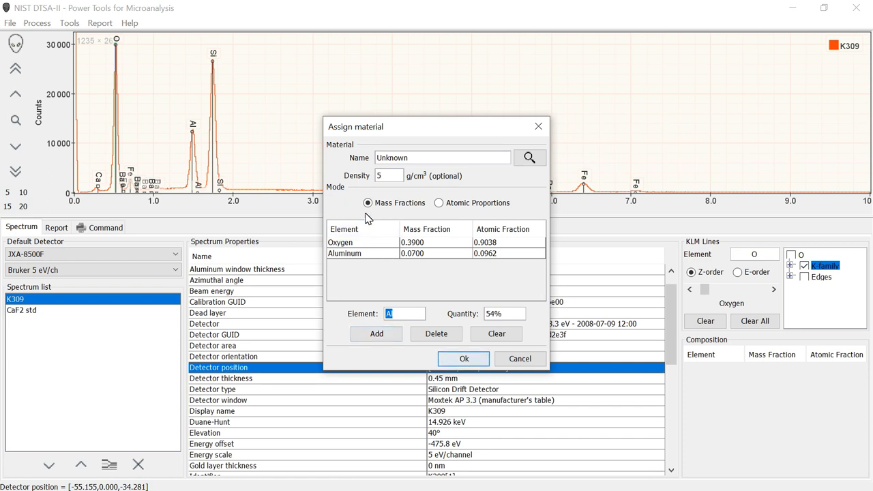
left_click(439, 201)
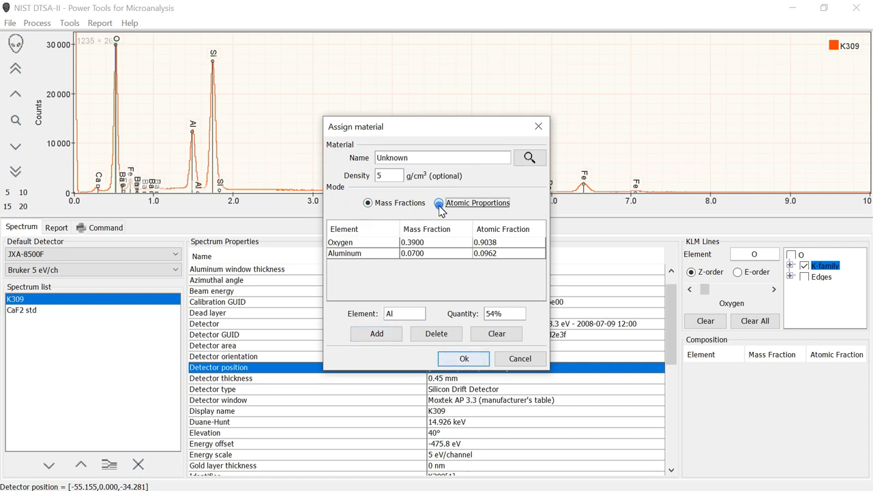
left_click(439, 201)
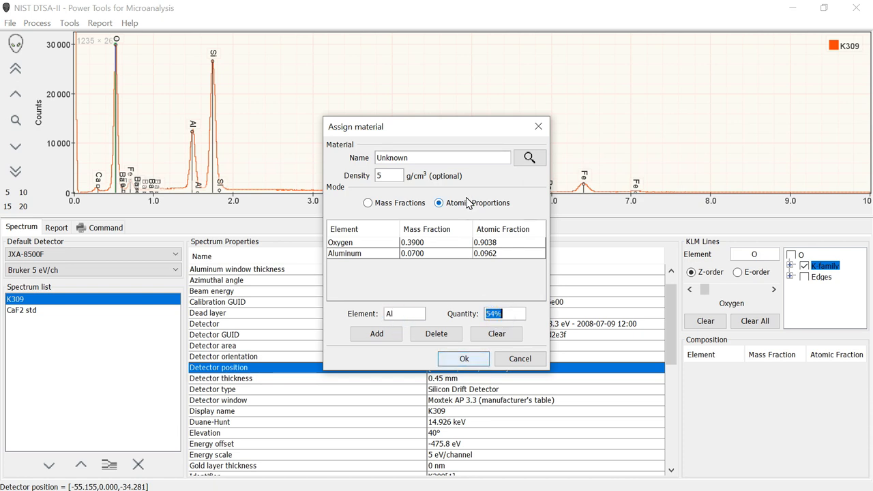
Step: Look up K309 again and assign its mass-fraction composition to the spectrum
left_click(439, 202)
type("K")
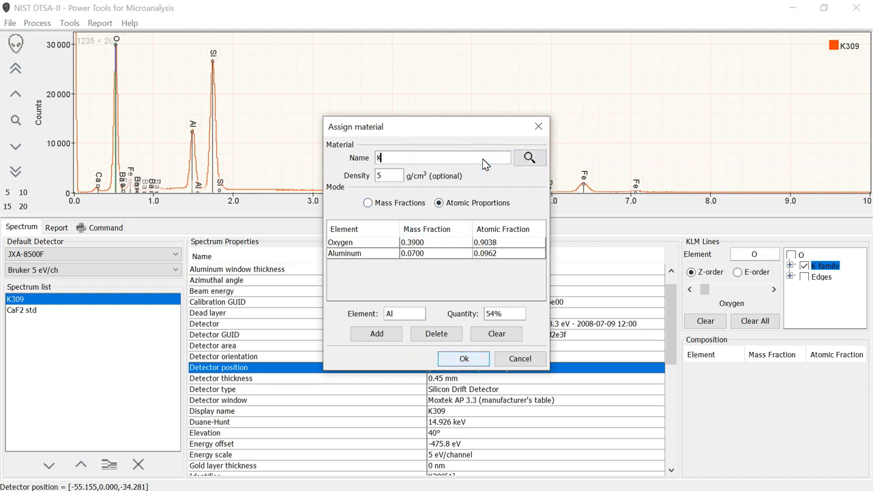
type("309")
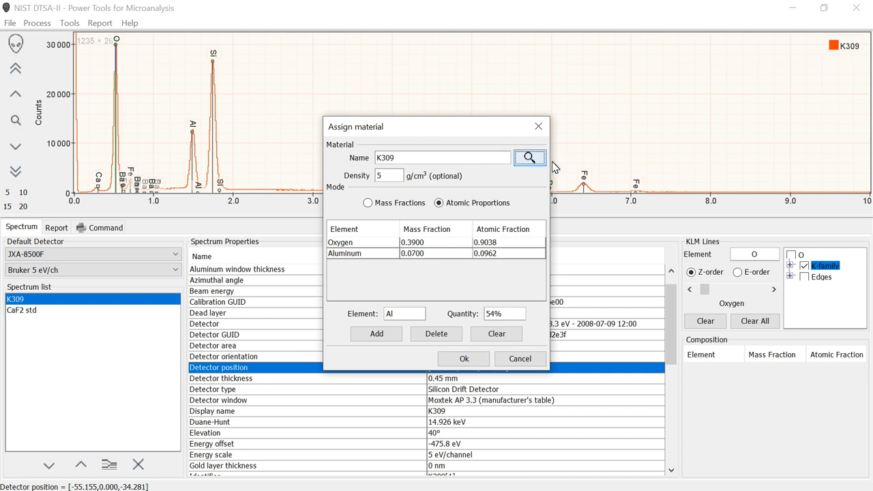
left_click(529, 159)
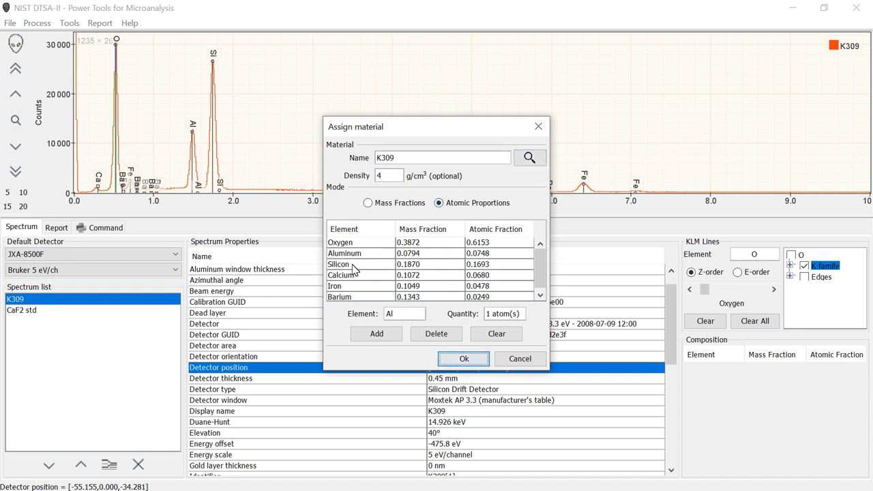
left_click(368, 201)
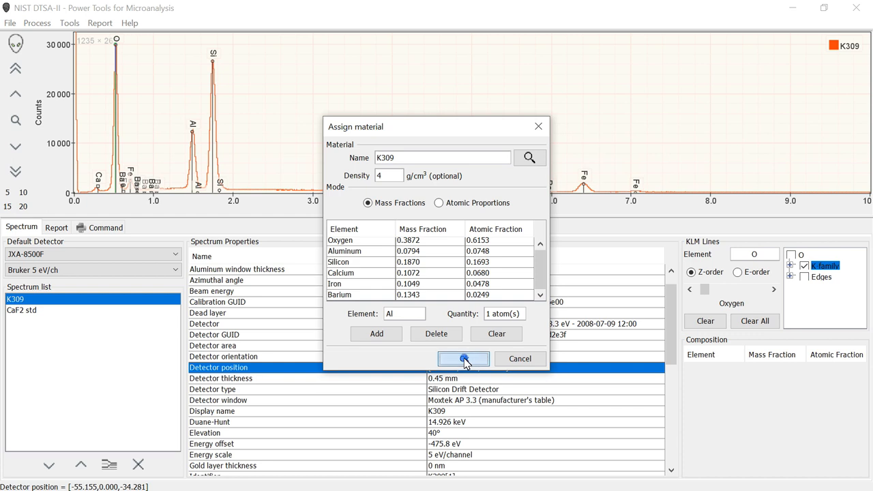
left_click(464, 359)
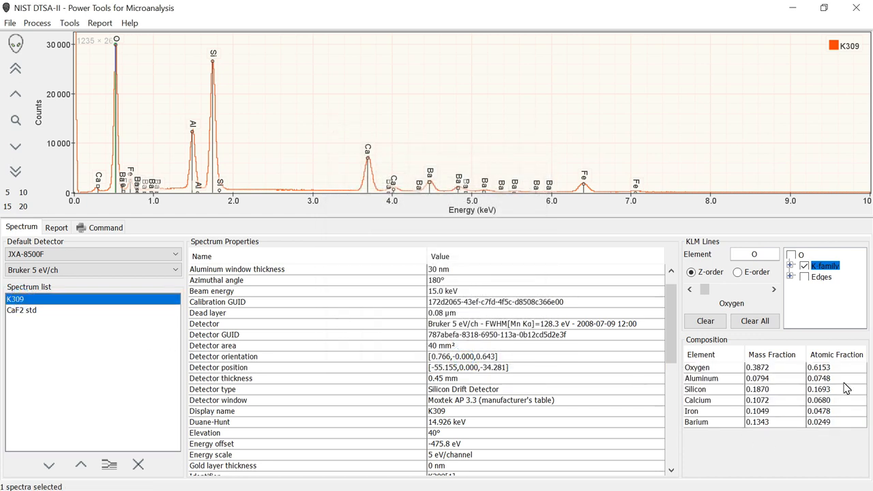
mouse_move(810, 343)
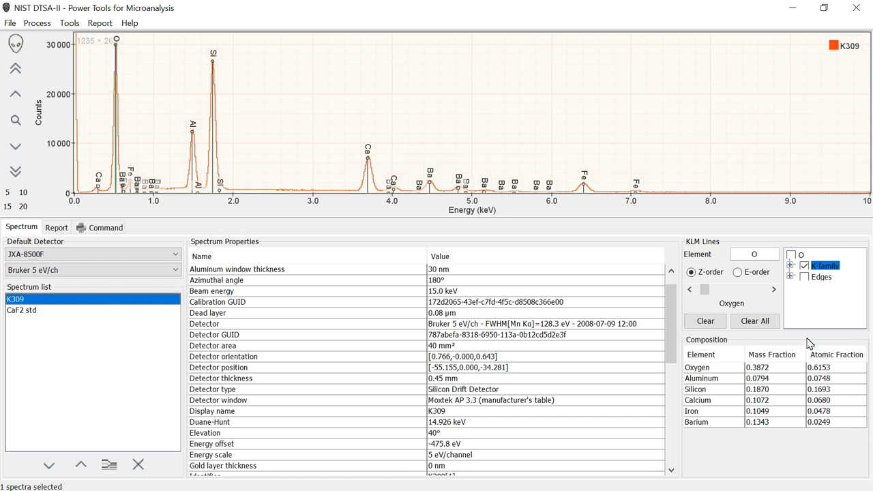
mouse_move(698, 345)
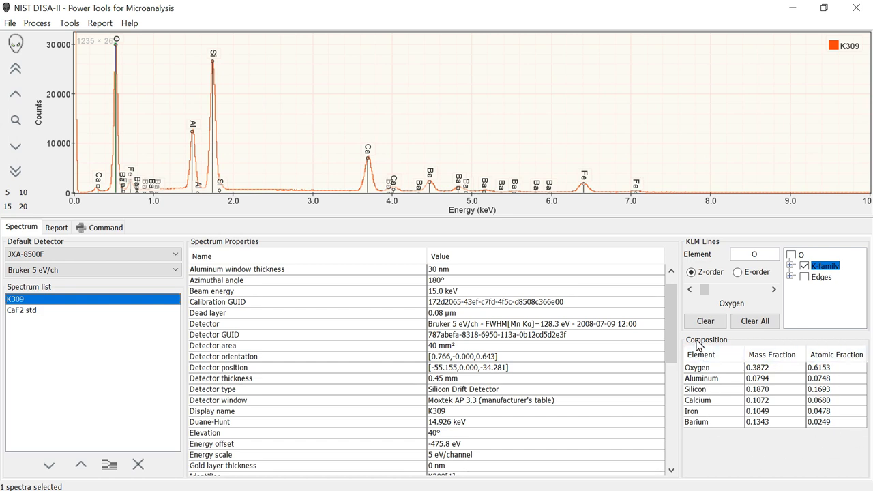
mouse_move(779, 421)
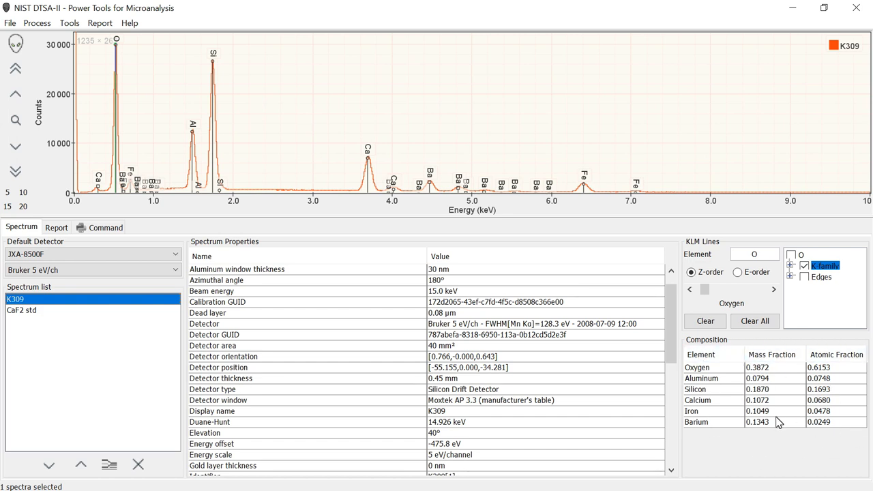
mouse_move(771, 425)
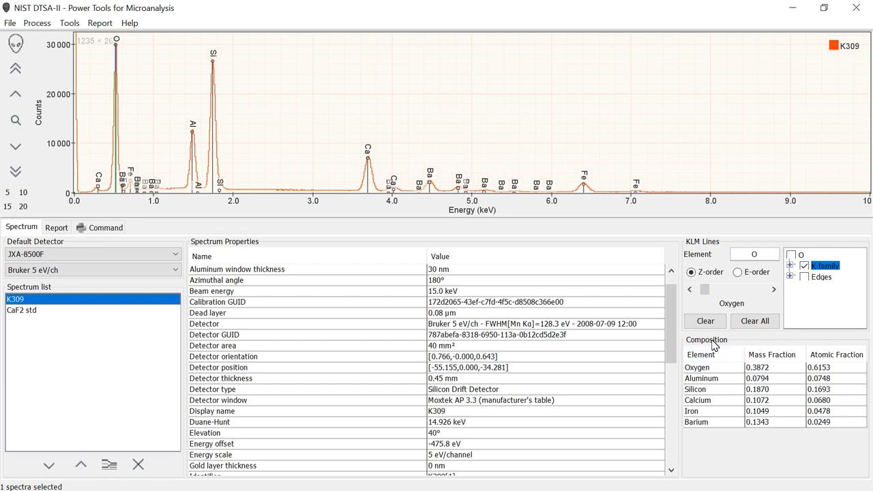
mouse_move(695, 380)
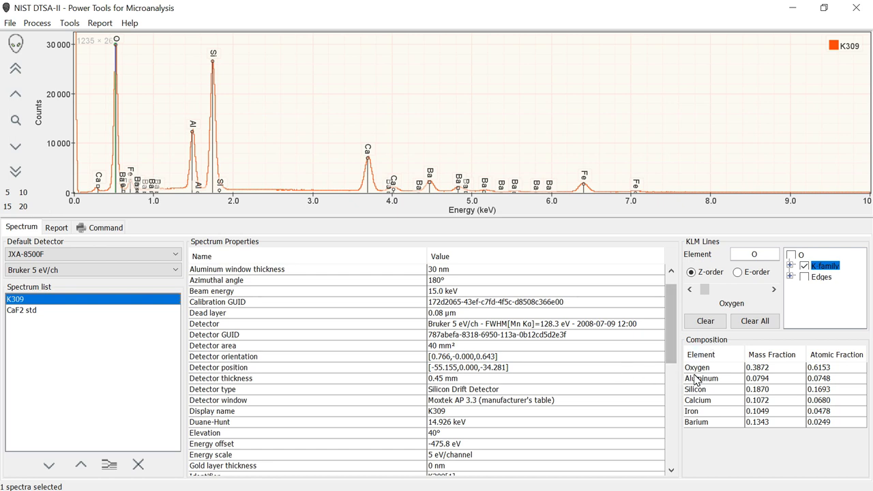
mouse_move(716, 382)
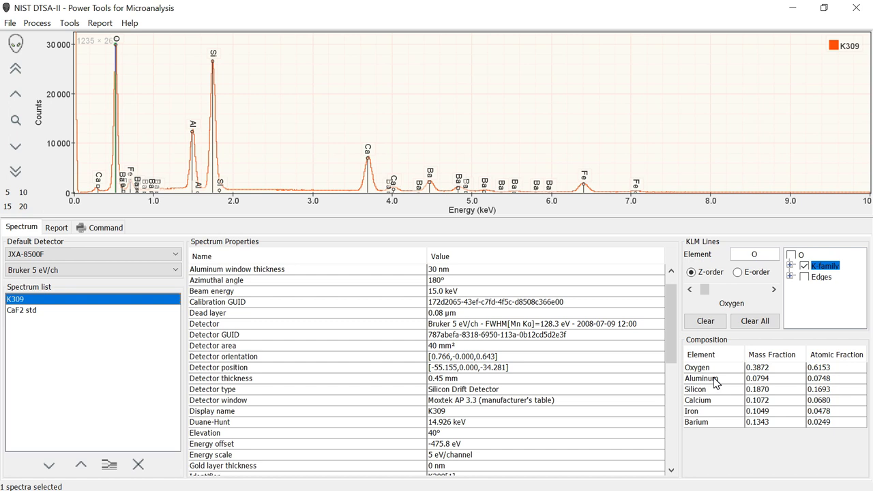
mouse_move(720, 382)
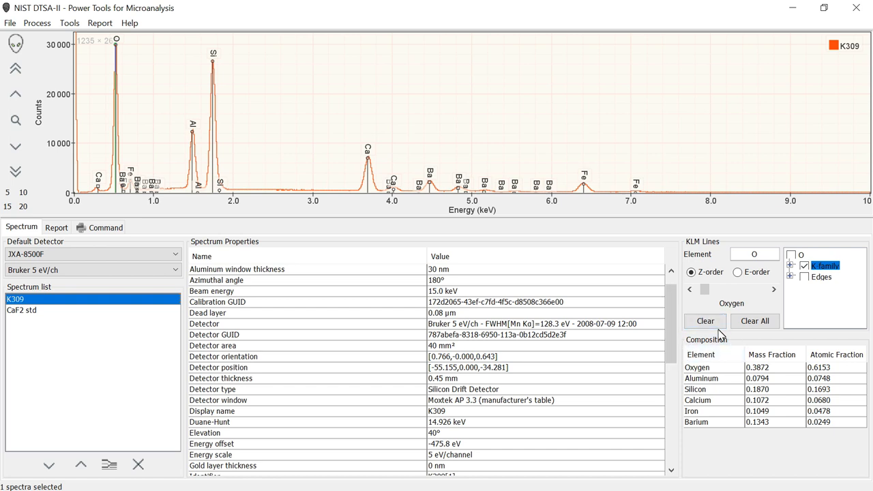
mouse_move(609, 373)
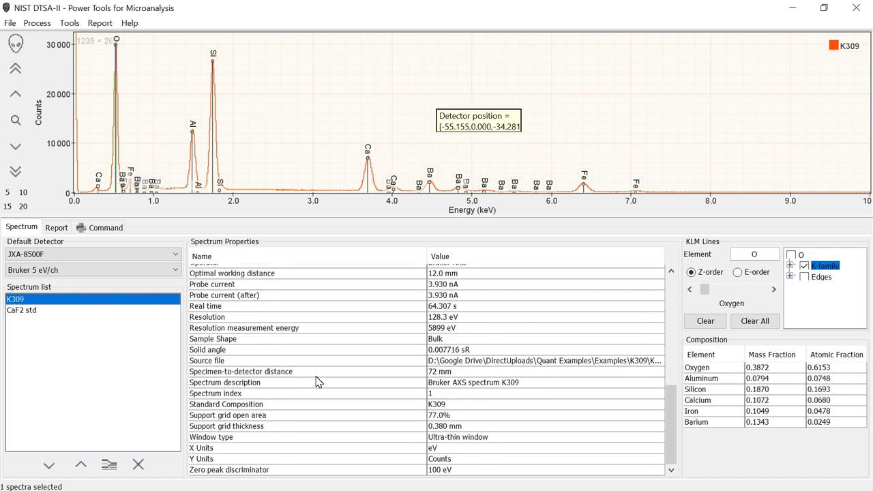
Step: Inspect K309's standard composition and overlay CaF2 std with K309 in the plot
left_click(226, 403)
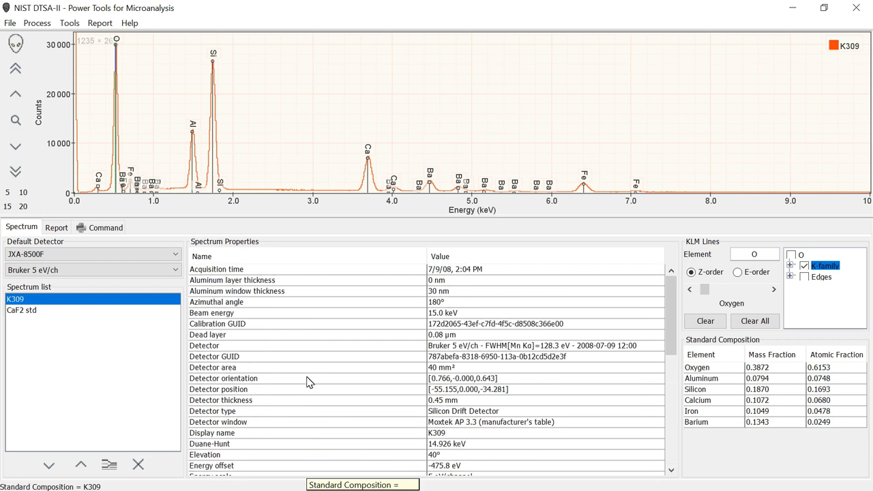
mouse_move(168, 385)
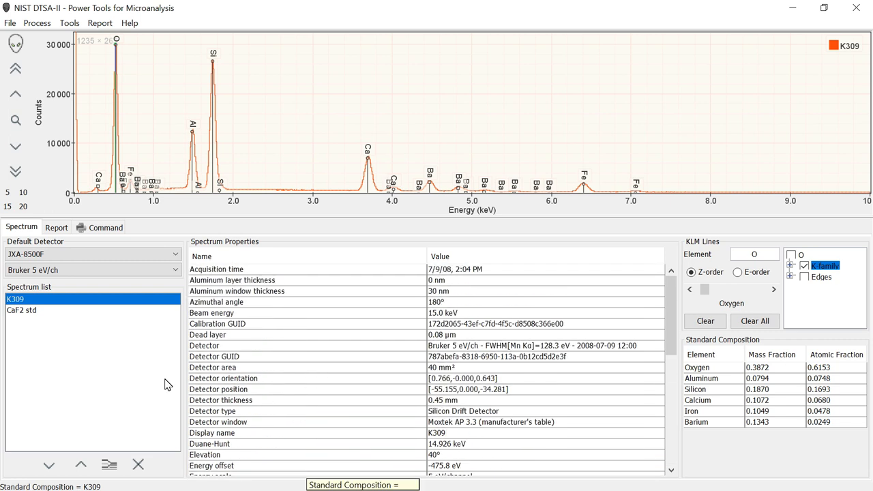
left_click(22, 311)
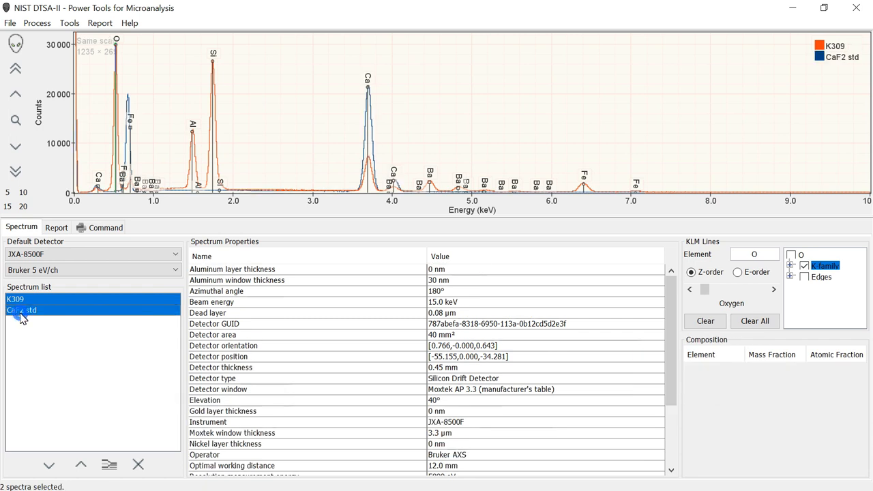
Step: Move CaF2 std above K309 in the loaded spectrum list
scroll("down", 3)
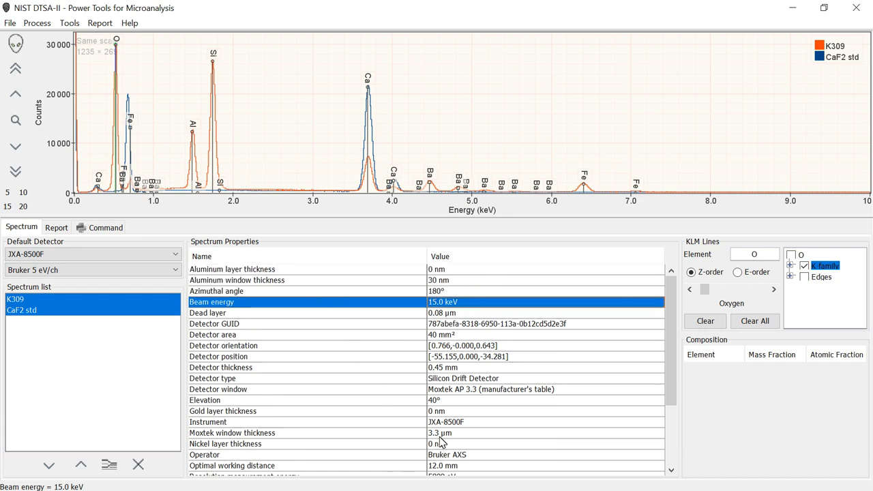
mouse_move(406, 434)
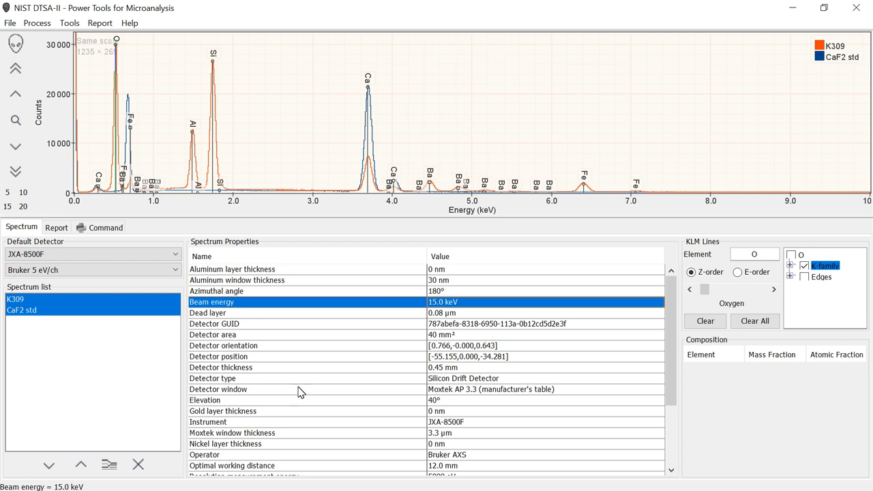
scroll("down", 3)
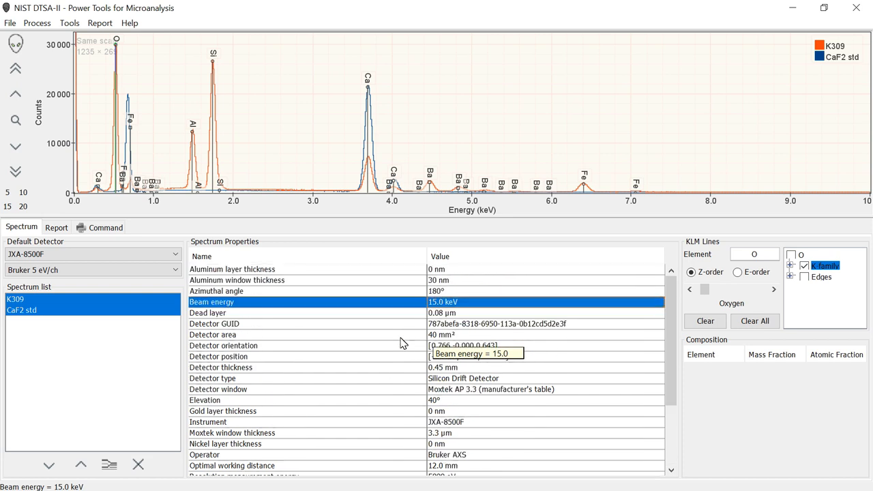
mouse_move(382, 404)
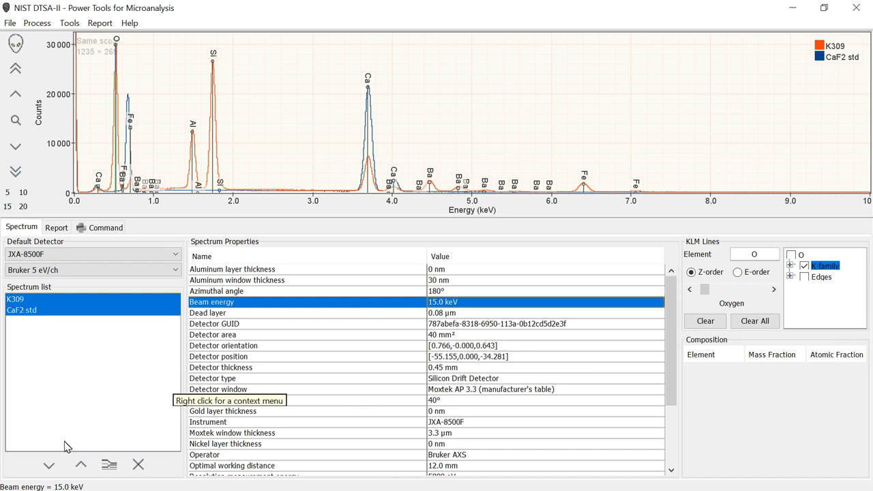
left_click(22, 311)
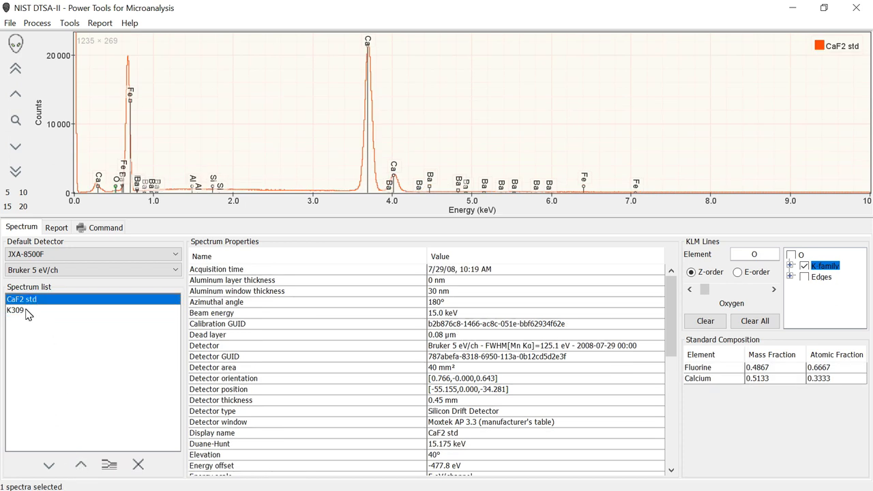
Step: Add K309 to the selection so CaF2 std and K309 are overlaid, CaF2 std first
left_click(15, 309)
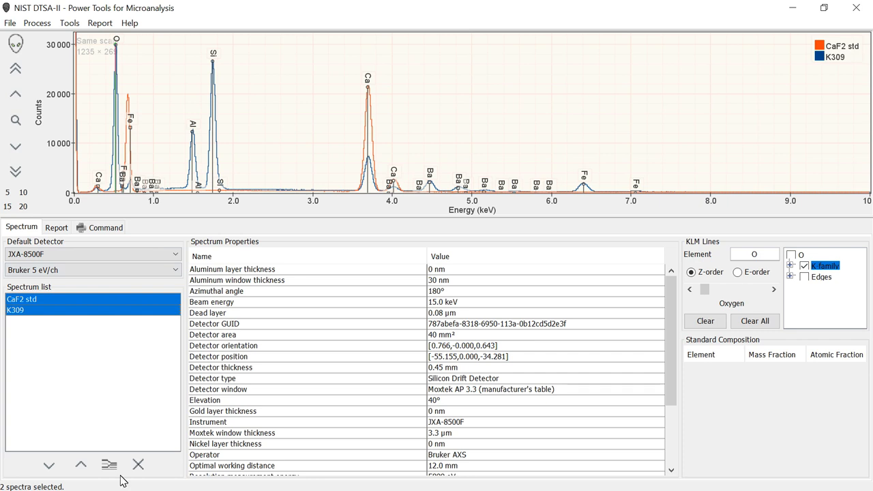
mouse_move(109, 464)
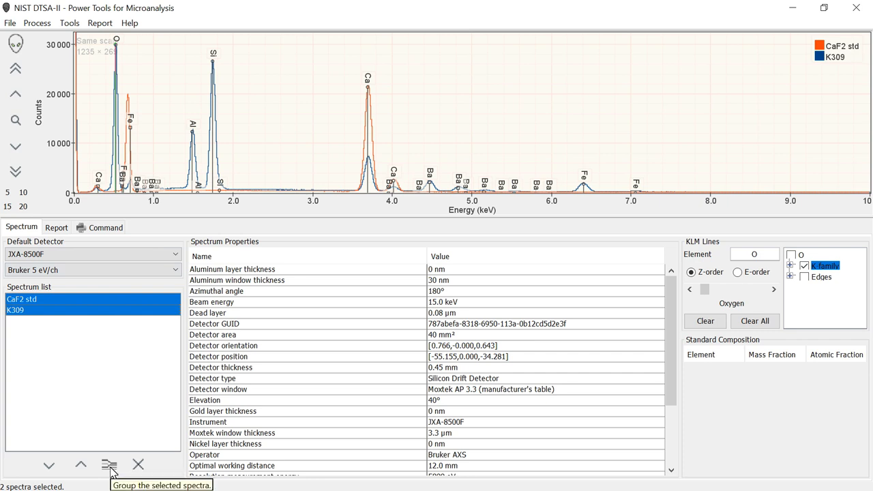
mouse_move(112, 477)
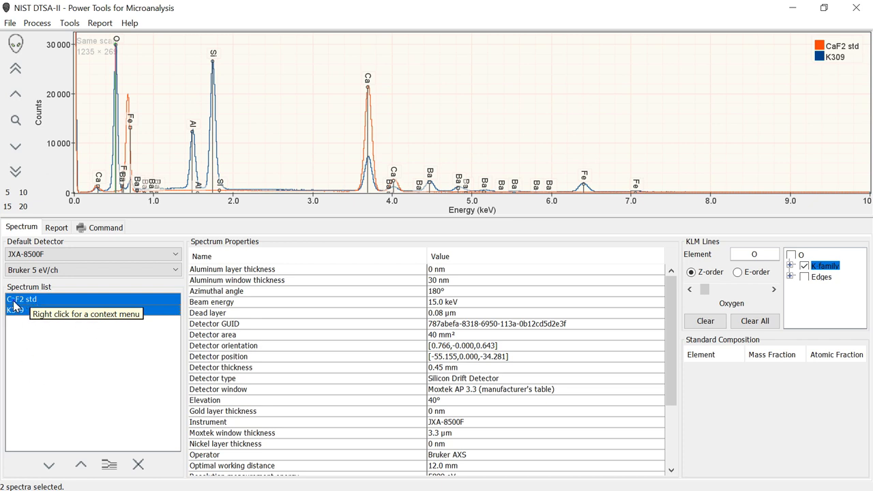
right_click(21, 300)
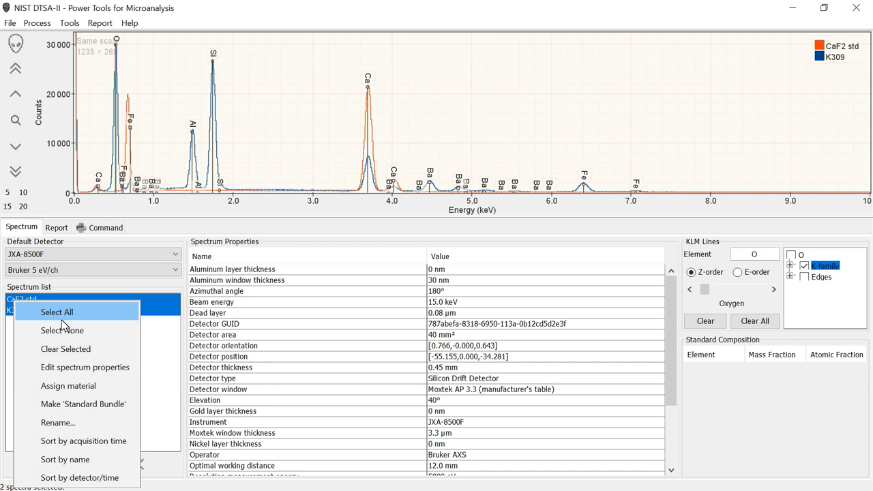
mouse_move(81, 403)
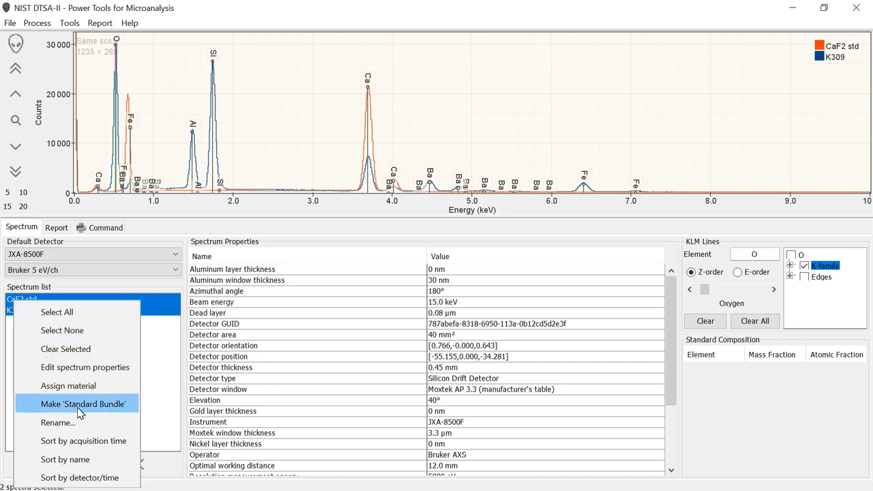
mouse_move(76, 423)
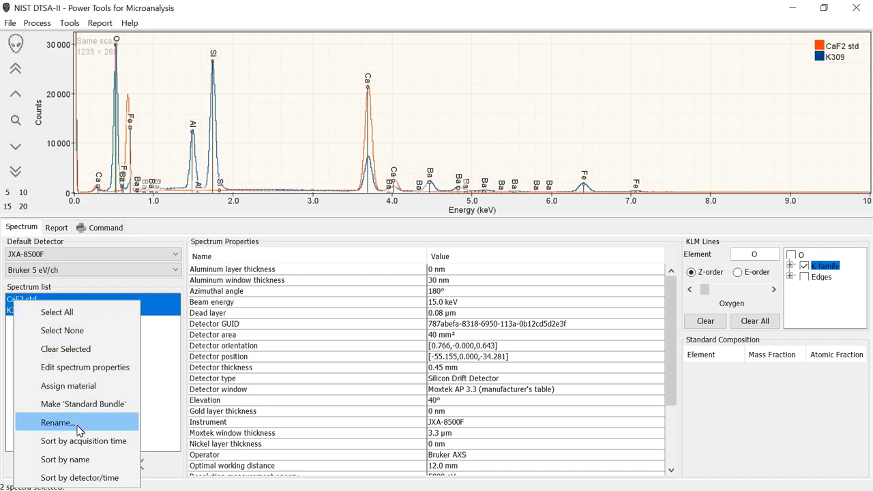
mouse_move(76, 441)
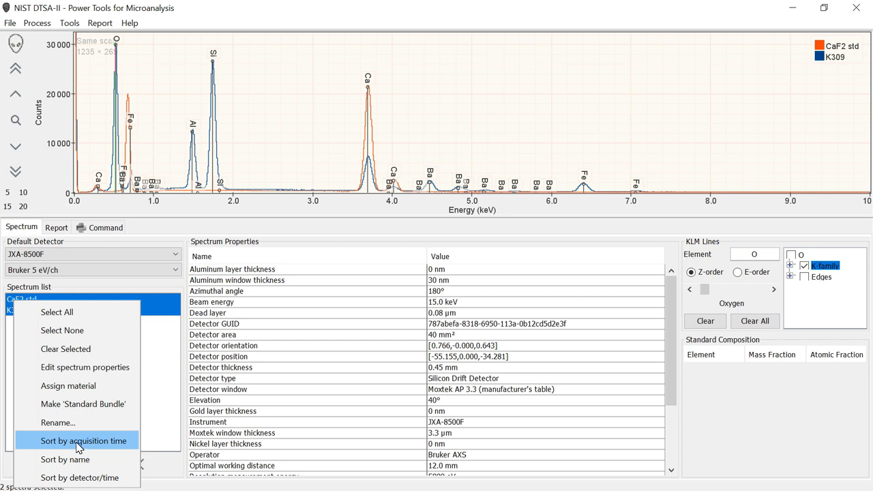
mouse_move(71, 426)
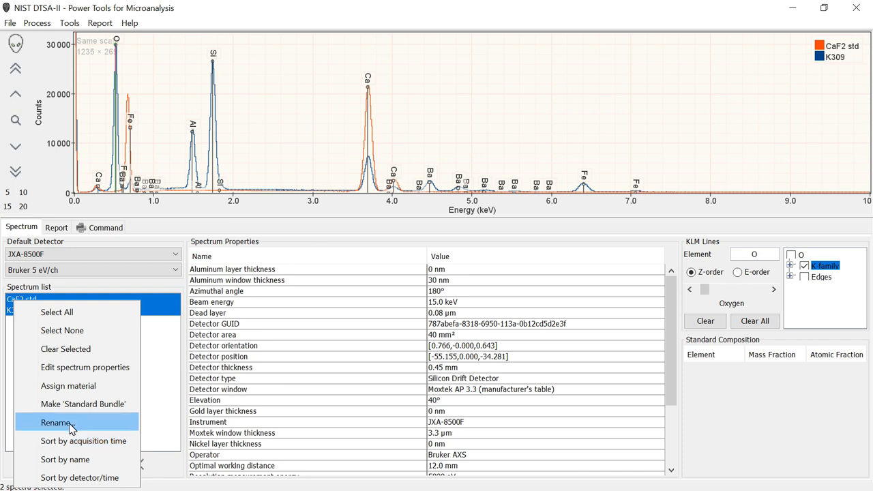
mouse_move(74, 441)
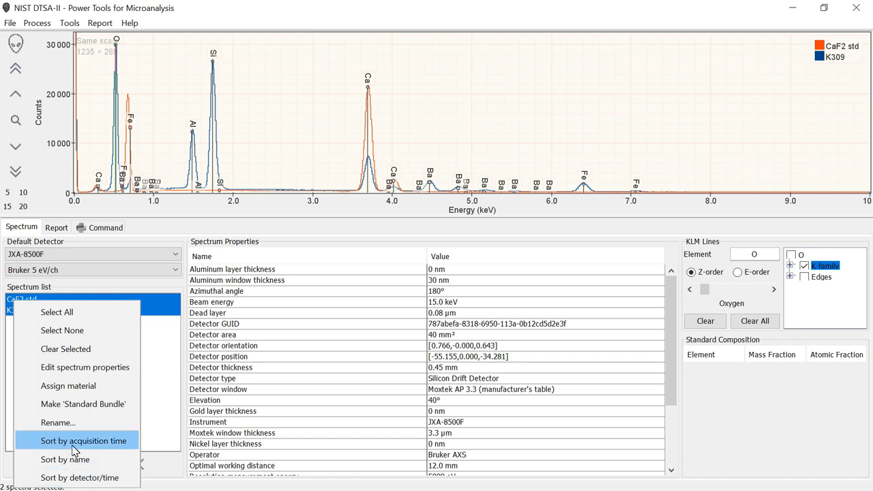
mouse_move(79, 477)
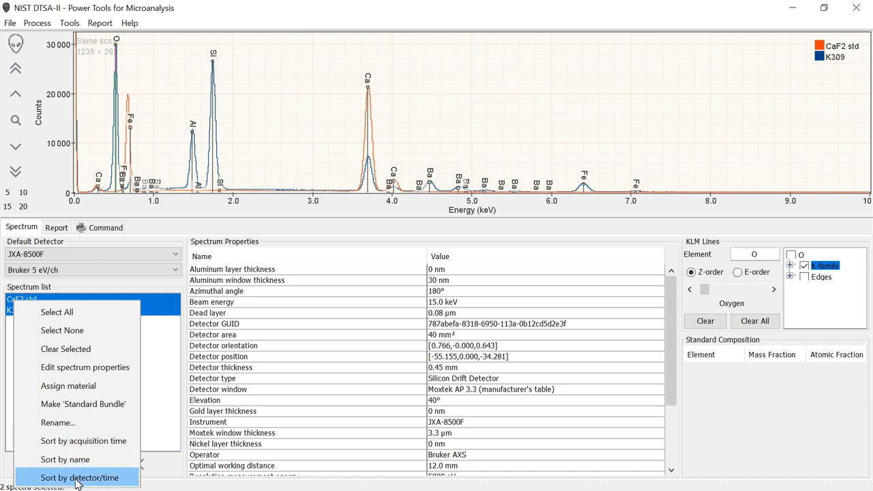
mouse_move(68, 385)
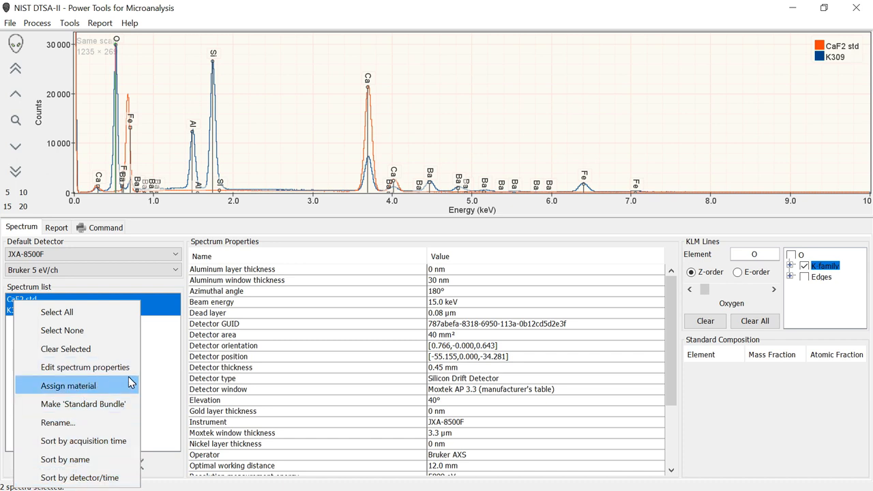
mouse_move(169, 379)
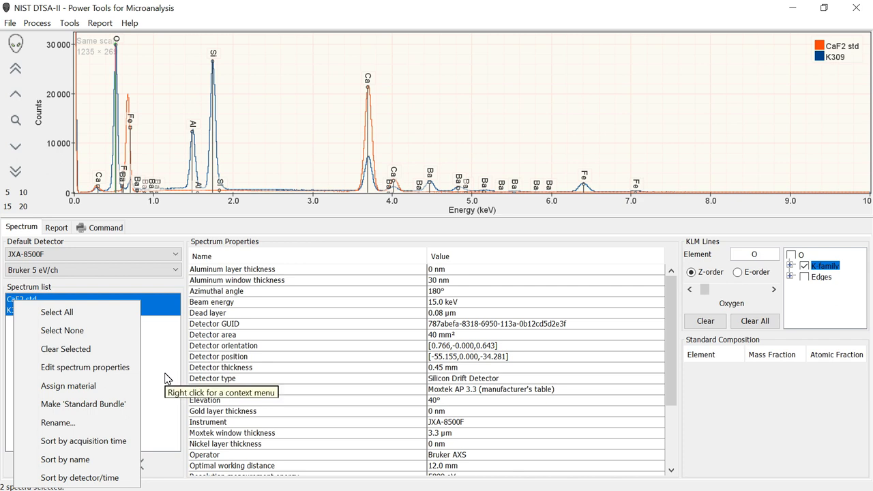
left_click(165, 372)
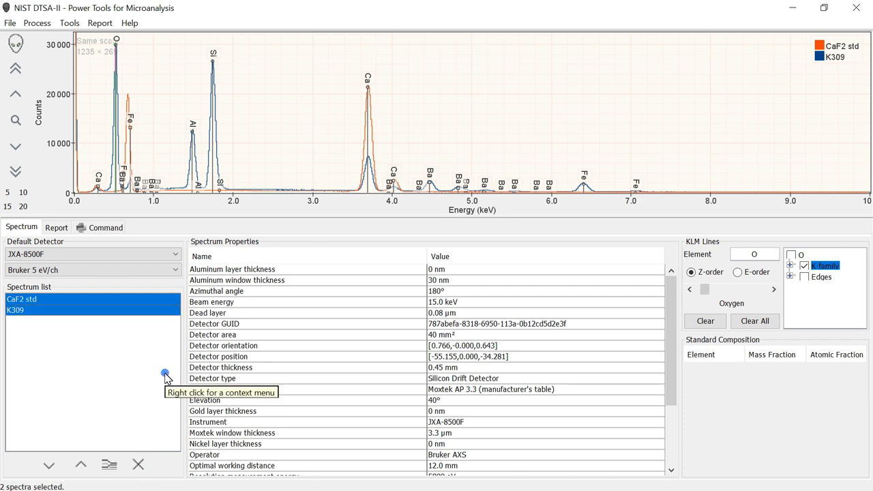
mouse_move(27, 286)
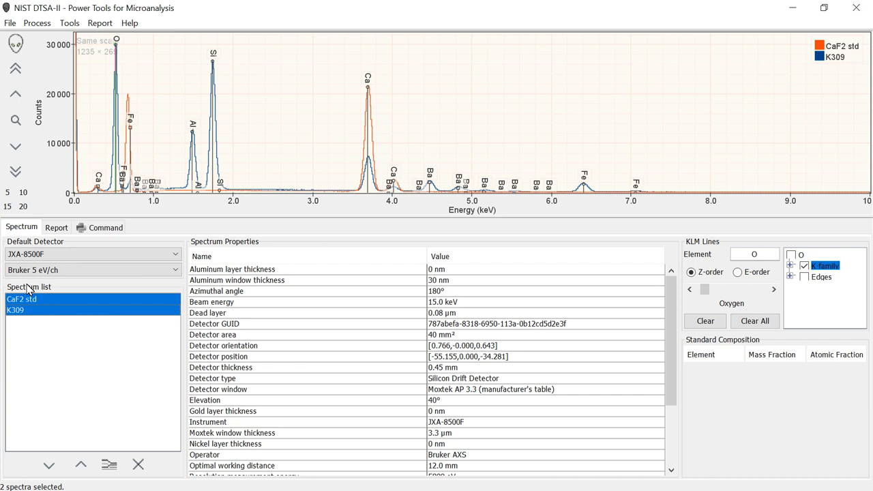
mouse_move(55, 296)
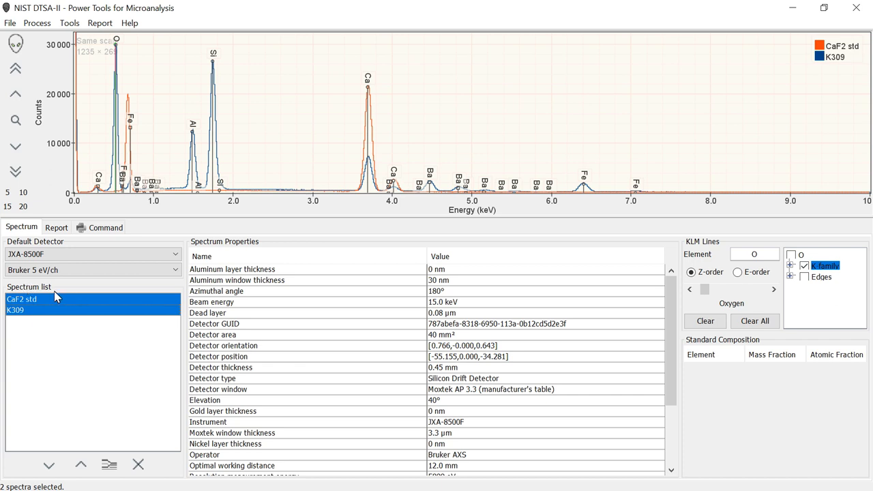
mouse_move(62, 365)
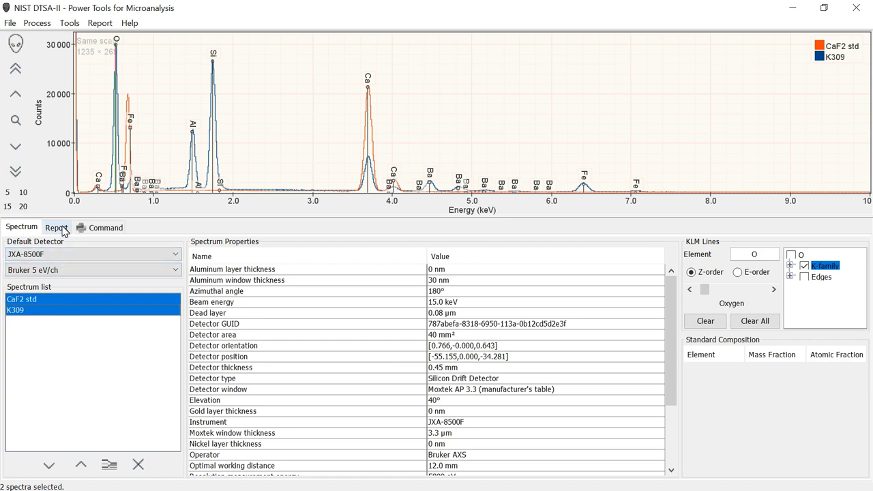
left_click(56, 227)
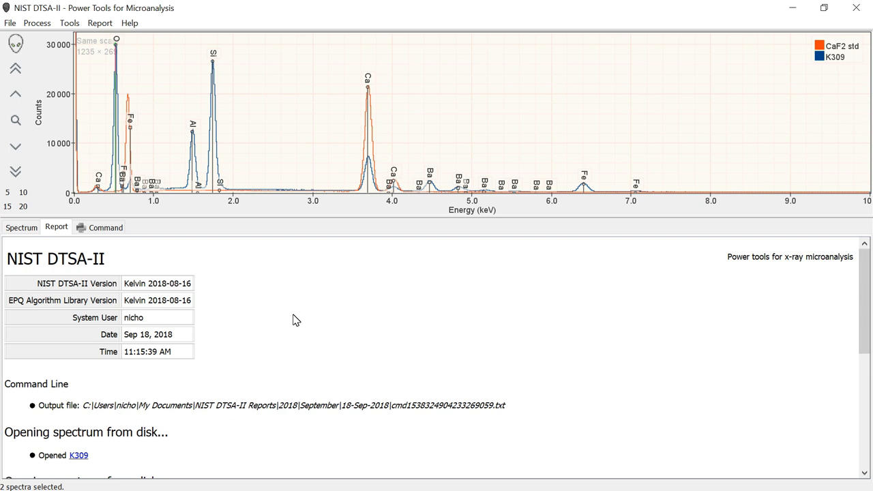
Step: Scroll through the session report and dismiss the authentication prompt covering it
scroll("down", 3)
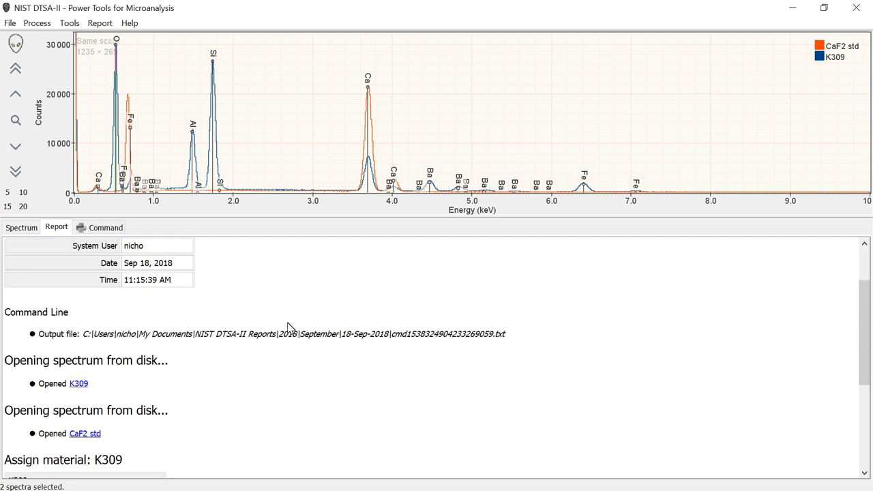
scroll("down", 3)
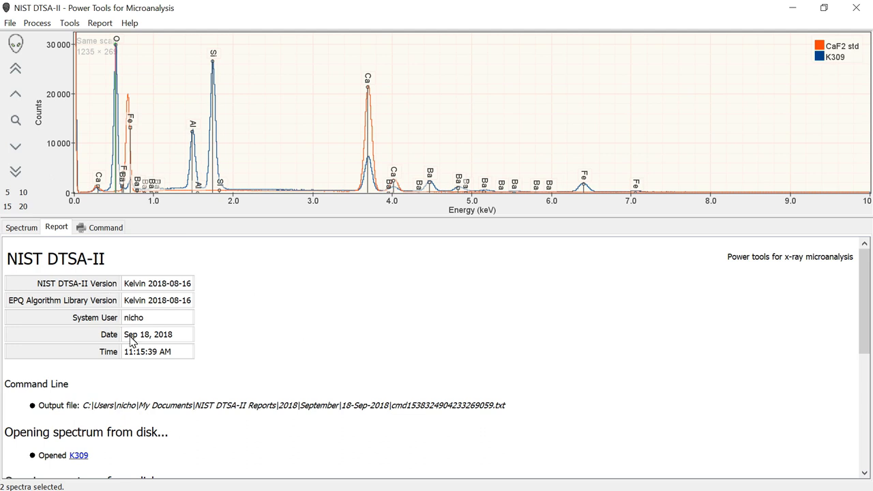
mouse_move(347, 344)
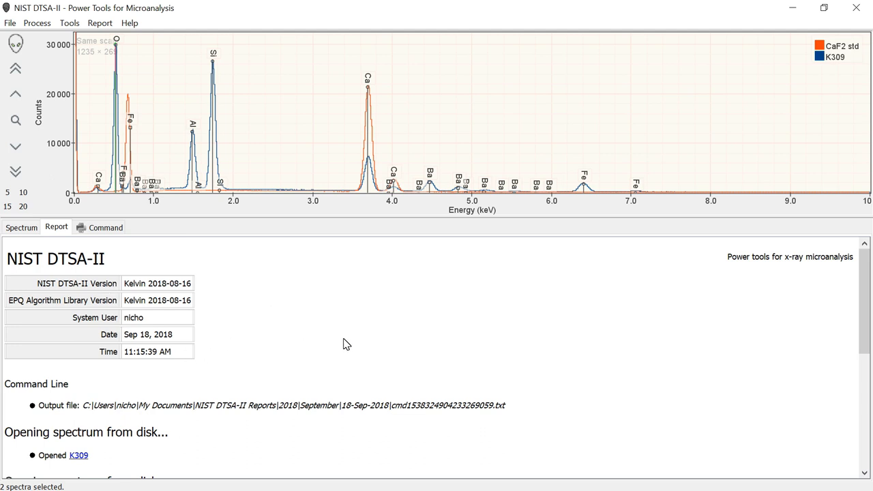
mouse_move(350, 334)
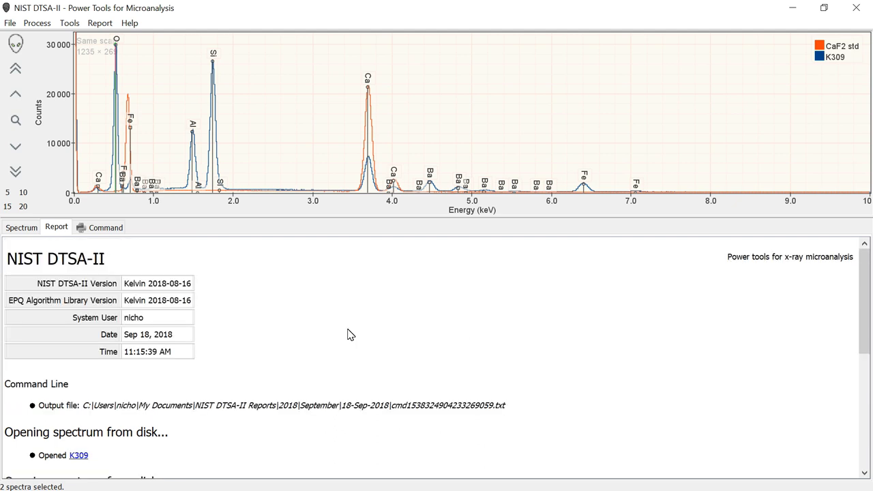
mouse_move(88, 415)
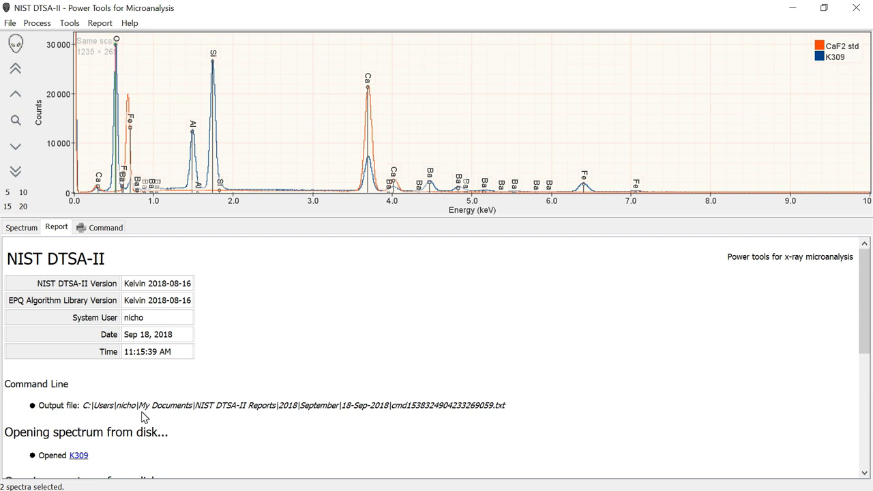
mouse_move(317, 414)
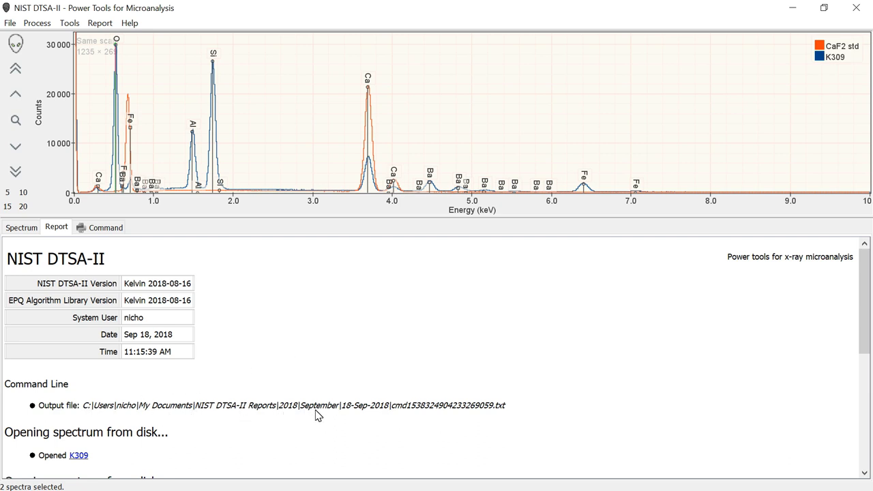
mouse_move(191, 412)
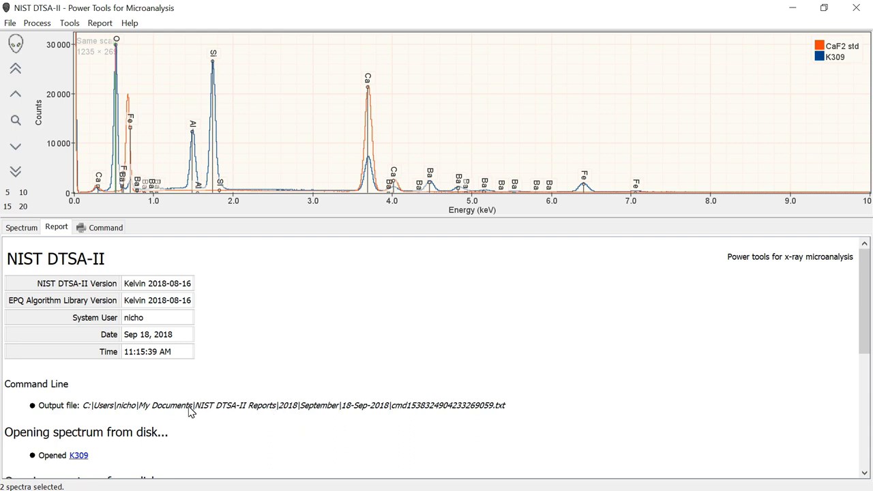
mouse_move(287, 414)
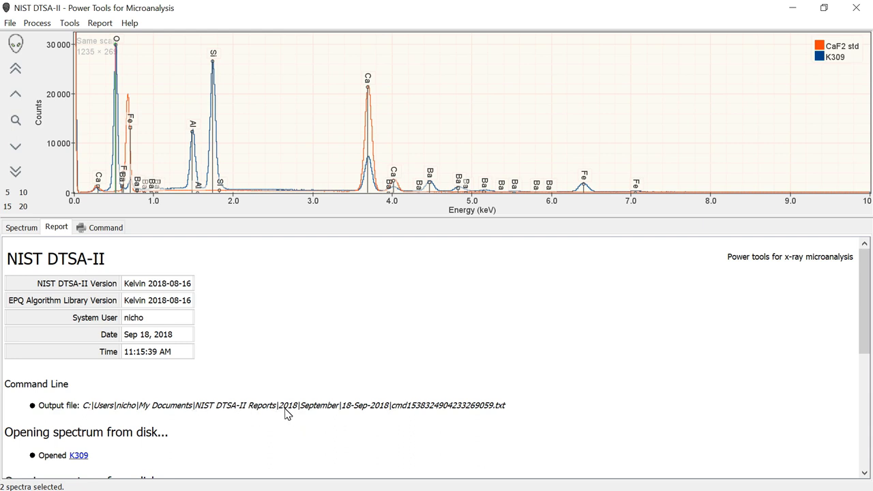
mouse_move(311, 418)
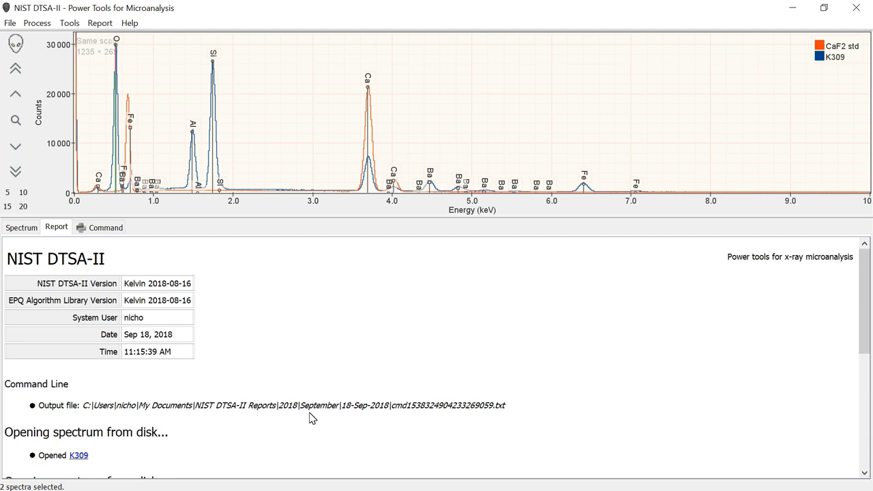
mouse_move(354, 417)
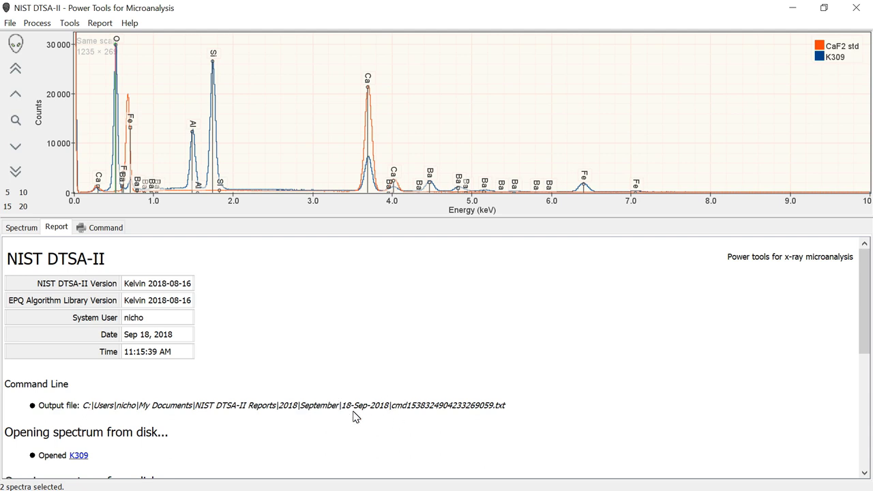
mouse_move(327, 316)
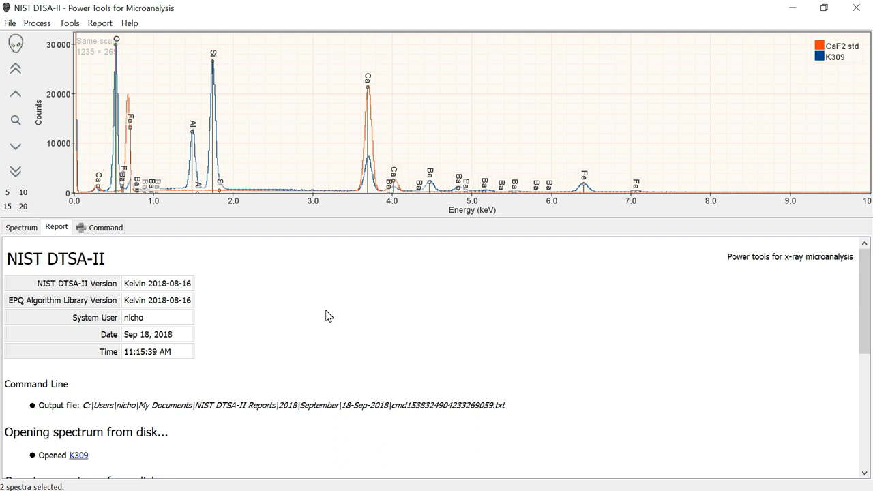
mouse_move(327, 316)
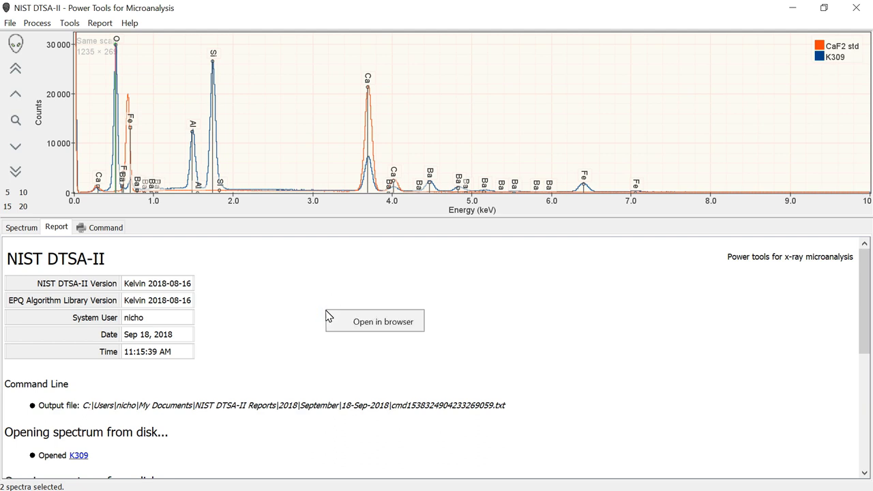
mouse_move(382, 325)
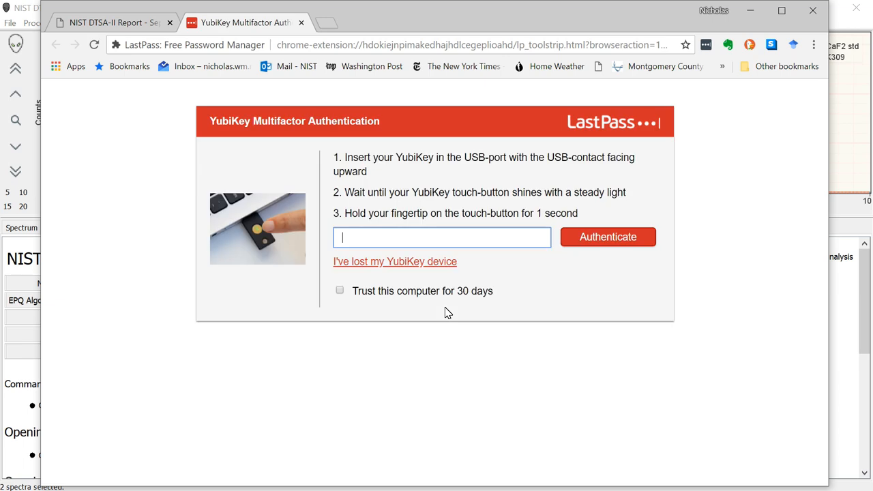
left_click(112, 22)
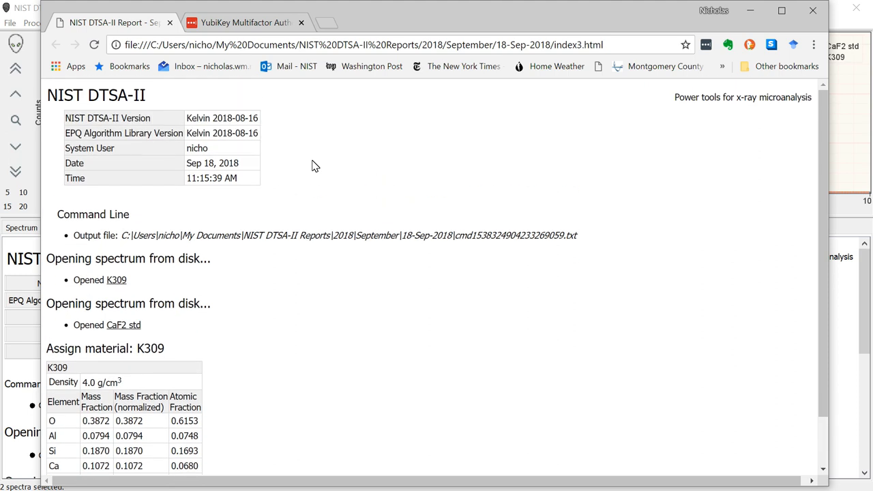
Step: Look over the exported report page in Chrome and select the K309 composition table
scroll("down", 3)
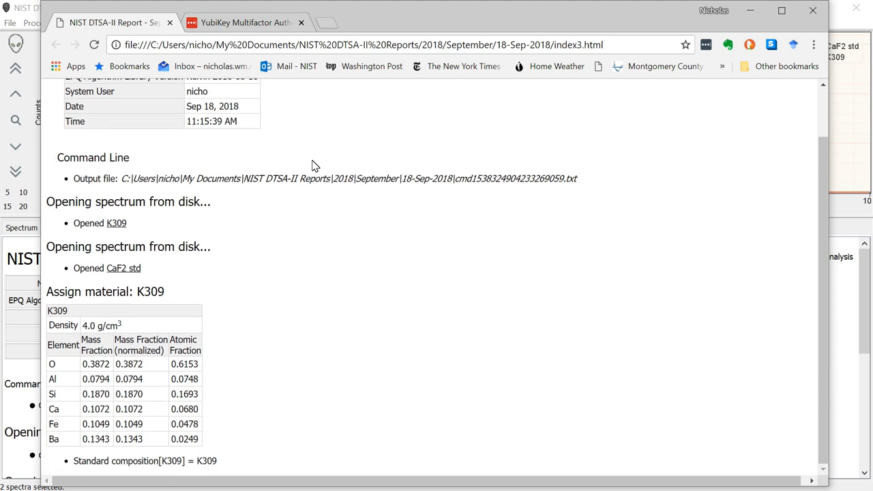
mouse_move(176, 272)
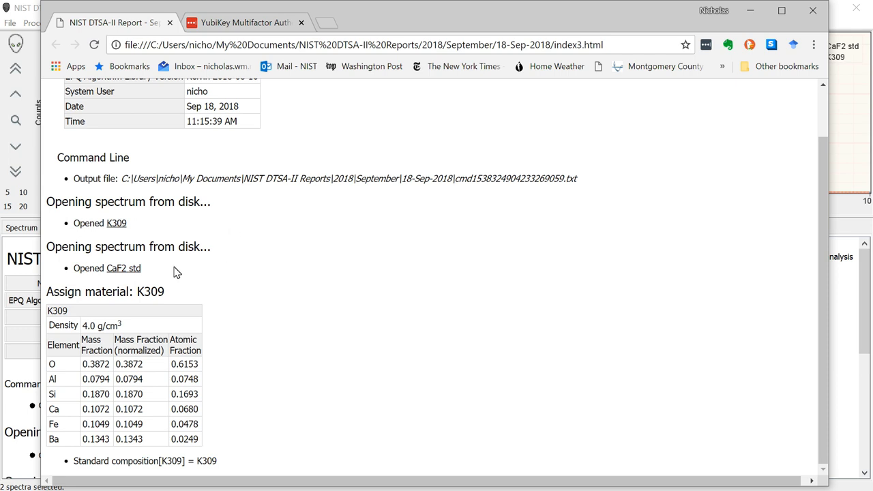
left_click_drag(57, 311, 188, 425)
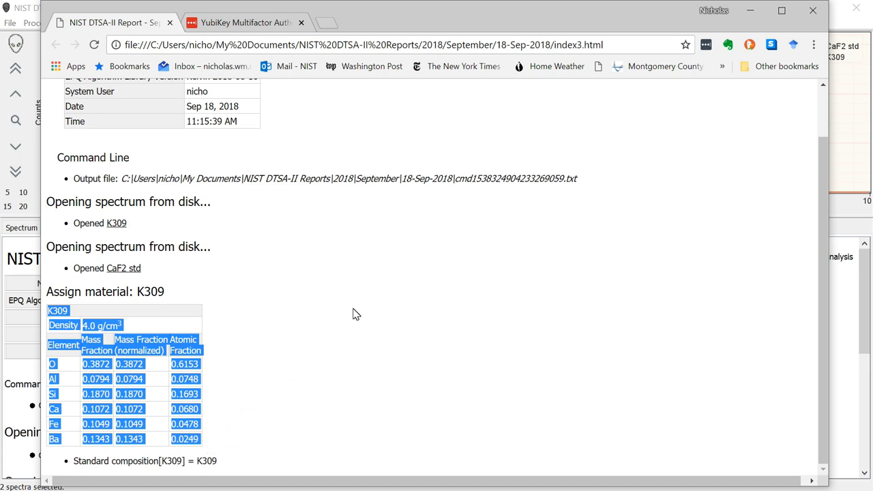
mouse_move(393, 304)
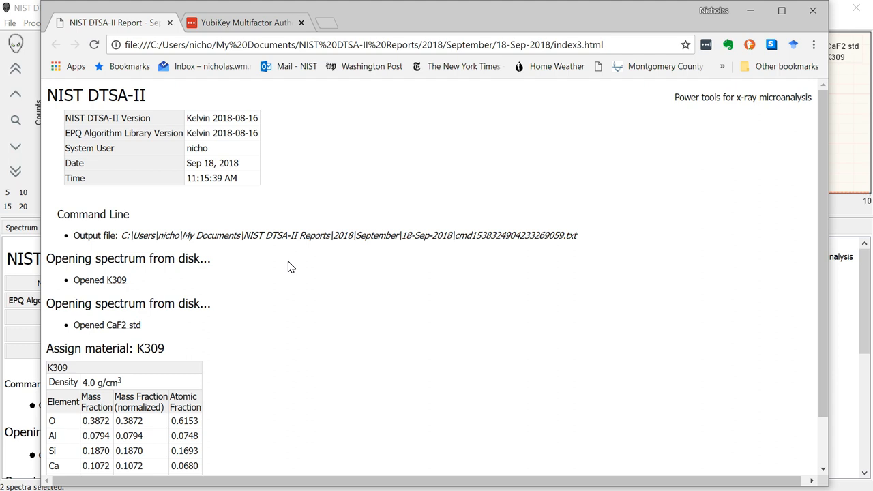
mouse_move(256, 199)
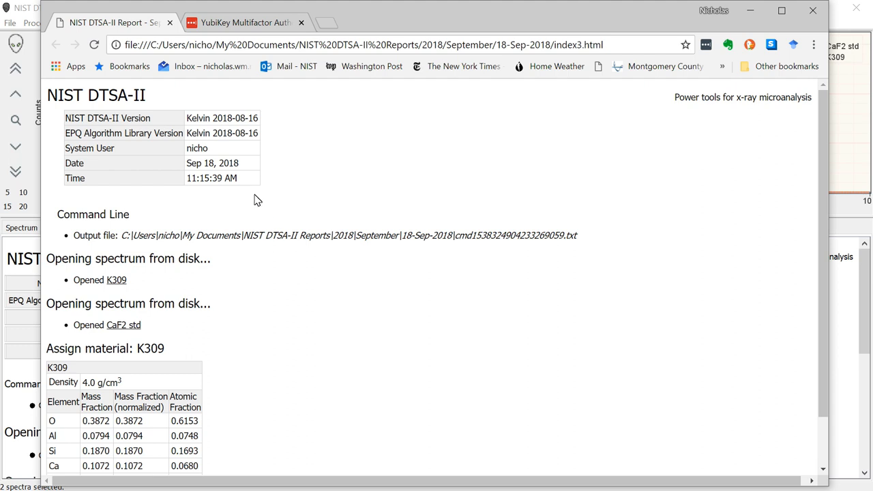
mouse_move(302, 259)
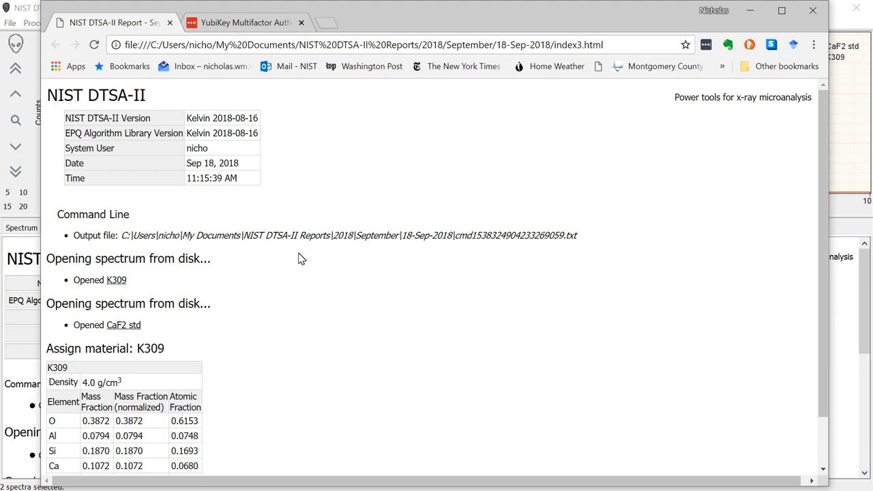
scroll("down", 3)
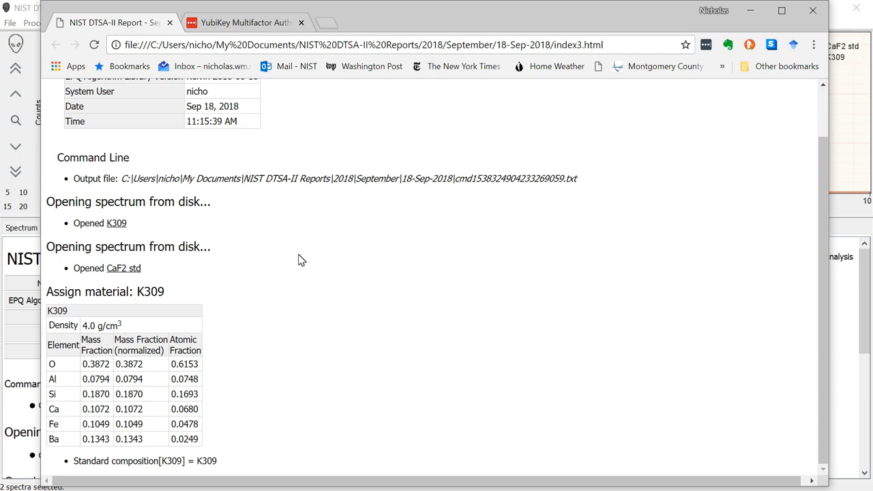
scroll("up", 3)
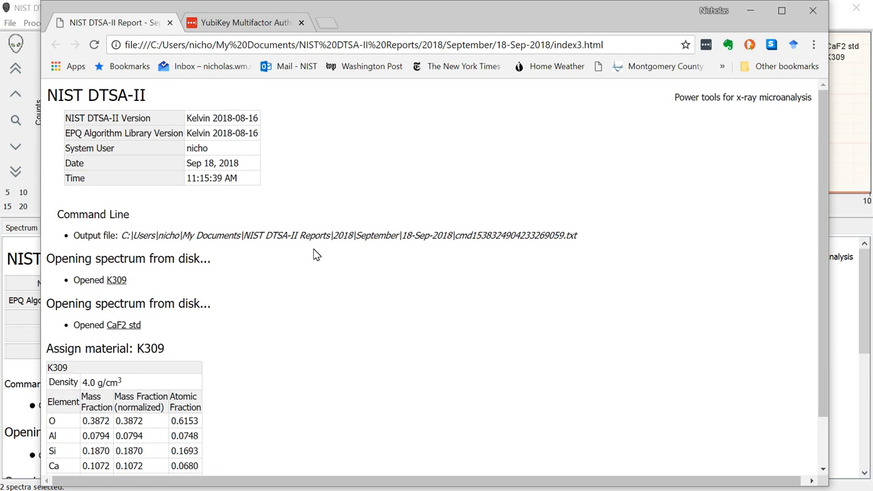
mouse_move(526, 150)
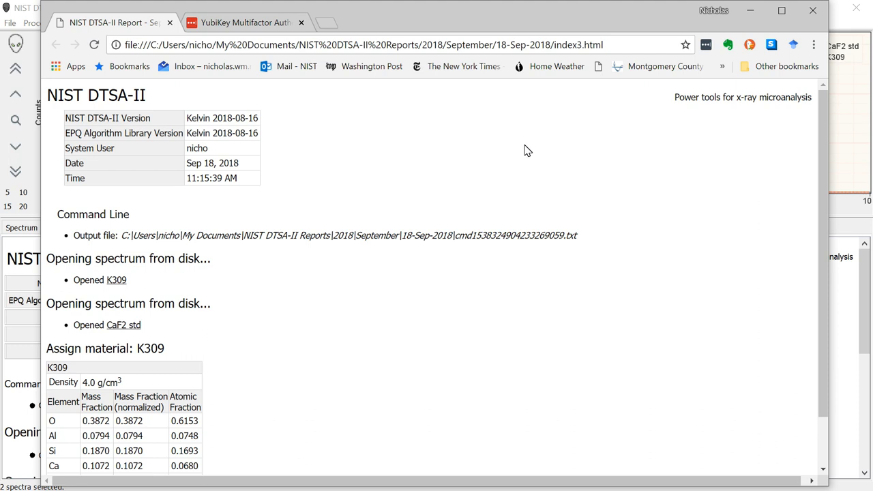
mouse_move(524, 180)
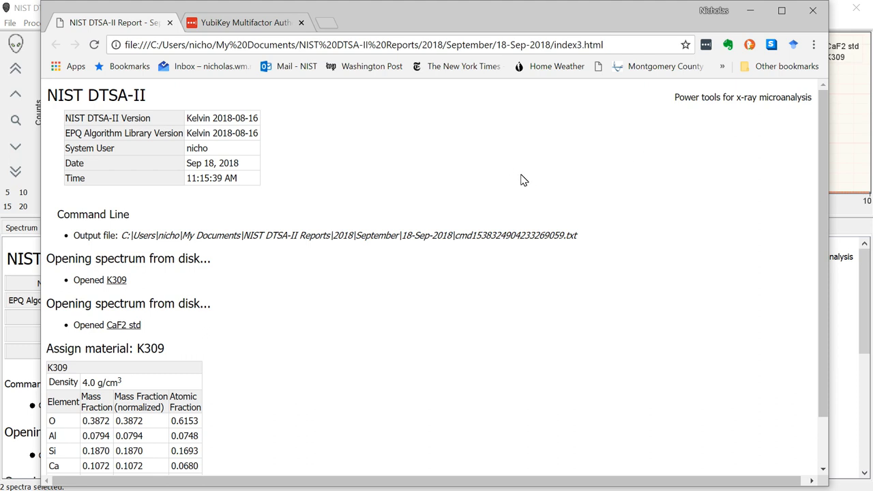
mouse_move(502, 194)
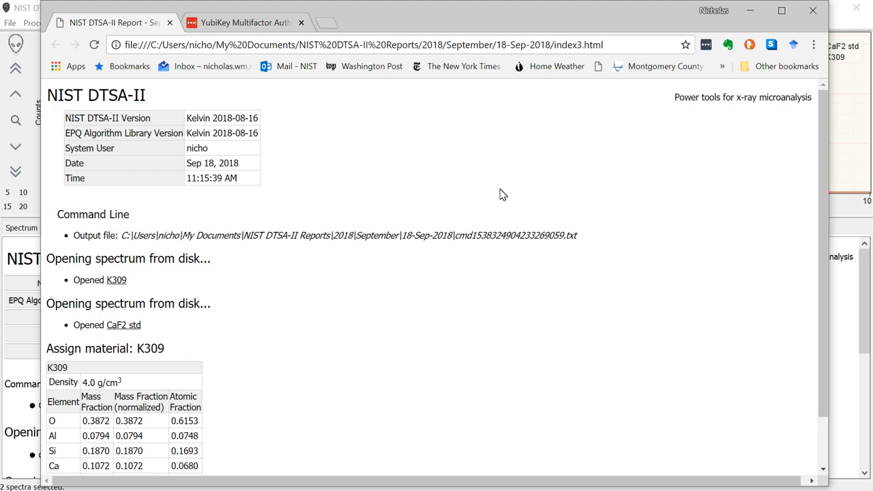
mouse_move(669, 155)
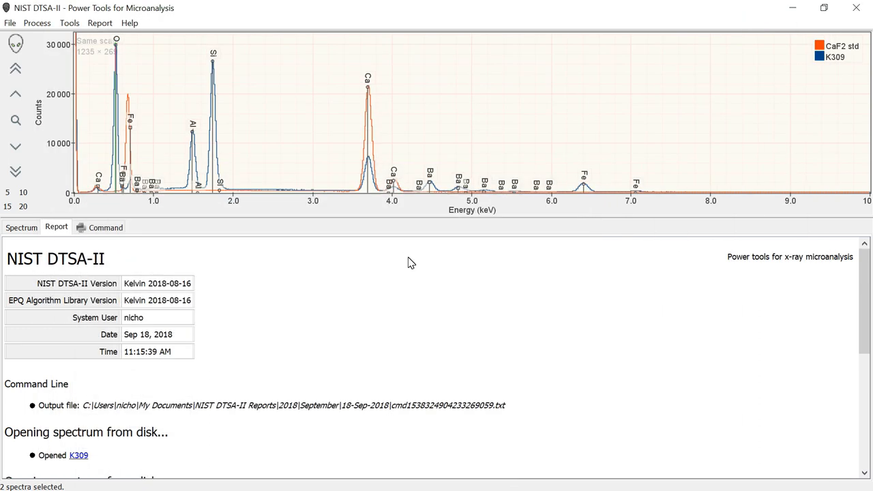
mouse_move(240, 358)
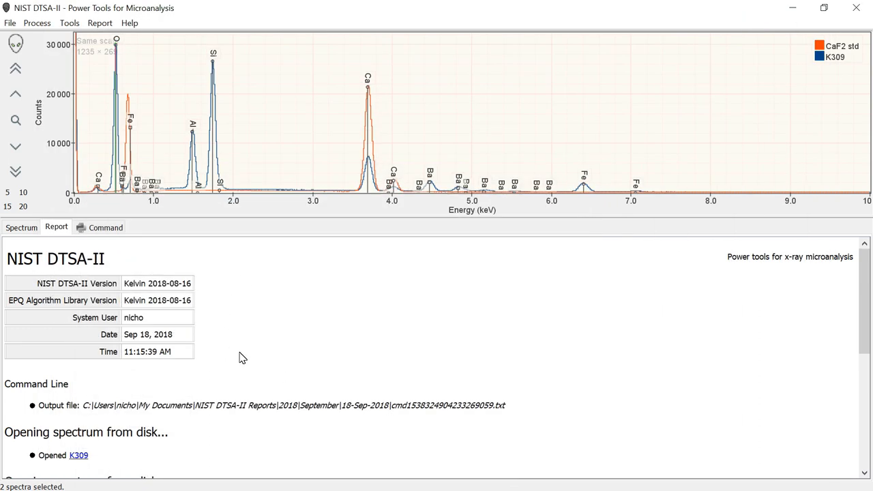
Step: Return to the DTSA-II Jython console with CaF2 std and K309 still plotted
left_click(105, 226)
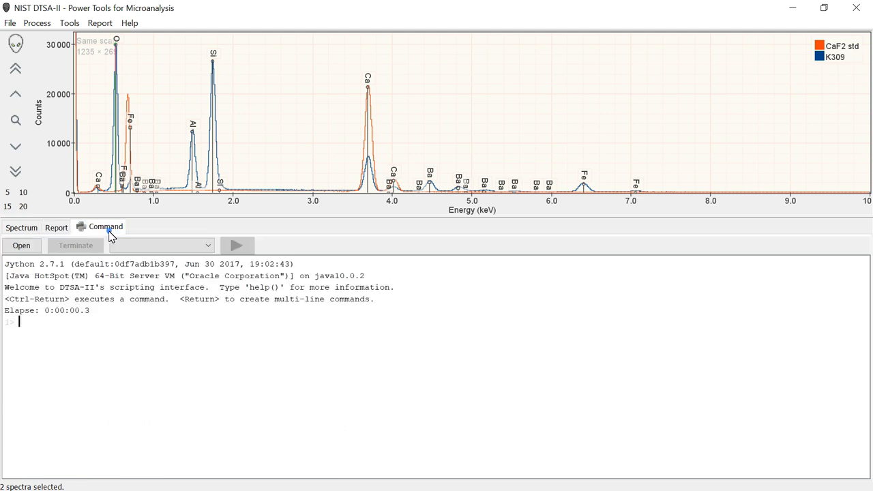
mouse_move(226, 349)
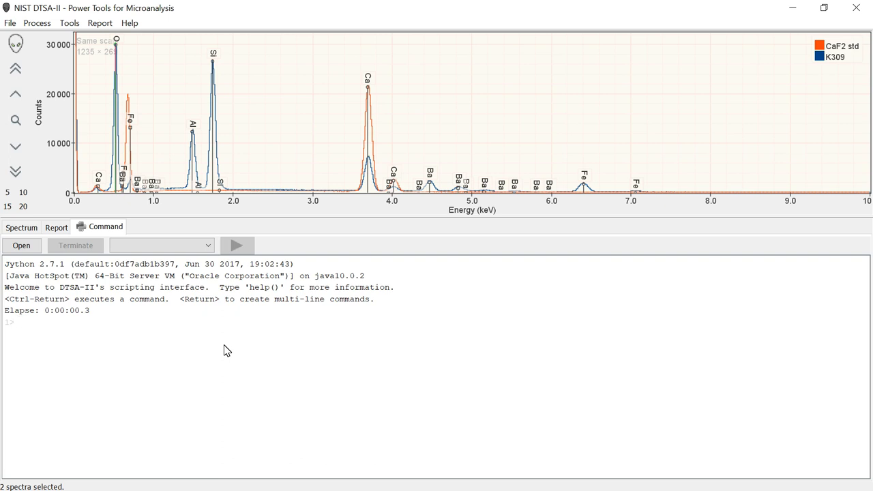
mouse_move(208, 344)
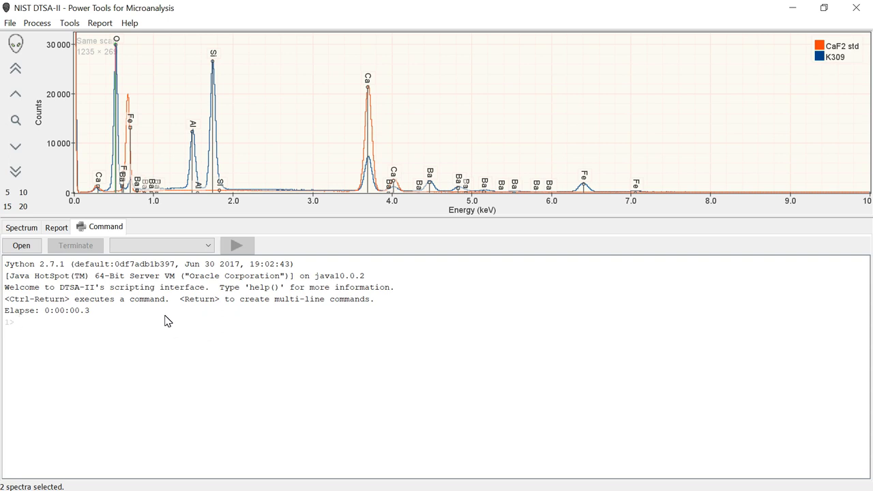
left_click(161, 245)
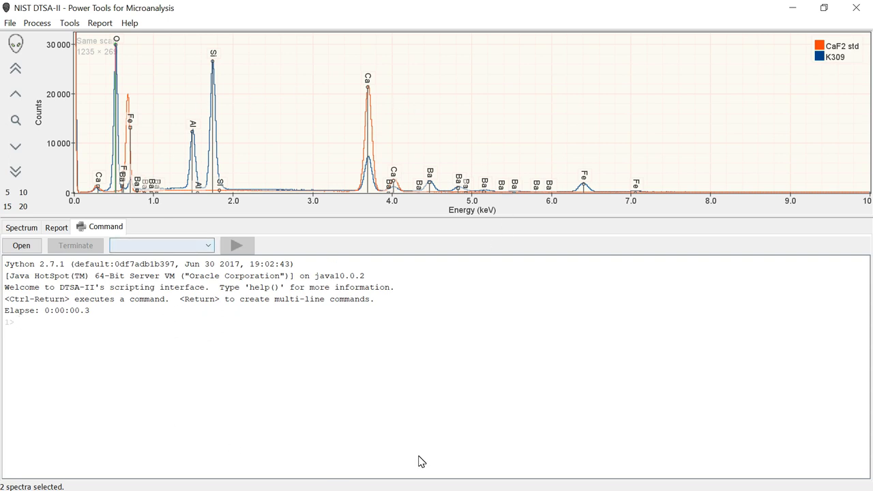
mouse_move(104, 169)
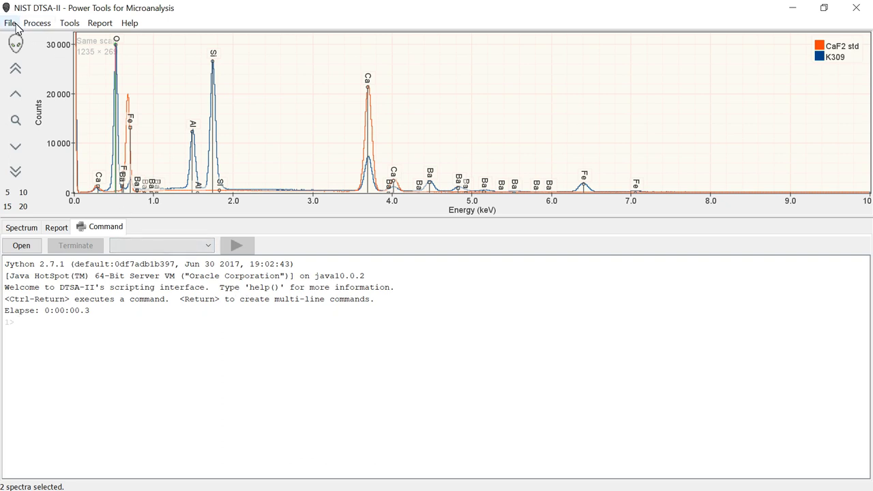
Step: Show the Process menu's spectrum operations, glancing at Tools in between
left_click(37, 21)
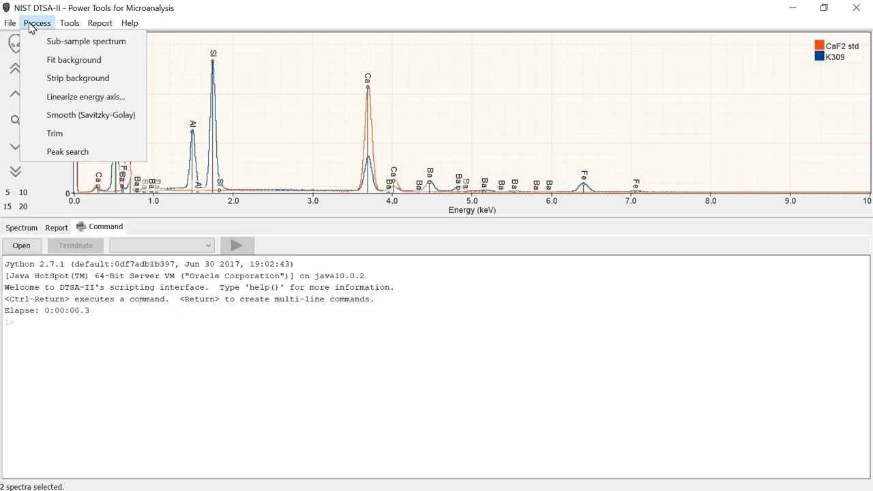
mouse_move(48, 35)
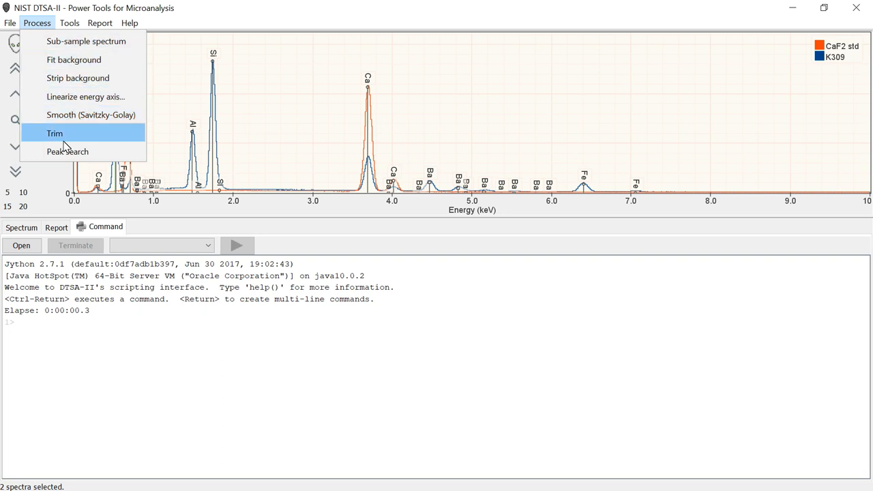
mouse_move(73, 60)
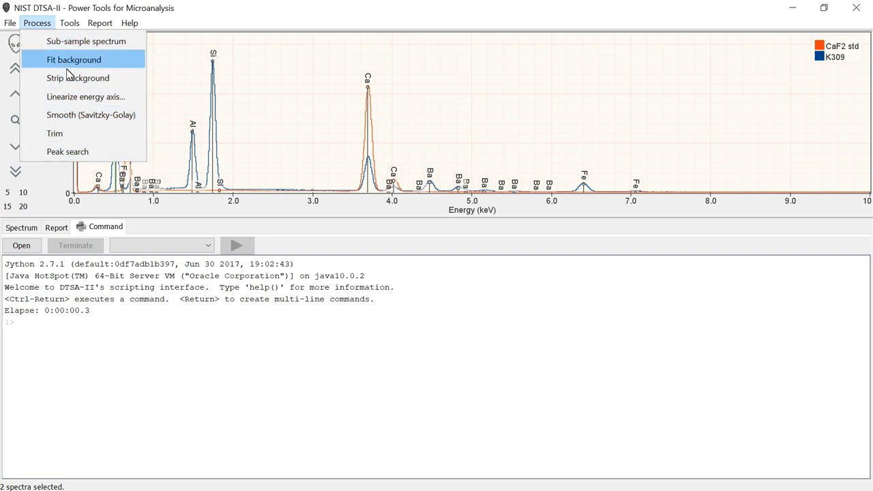
mouse_move(68, 96)
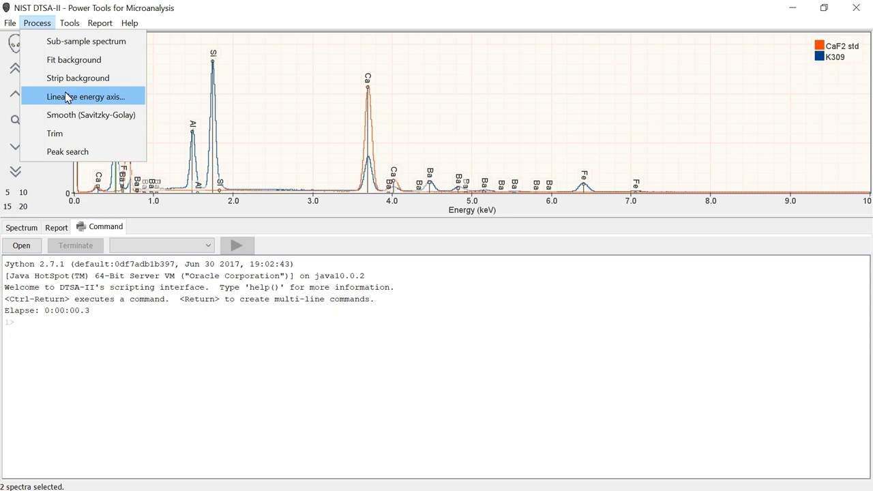
mouse_move(65, 134)
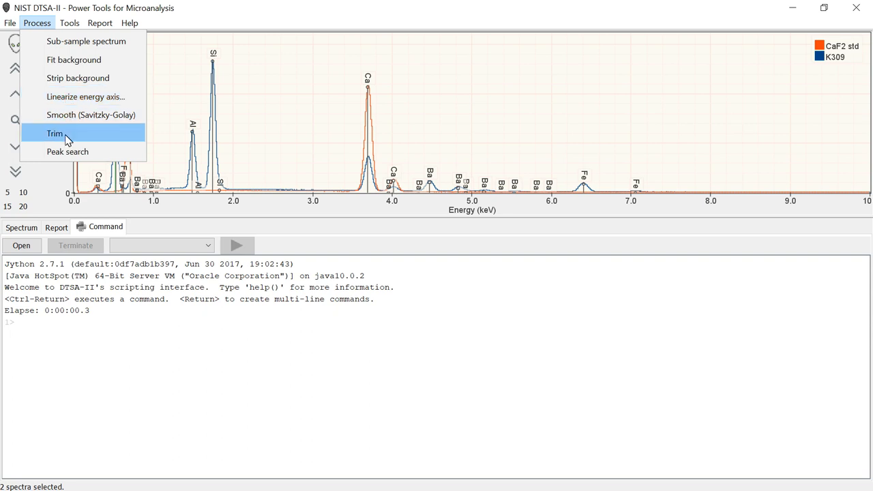
left_click(68, 22)
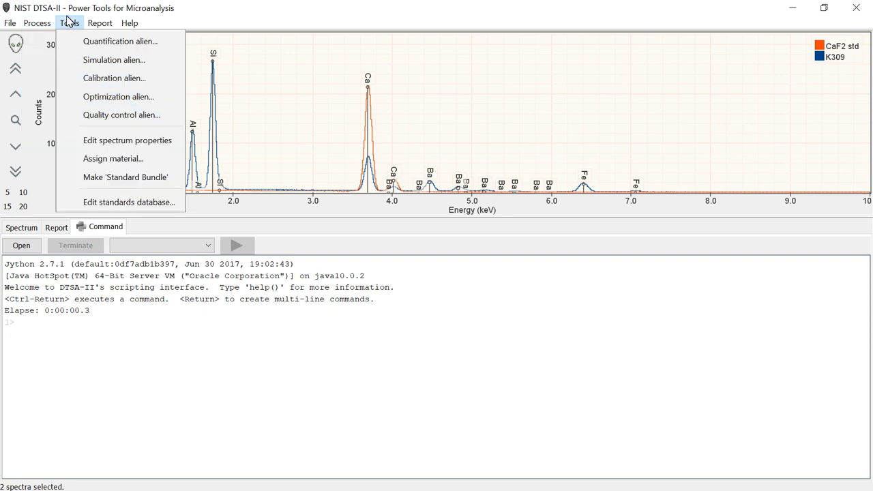
left_click(37, 22)
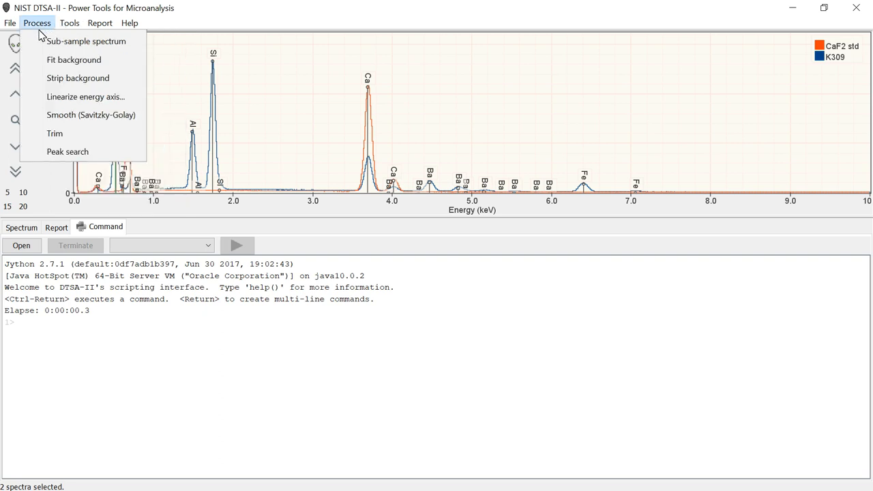
Step: Show the Tools menu from Quantification alien down to Edit standards database
left_click(68, 22)
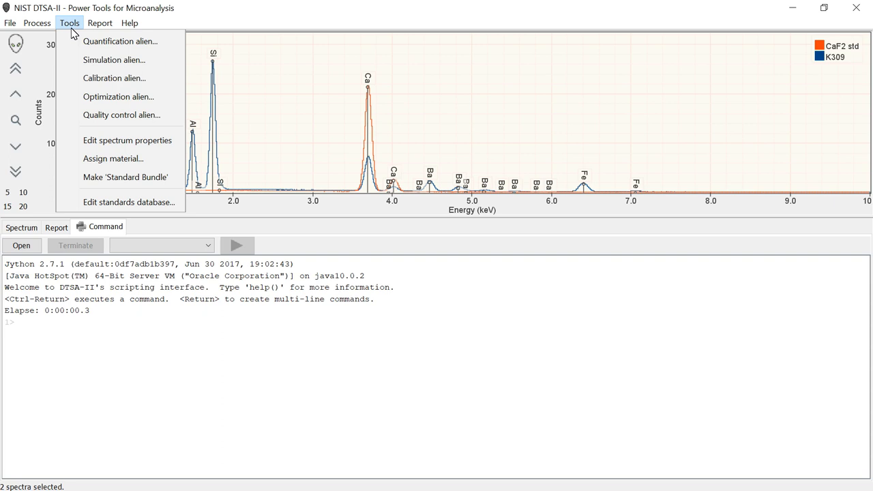
mouse_move(120, 41)
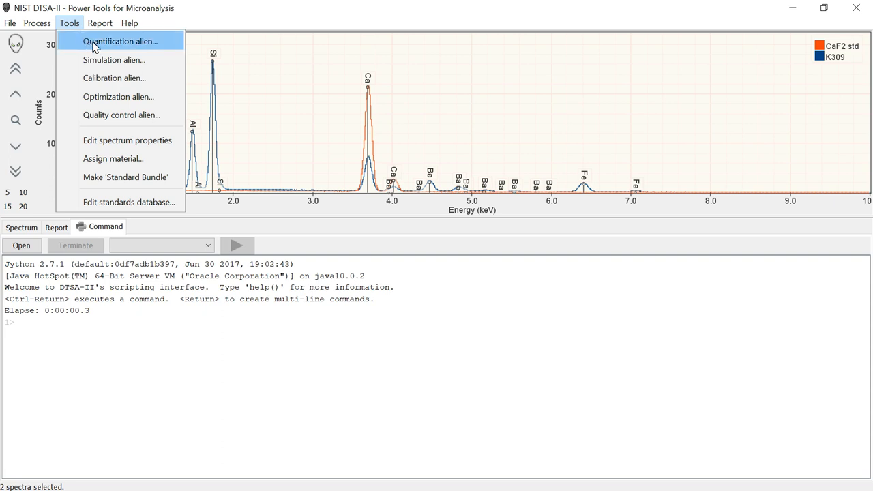
mouse_move(114, 60)
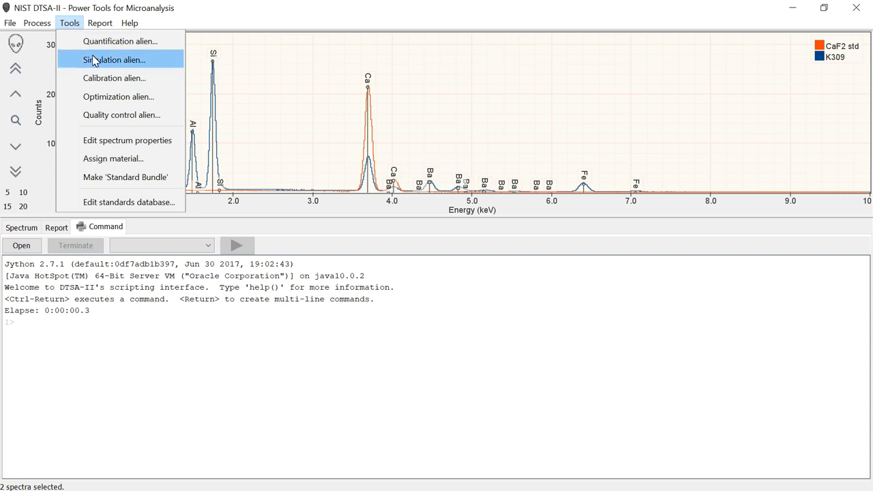
mouse_move(94, 63)
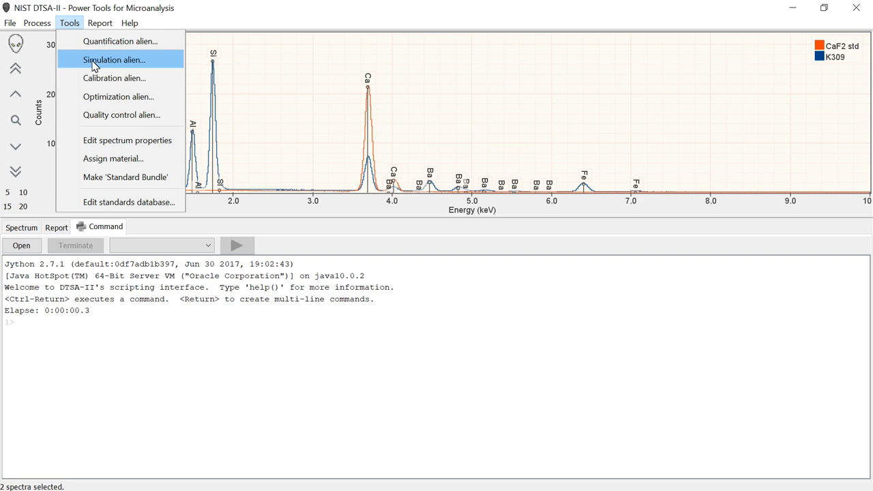
mouse_move(93, 77)
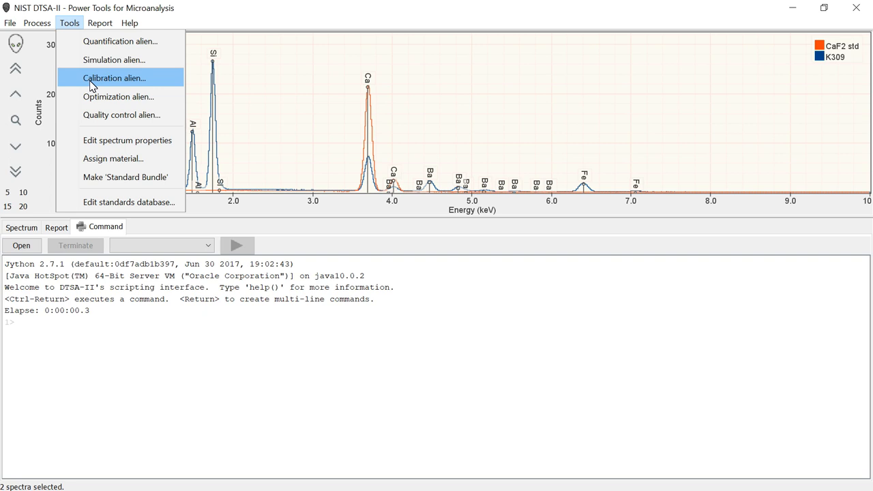
mouse_move(118, 95)
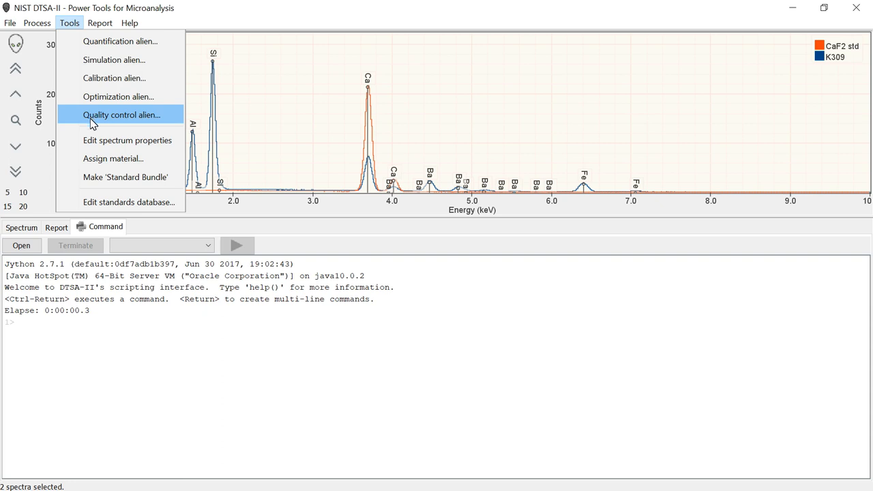
mouse_move(131, 134)
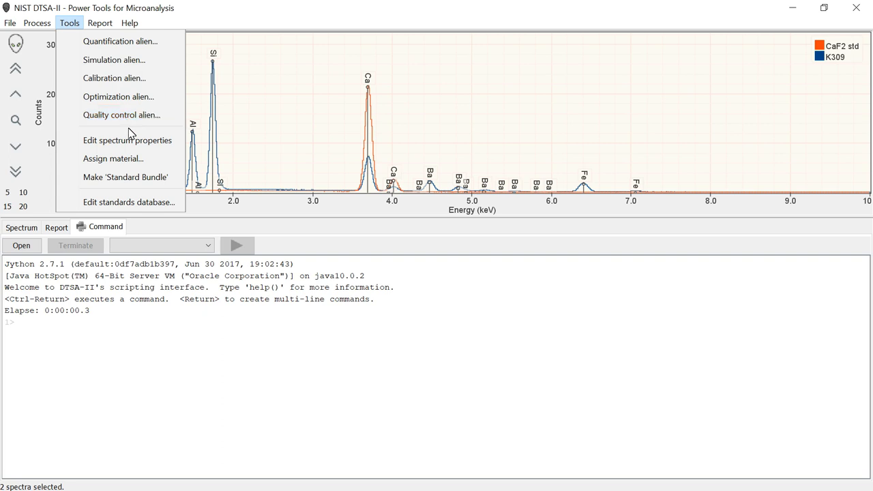
mouse_move(130, 143)
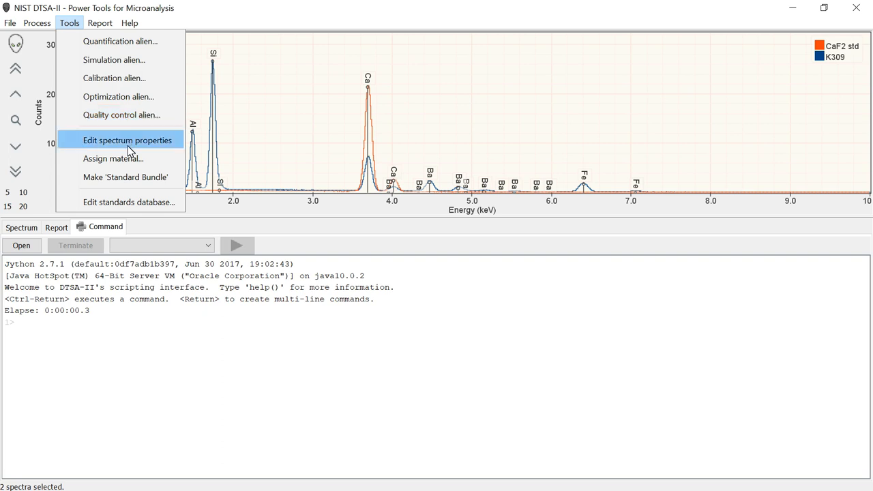
mouse_move(125, 177)
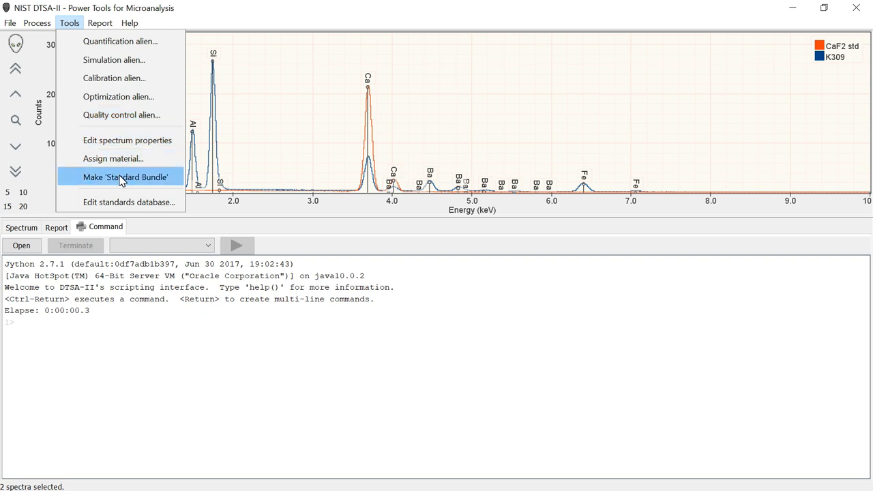
mouse_move(125, 202)
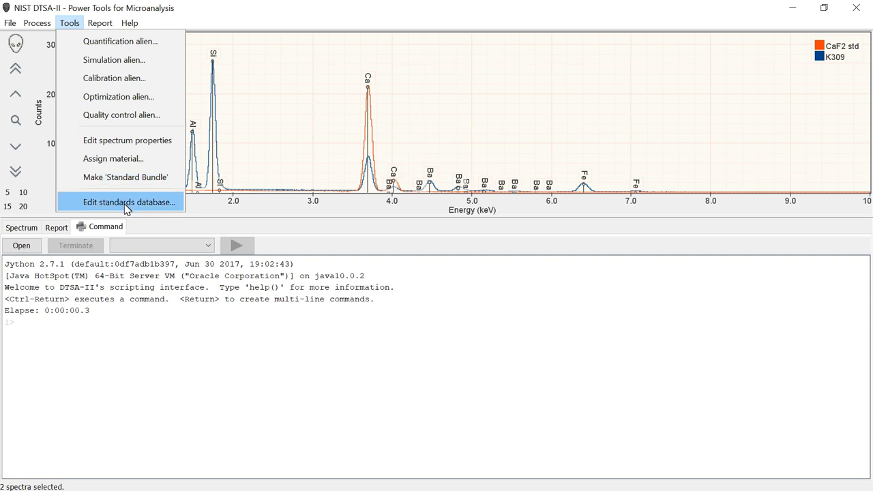
mouse_move(110, 207)
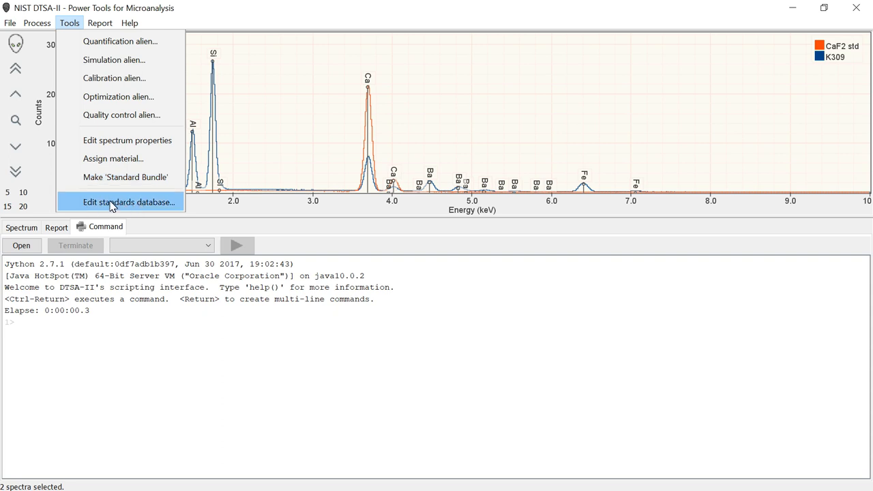
mouse_move(120, 208)
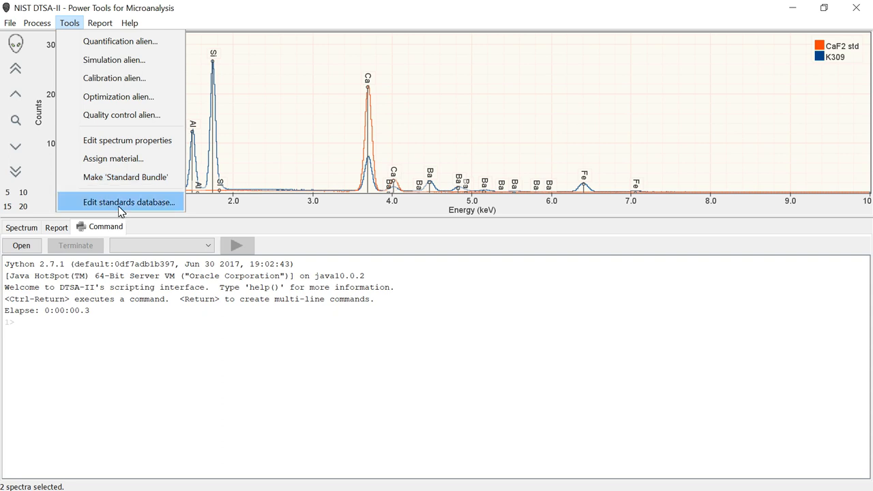
mouse_move(128, 139)
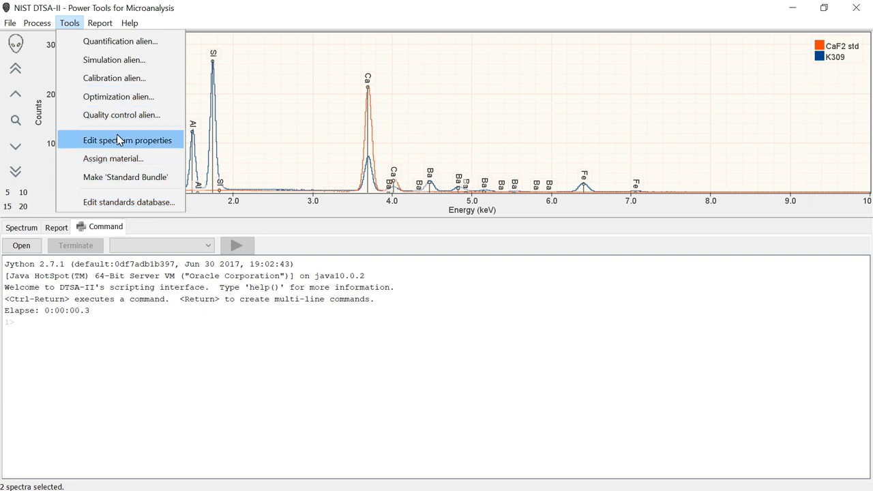
Step: Show the Report menu with its note, spectrum display and browser options
left_click(99, 21)
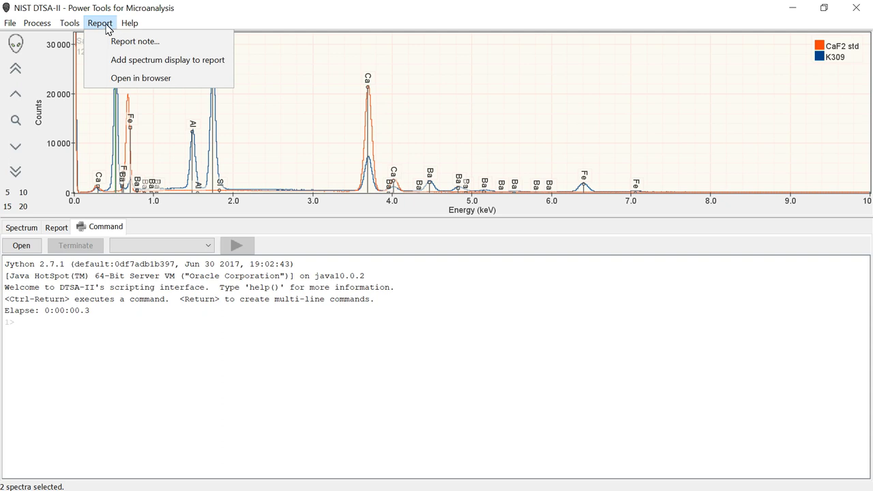
mouse_move(134, 41)
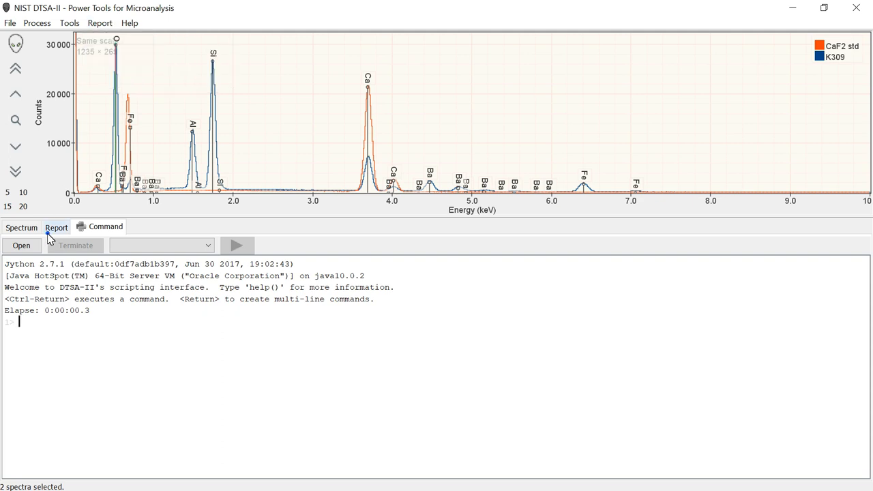
Step: Return to the Report page showing K309's assigned material composition table
left_click(56, 227)
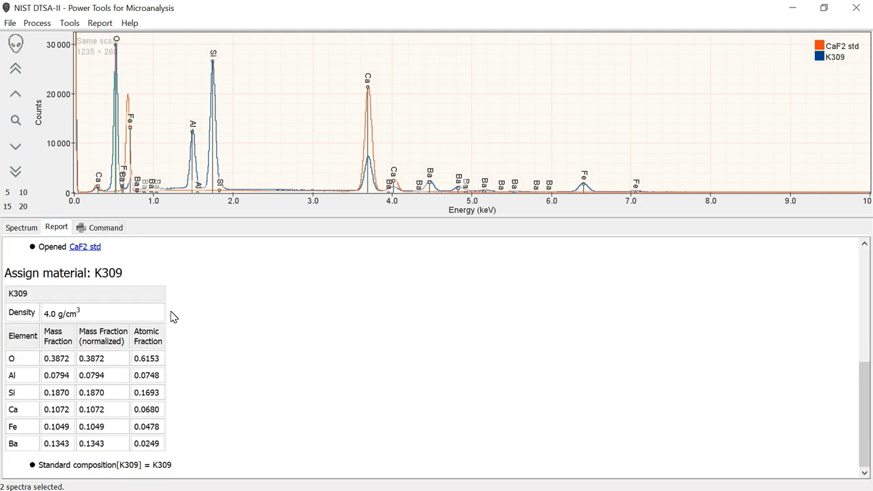
Step: Add the report note "This is some interesting data!" below K309's composition table
left_click(99, 22)
type("THis is some")
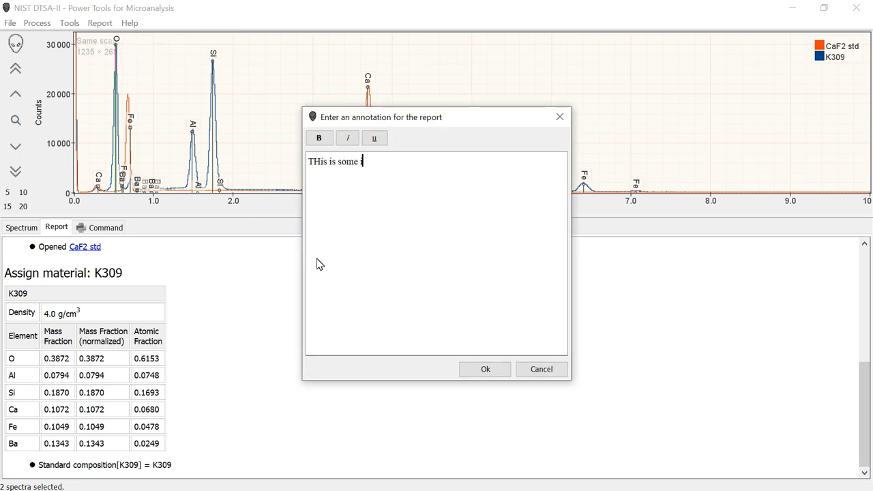
type("interesting data!")
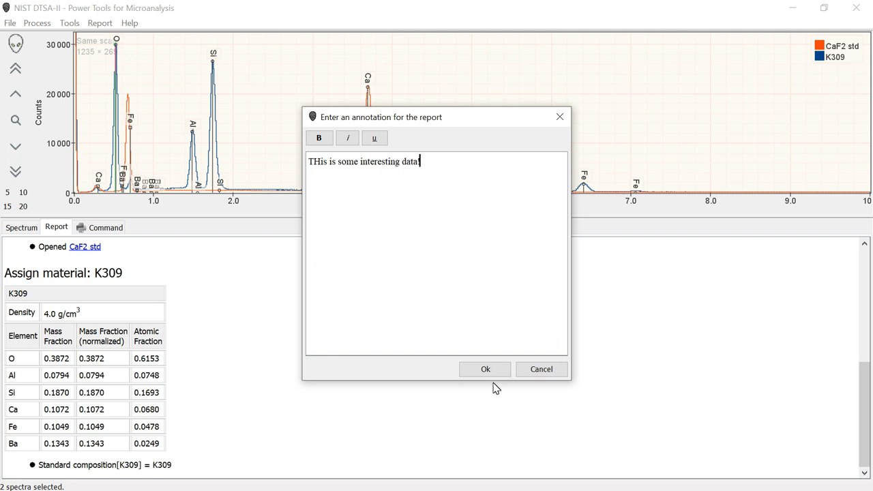
left_click(485, 369)
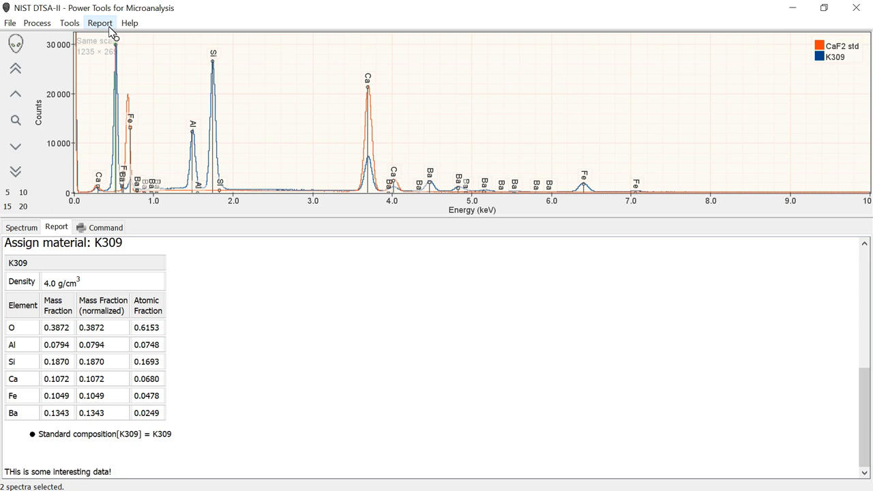
Step: Embed the overlaid CaF2 std and K309 spectrum display in the report below the note
left_click(100, 21)
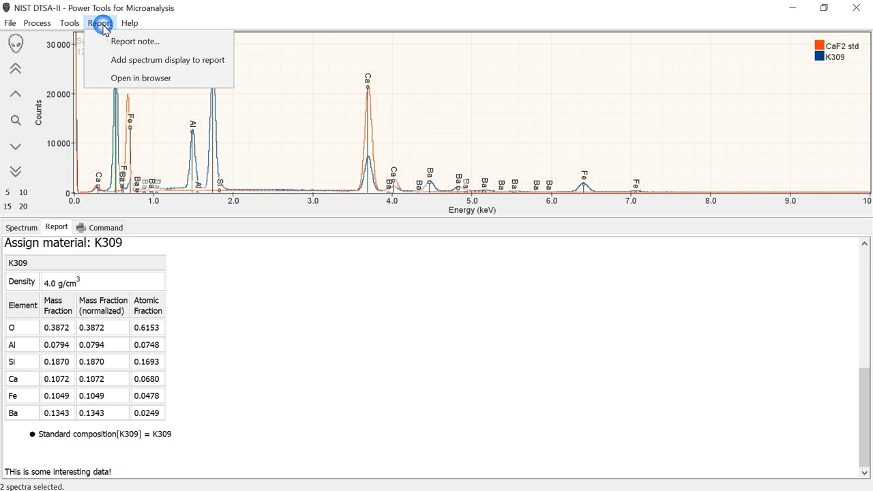
mouse_move(166, 60)
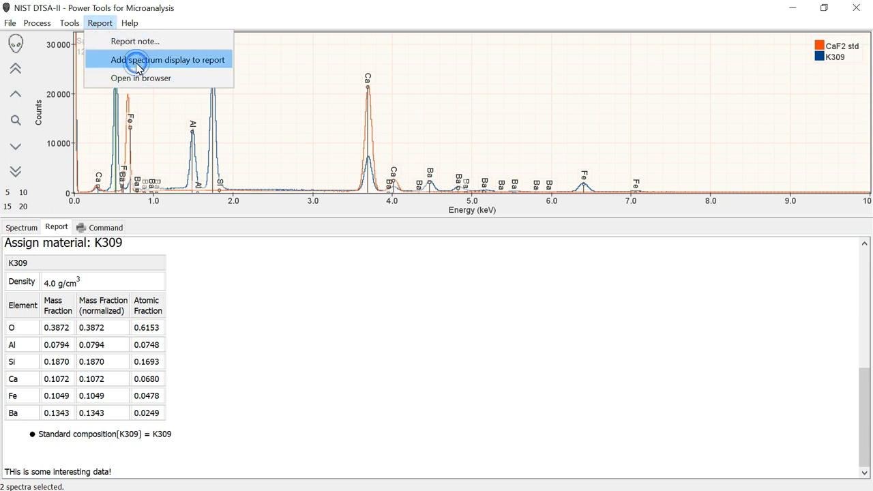
left_click(169, 60)
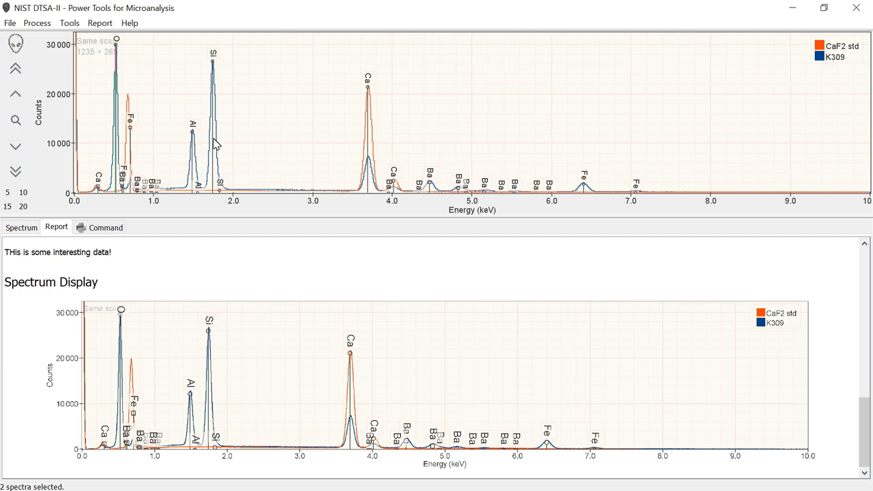
mouse_move(309, 333)
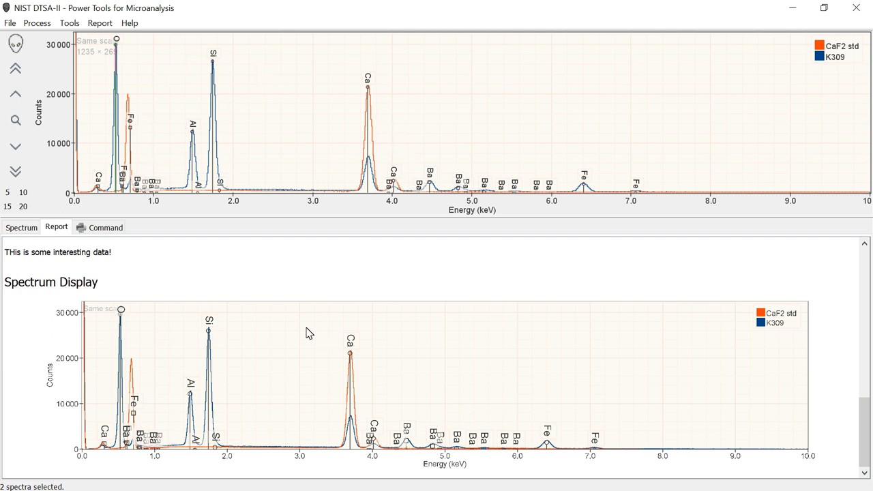
mouse_move(483, 379)
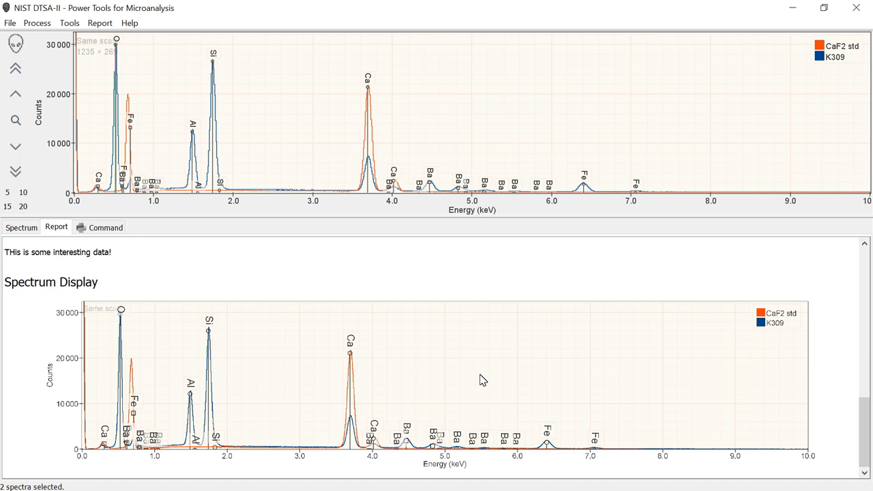
mouse_move(311, 119)
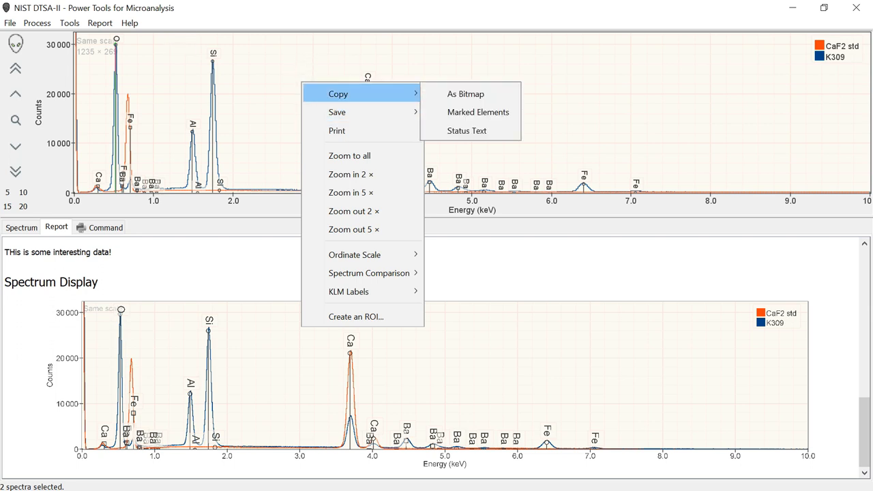
left_click(100, 22)
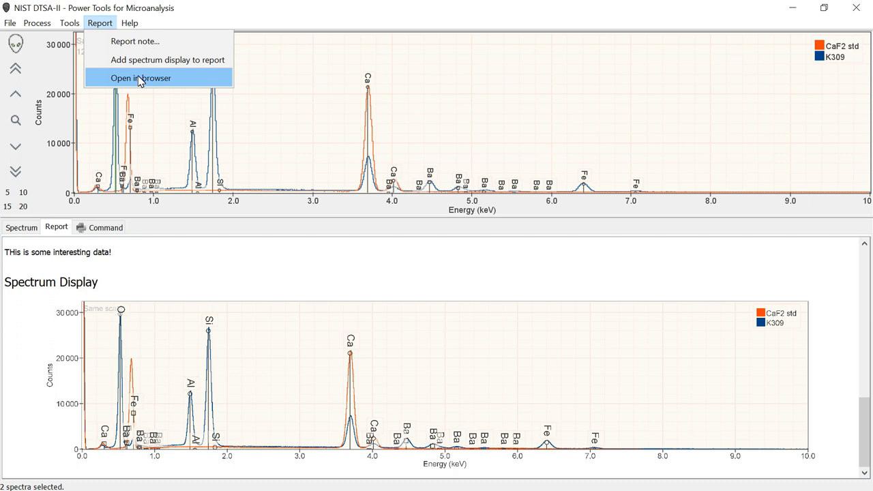
mouse_move(188, 236)
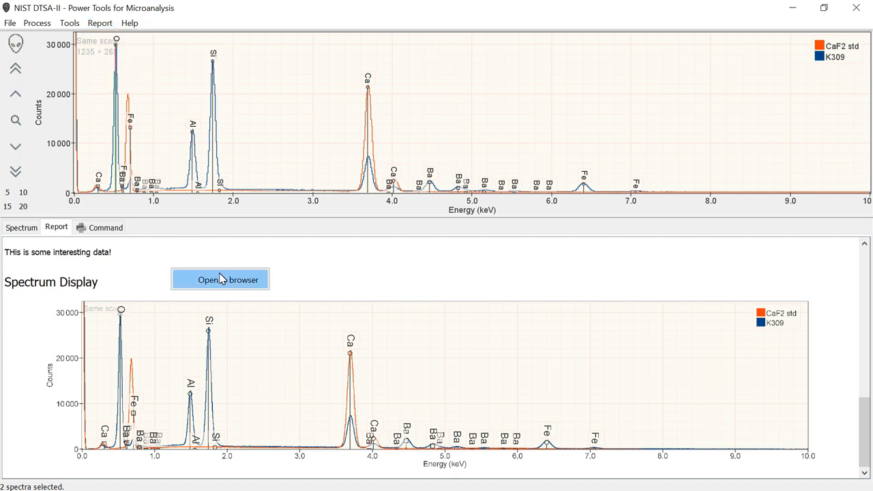
left_click(99, 22)
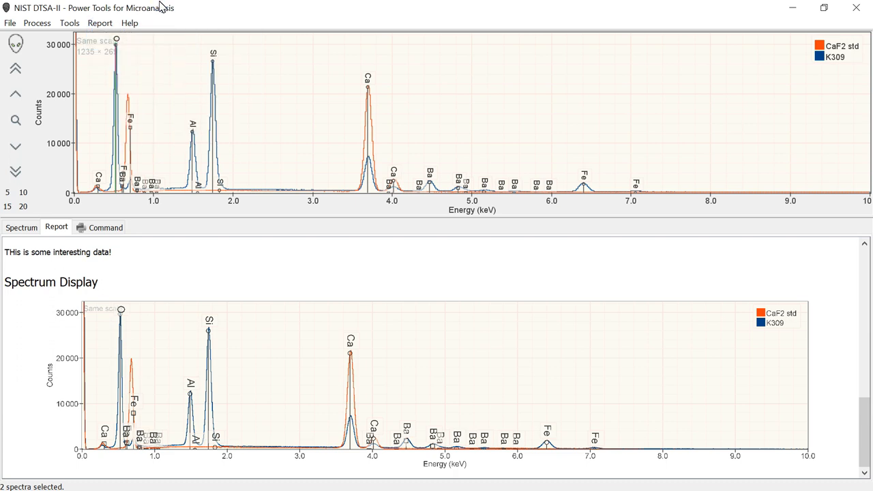
left_click(129, 22)
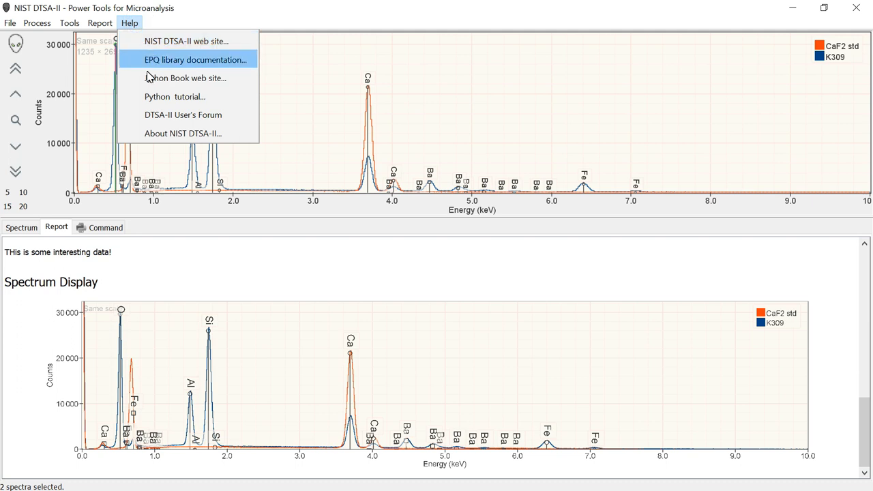
mouse_move(186, 41)
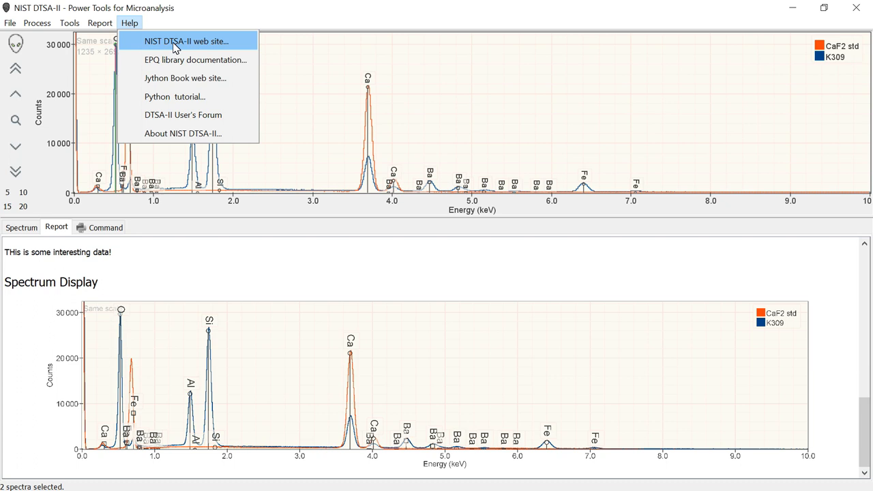
mouse_move(175, 60)
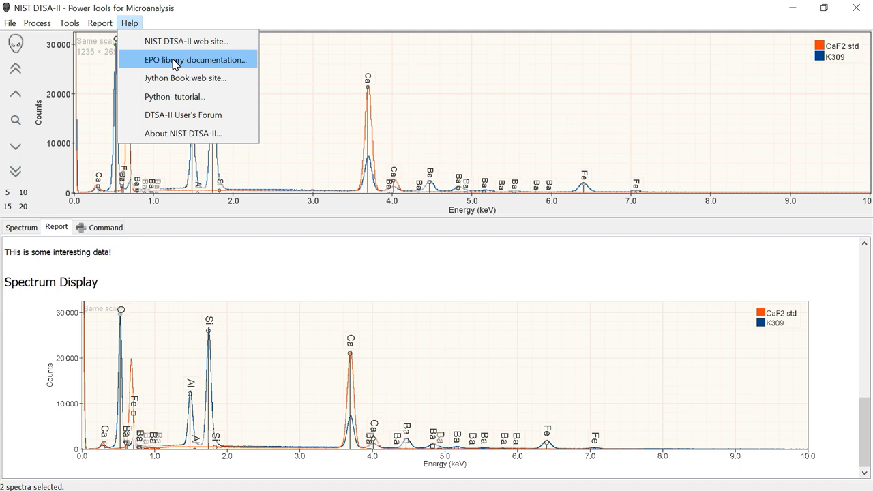
mouse_move(174, 78)
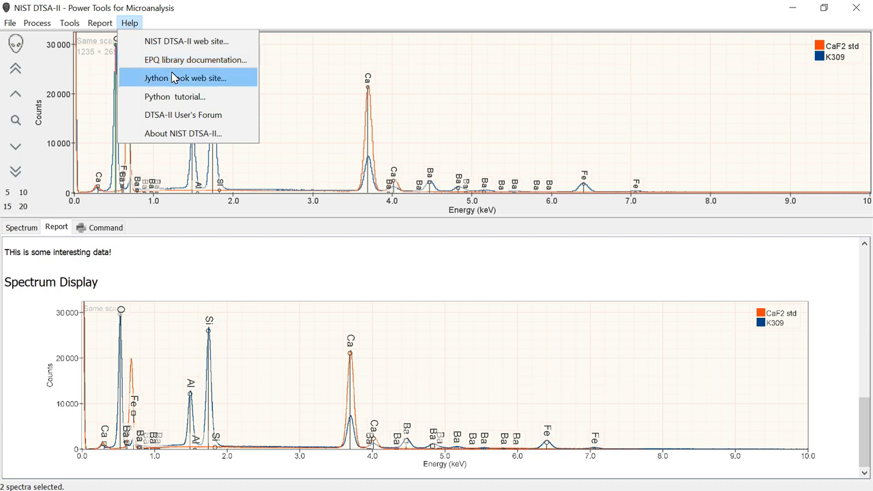
mouse_move(184, 87)
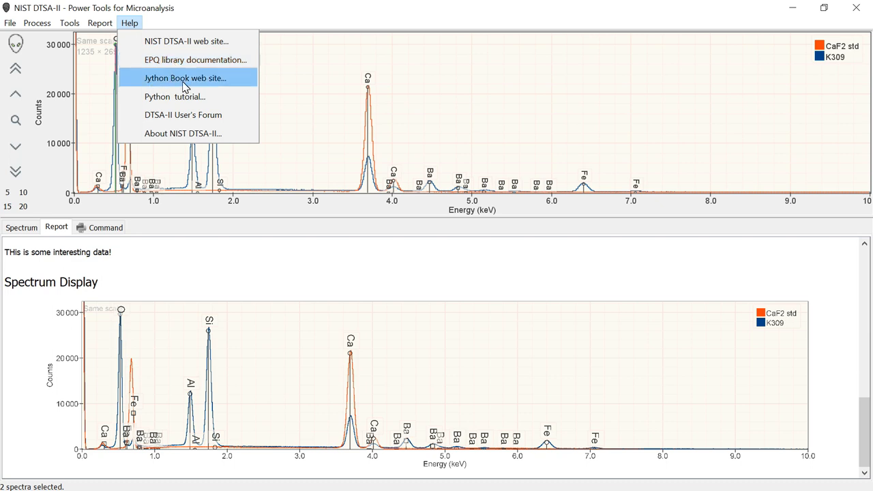
mouse_move(199, 88)
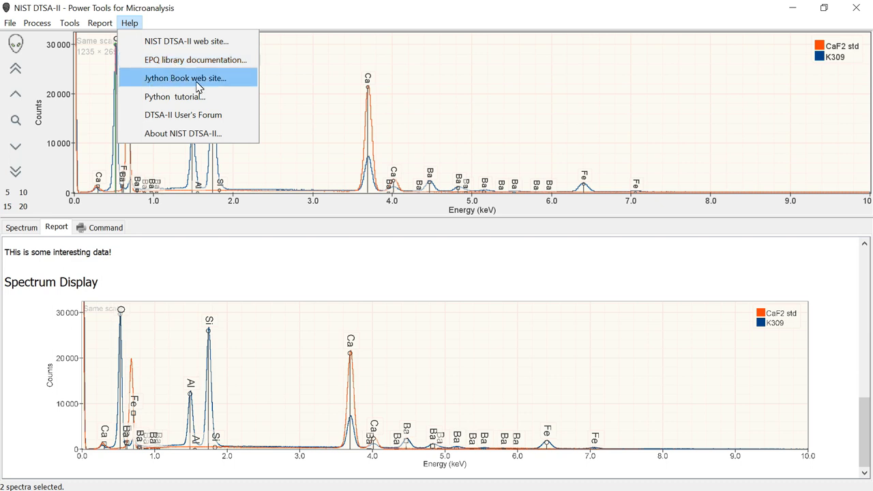
mouse_move(178, 101)
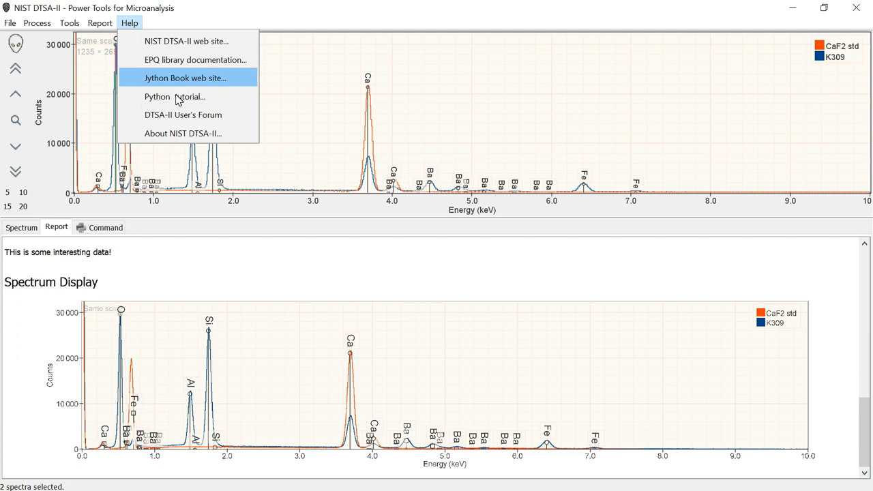
mouse_move(174, 95)
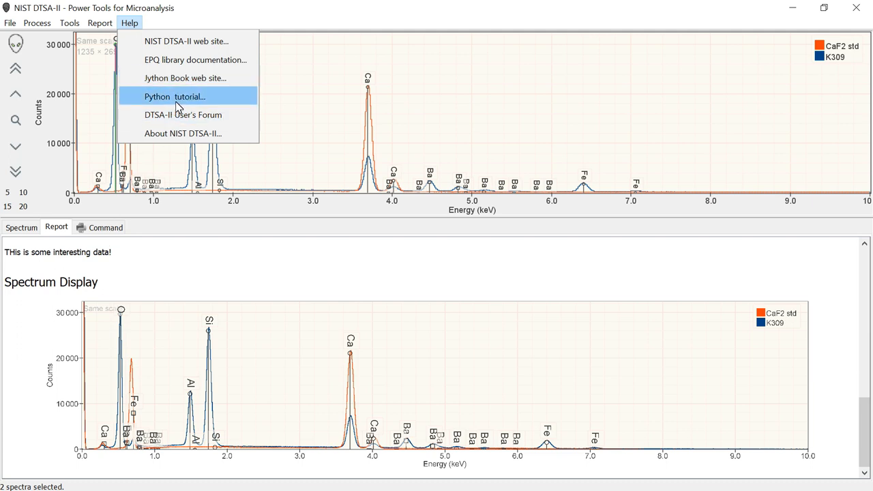
mouse_move(189, 107)
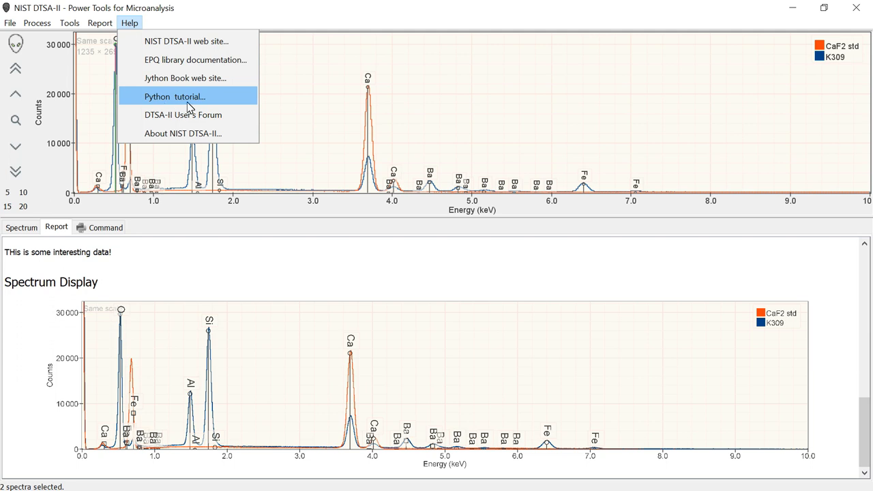
mouse_move(102, 199)
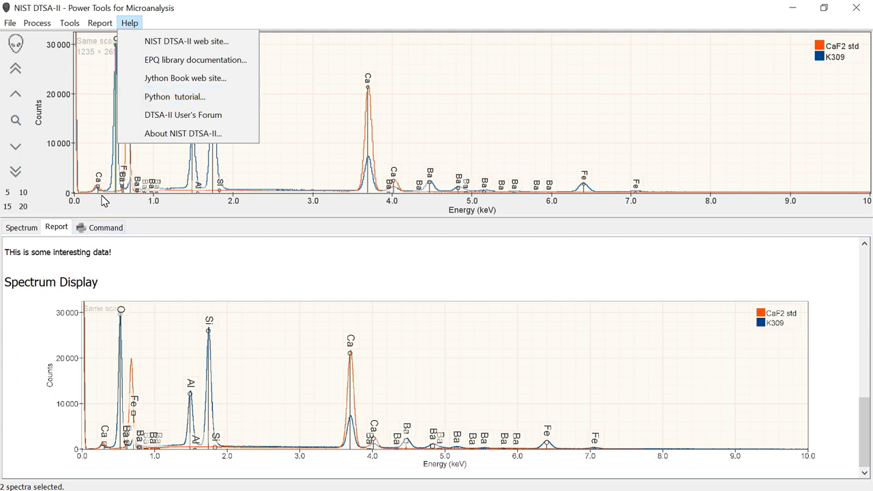
mouse_move(178, 95)
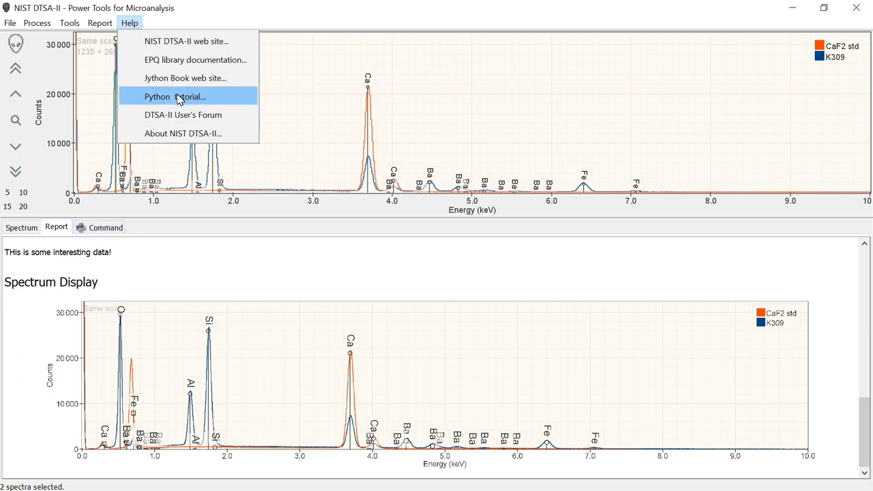
mouse_move(183, 114)
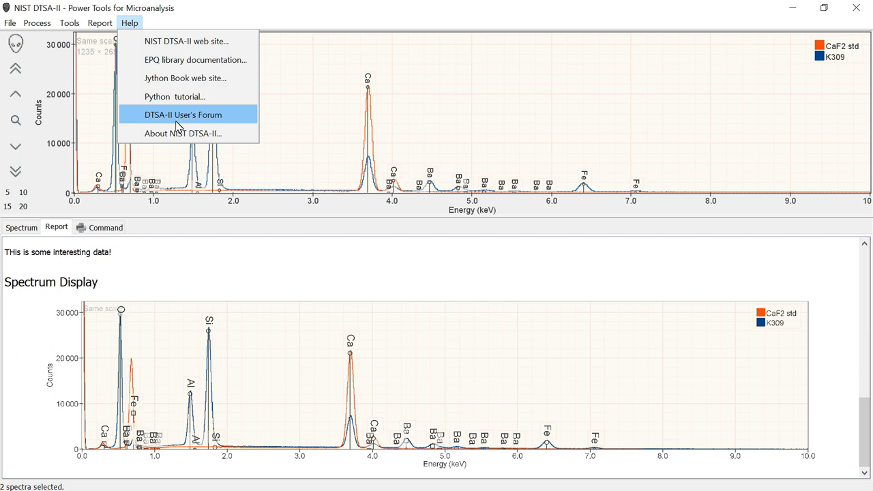
mouse_move(139, 139)
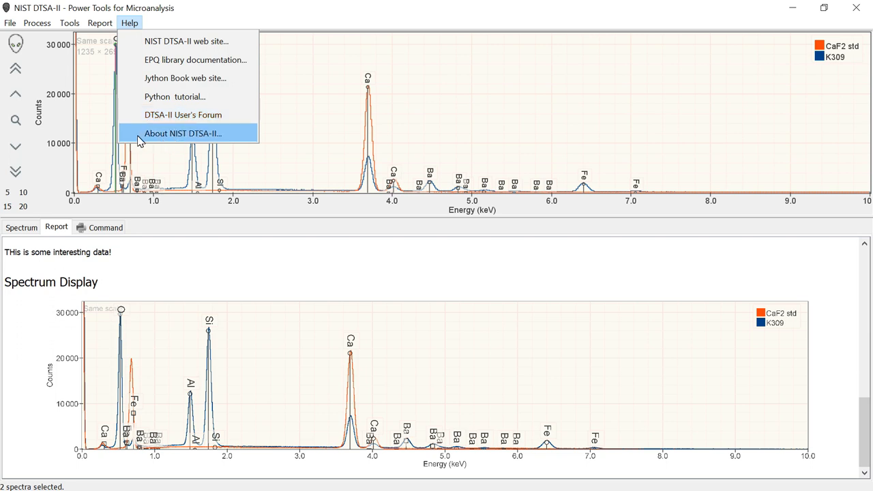
mouse_move(177, 140)
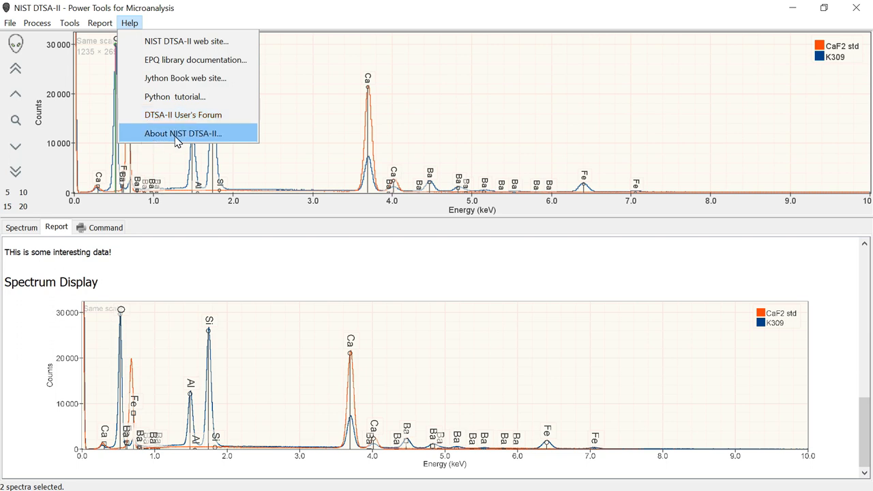
mouse_move(354, 16)
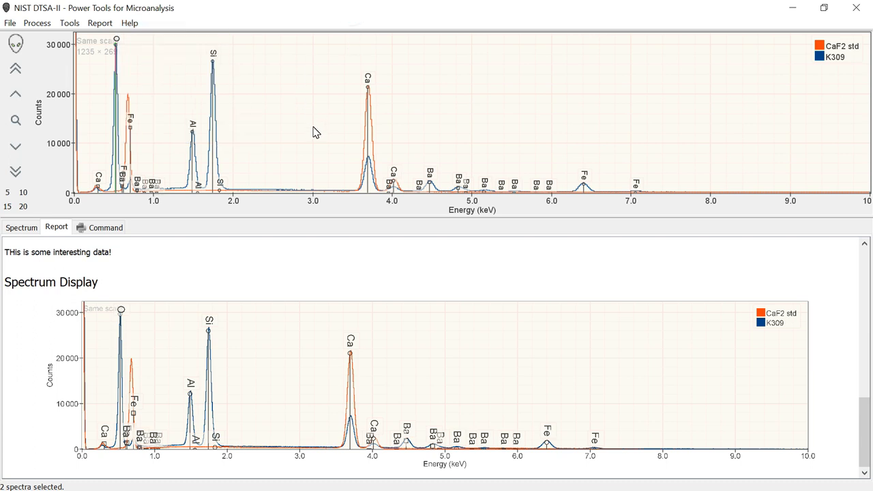
mouse_move(303, 139)
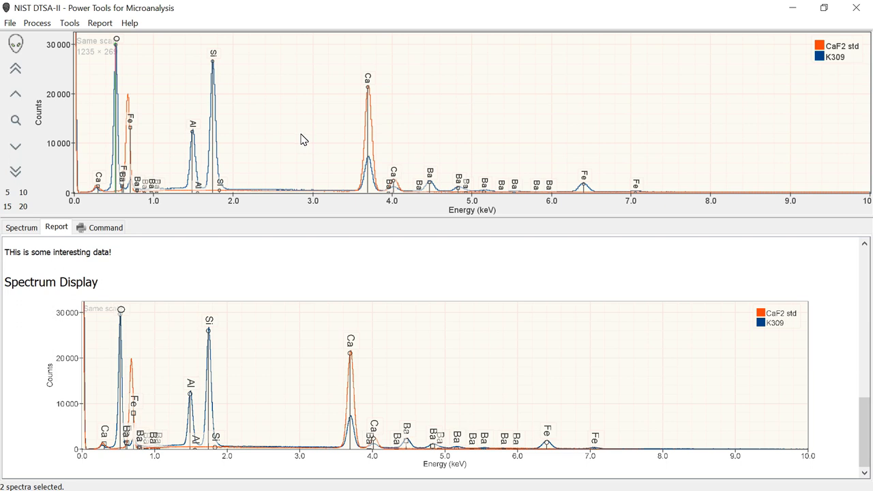
mouse_move(303, 142)
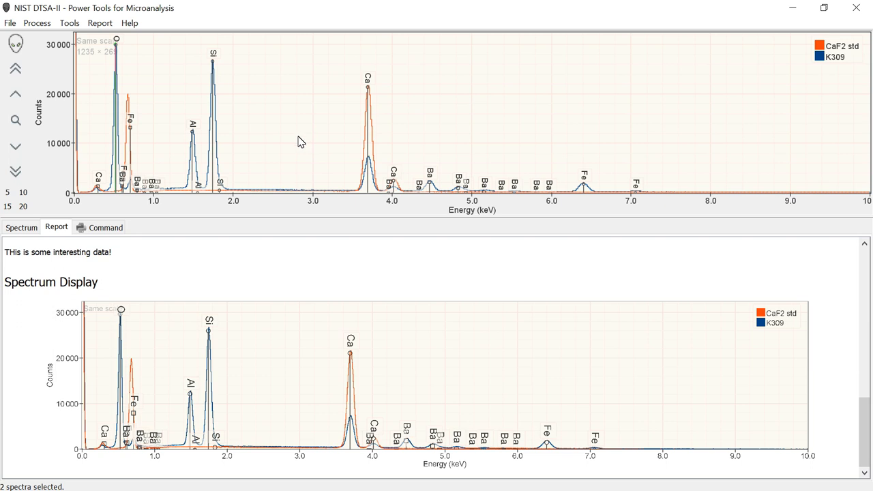
mouse_move(305, 167)
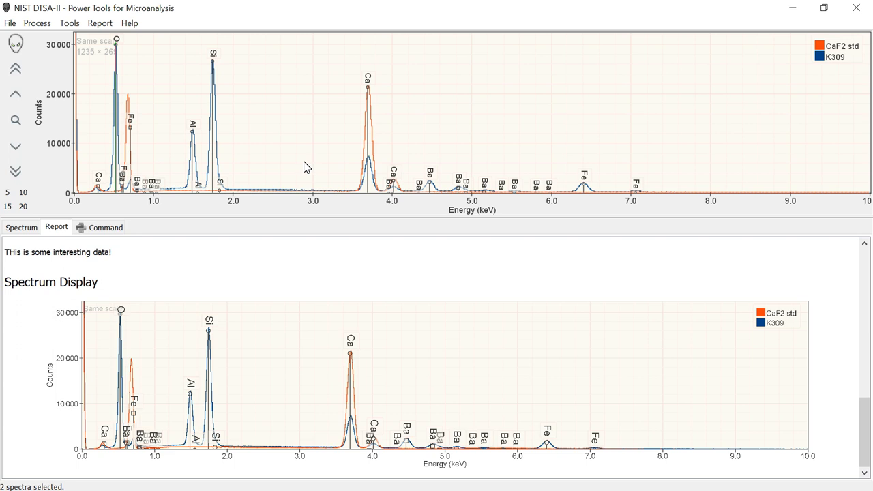
mouse_move(225, 137)
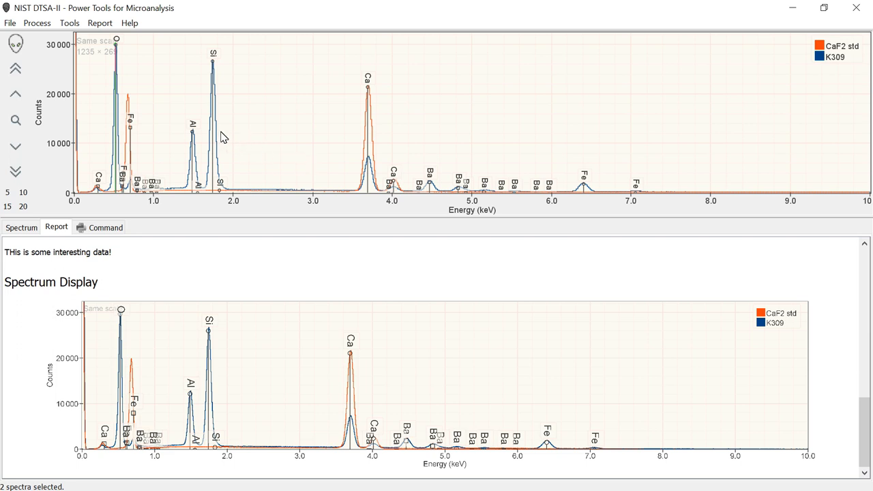